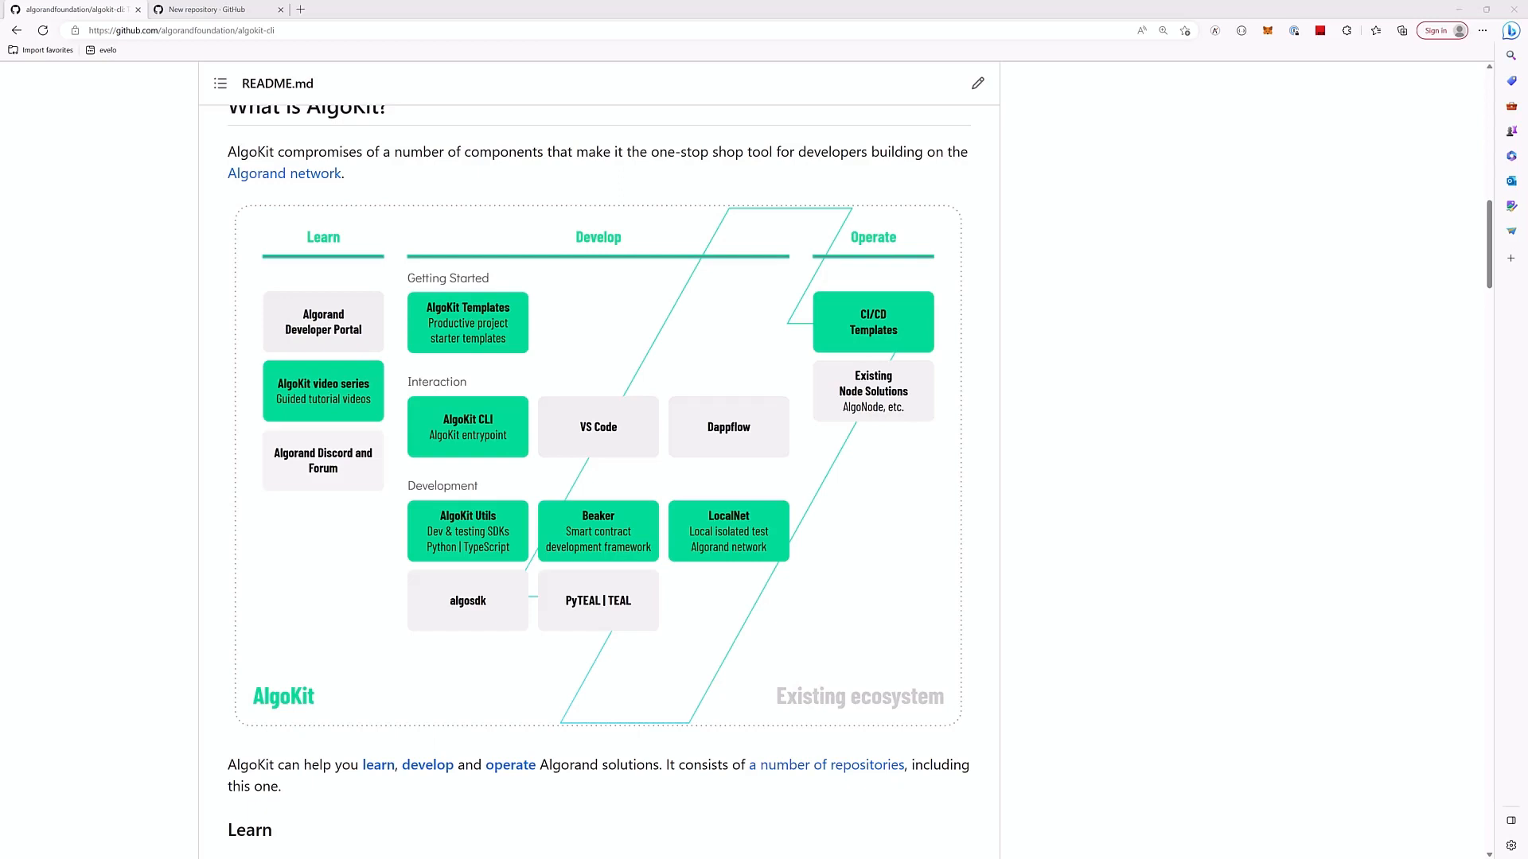
mouse_move(1498, 131)
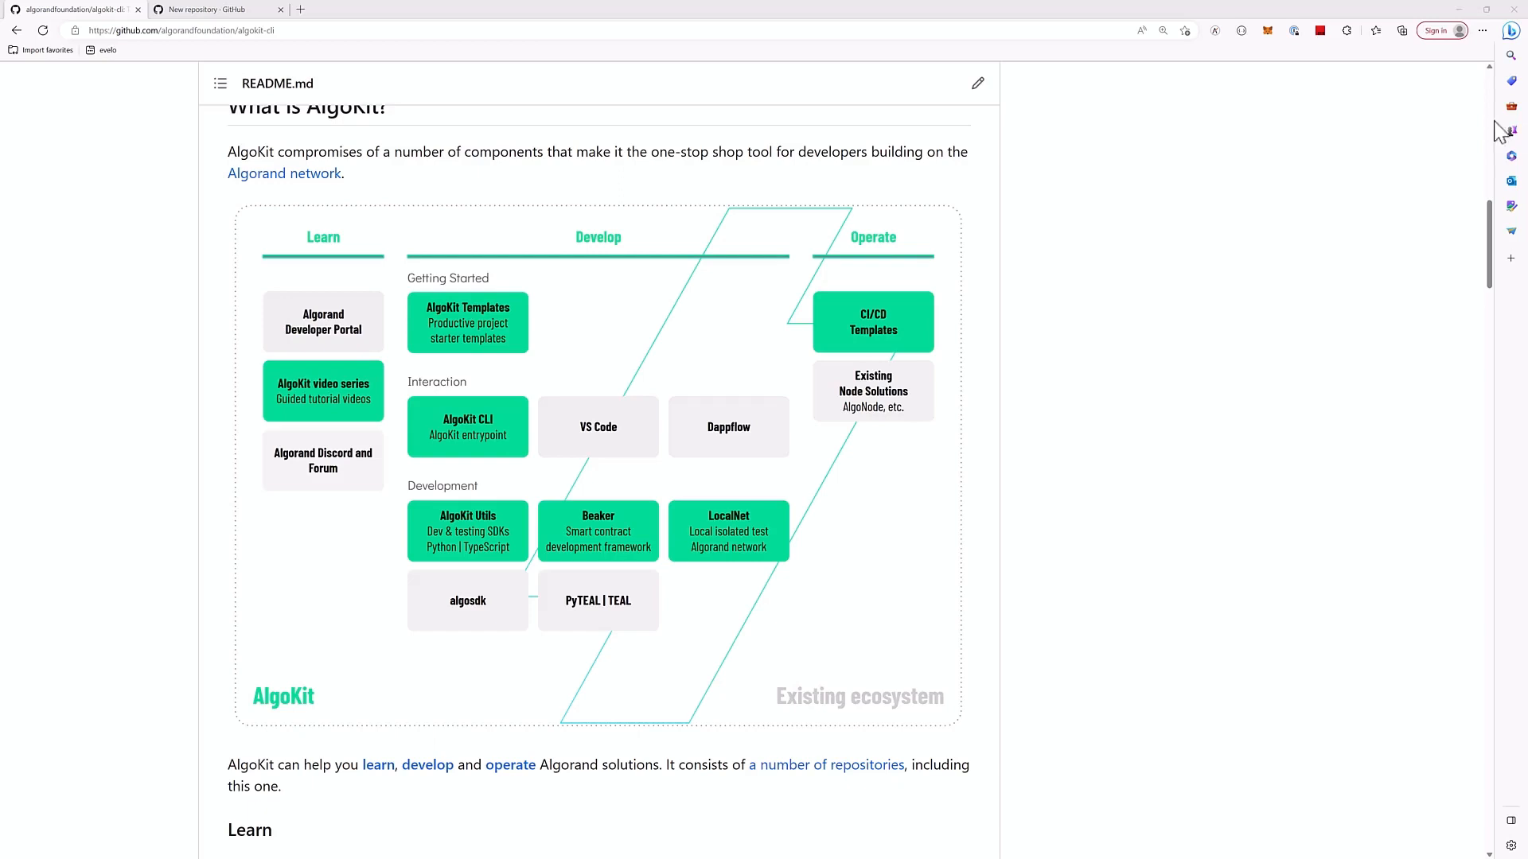
mouse_move(945, 224)
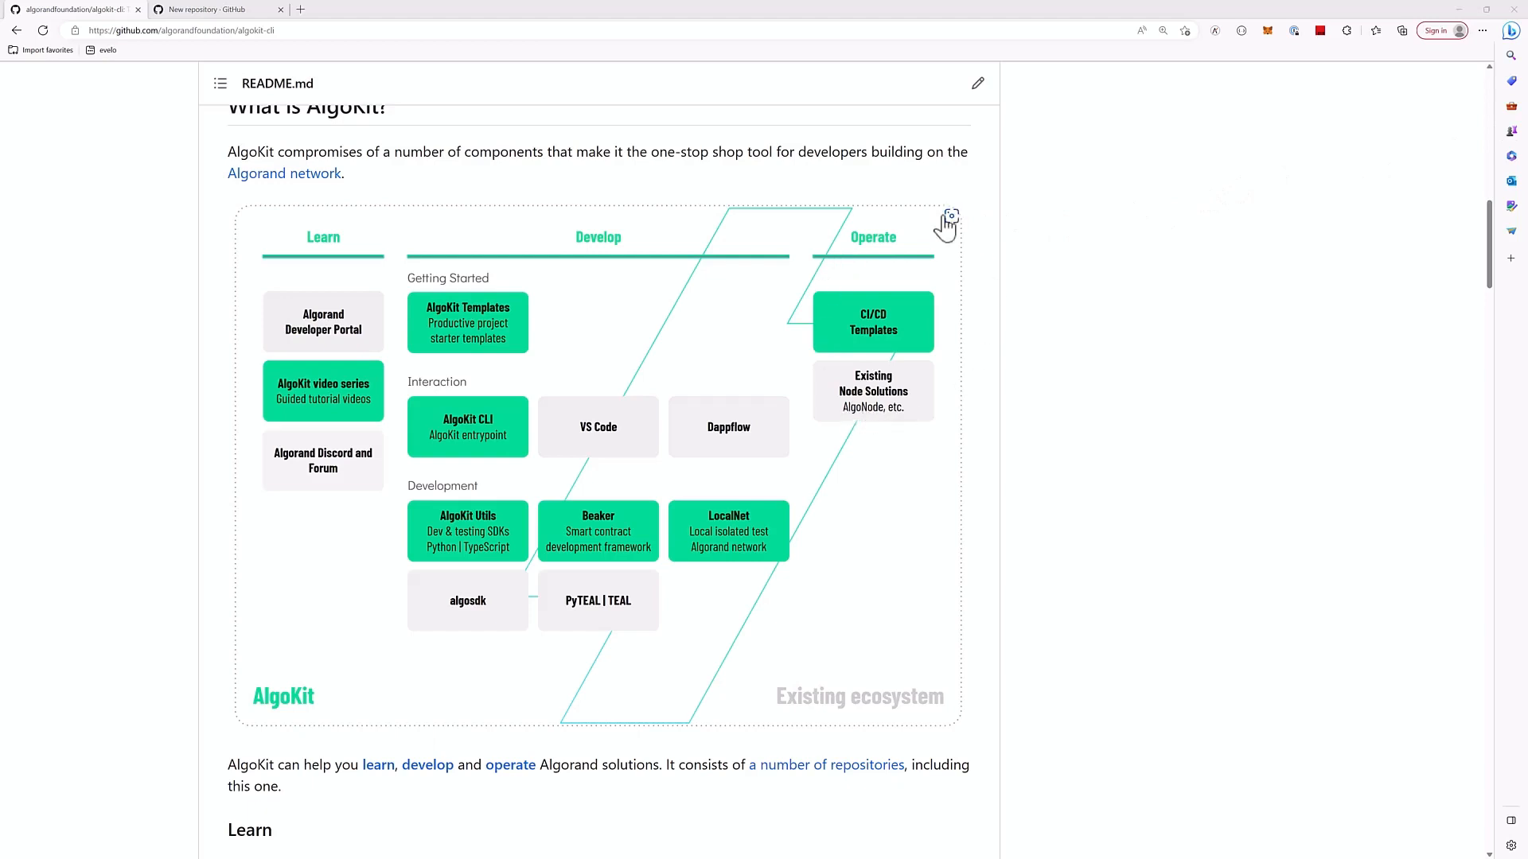
mouse_move(1279, 363)
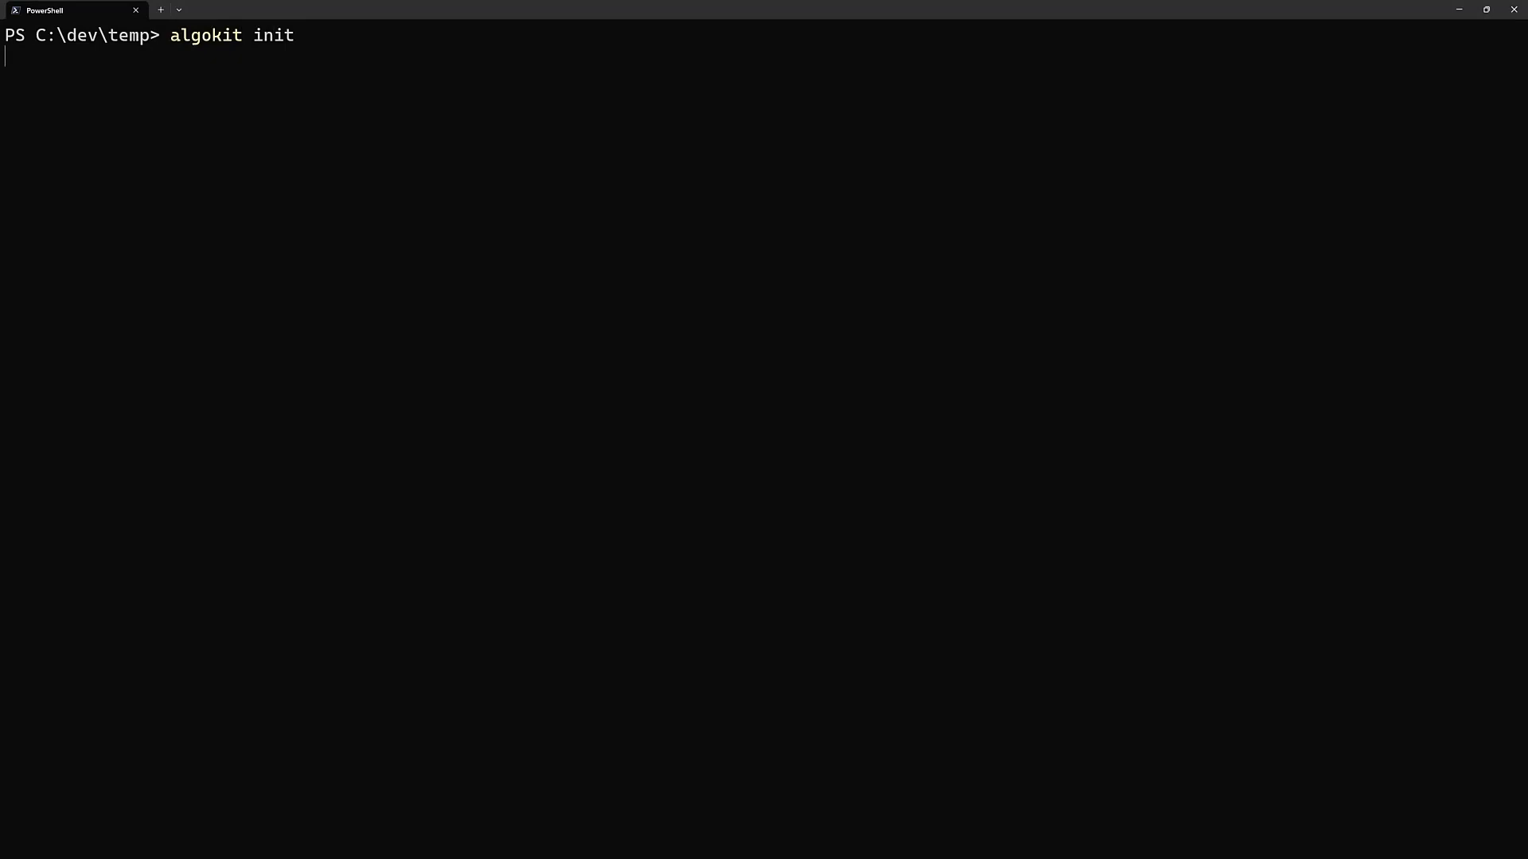
Run algokit init with the beaker_production template, naming it cicd with author Rob (rob@)
key("enter")
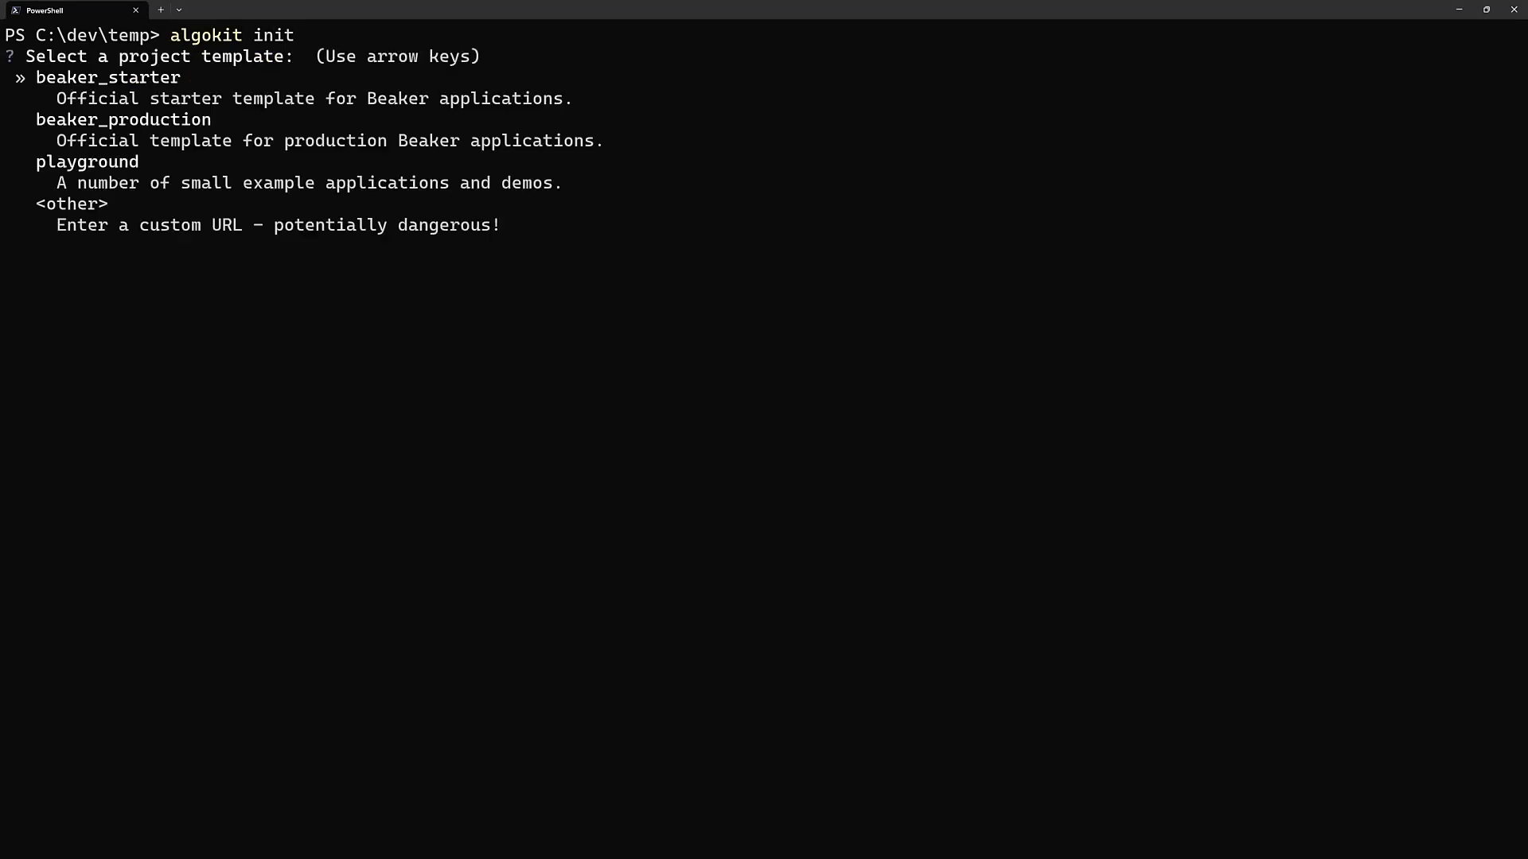
key("down")
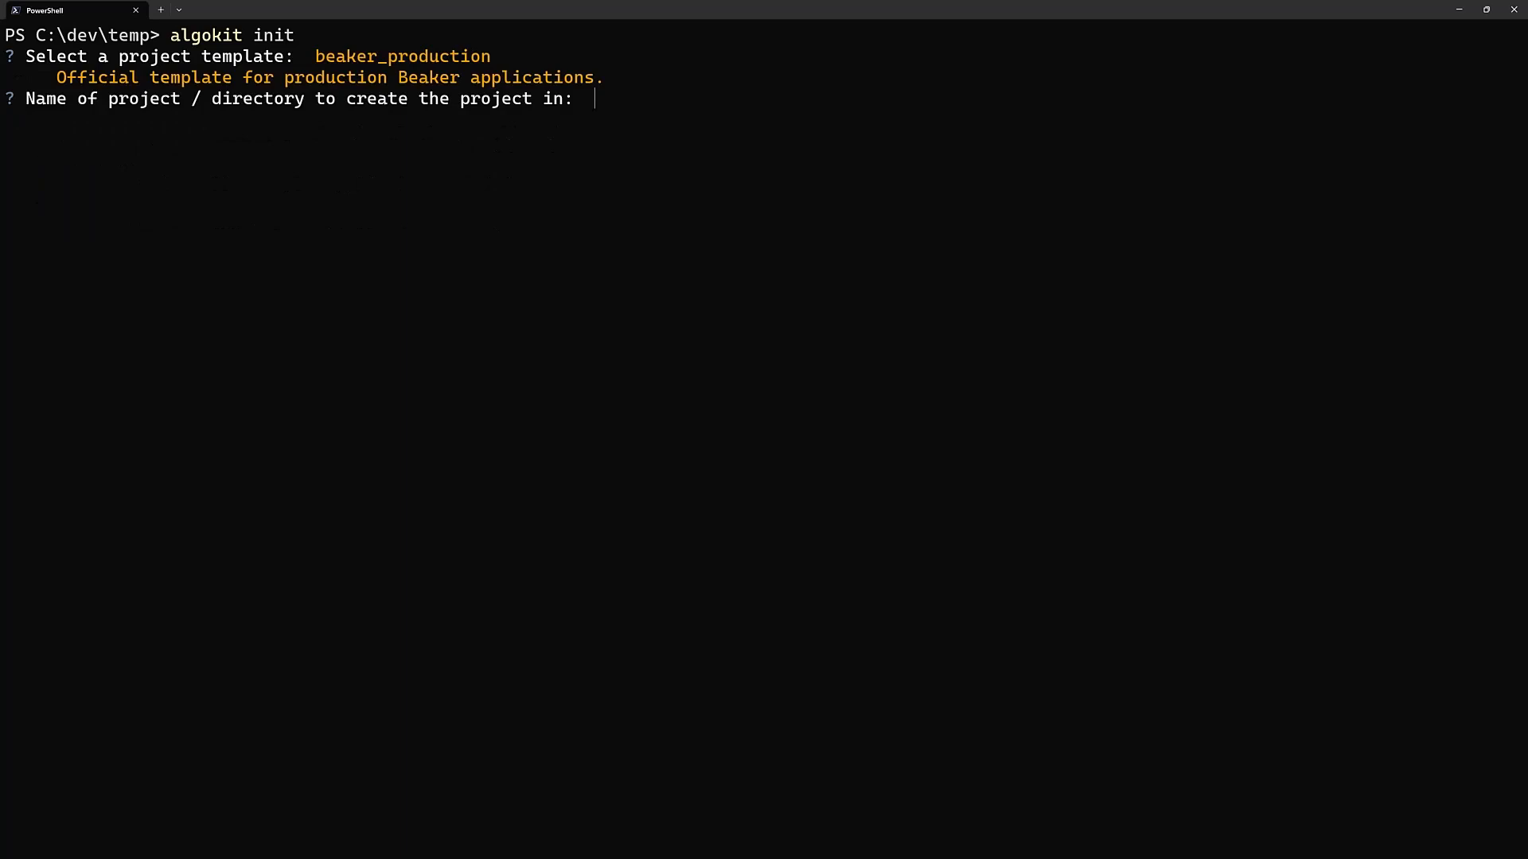
type("cicd")
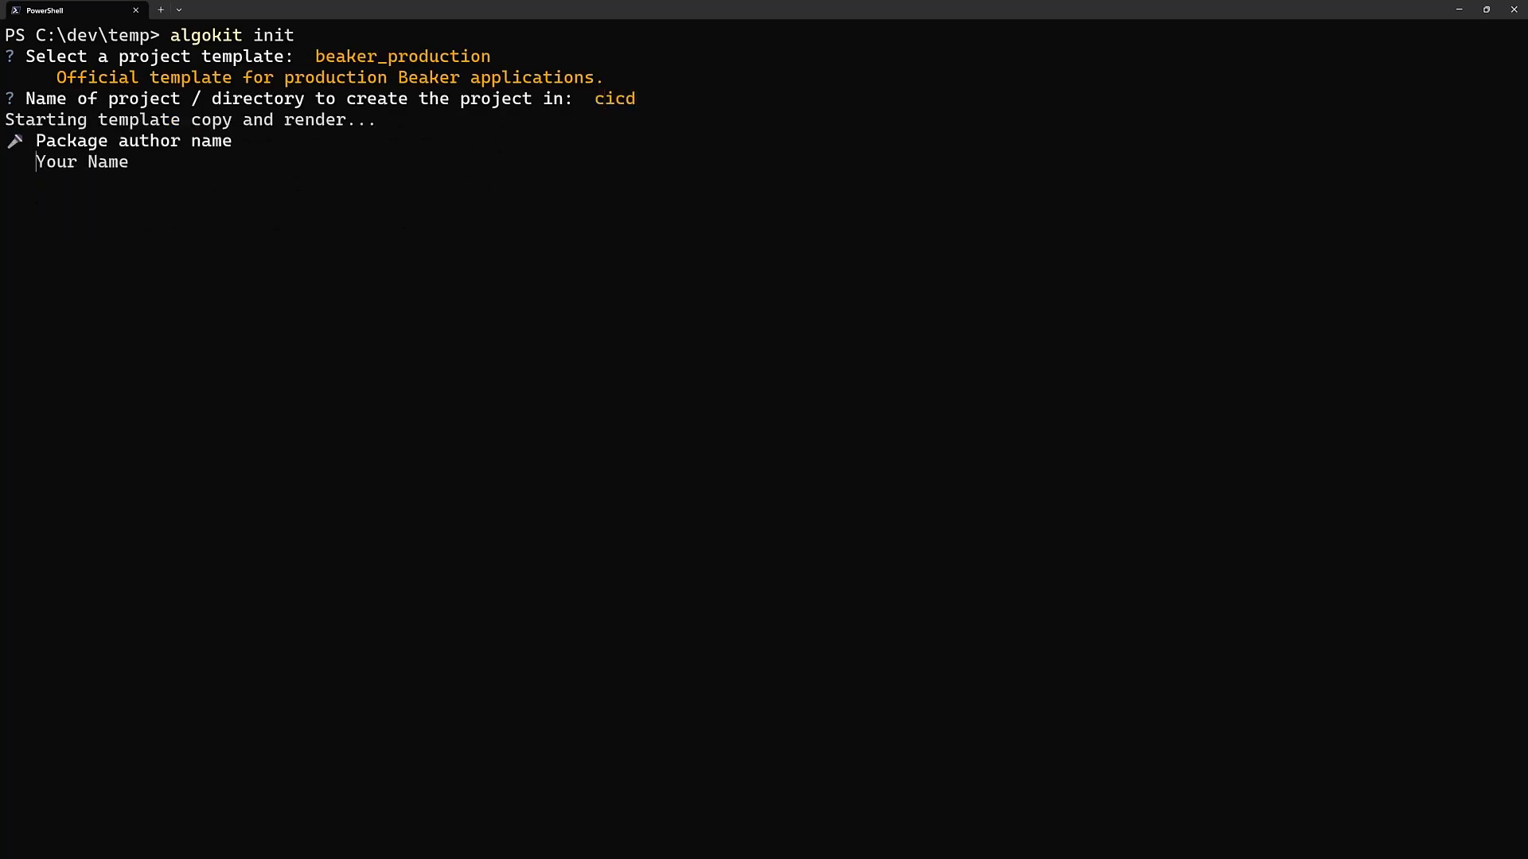
type("Rob")
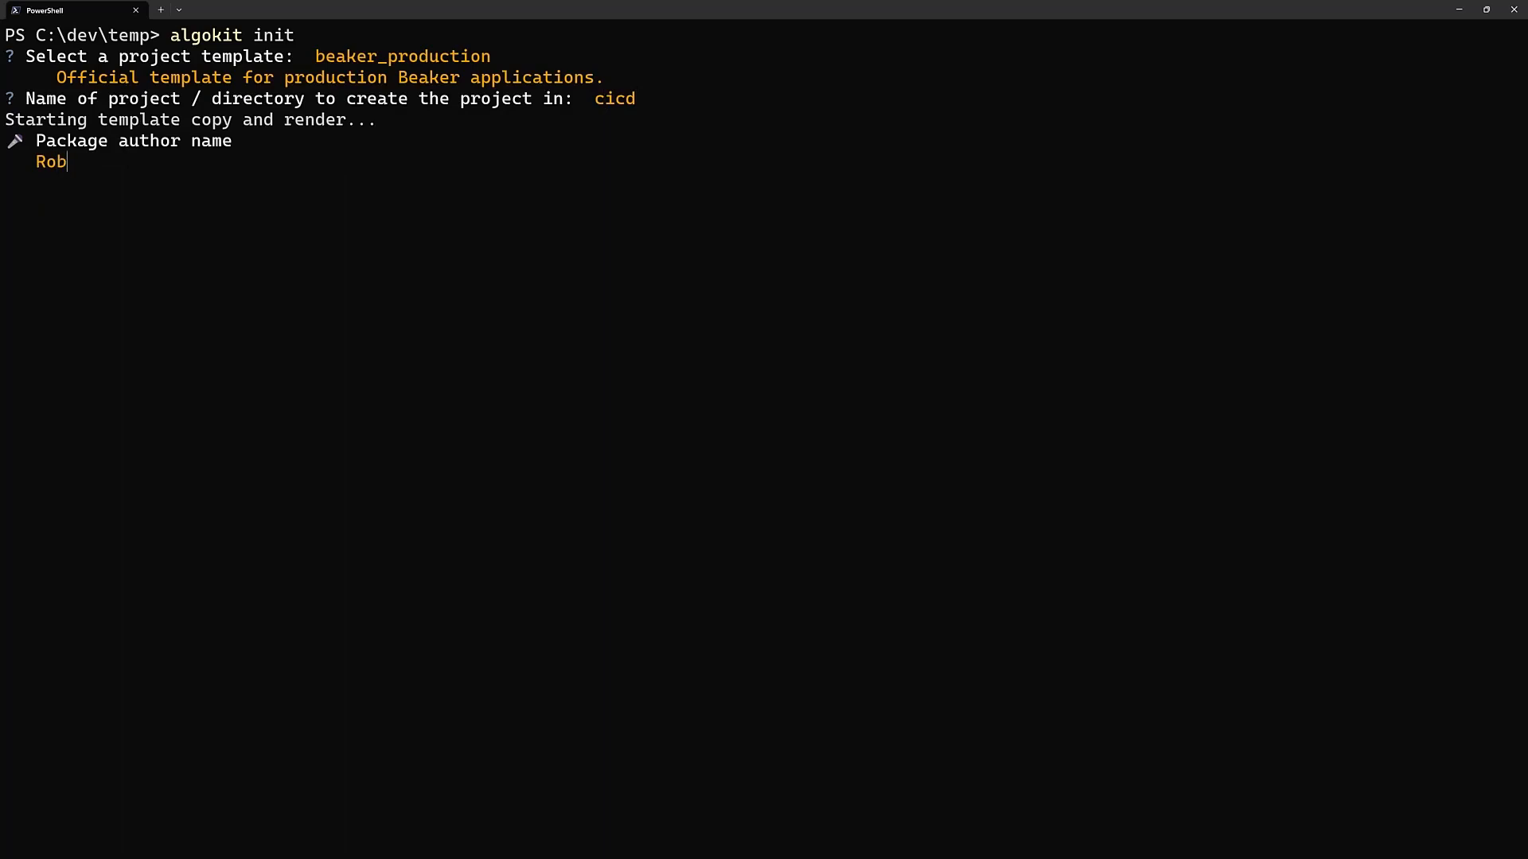
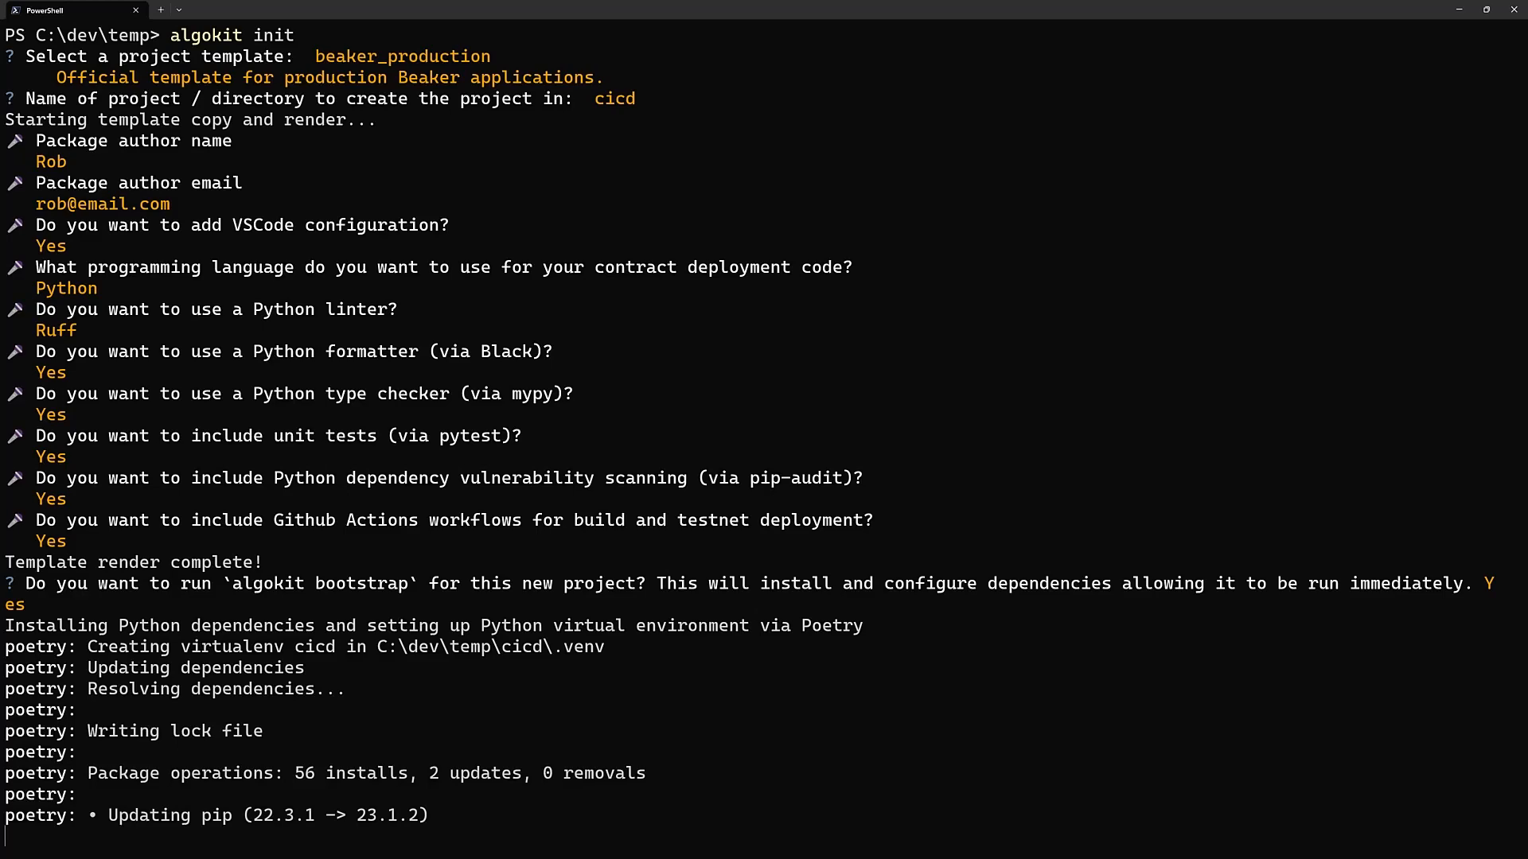
Once Poetry finishes installing, answer Y to set up a git repository
scroll("down", 3)
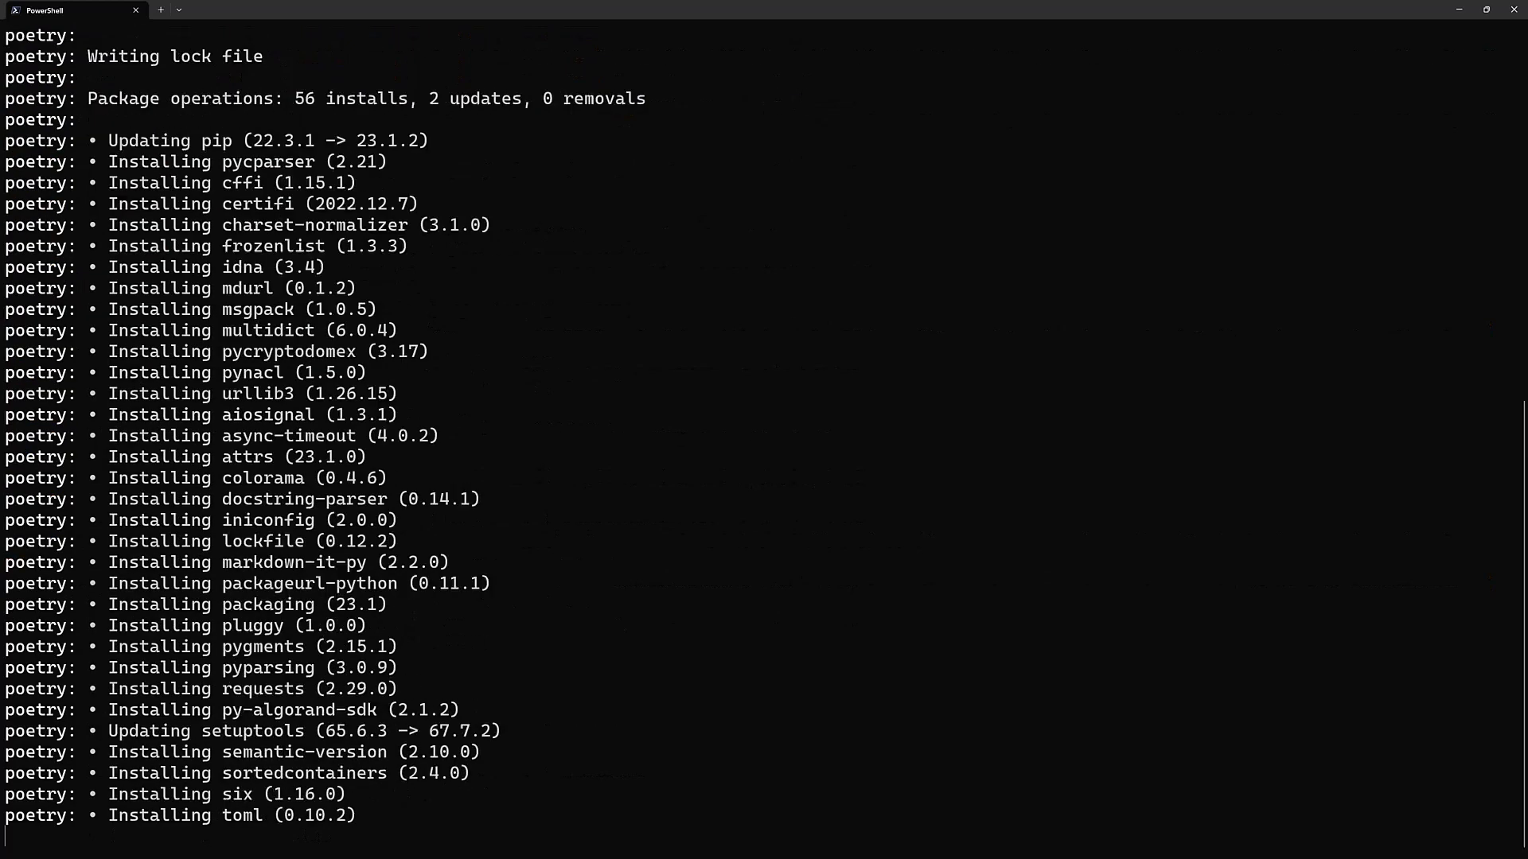
scroll("down", 3)
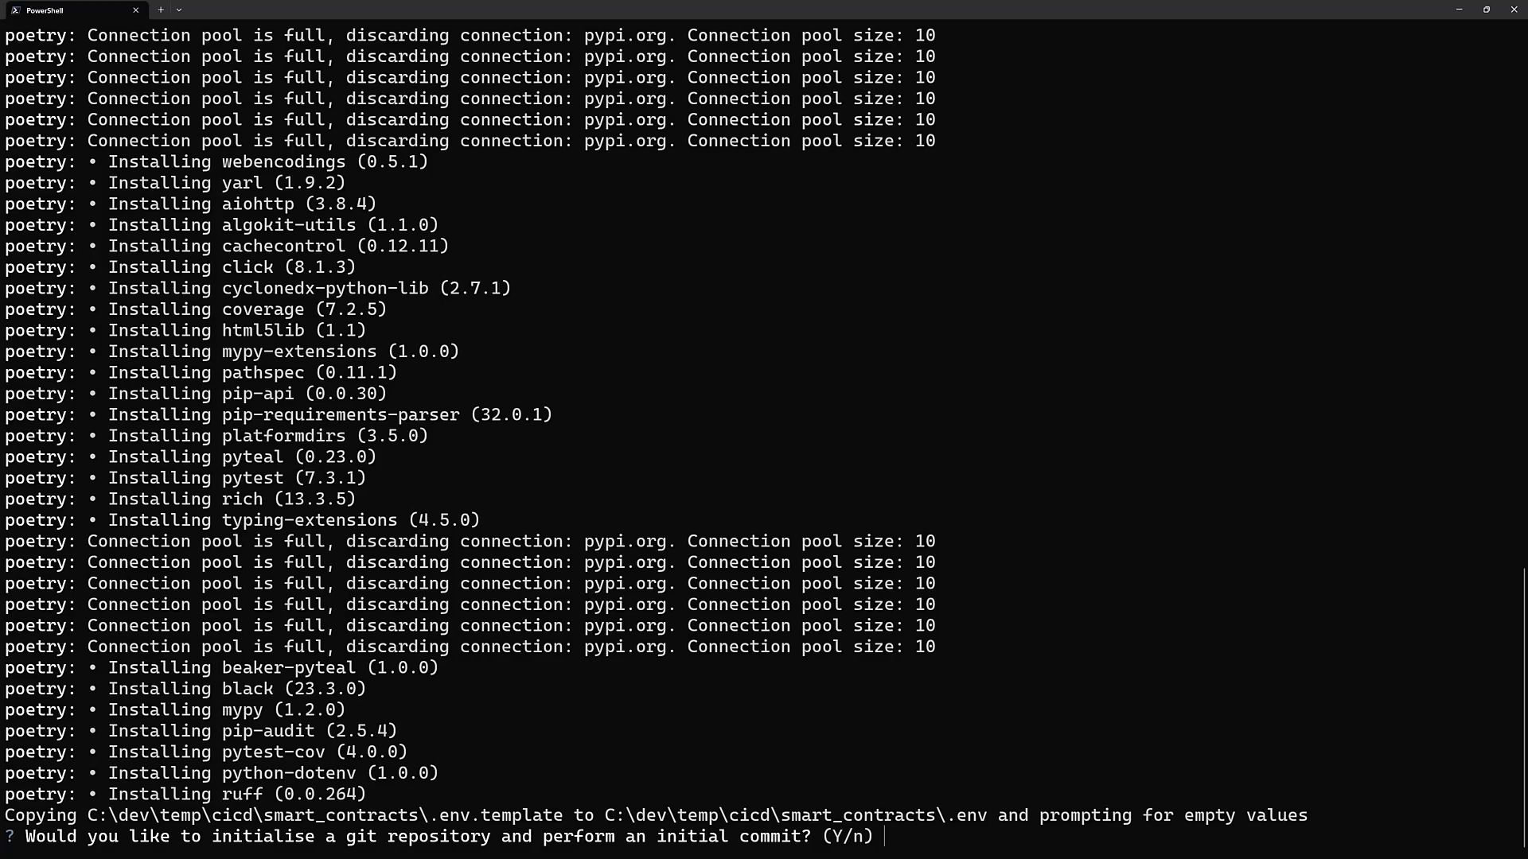
type("Y")
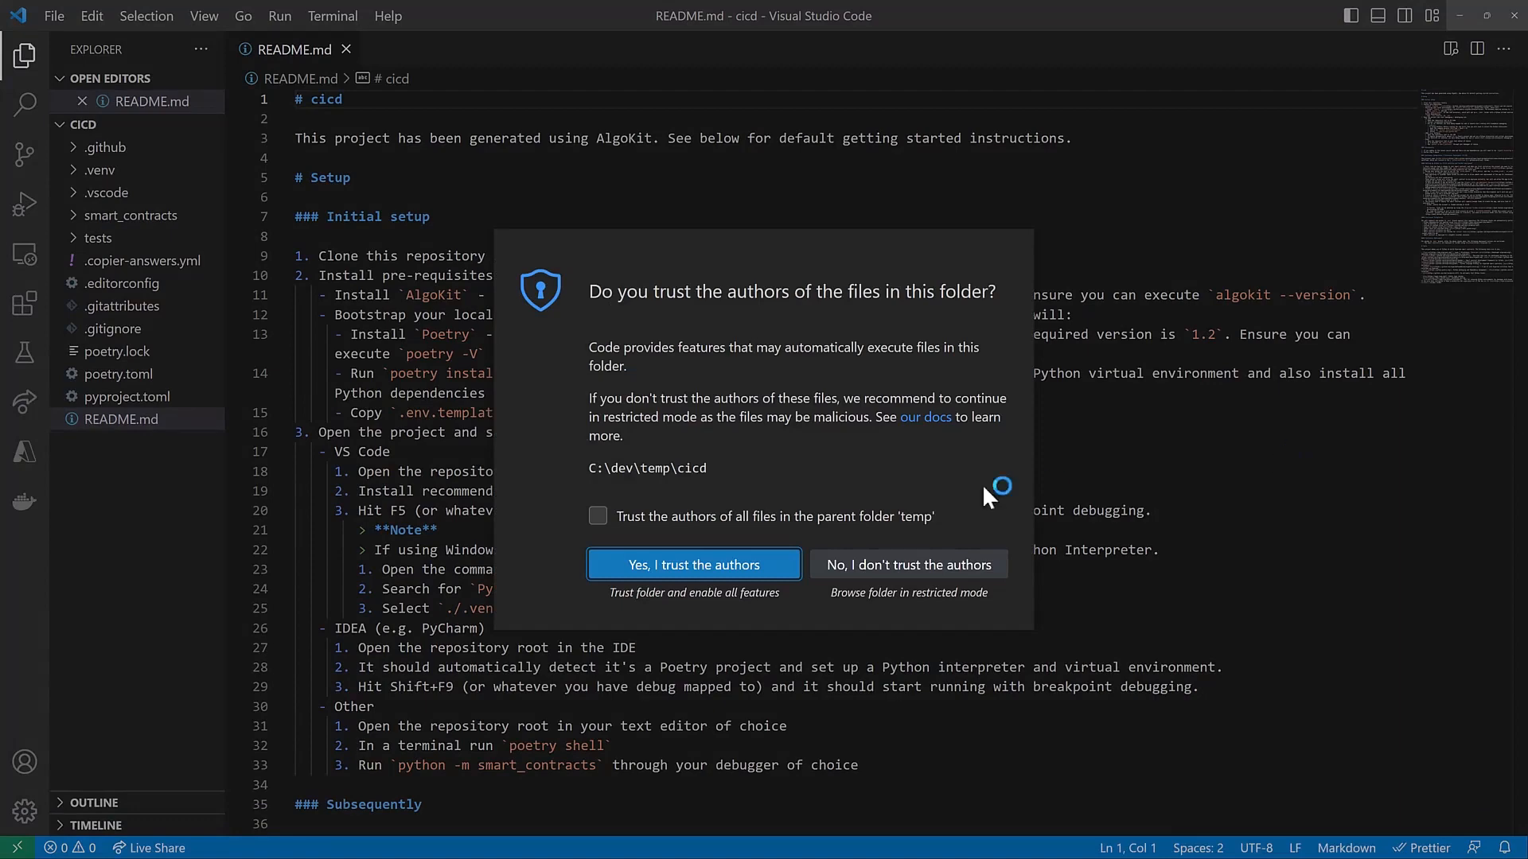
Trust the cicd folder authors and build and deploy HelloWorldApp on LocalNet
left_click(693, 564)
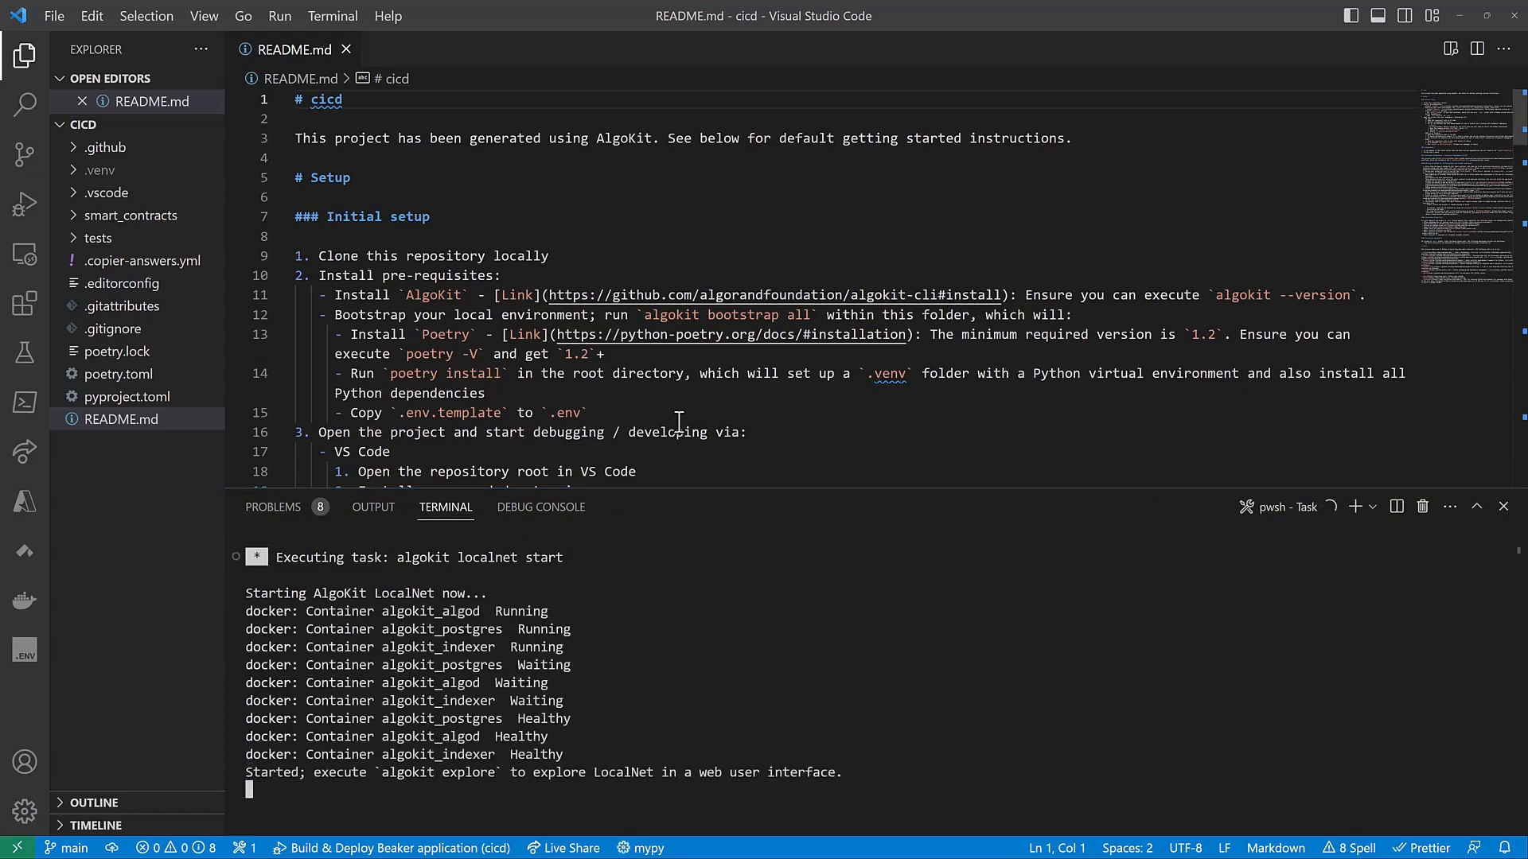
left_click(25, 204)
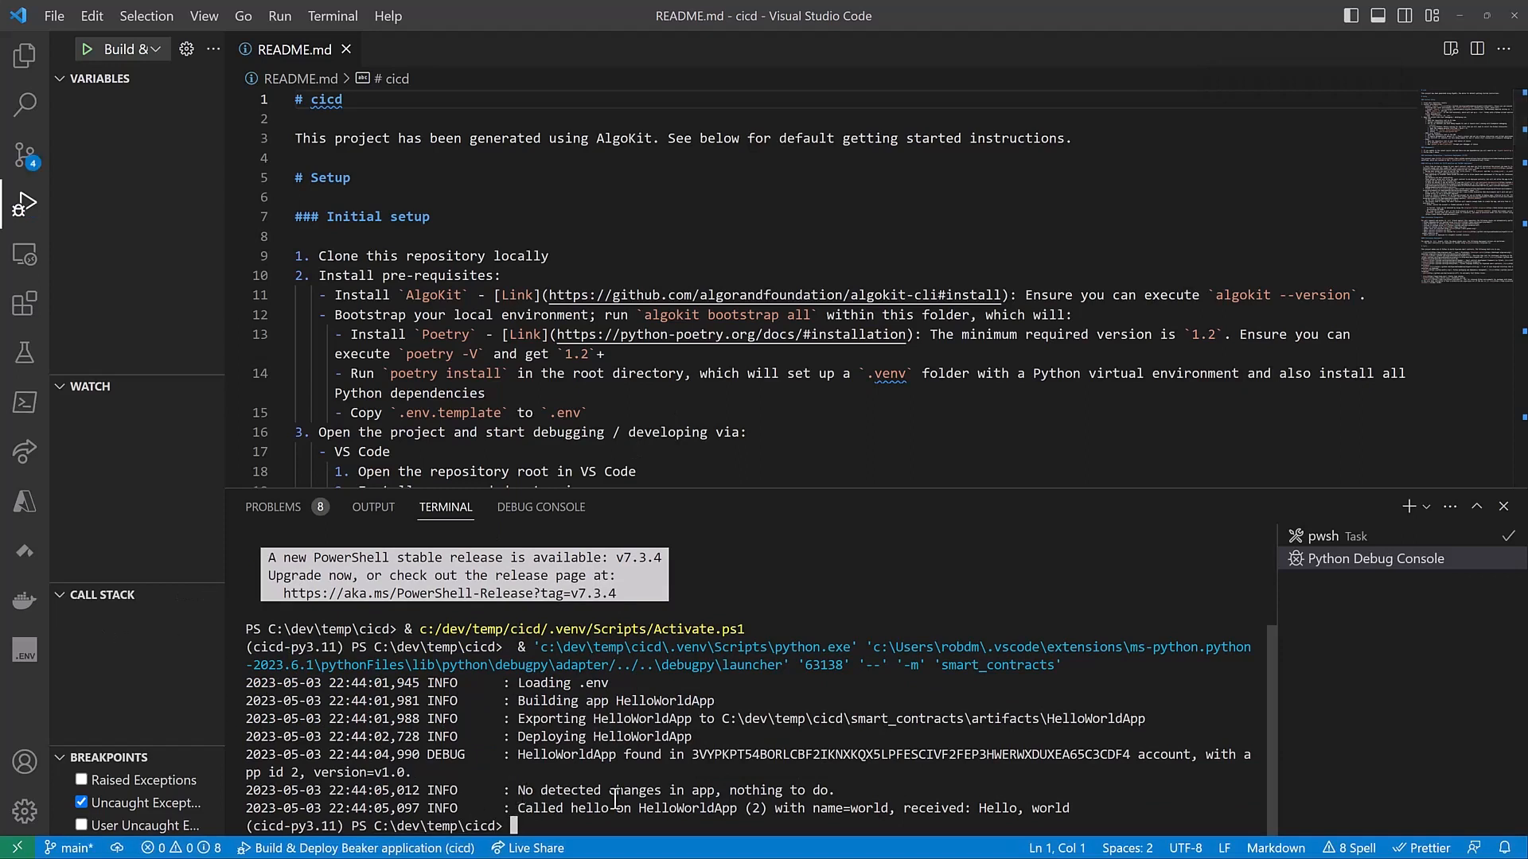
mouse_move(921, 794)
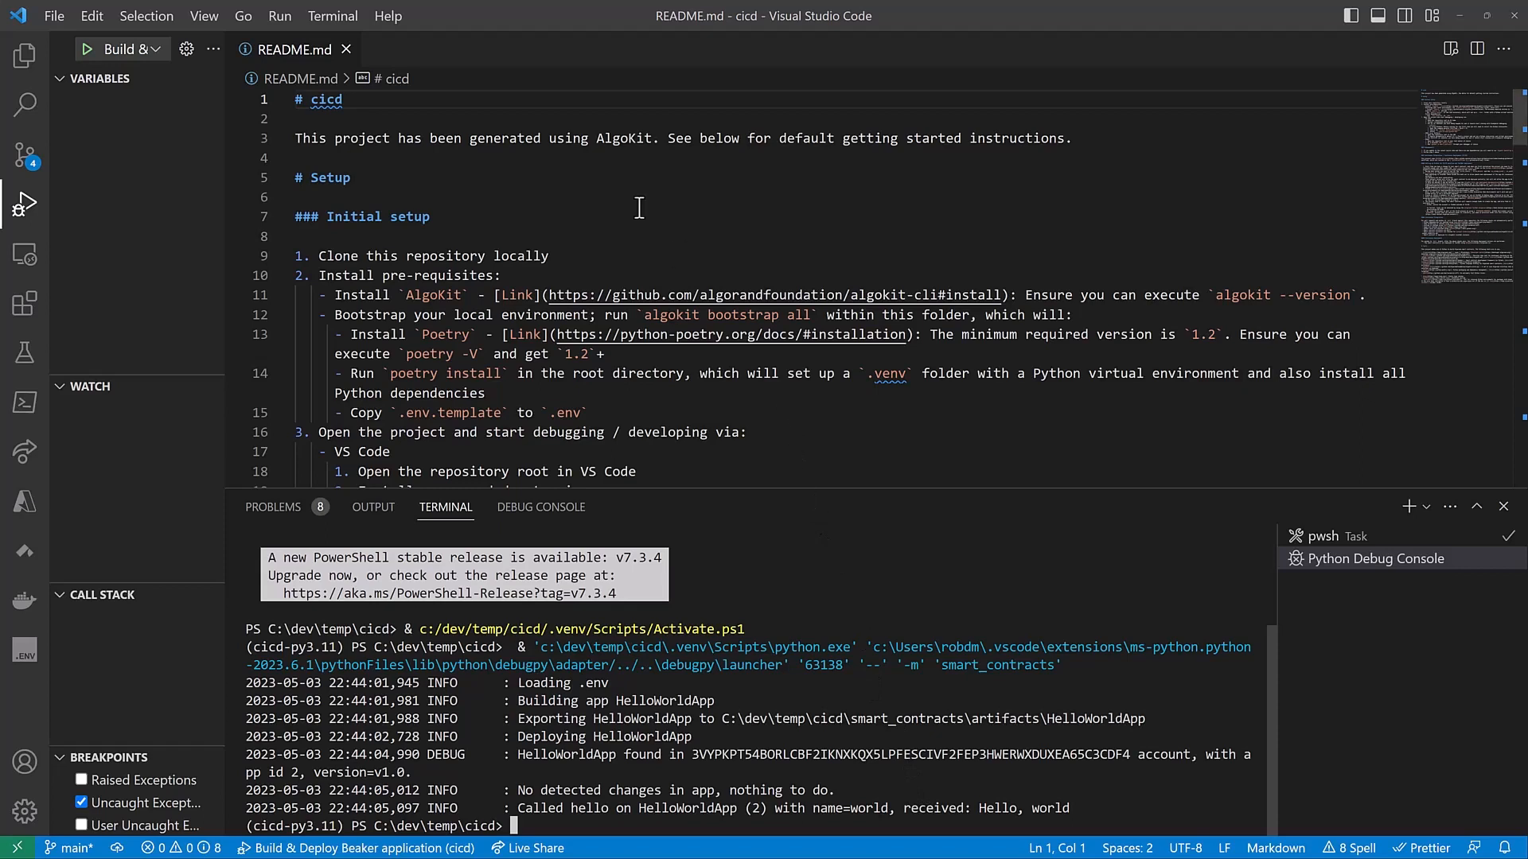
Run the cicd tests from the Testing view and show the Python Test Log
left_click(344, 49)
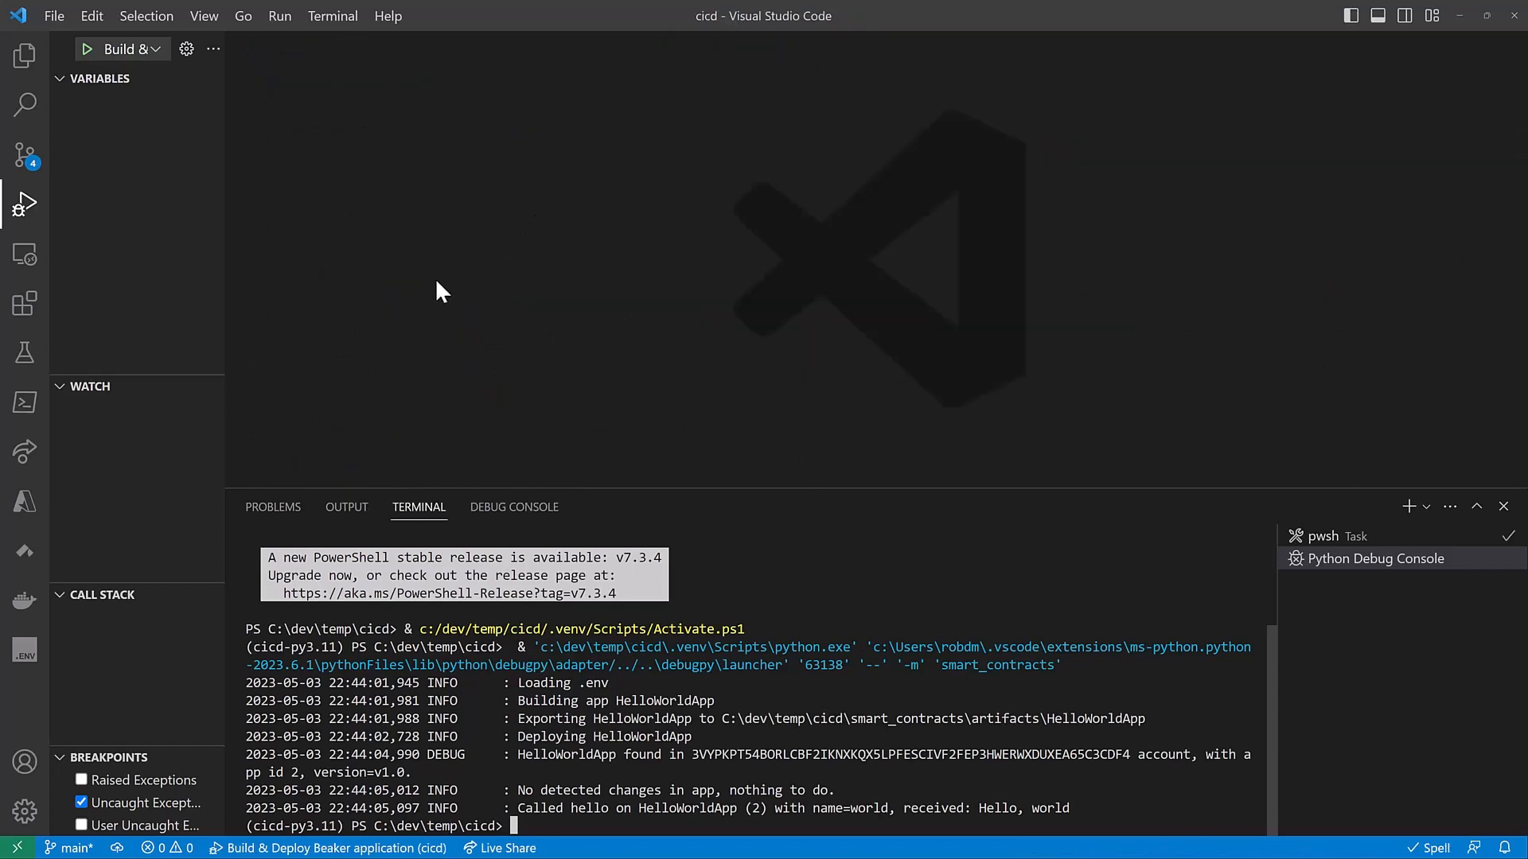
left_click(24, 352)
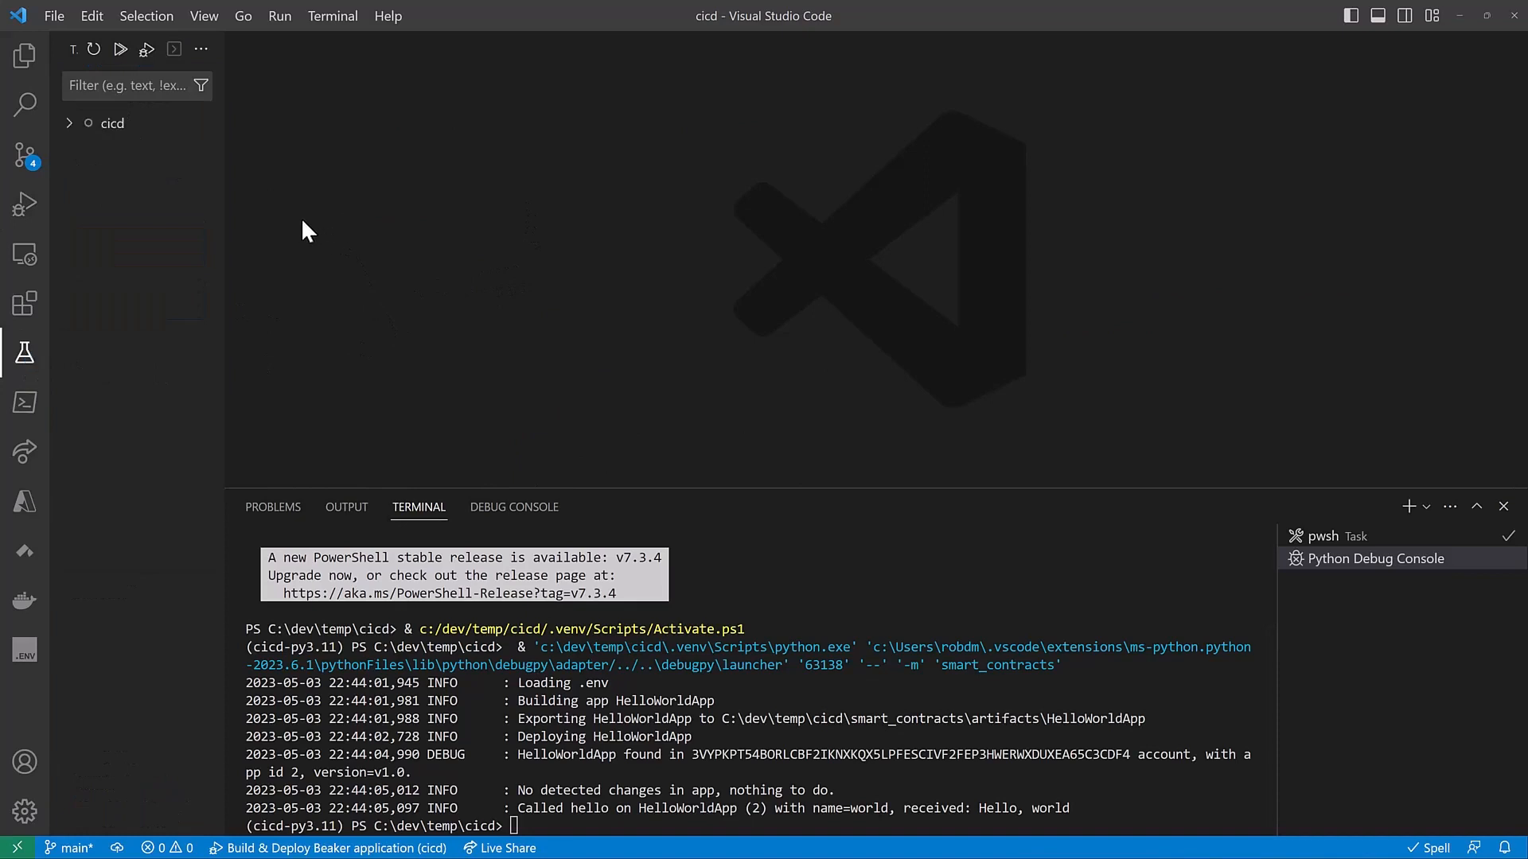
left_click(68, 123)
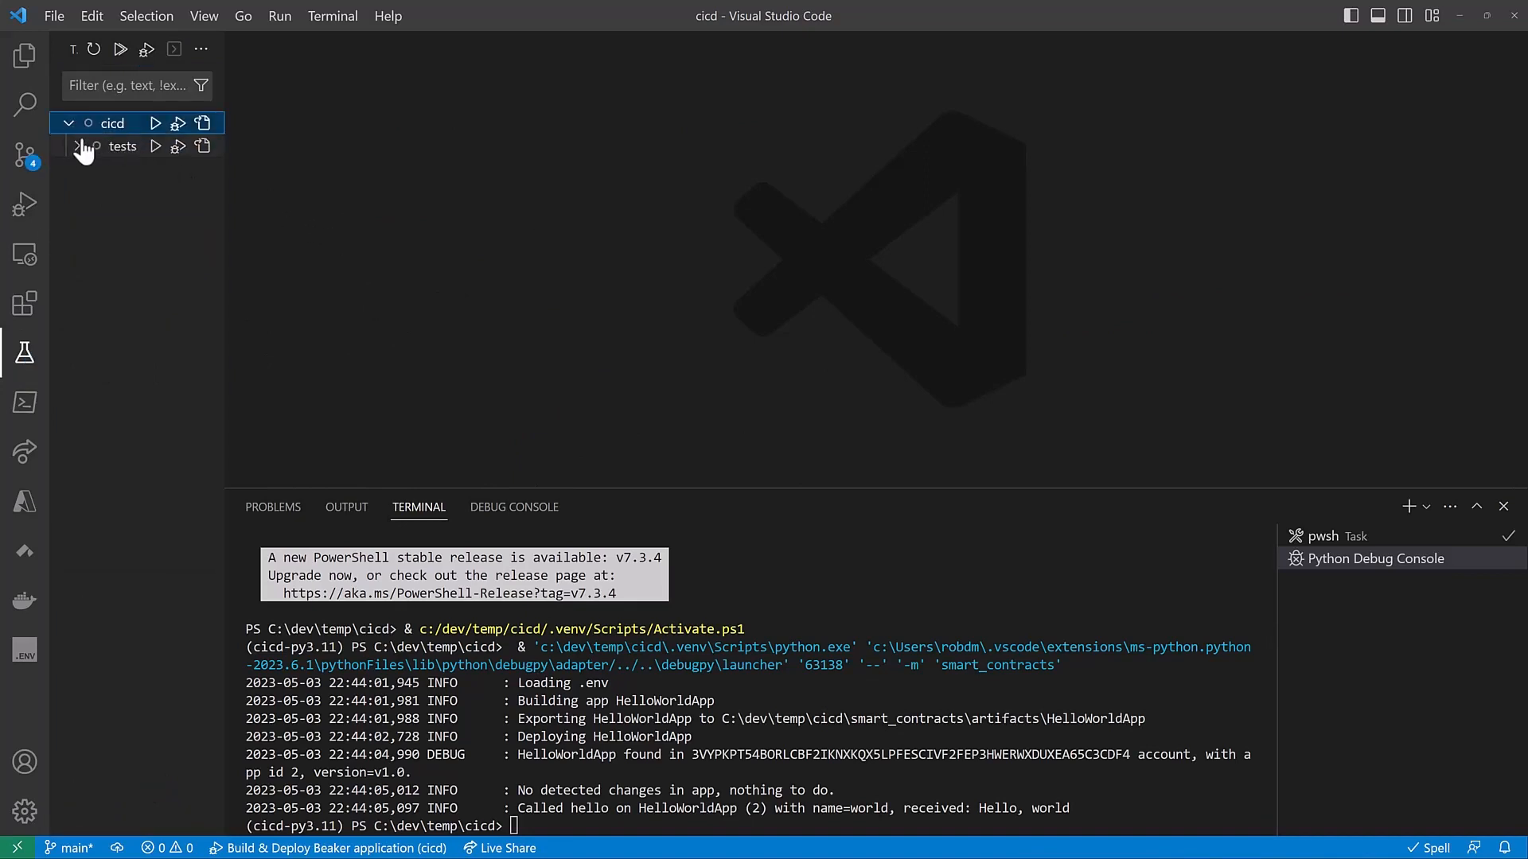
left_click(122, 146)
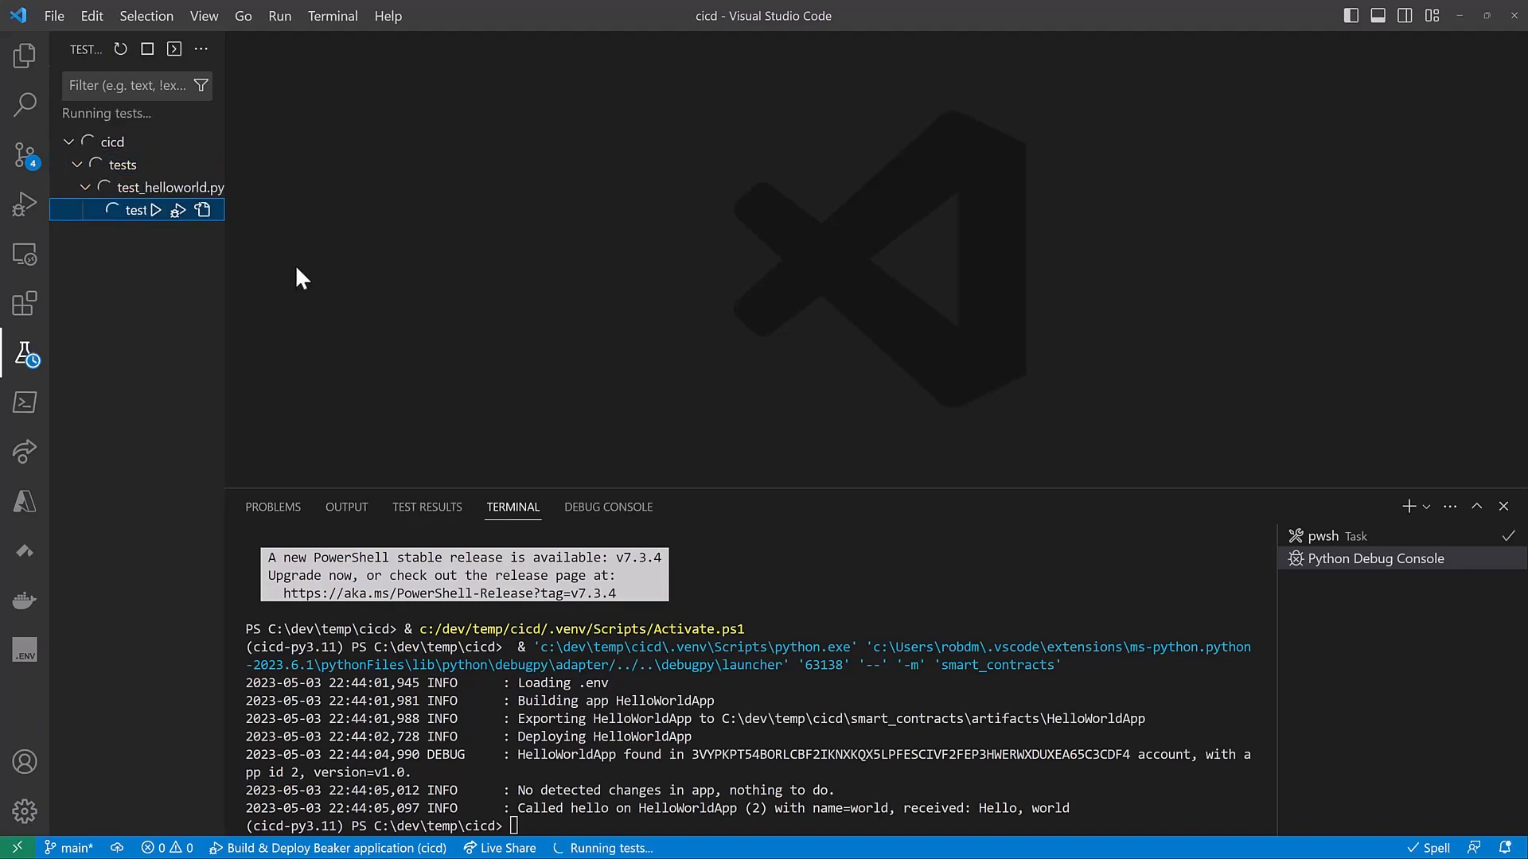
mouse_move(295, 247)
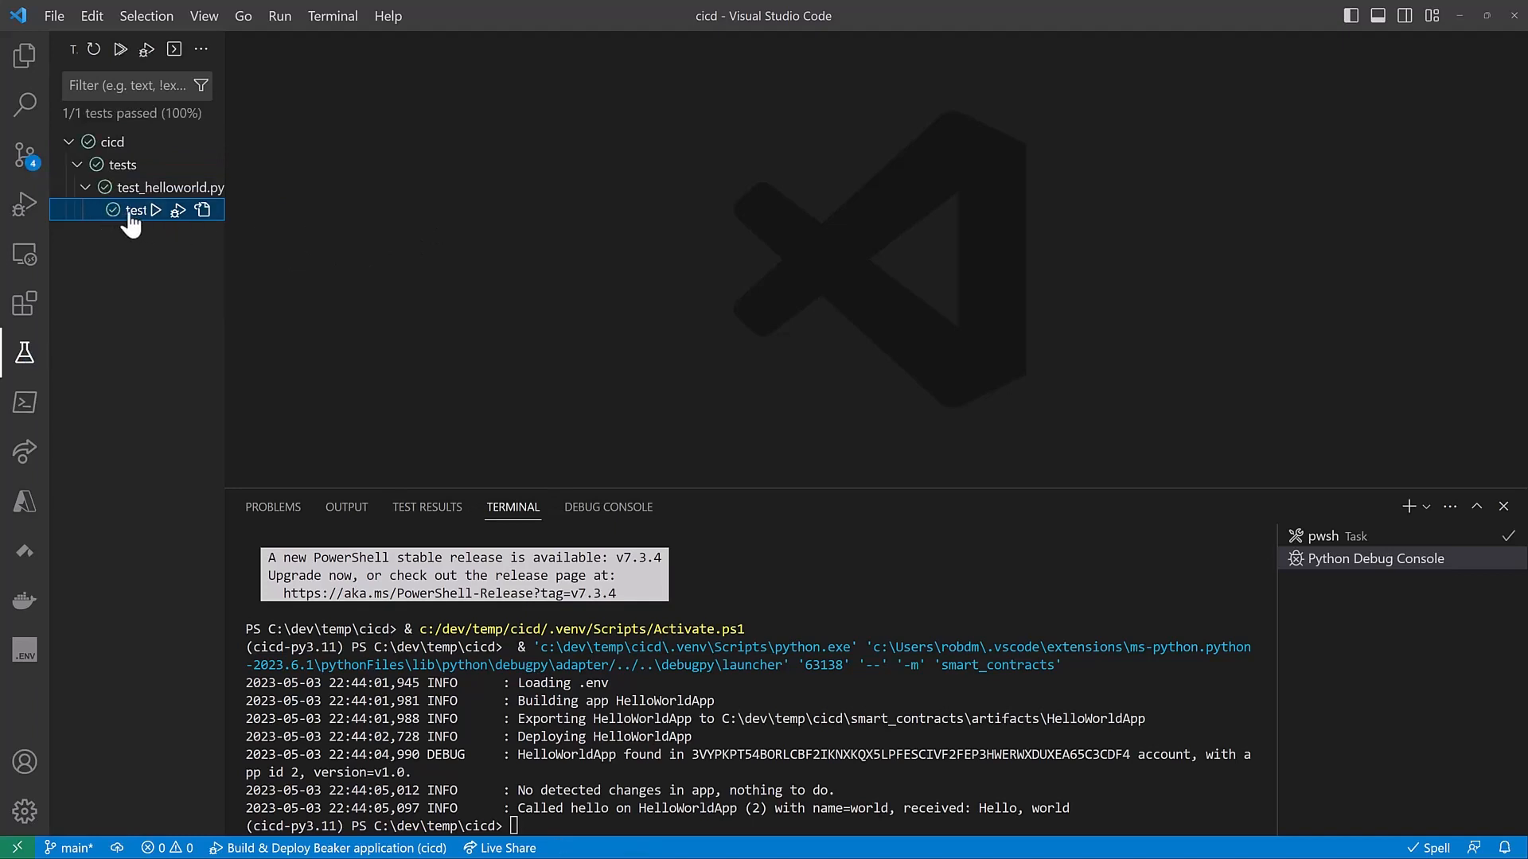
mouse_move(346, 507)
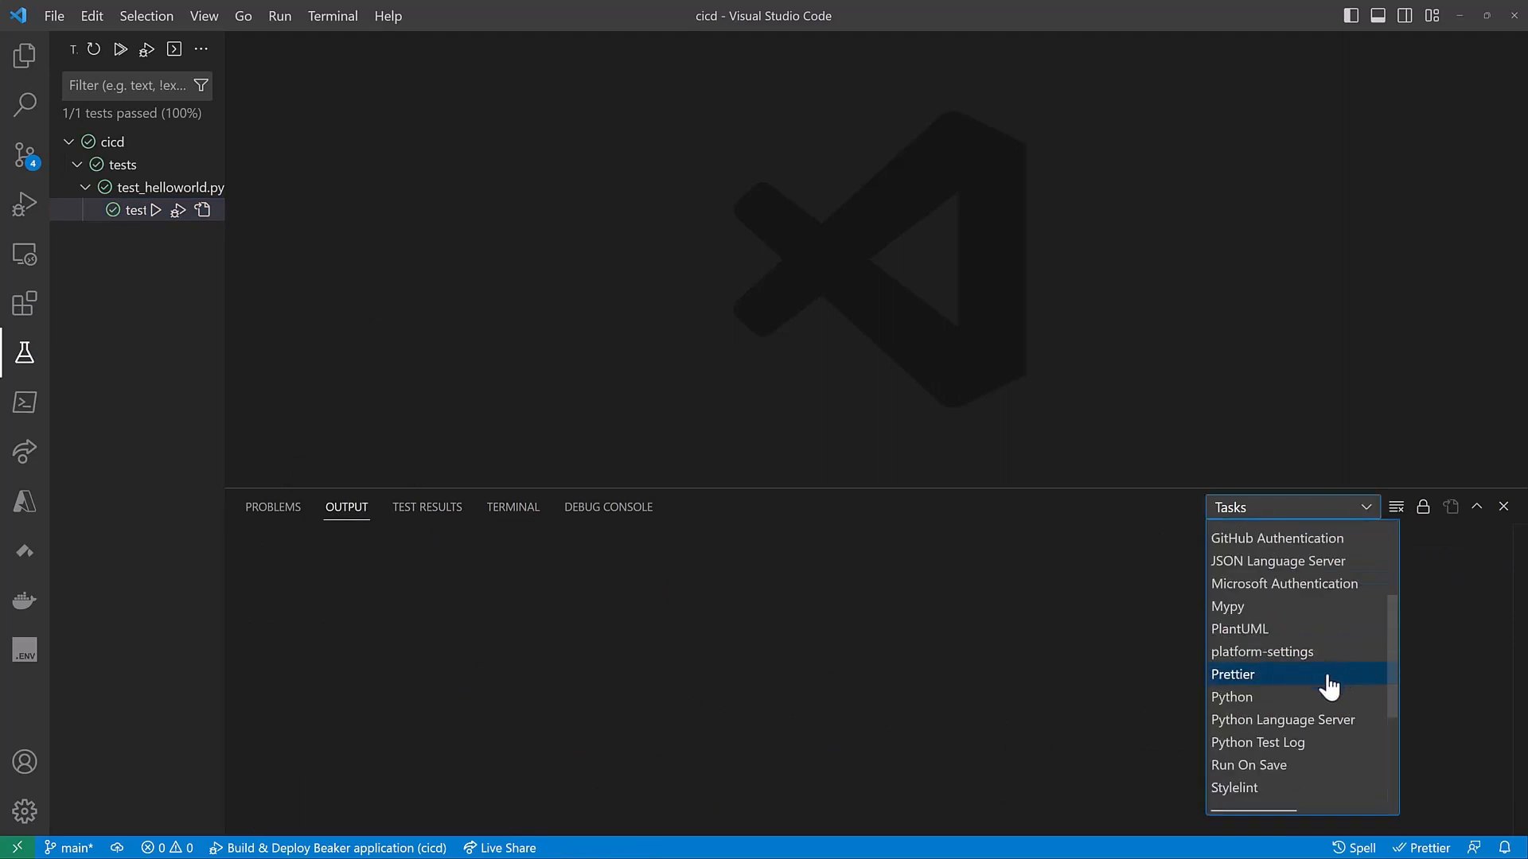
left_click(1257, 741)
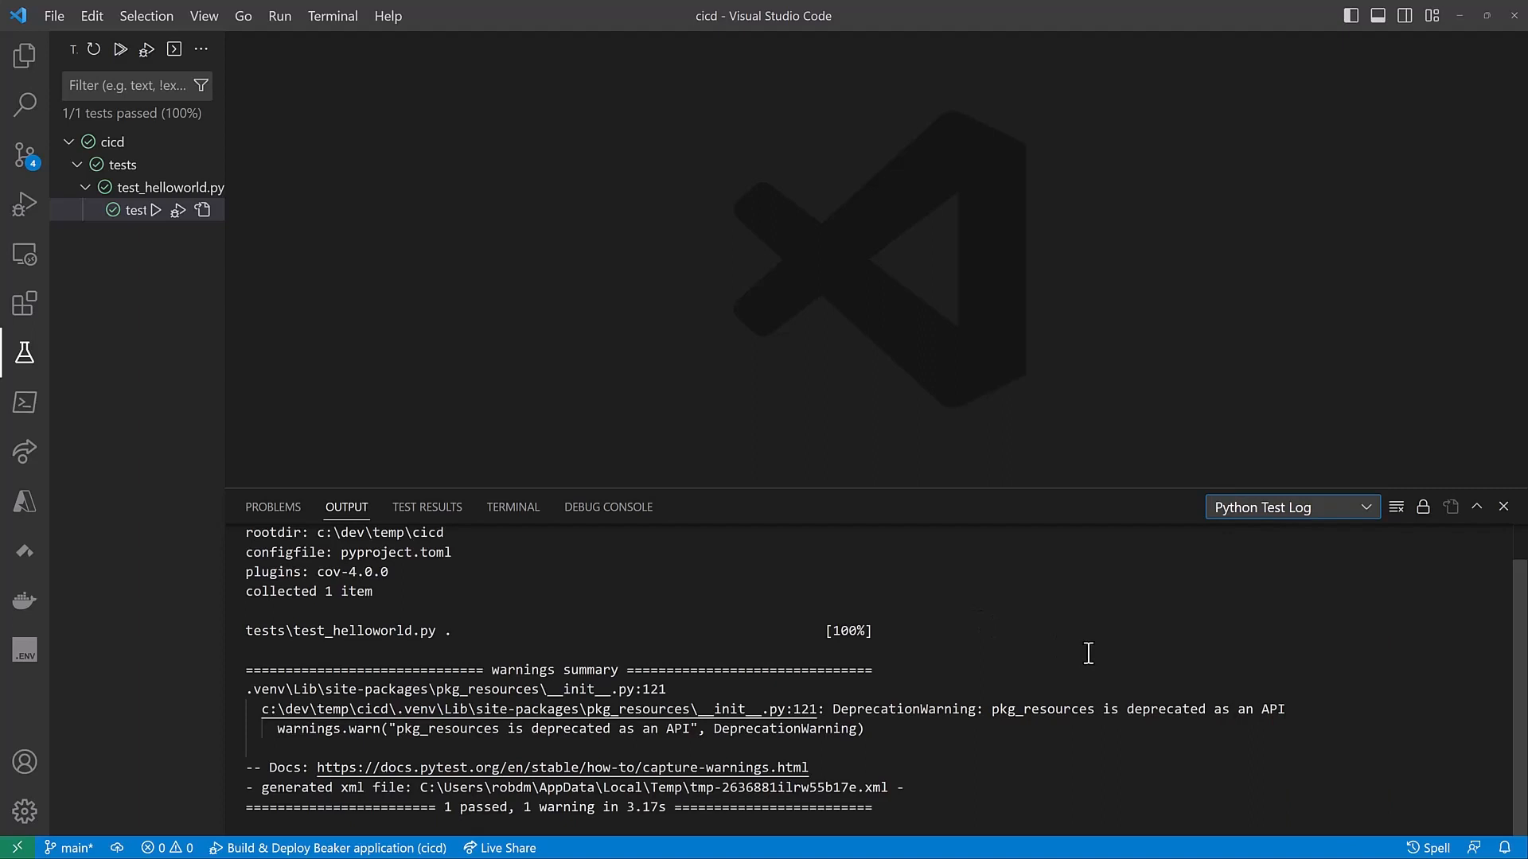
mouse_move(433, 645)
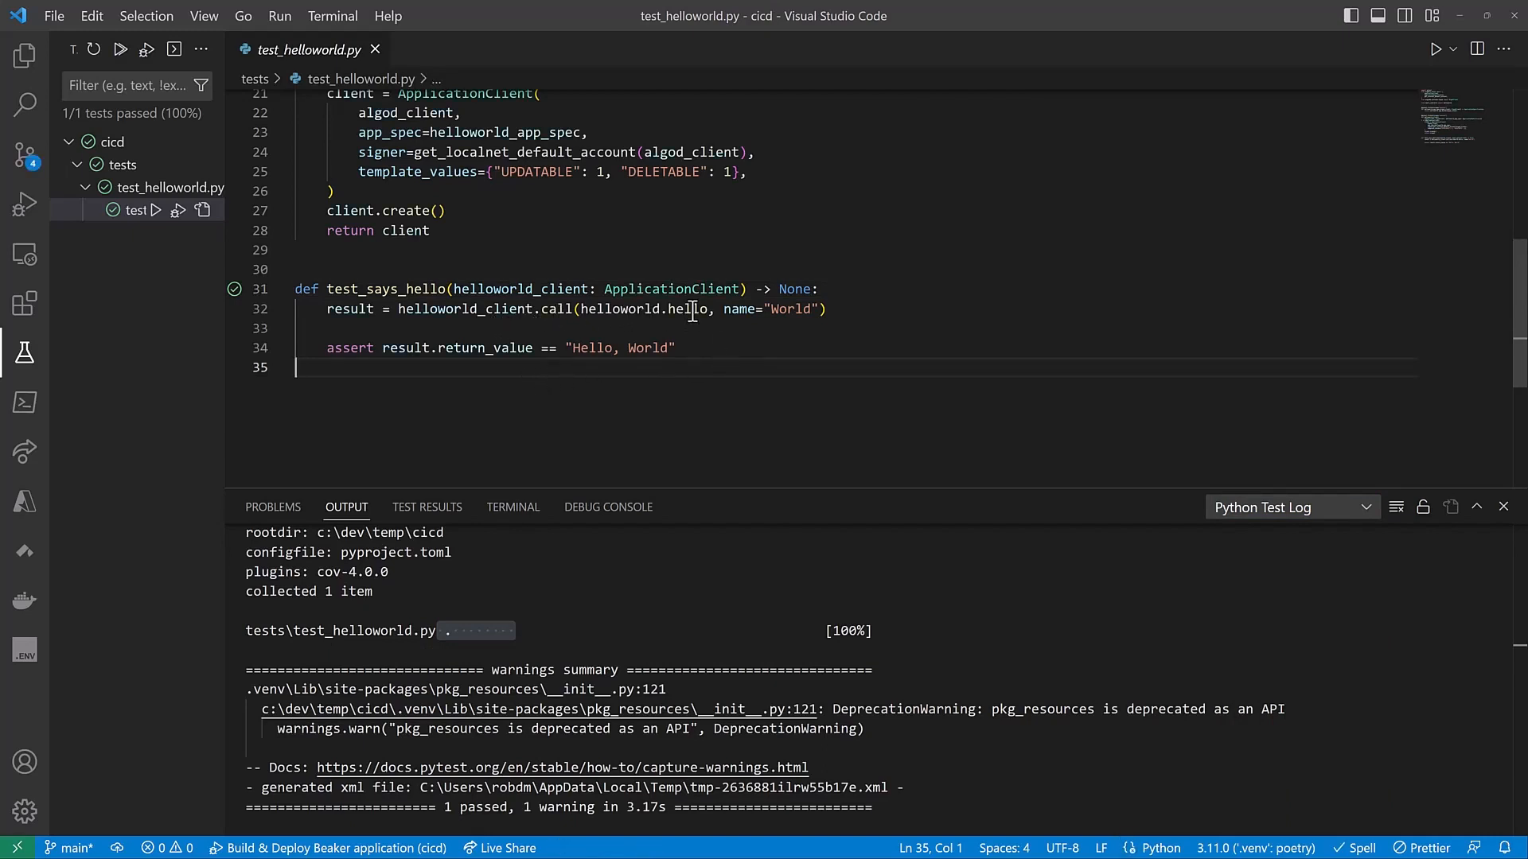
mouse_move(797, 309)
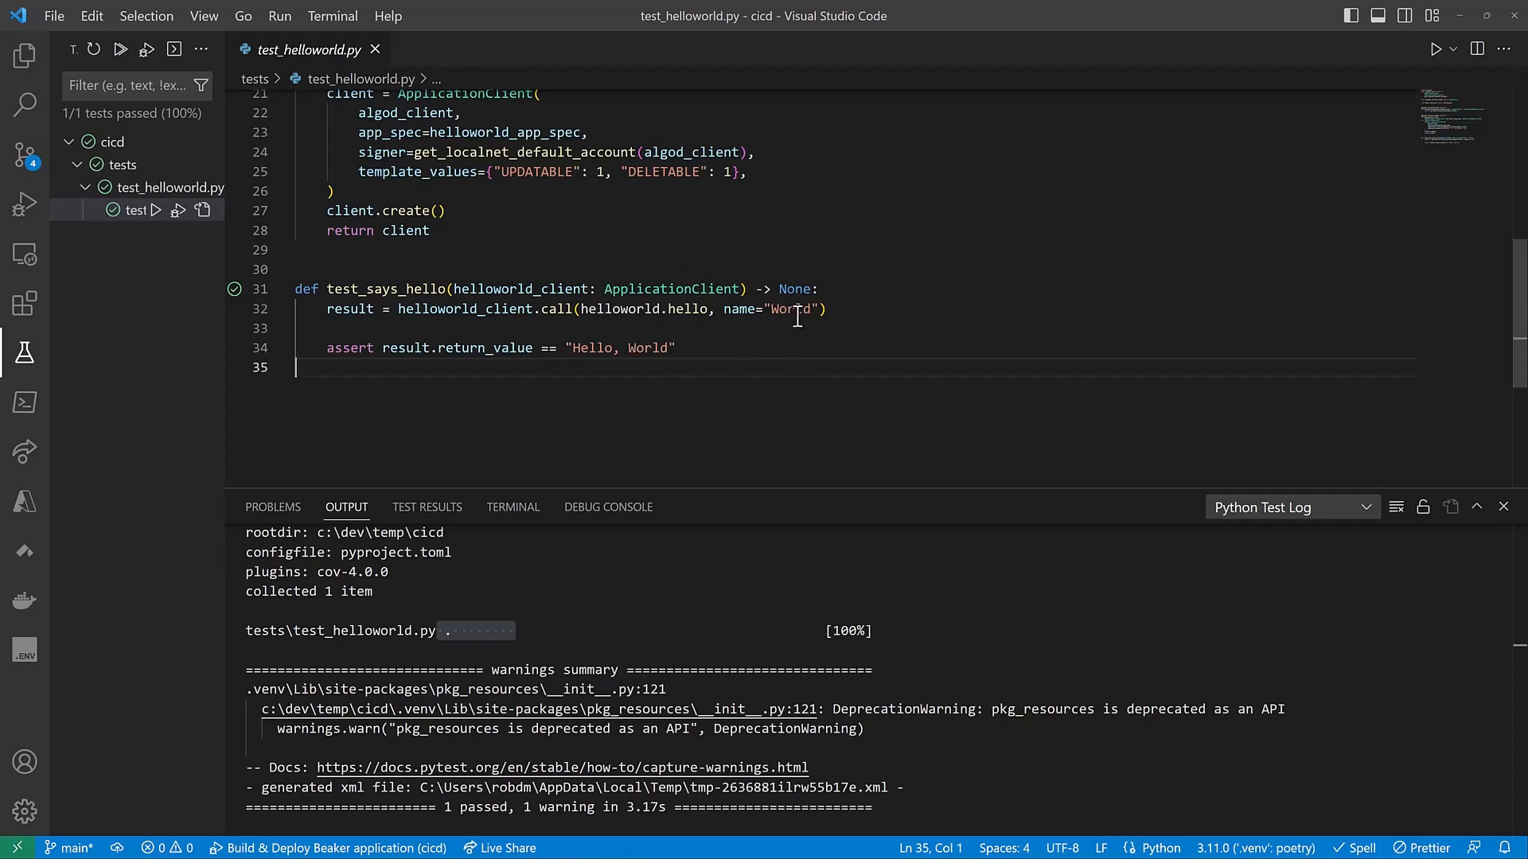
mouse_move(437, 348)
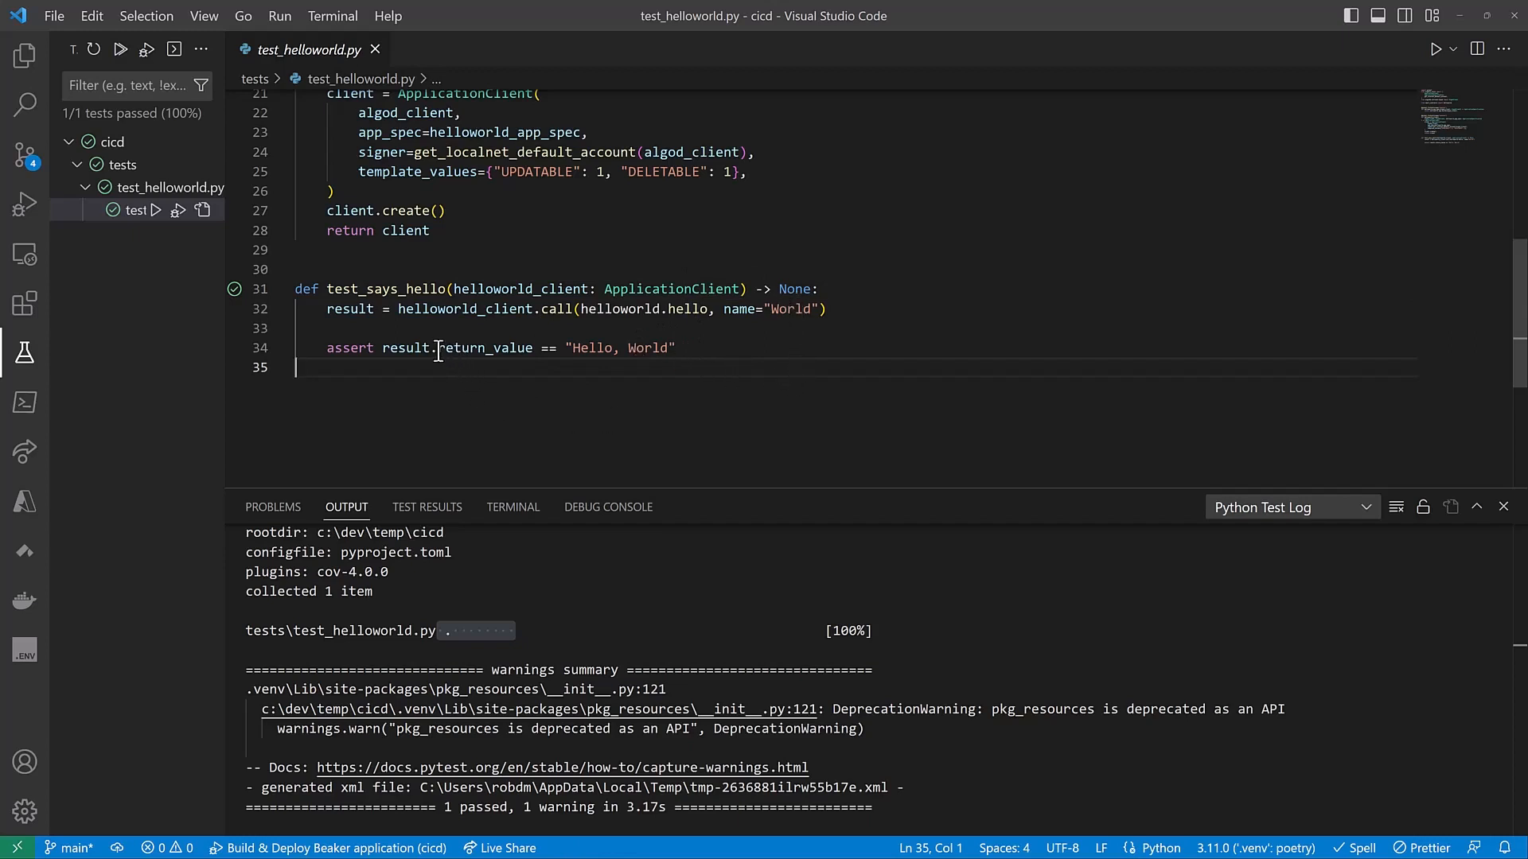
mouse_move(607, 348)
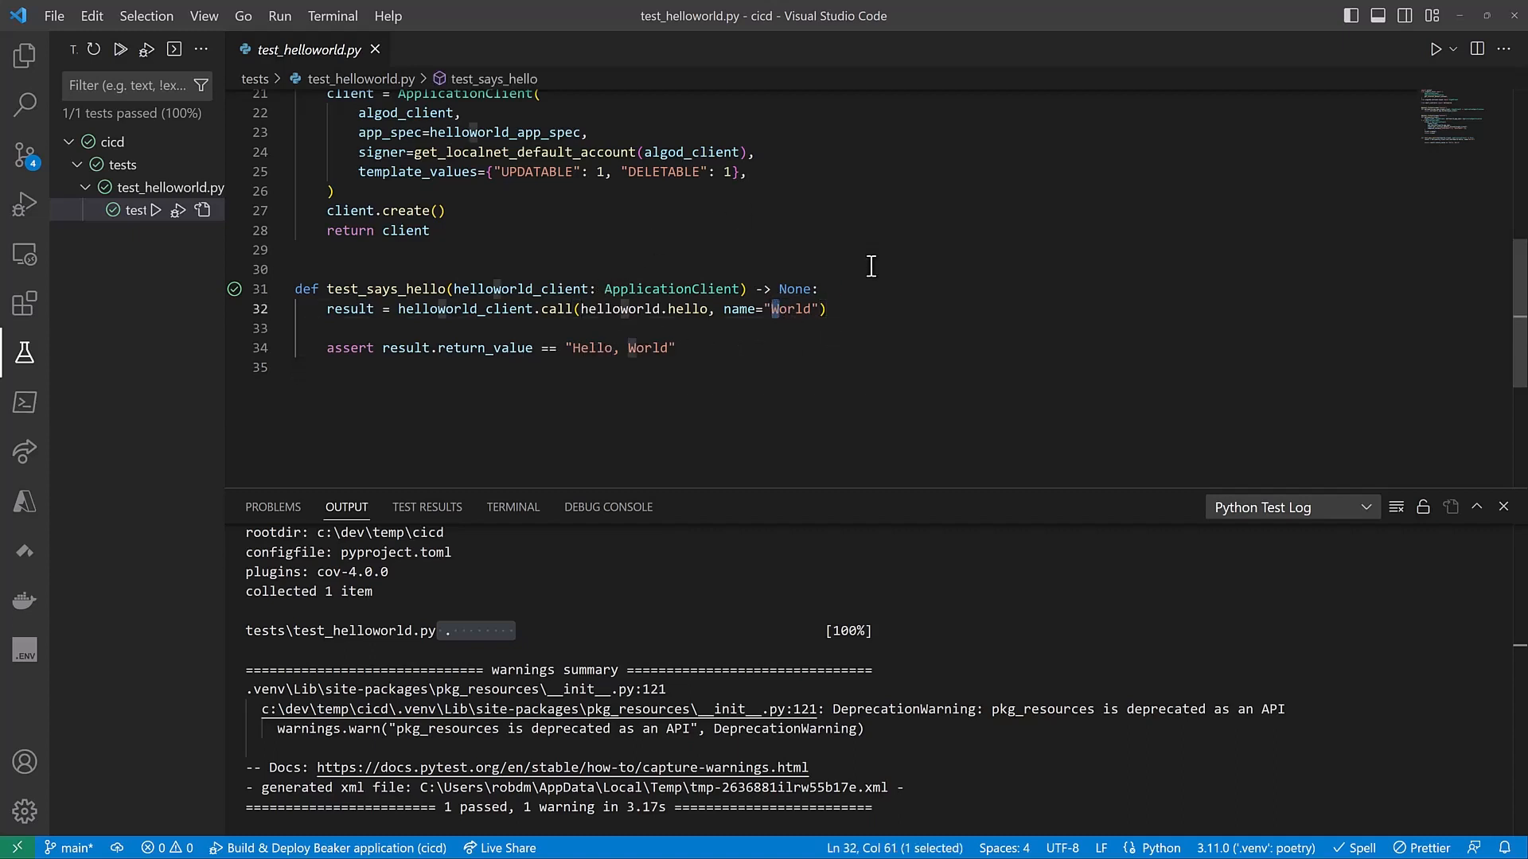
Change the test's name argument from World to world, then close test_helloworld.py
type("world")
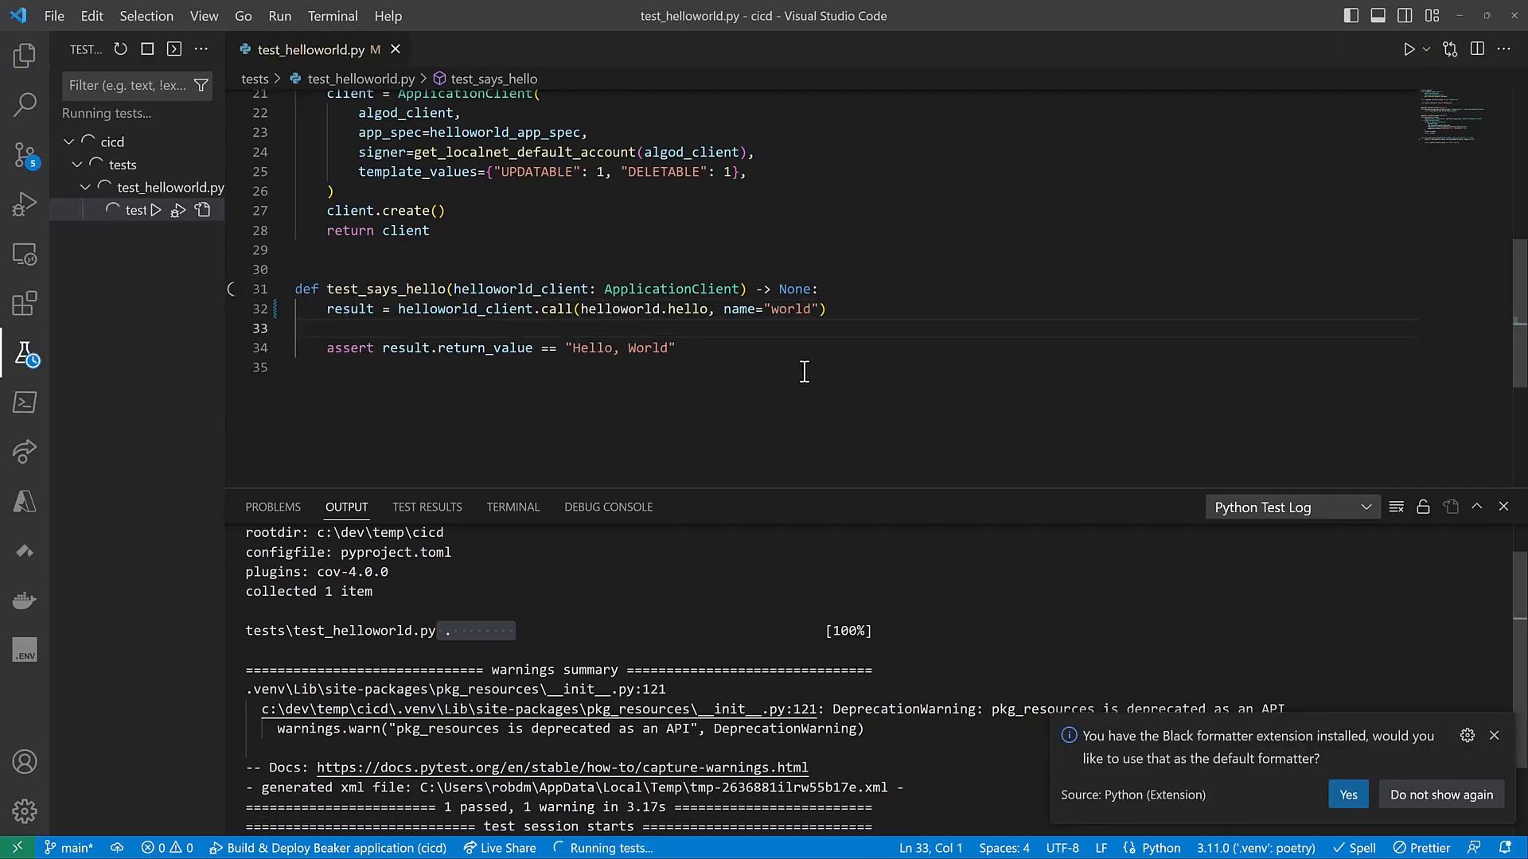
mouse_move(825, 378)
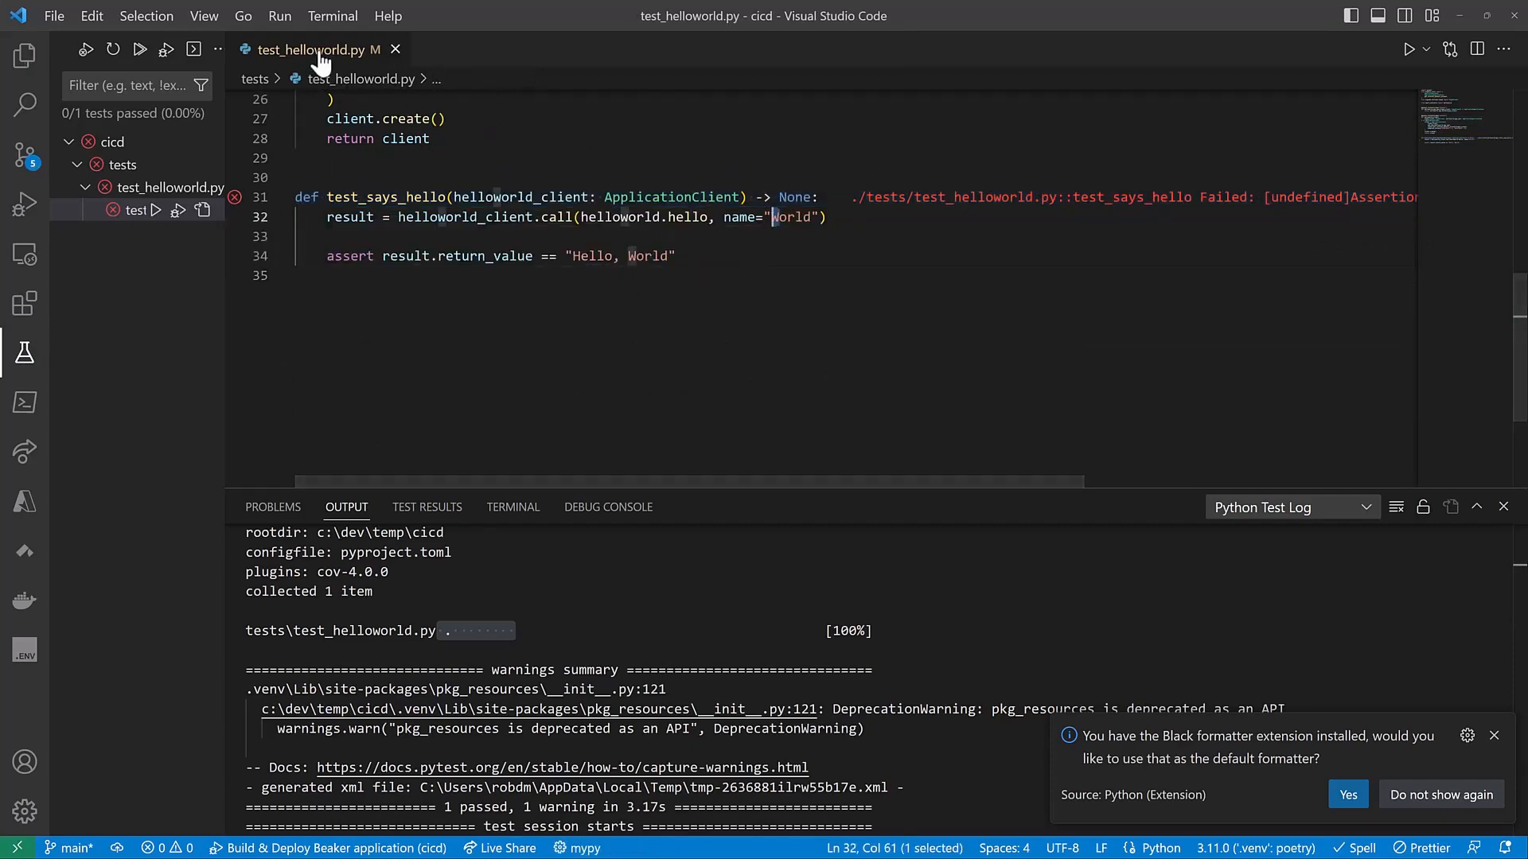
left_click(395, 48)
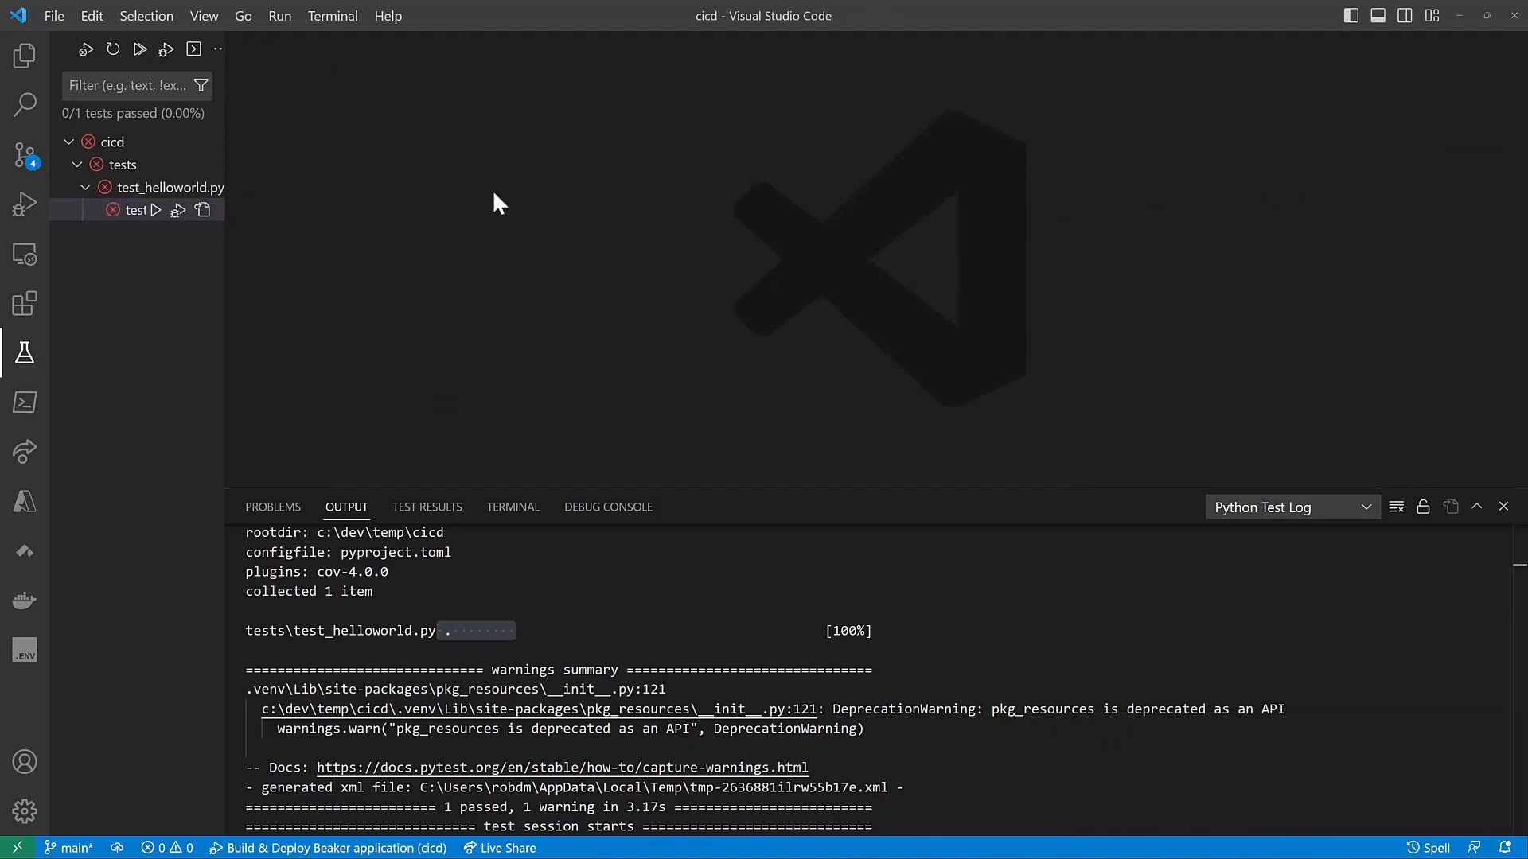
mouse_move(23, 55)
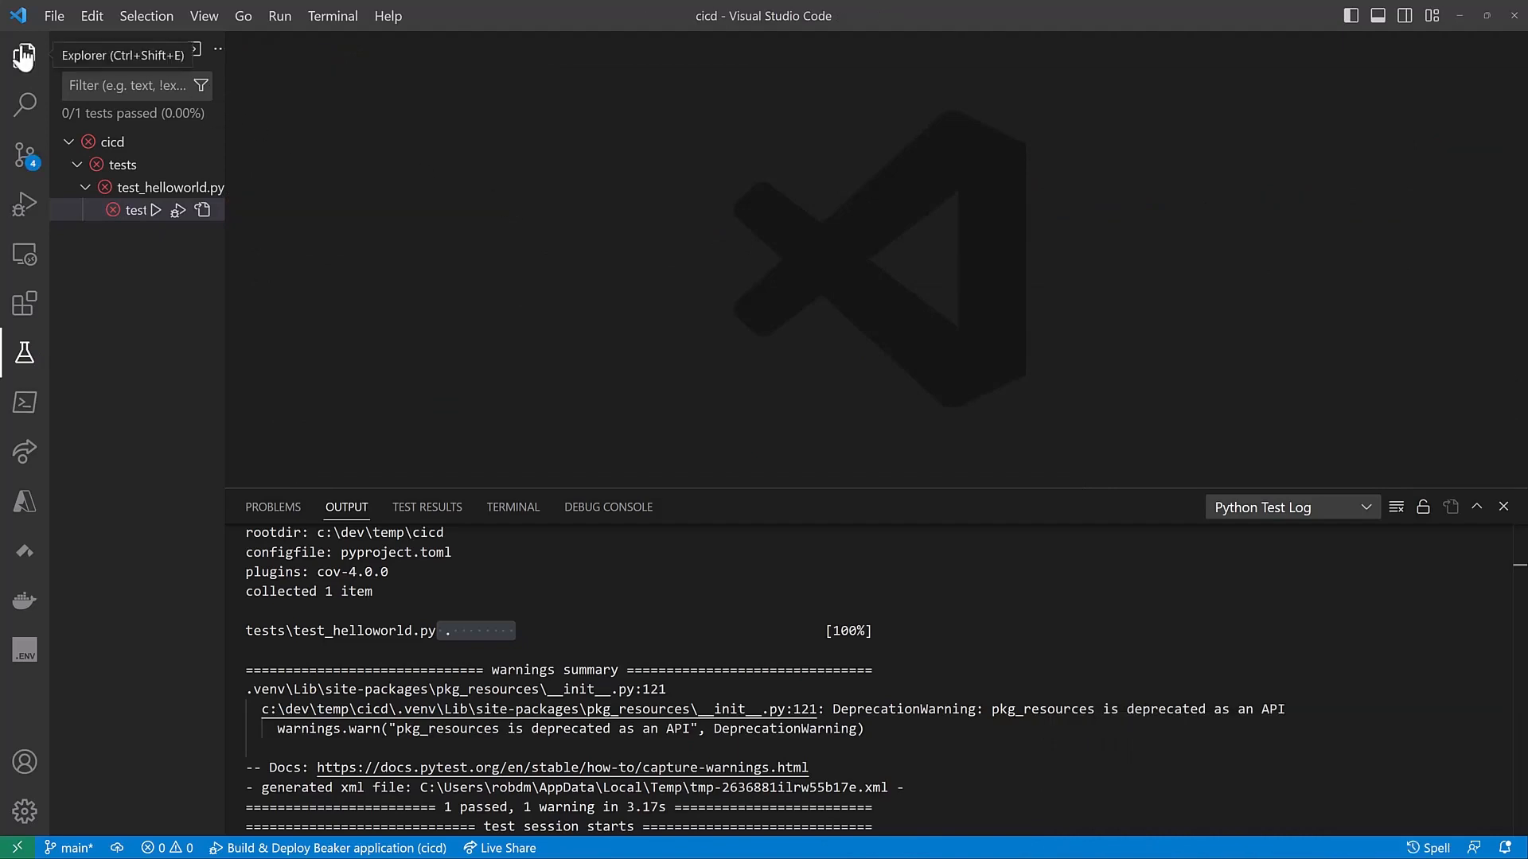
Open cd.yaml from .github/workflows and highlight the checks.yaml path in its ci-check job
left_click(25, 56)
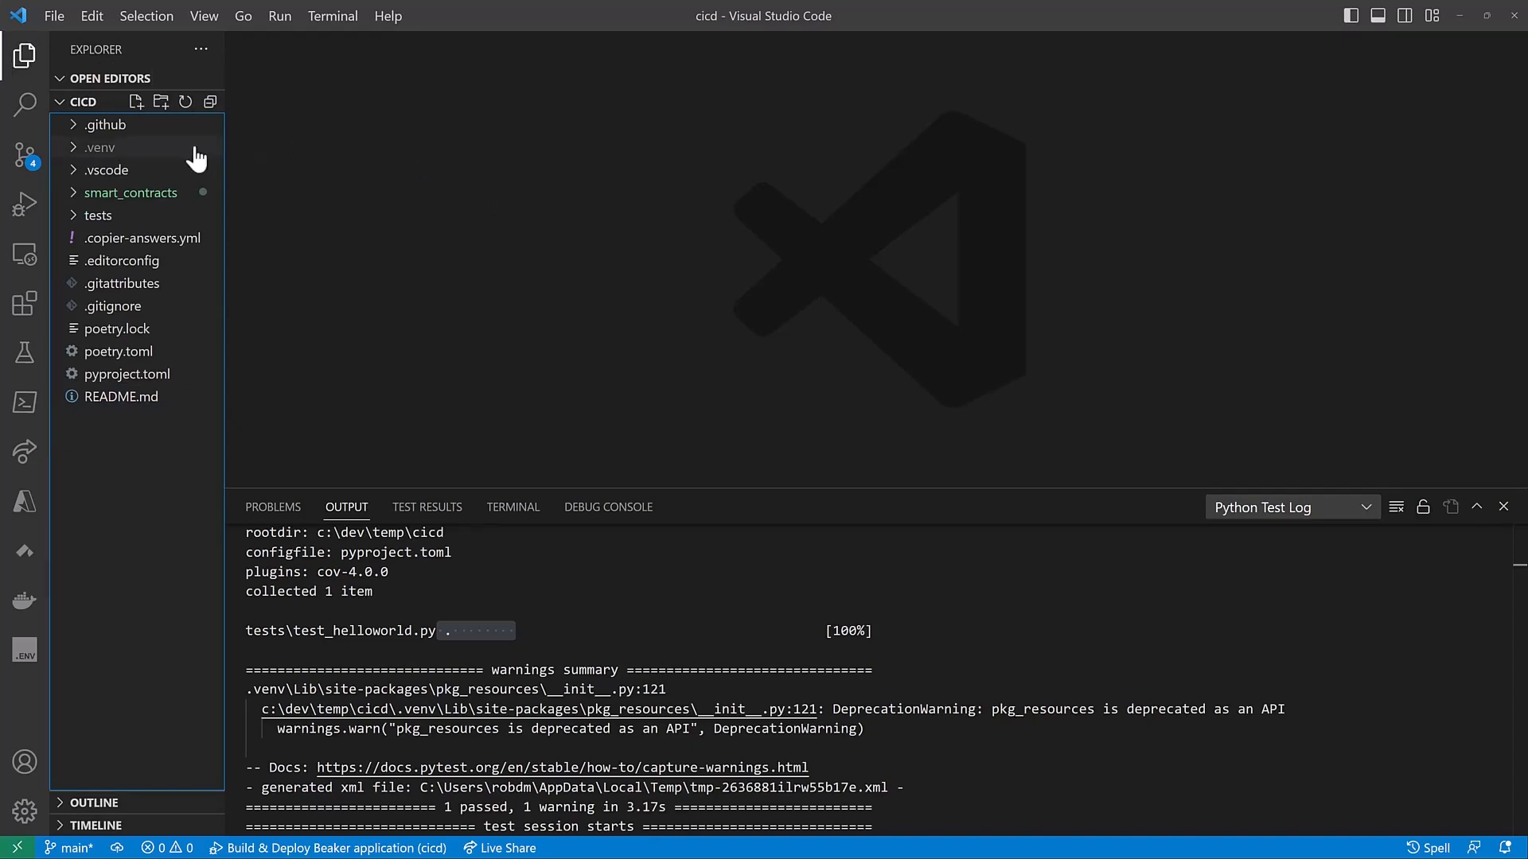
left_click(104, 124)
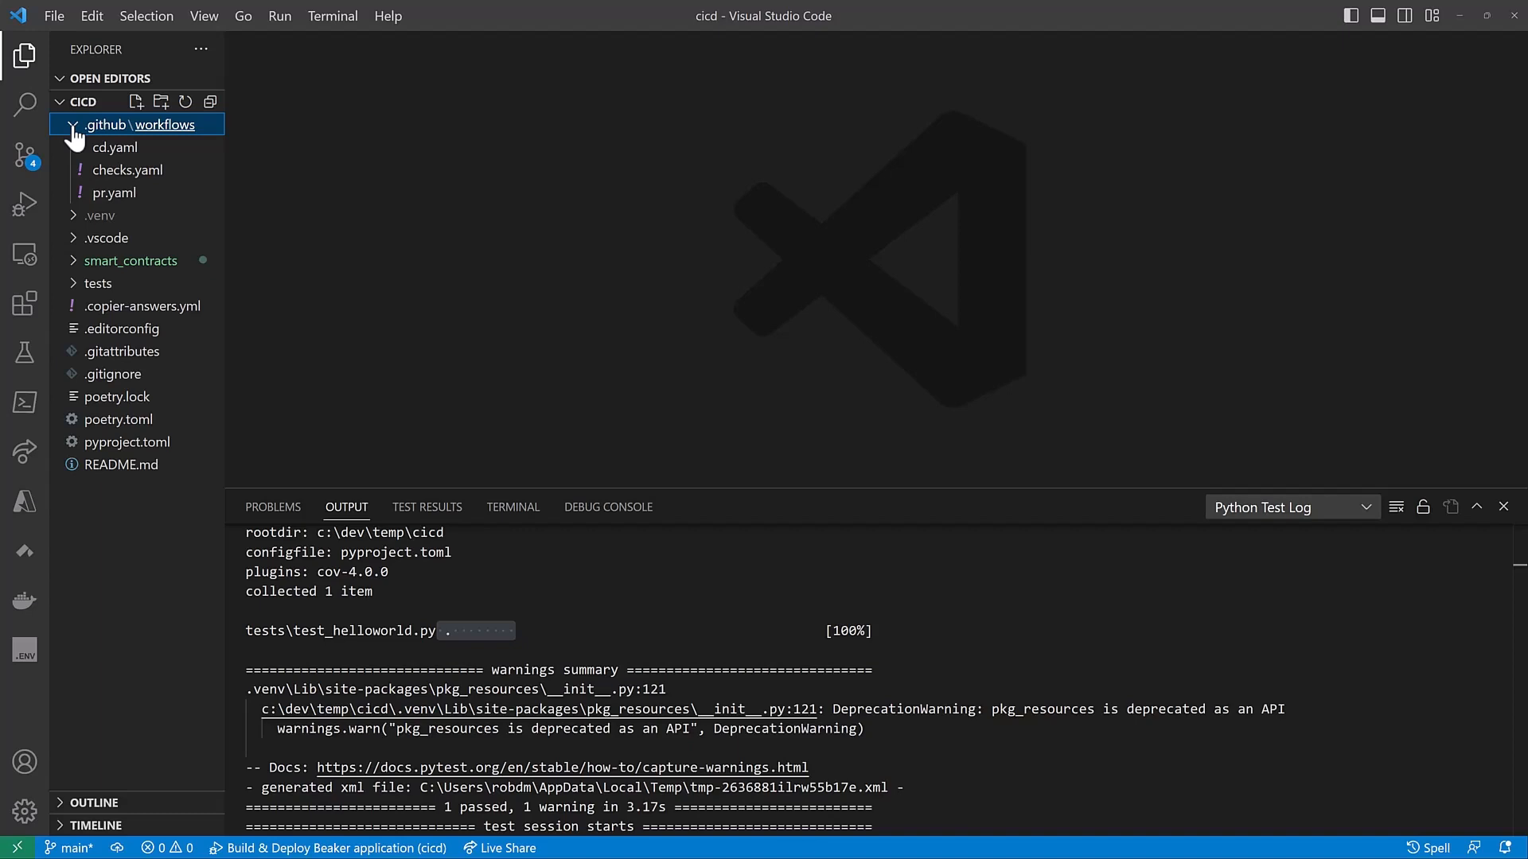
mouse_move(256, 146)
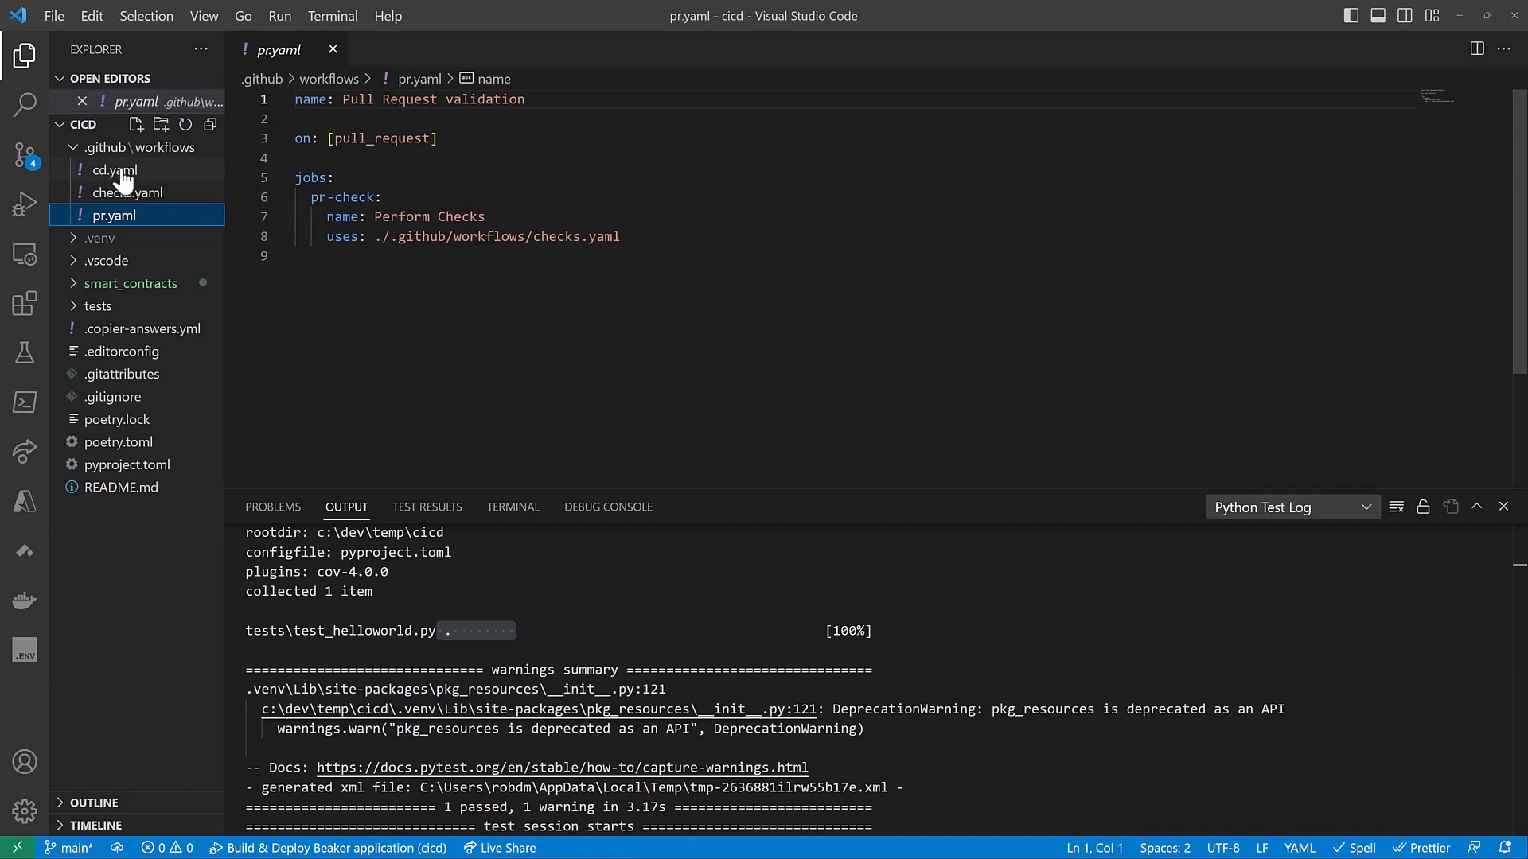
left_click(113, 169)
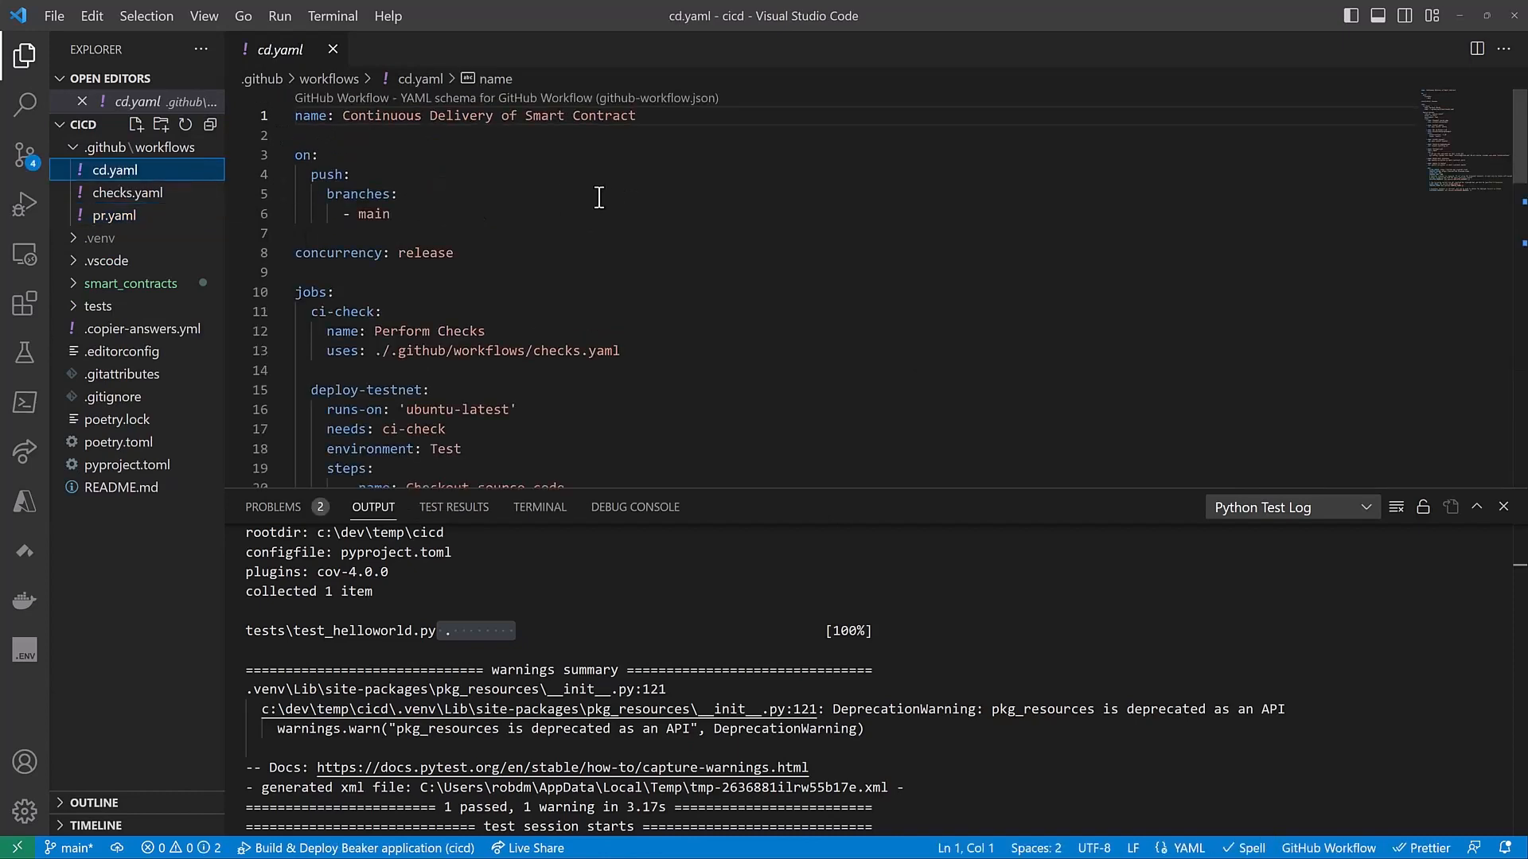
double_click(374, 213)
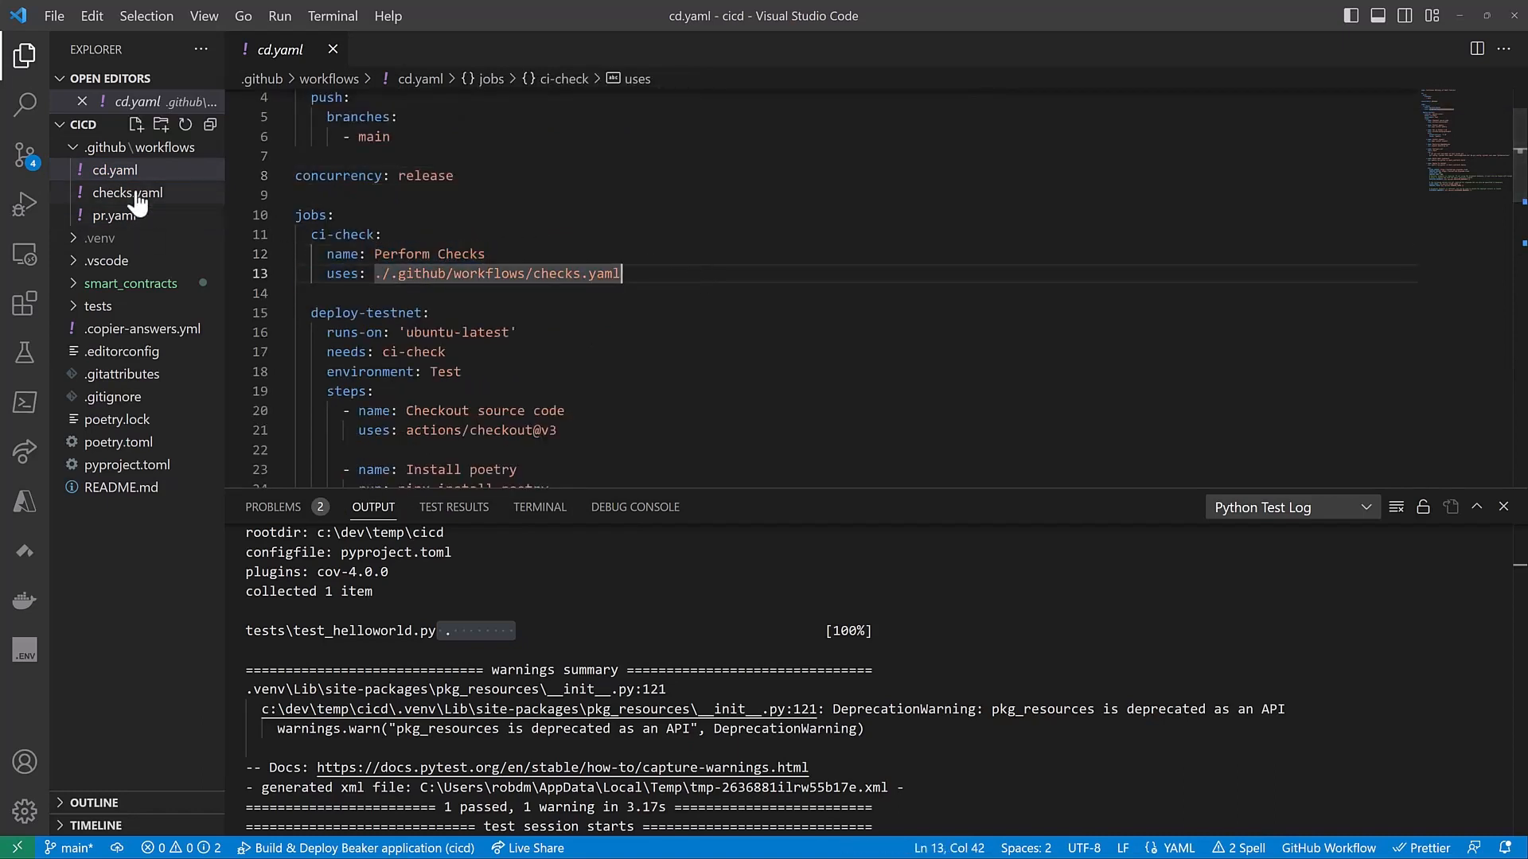
Read through checks.yaml's Black, tests and output stability steps, then close the file
left_click(126, 192)
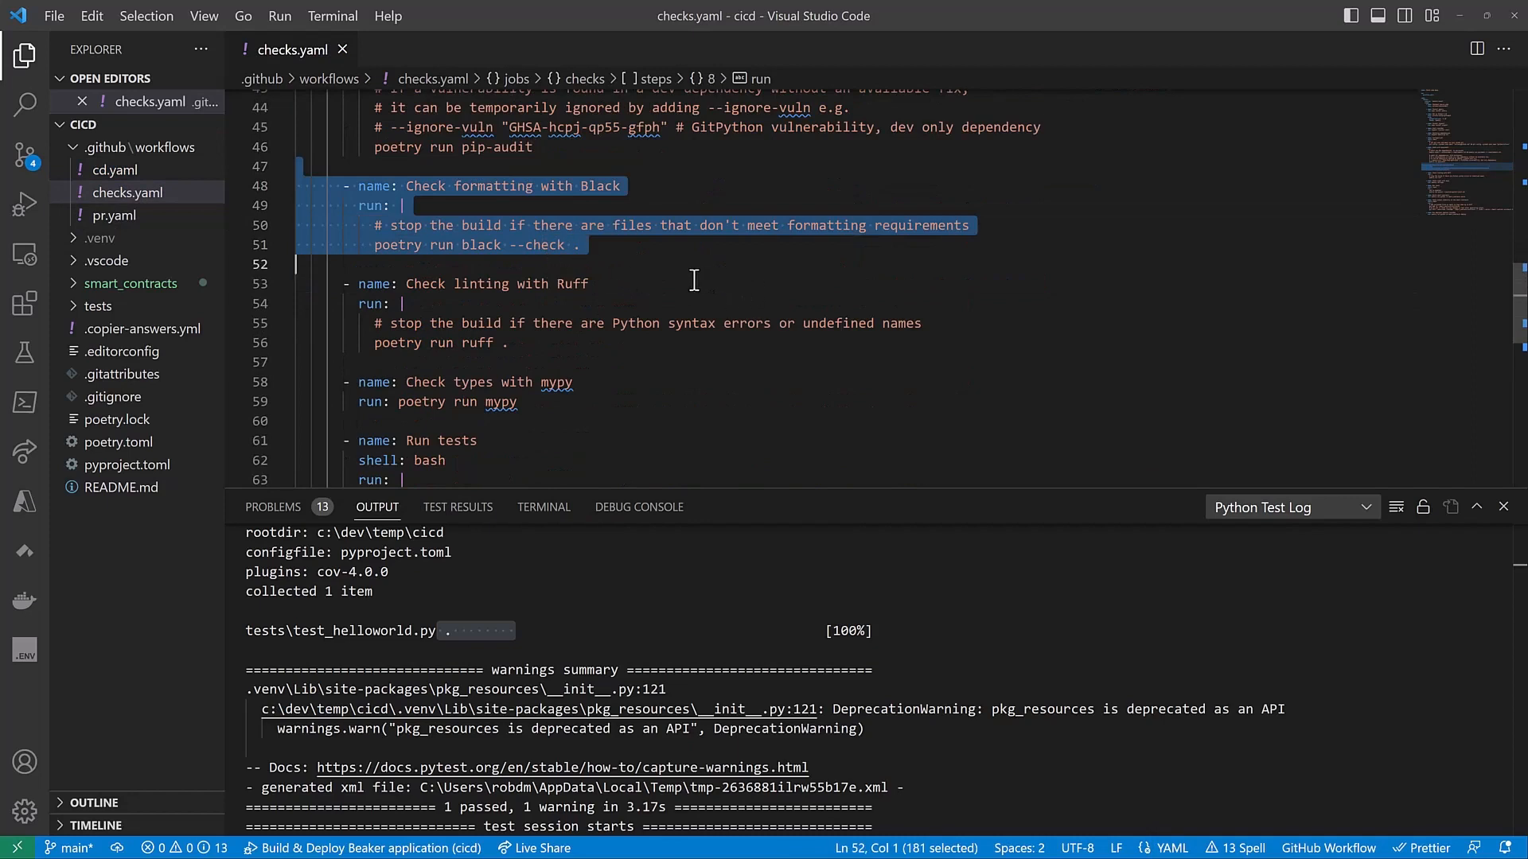
left_click(599, 264)
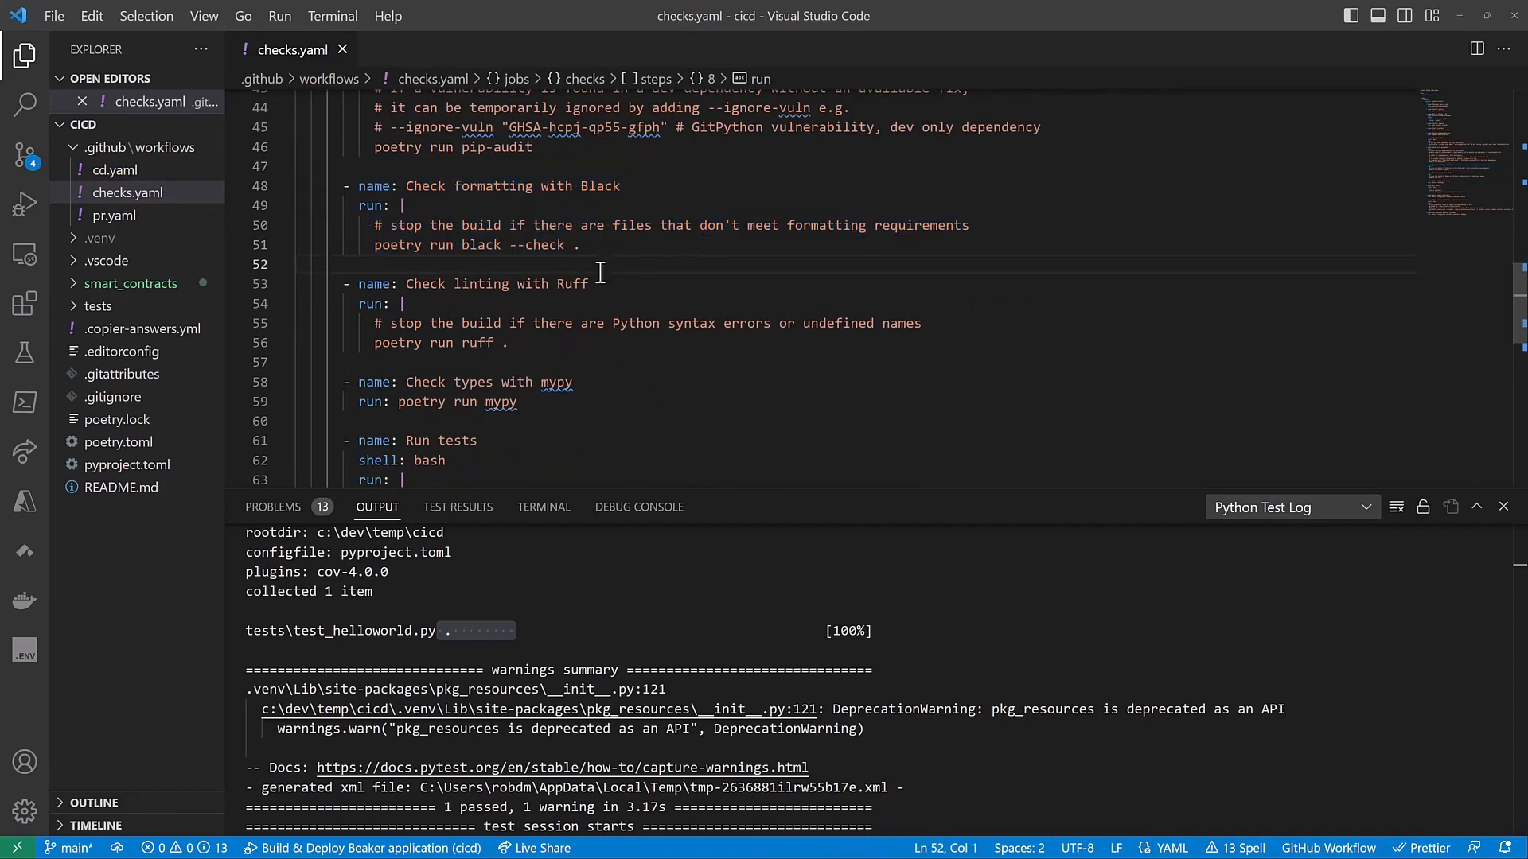
mouse_move(373, 283)
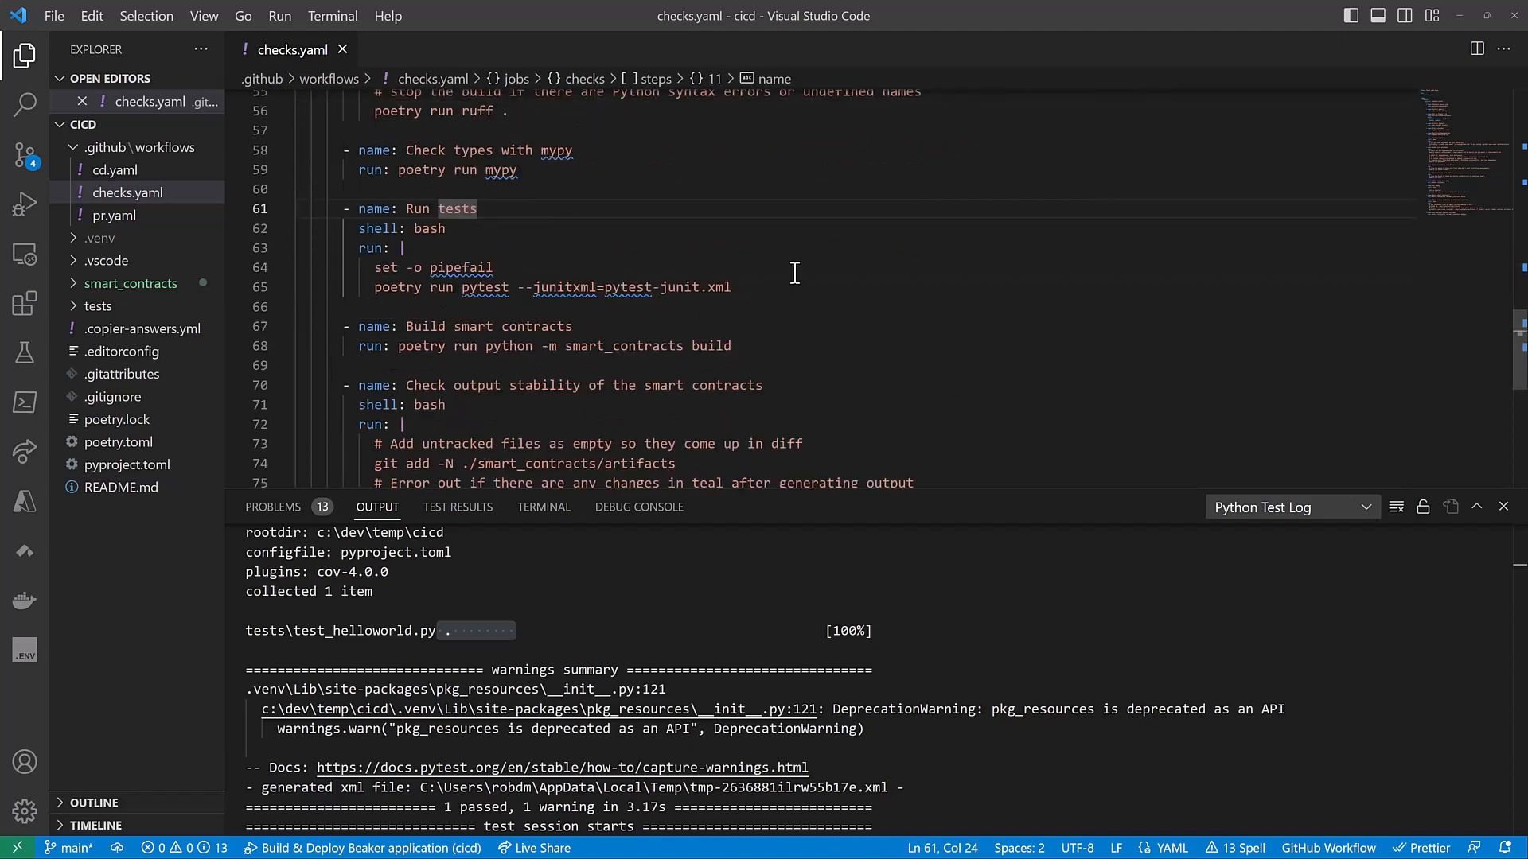
mouse_move(760, 216)
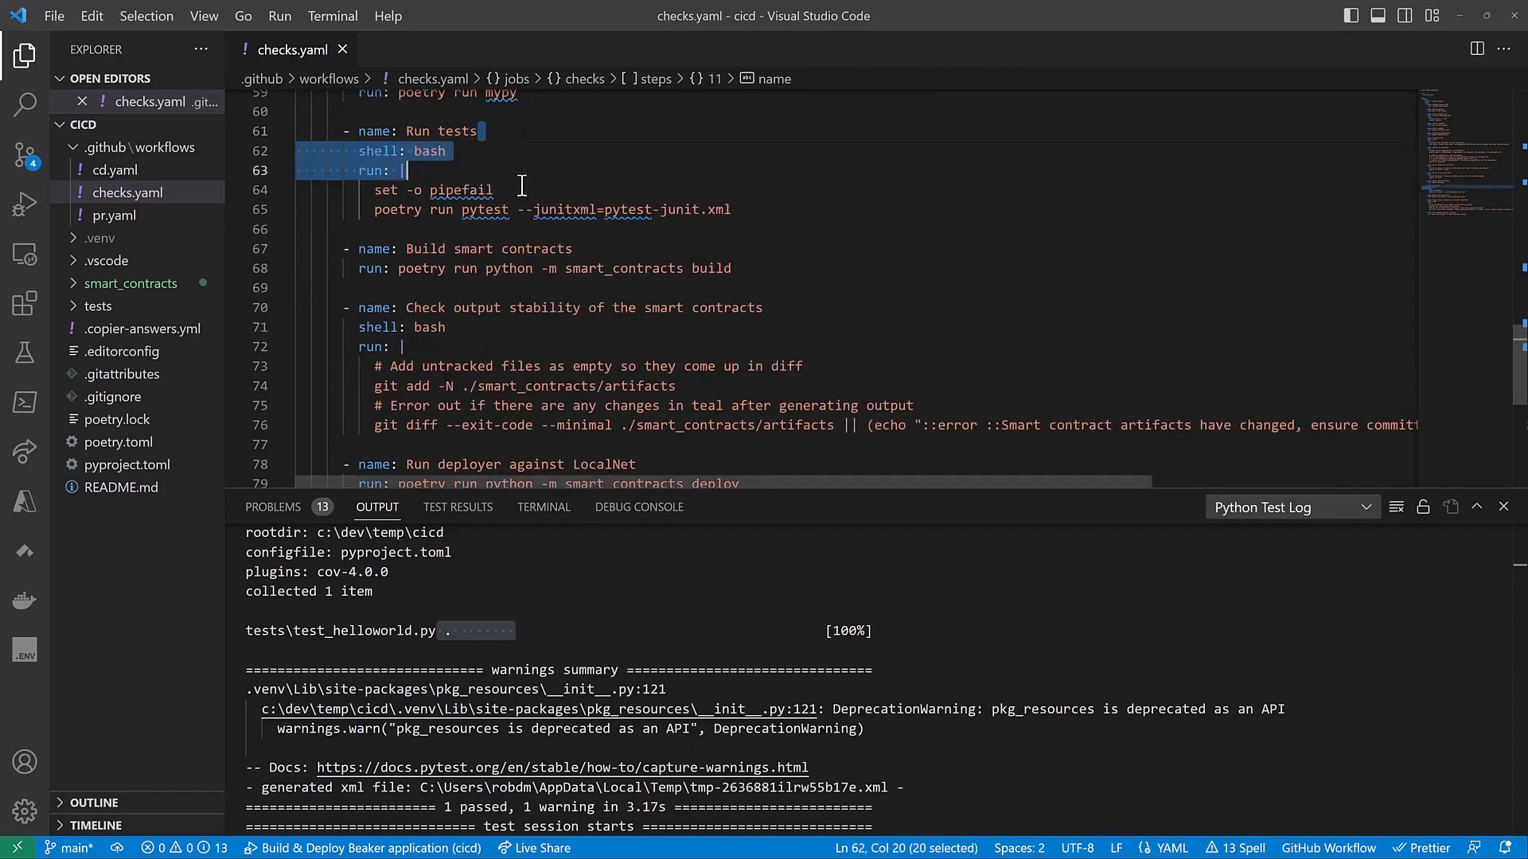
left_click(735, 229)
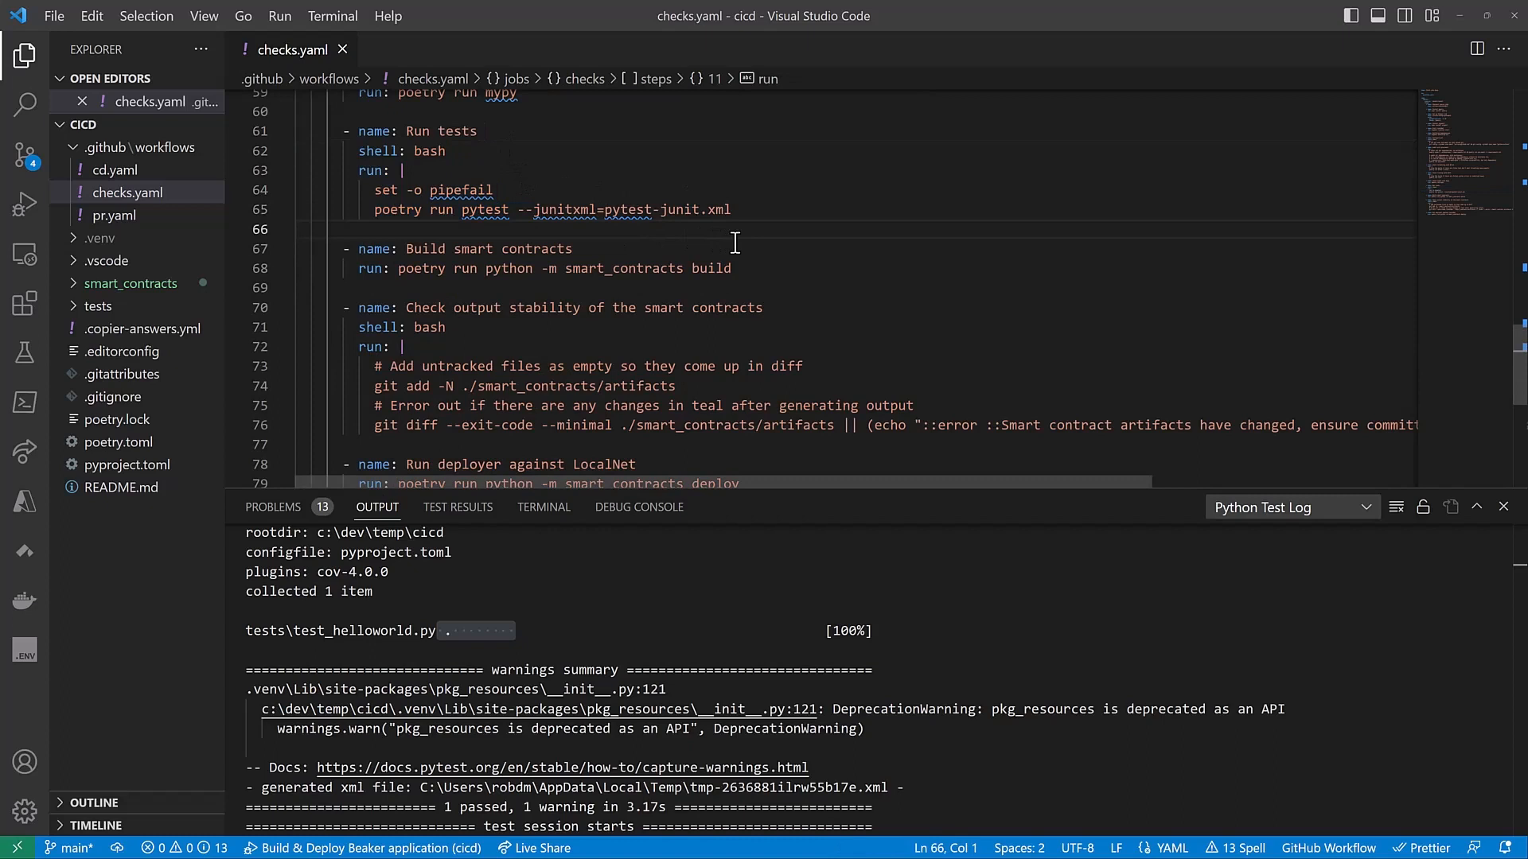
scroll("down", 3)
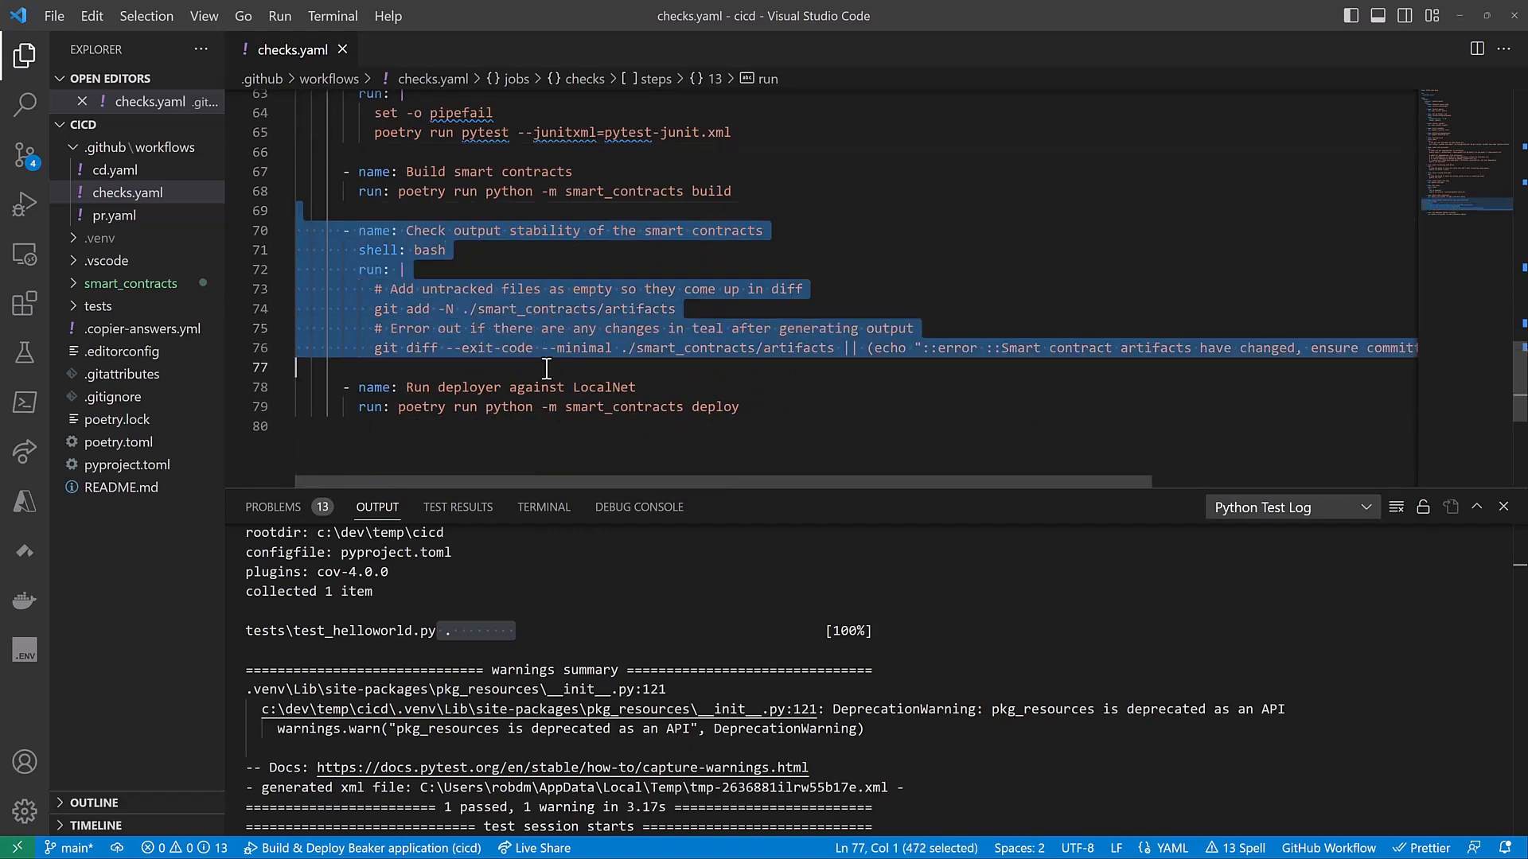
left_click(546, 367)
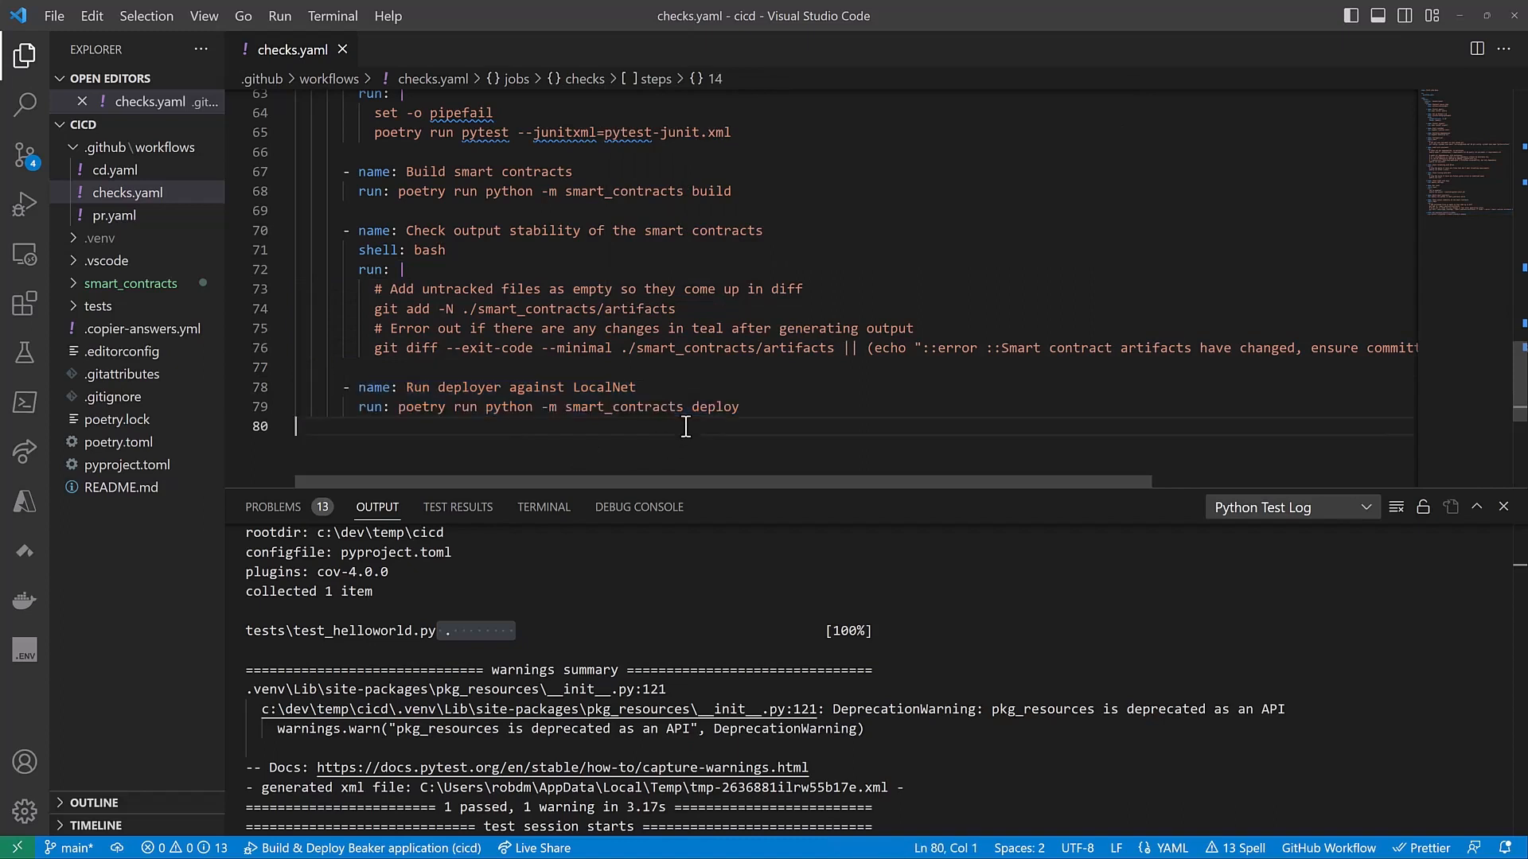
mouse_move(343, 49)
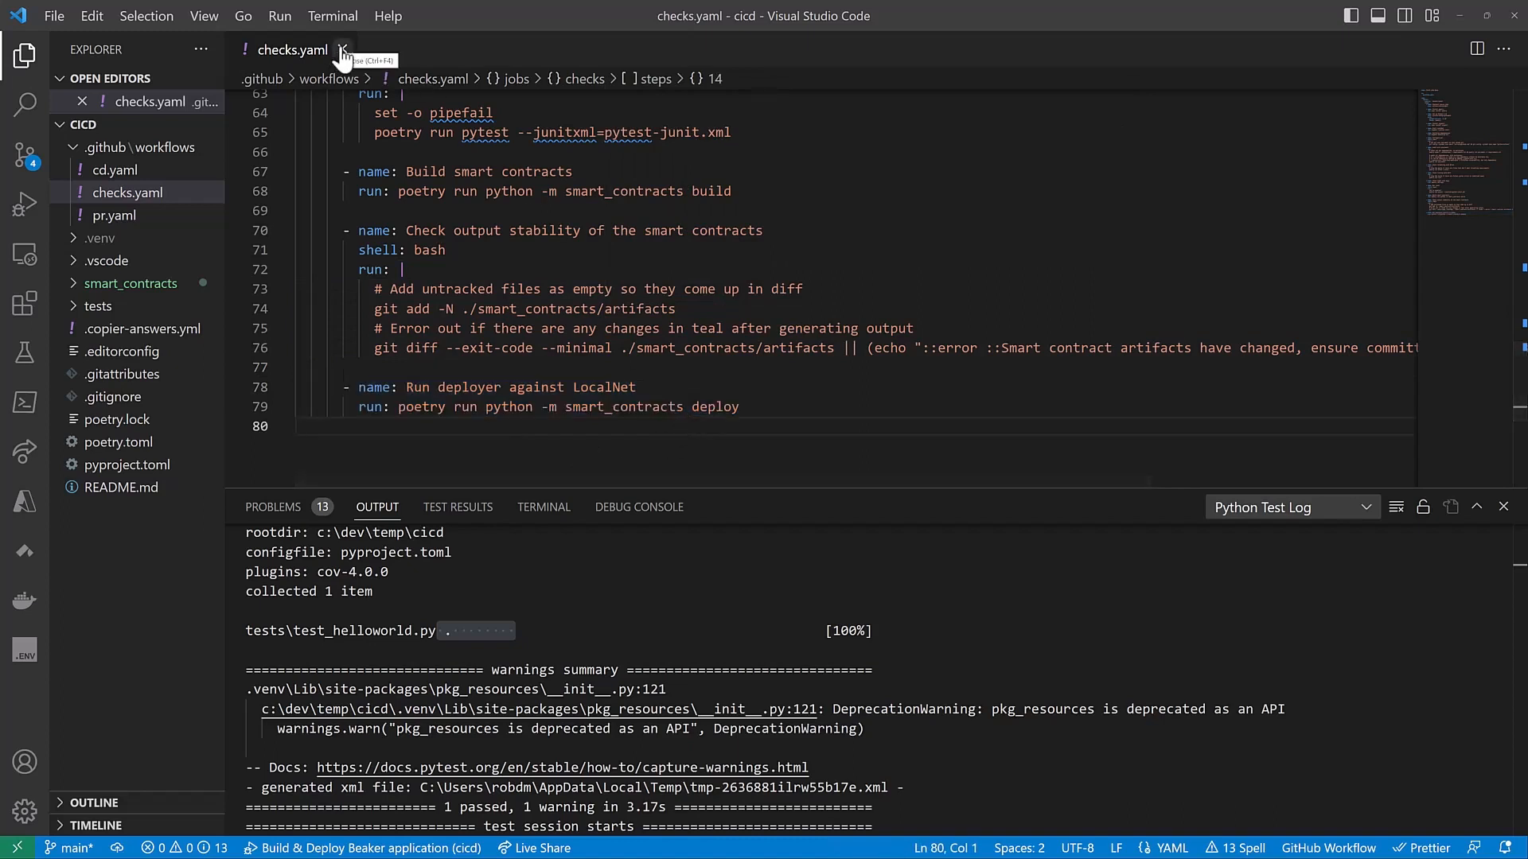
left_click(342, 49)
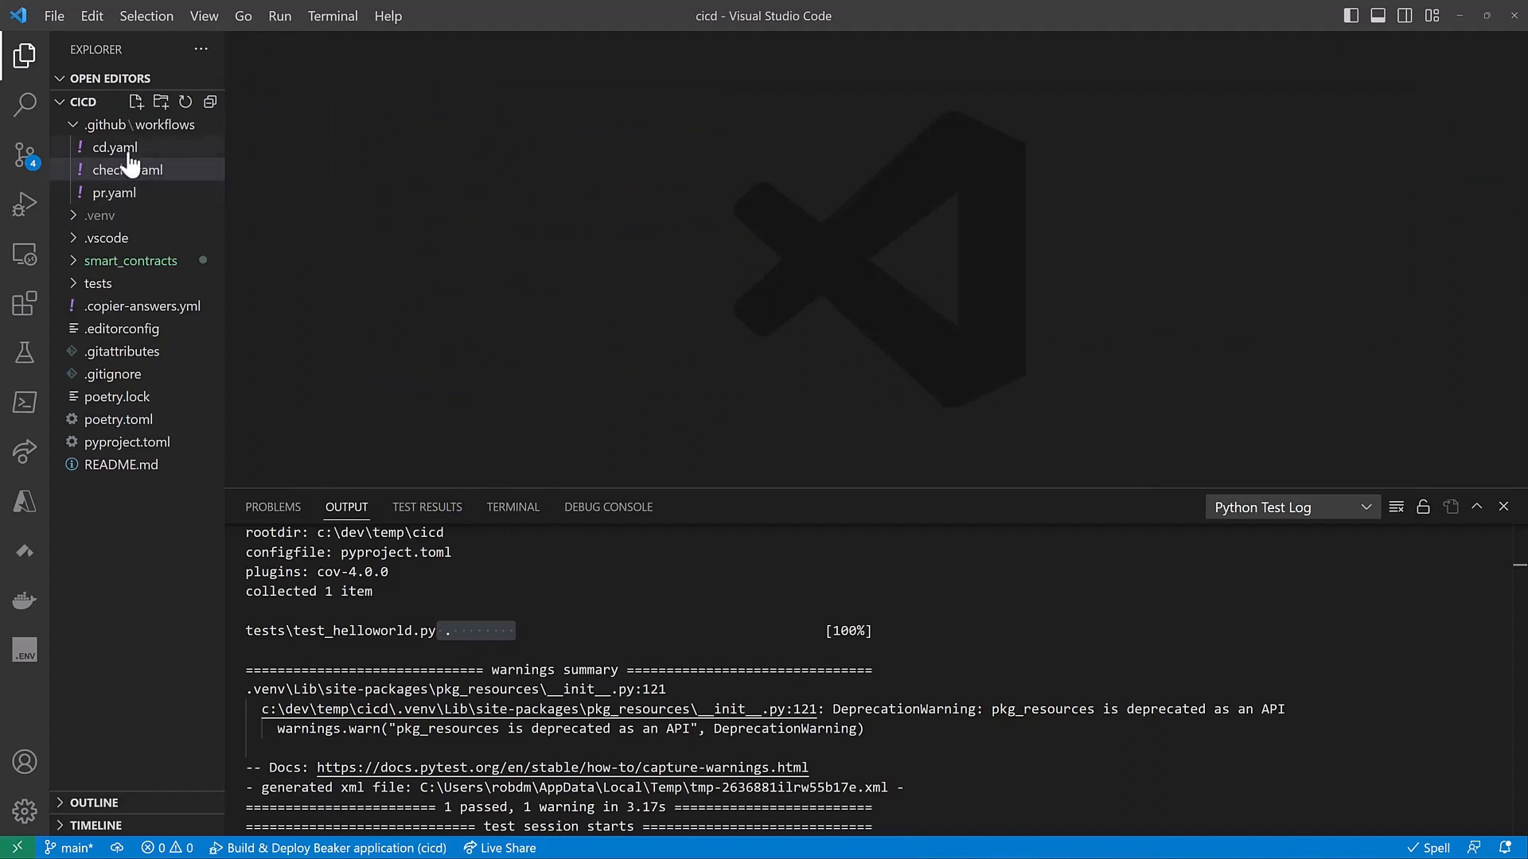
left_click(113, 148)
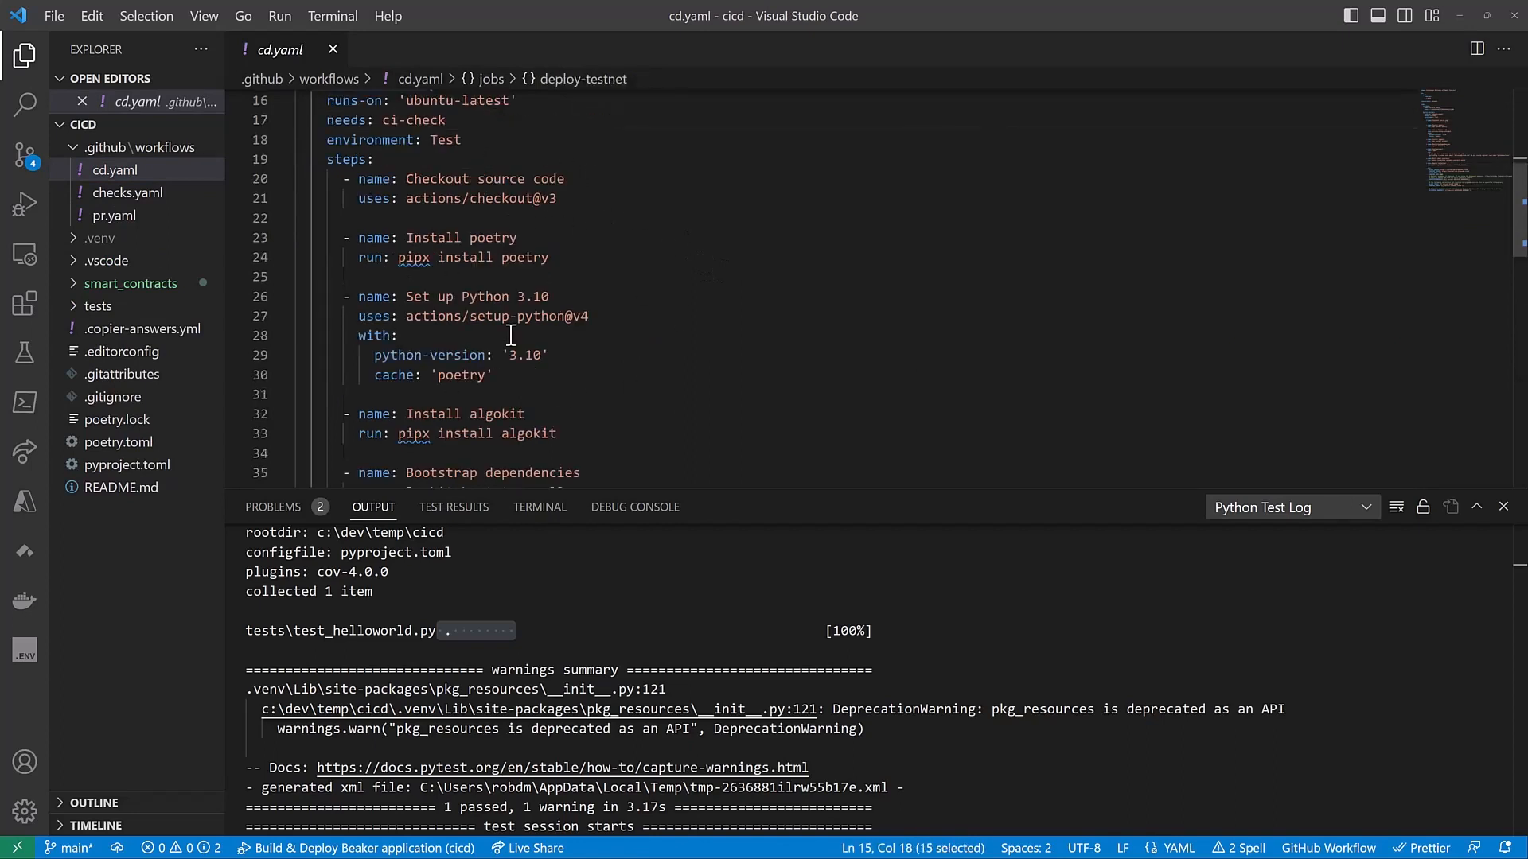
mouse_move(277, 48)
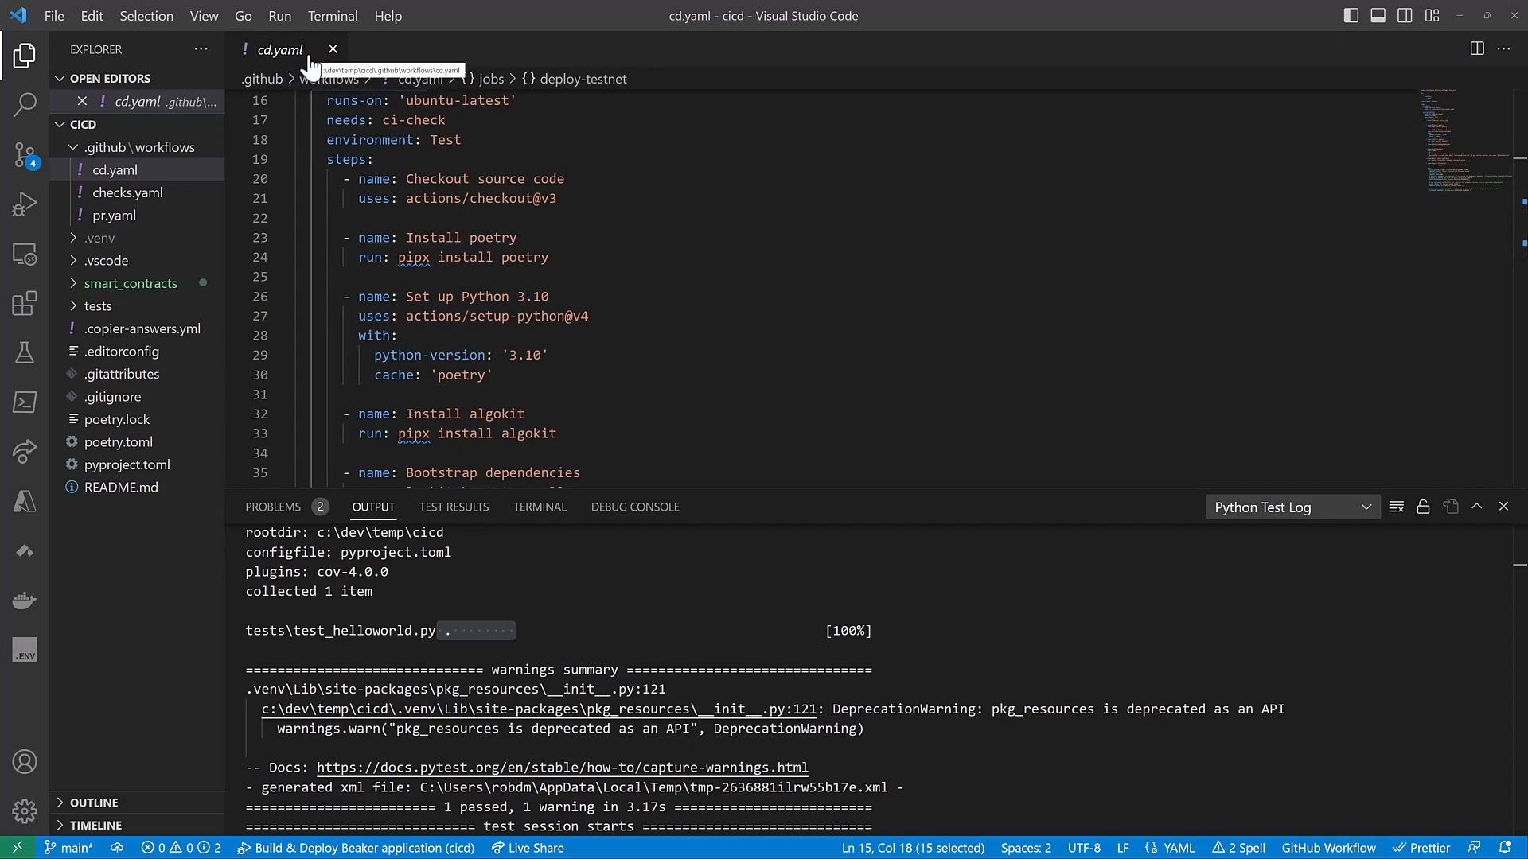
left_click(333, 49)
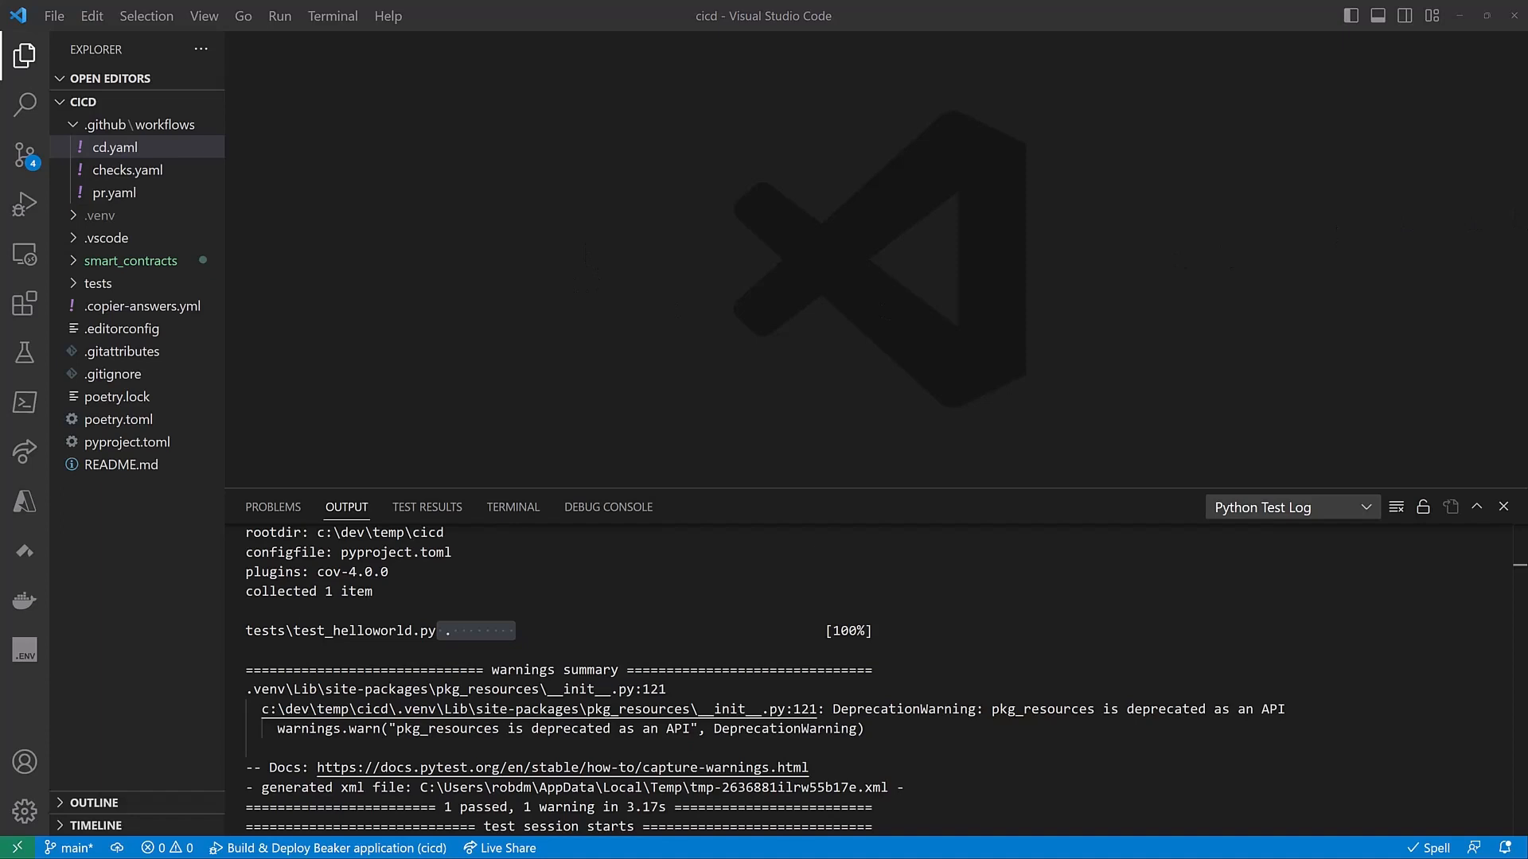
mouse_move(23, 156)
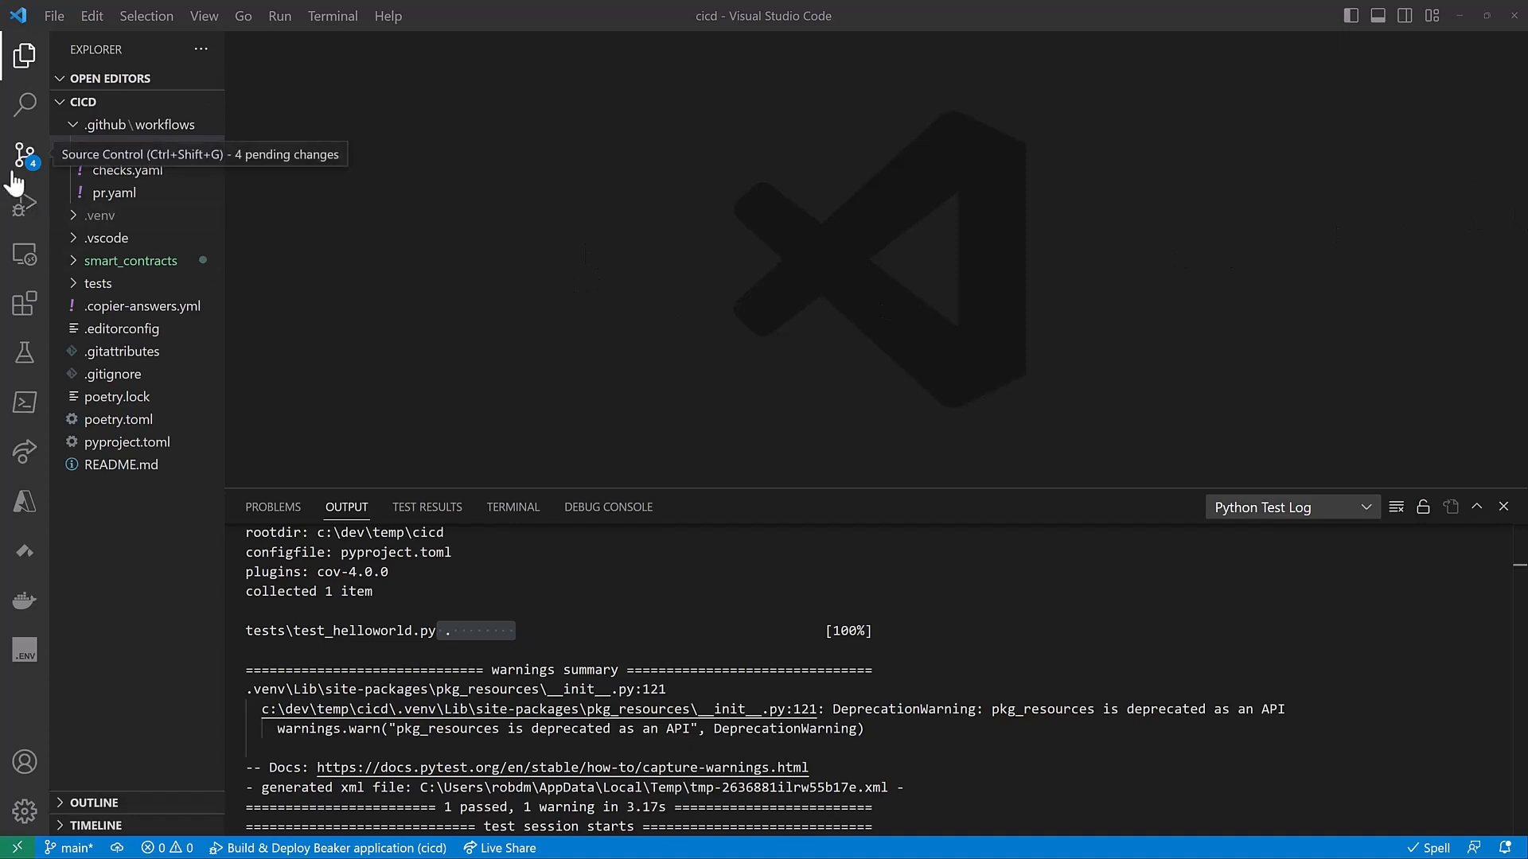
Review the approval.teal diff and commit the four artifact files as 'Add contract'
left_click(23, 154)
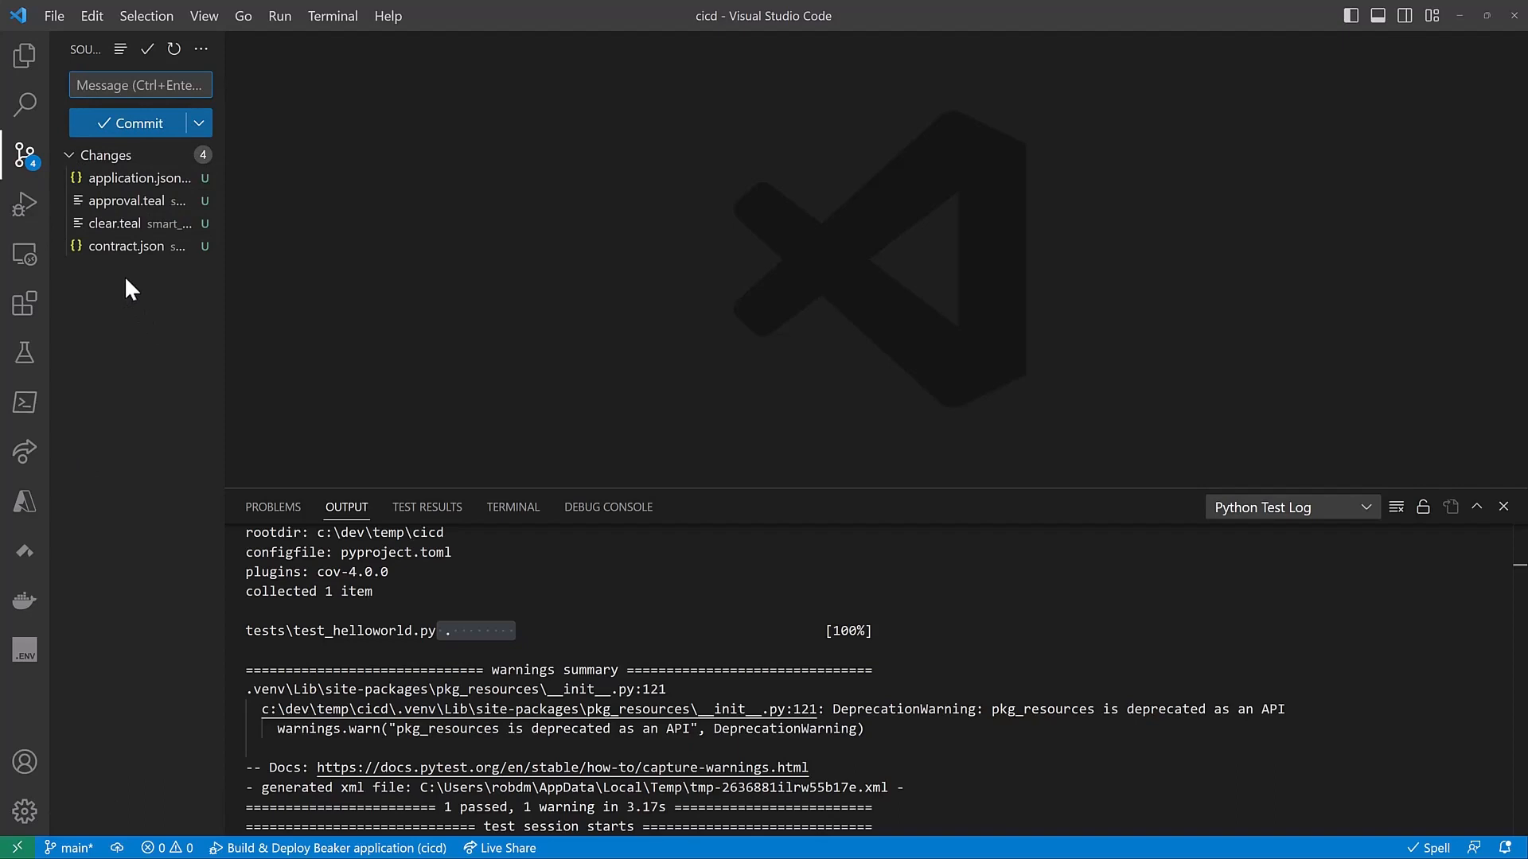
mouse_move(115, 246)
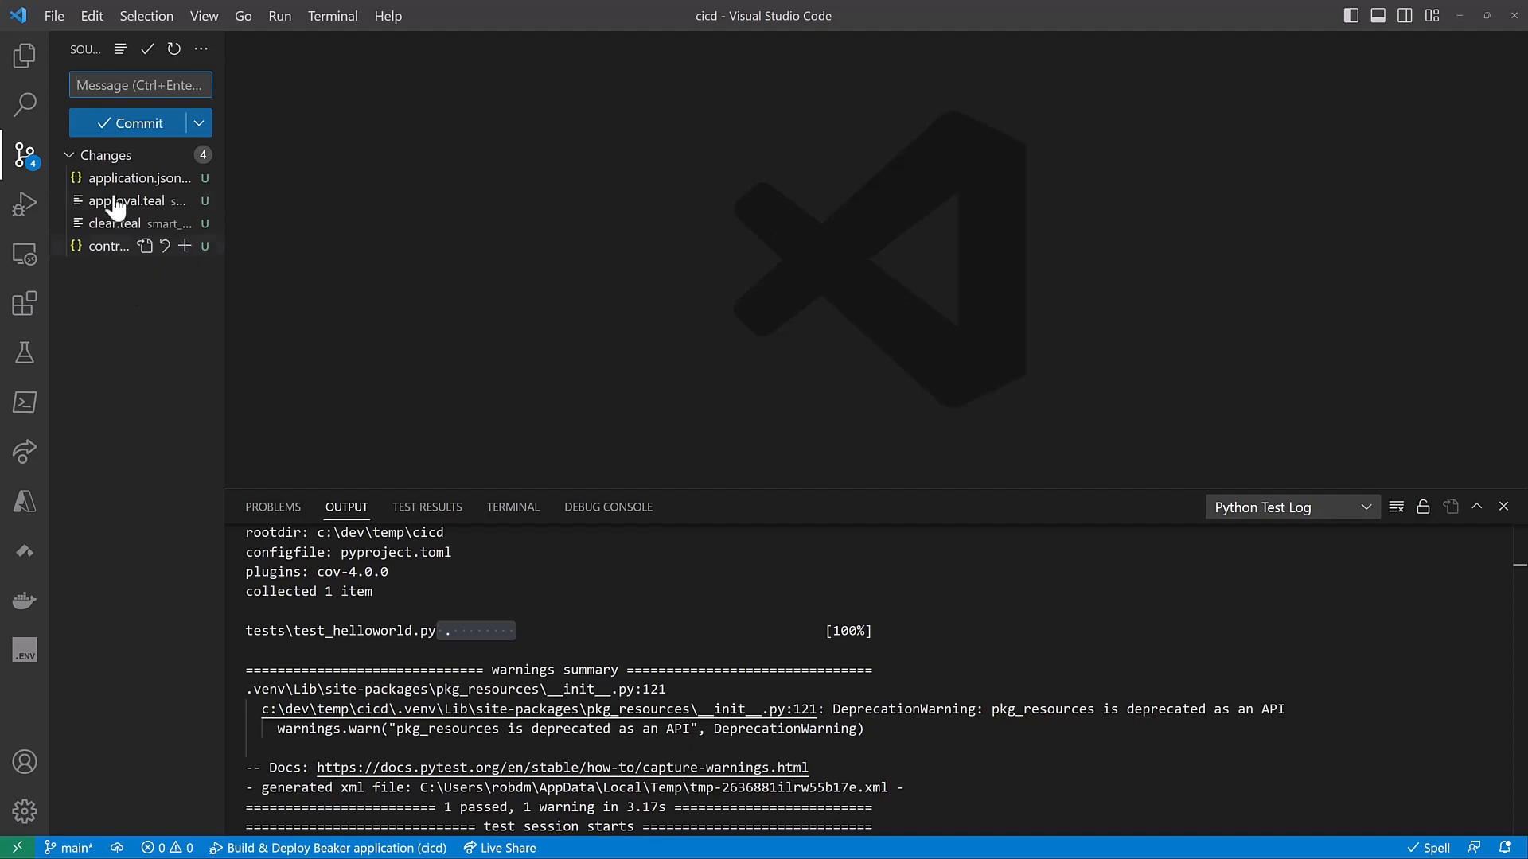
left_click(126, 201)
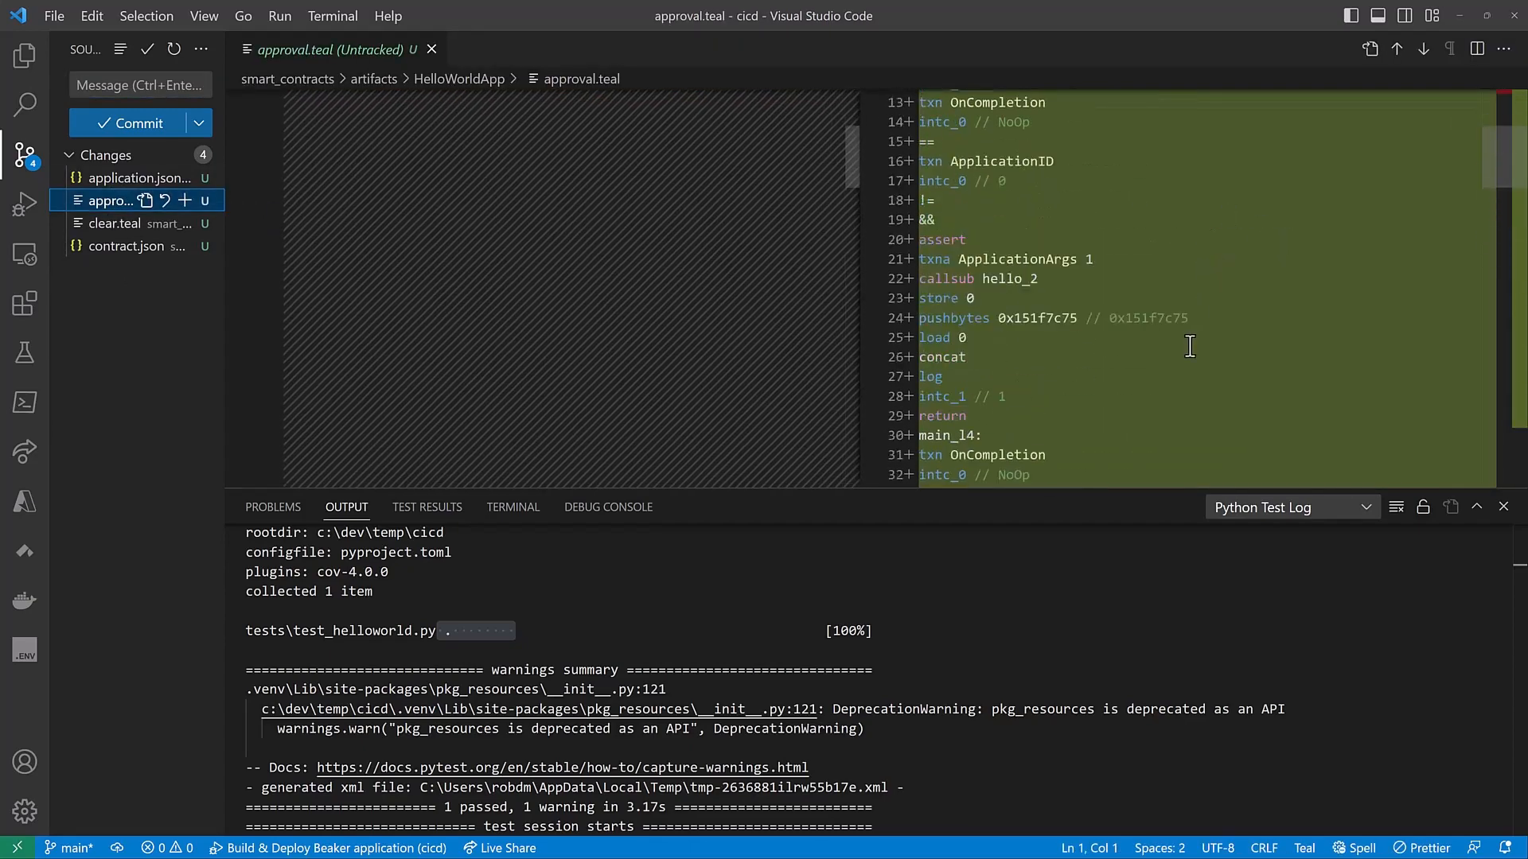
left_click(431, 48)
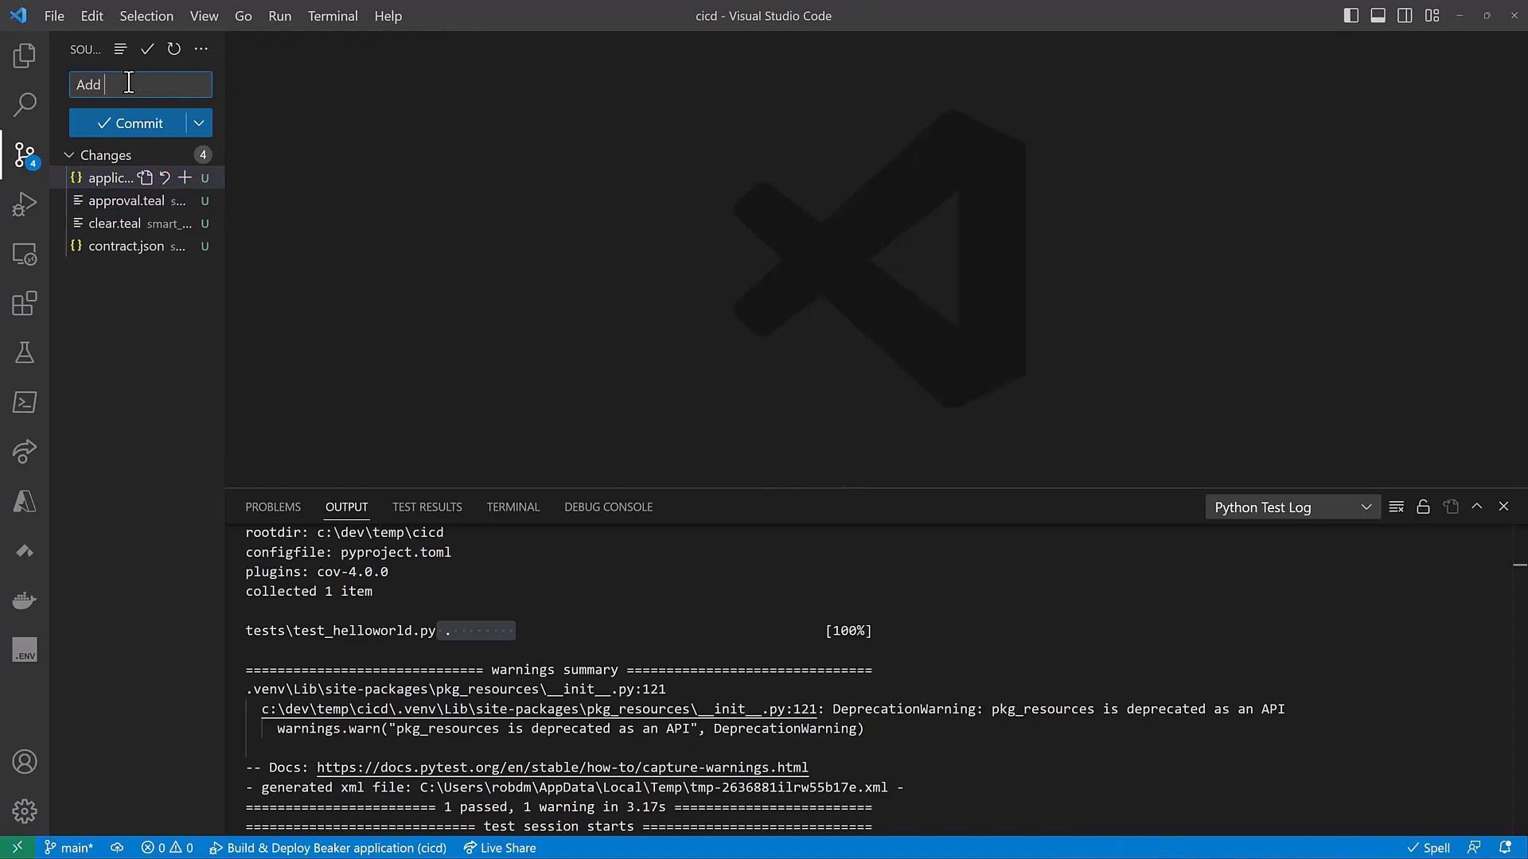
type("contract")
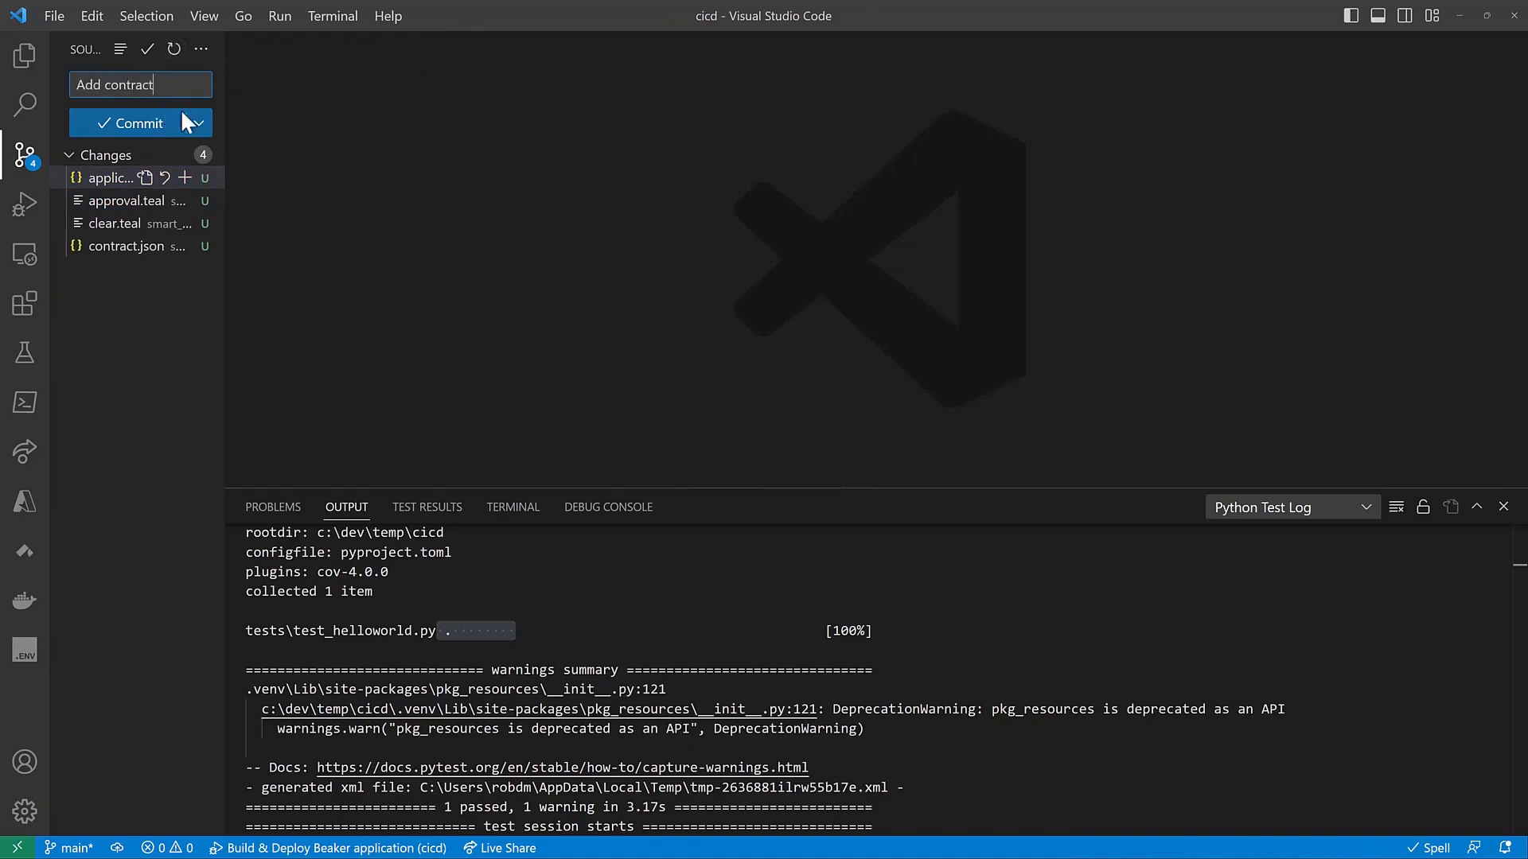
left_click(131, 122)
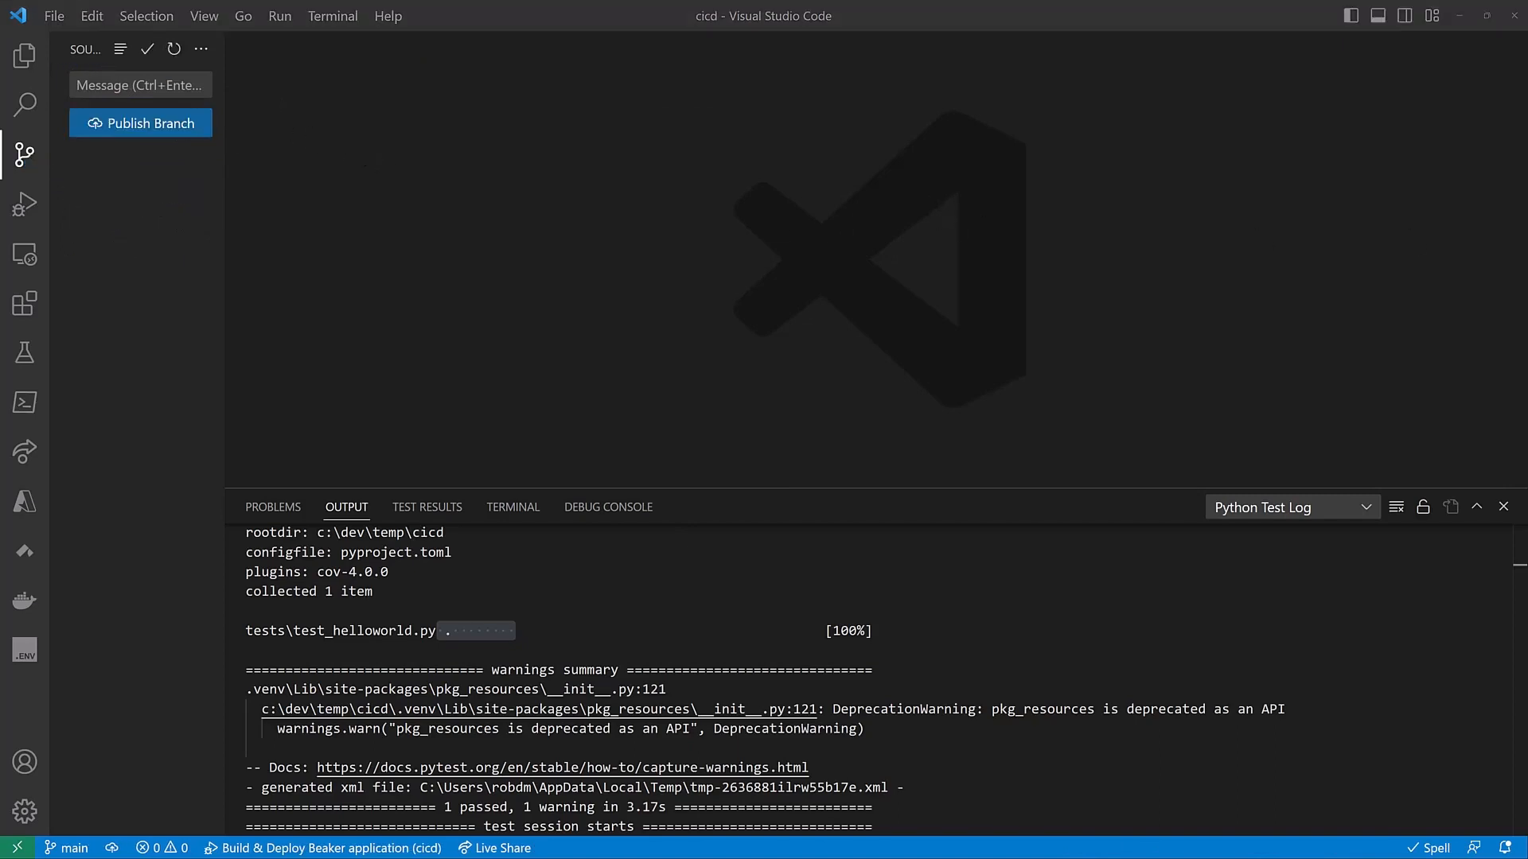
mouse_move(784, 437)
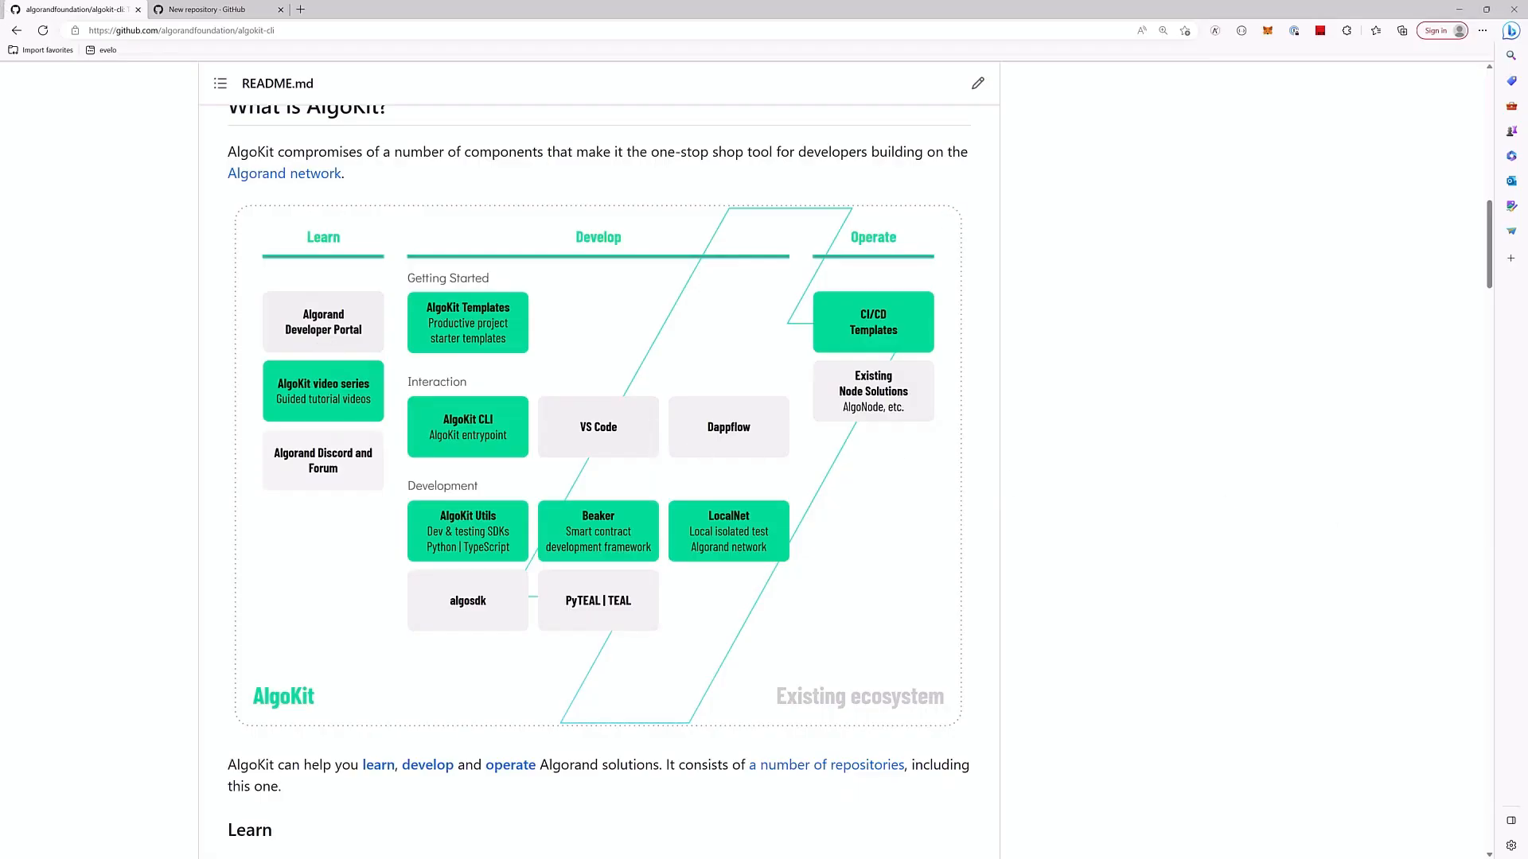
Name the new GitHub repository algokit-cicd-test, set it Public, and create it
left_click(214, 8)
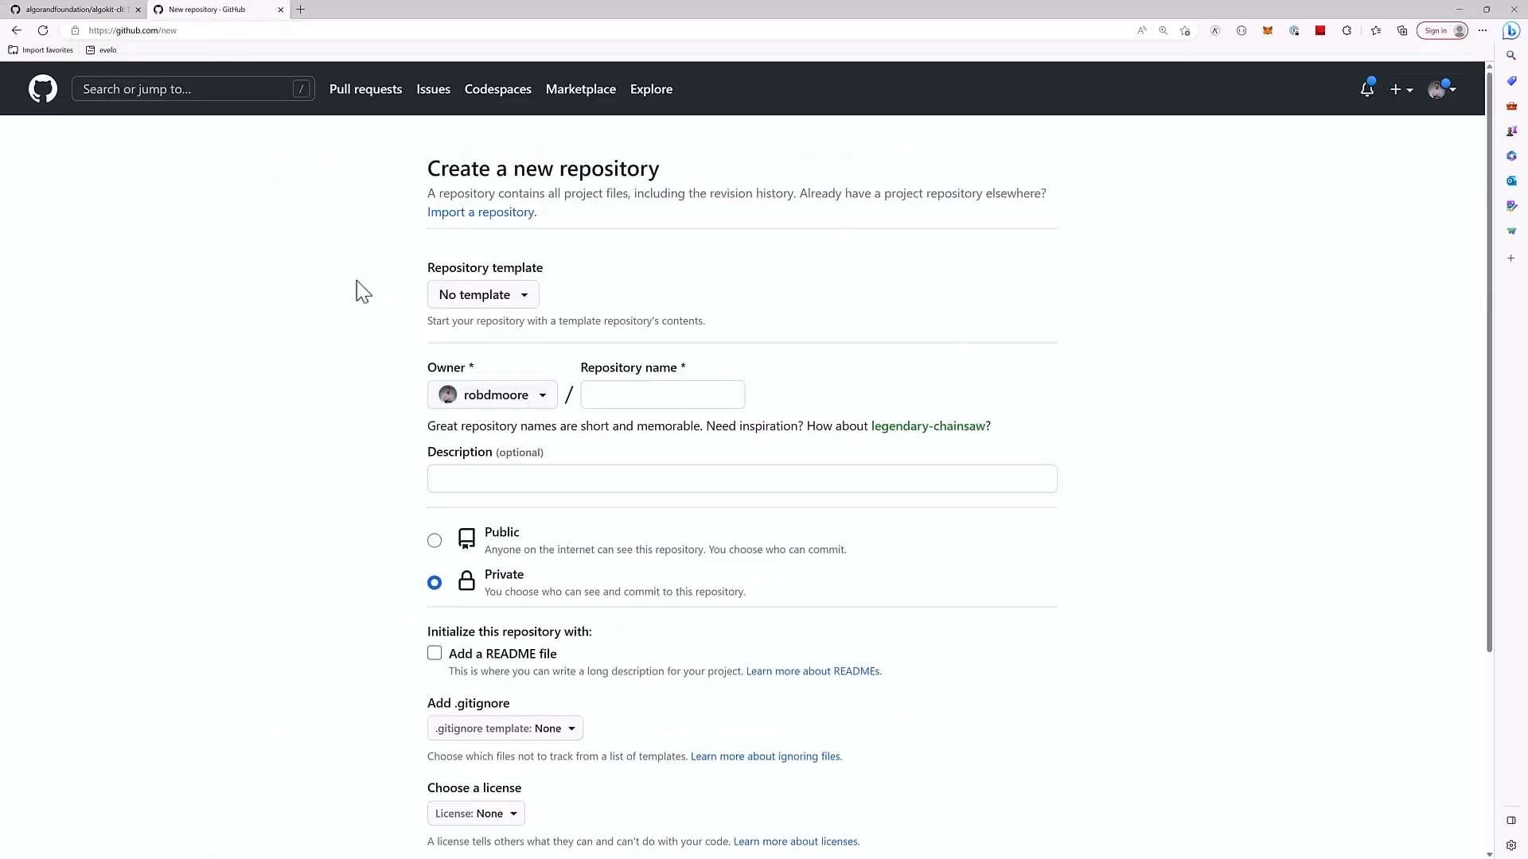
type("a")
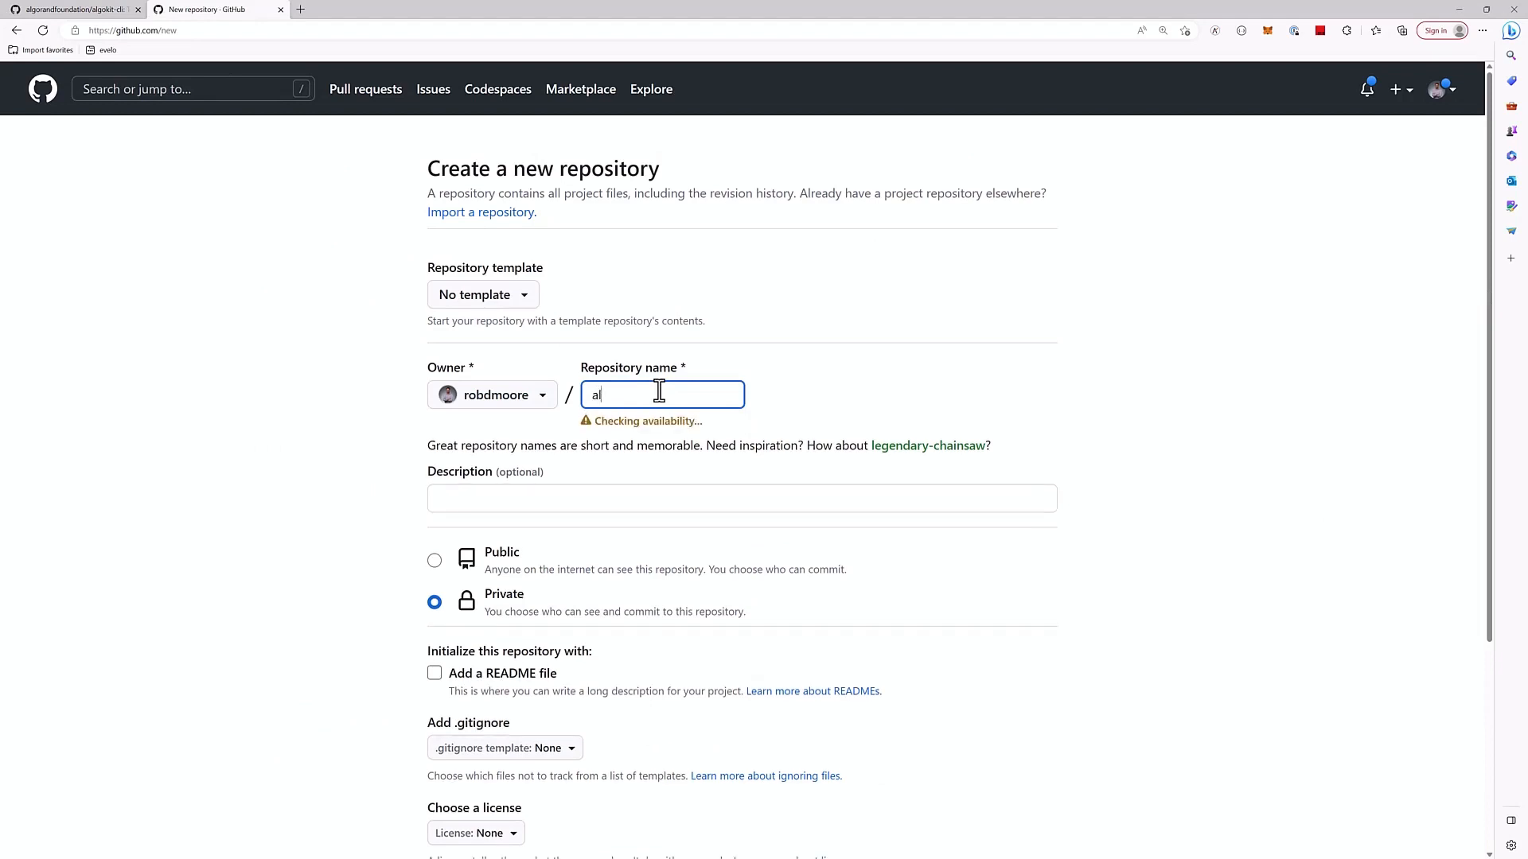
type("lgokit-cicd-test")
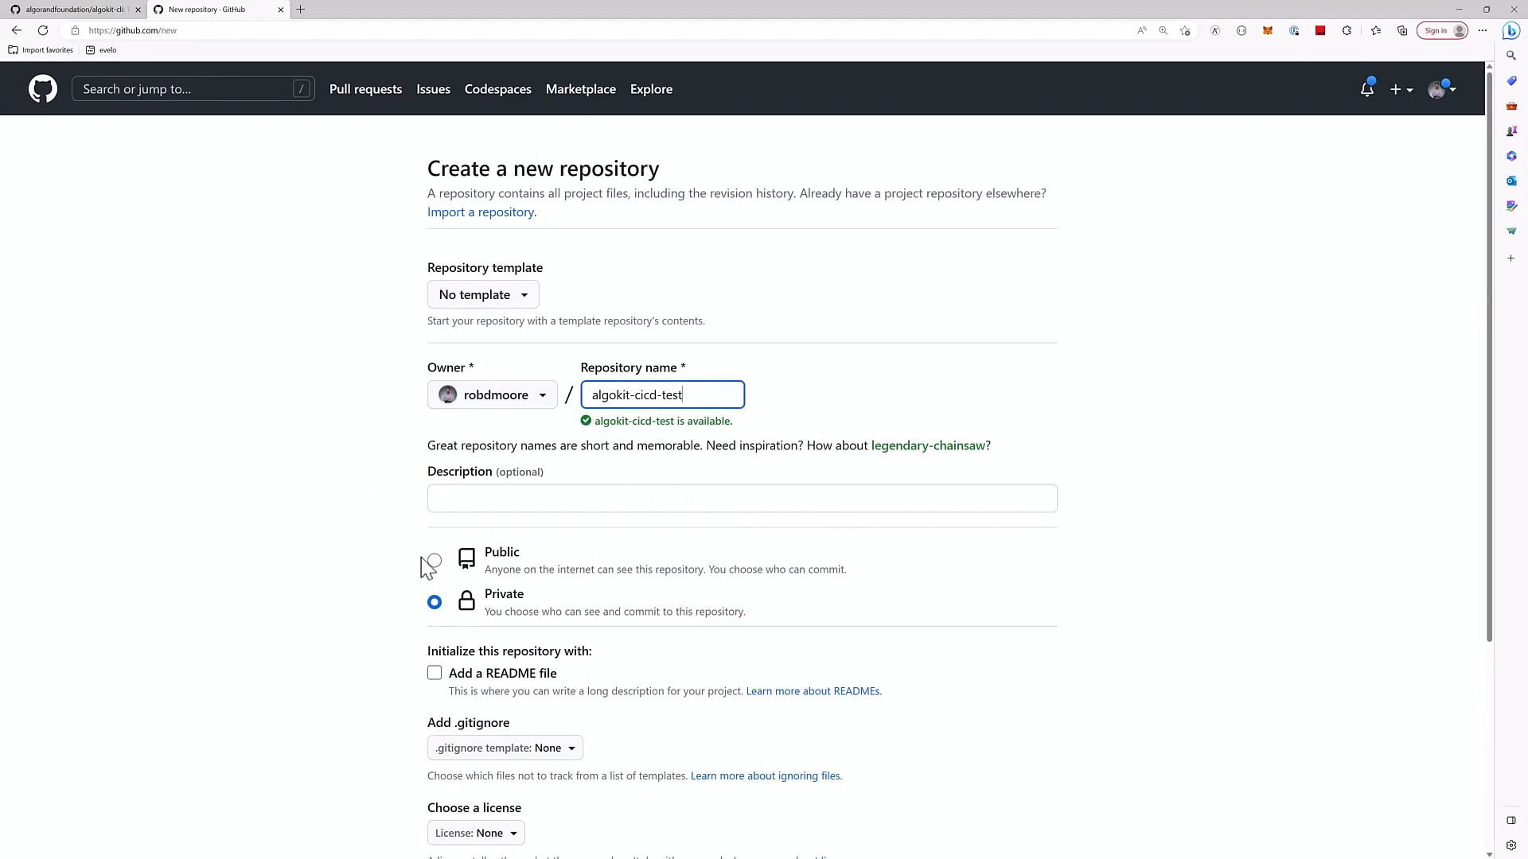
left_click(434, 566)
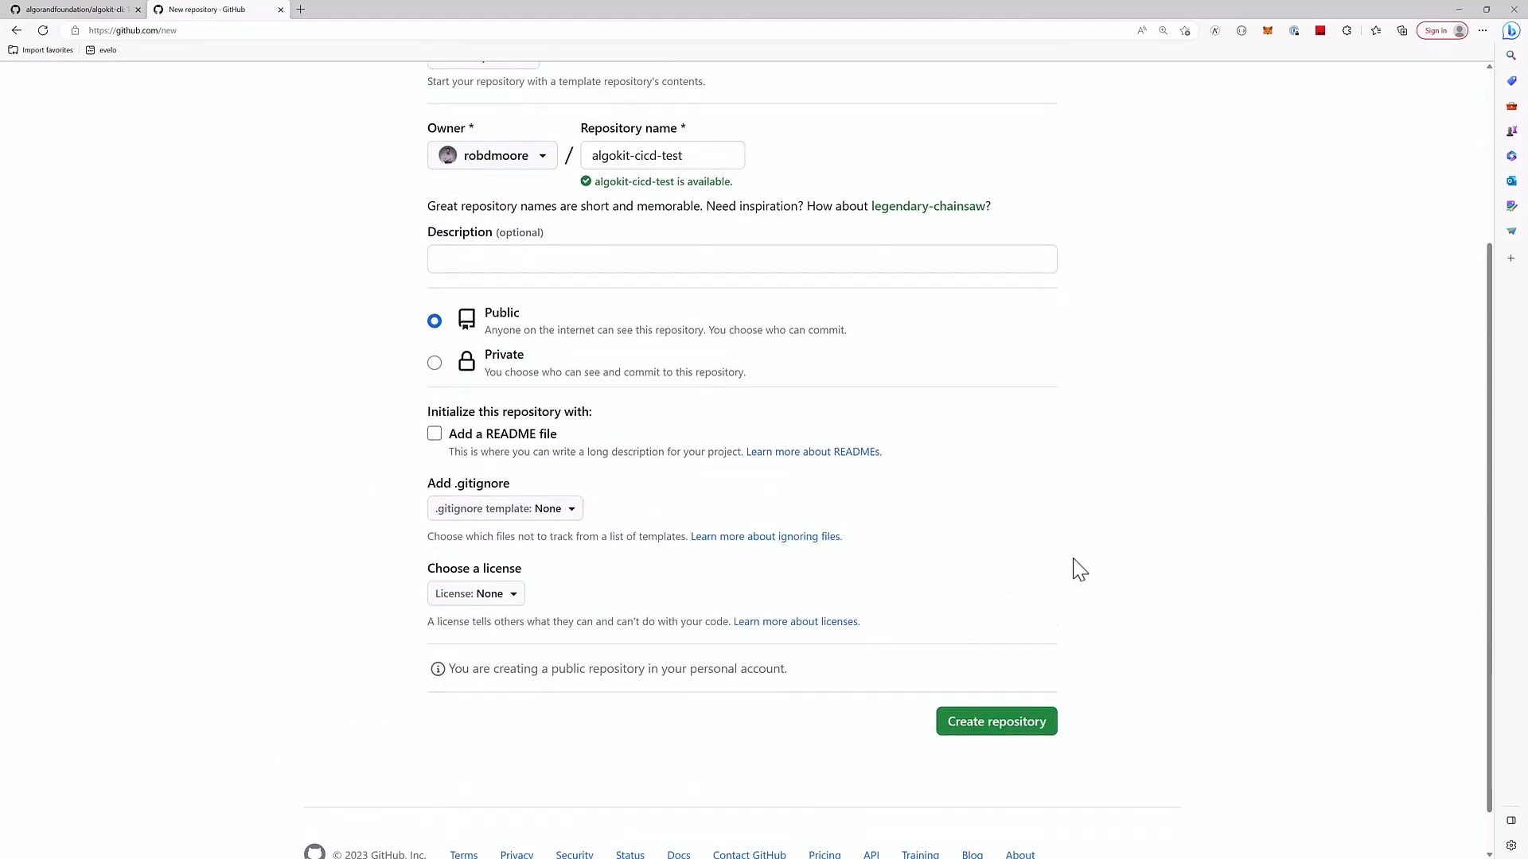
left_click(994, 721)
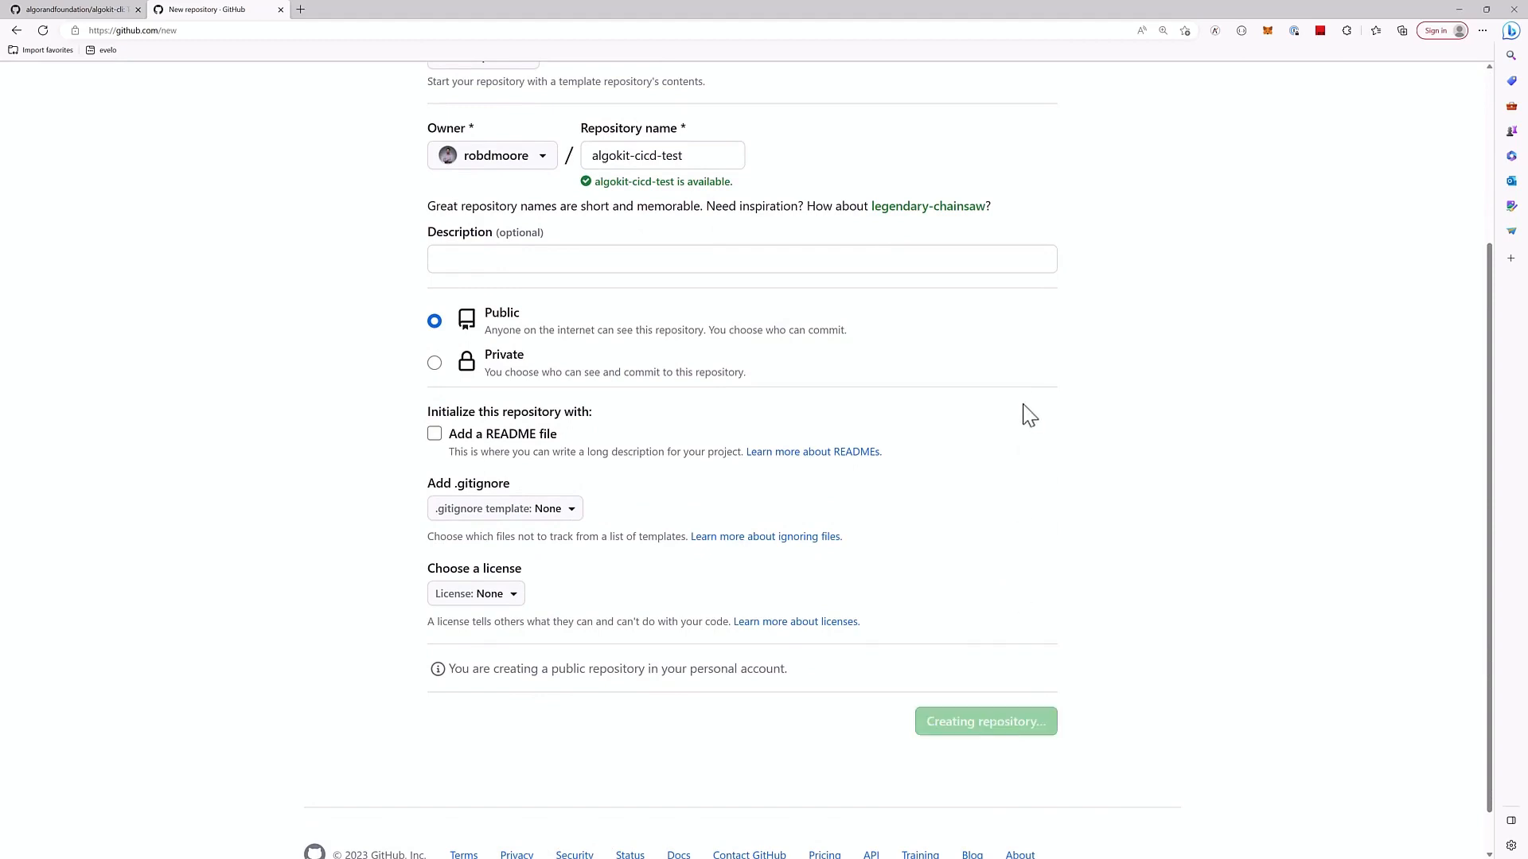
left_click(985, 721)
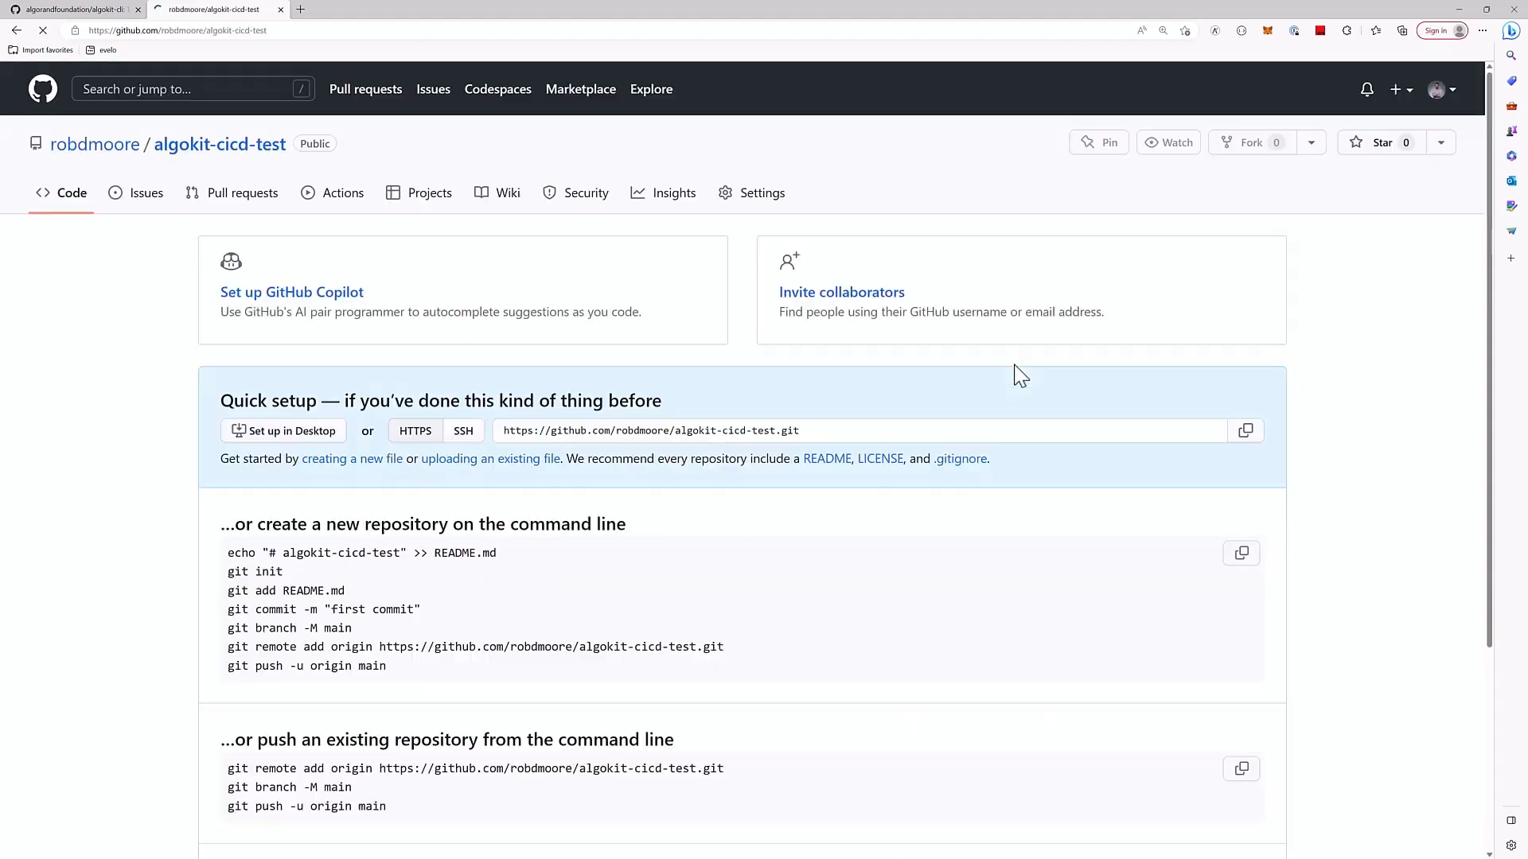
left_click(1168, 142)
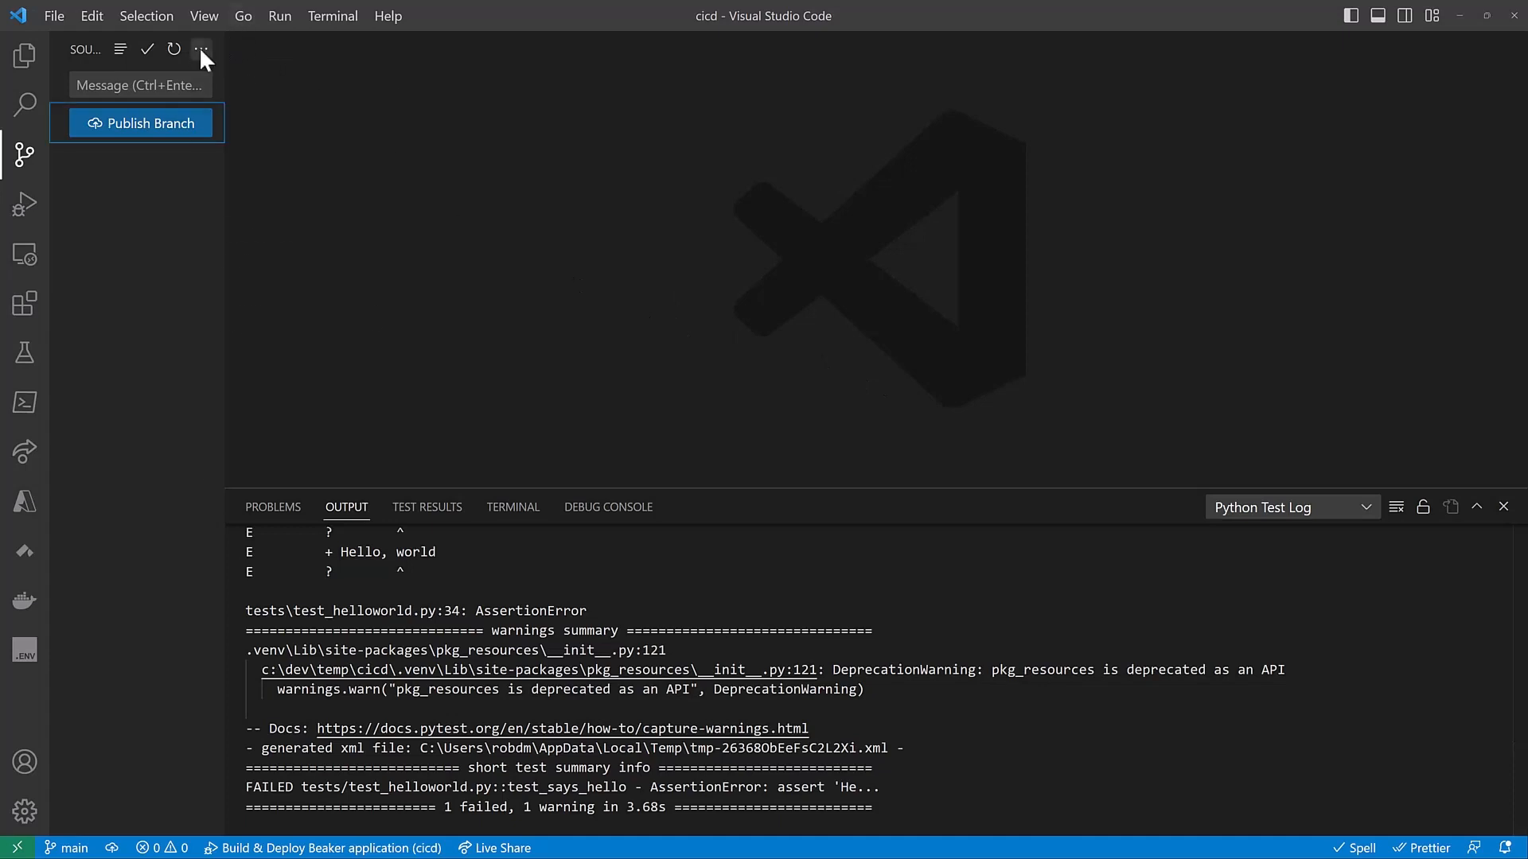
left_click(201, 49)
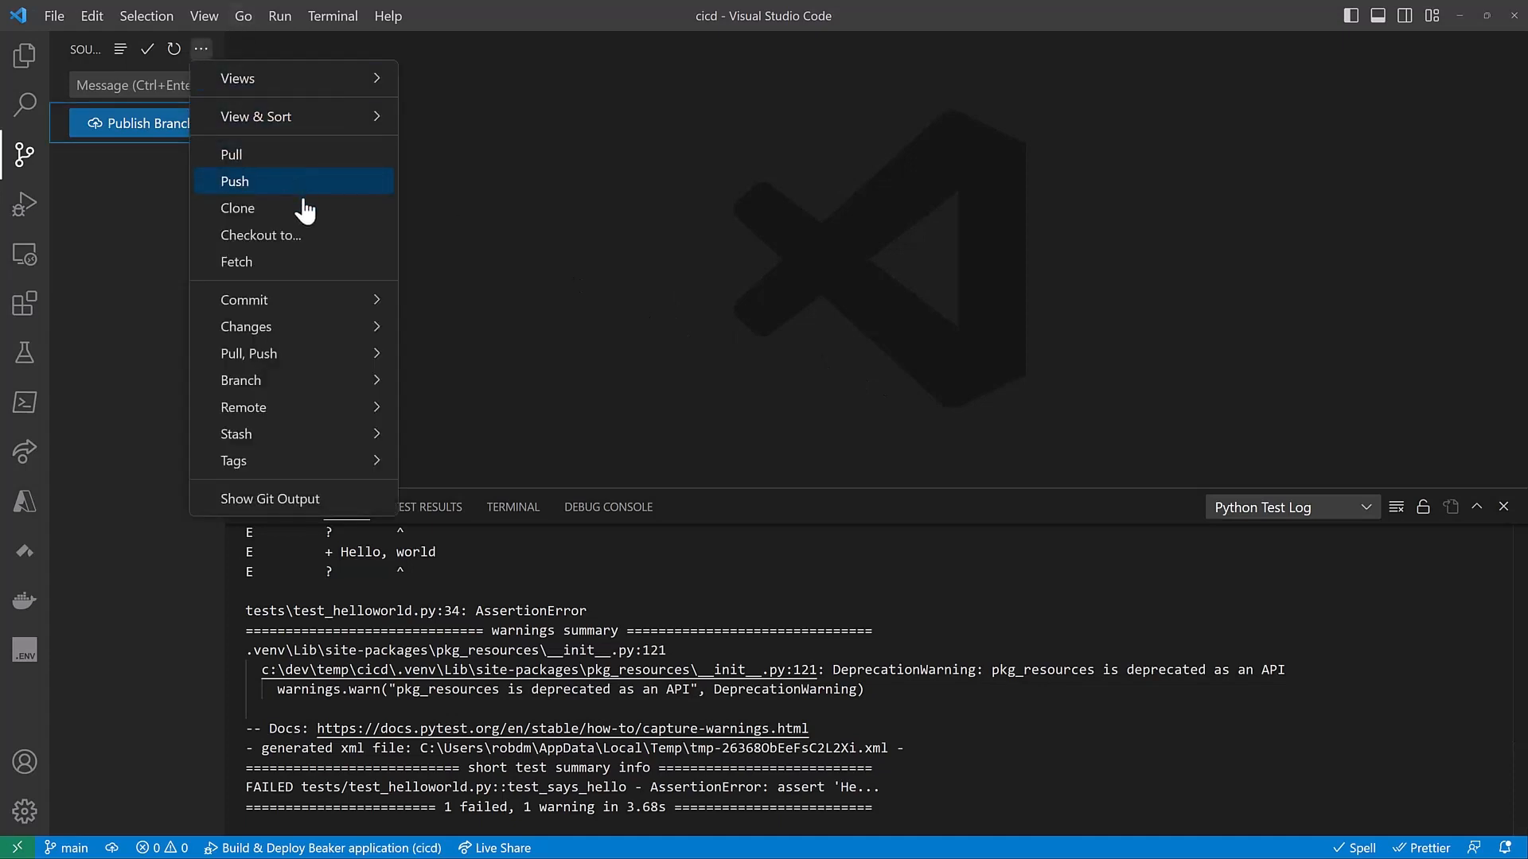
mouse_move(248, 352)
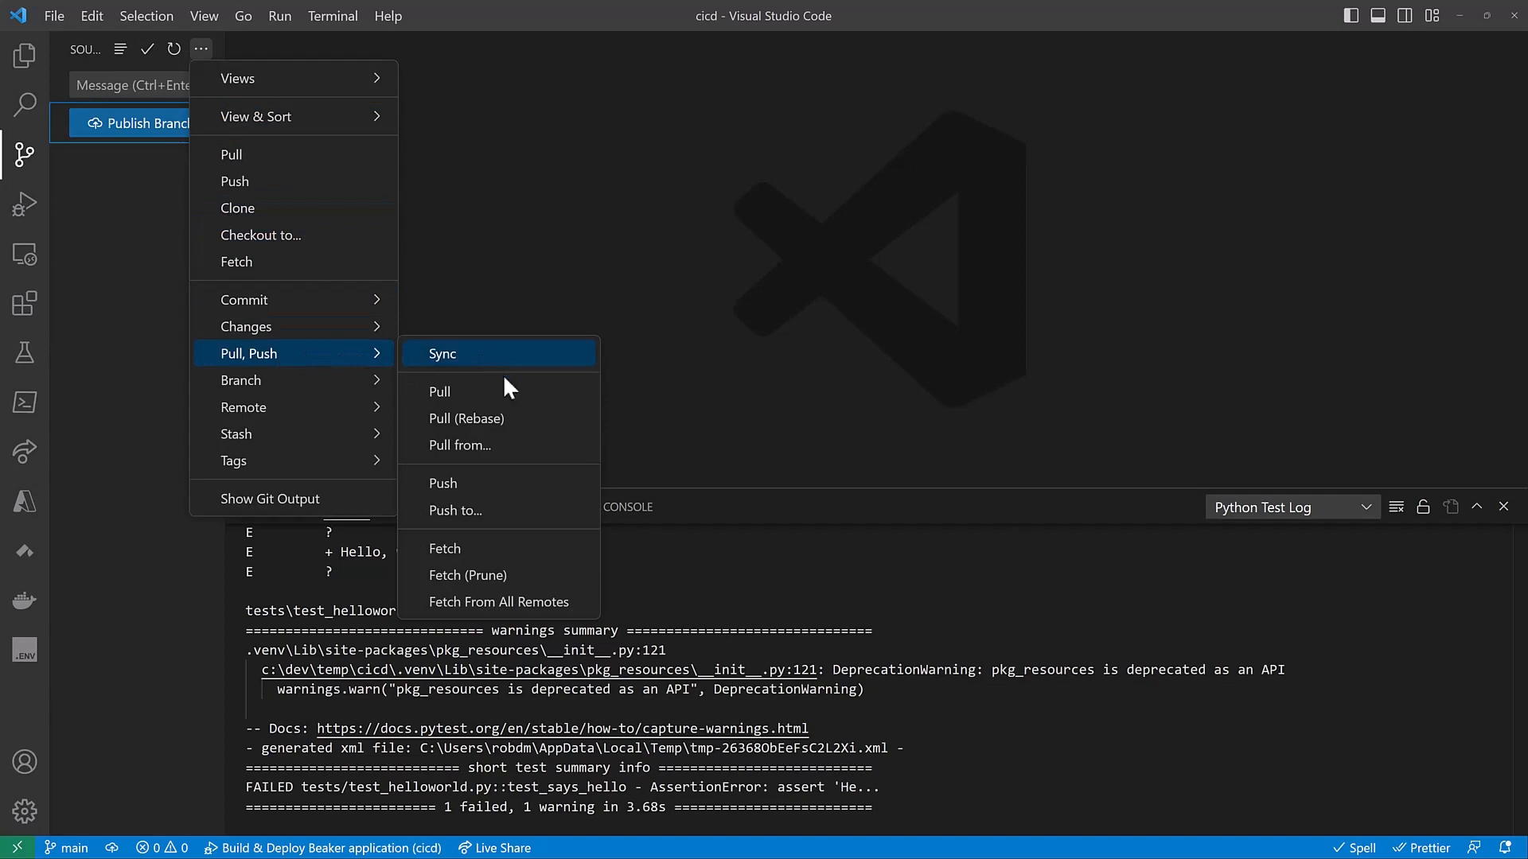
left_click(442, 354)
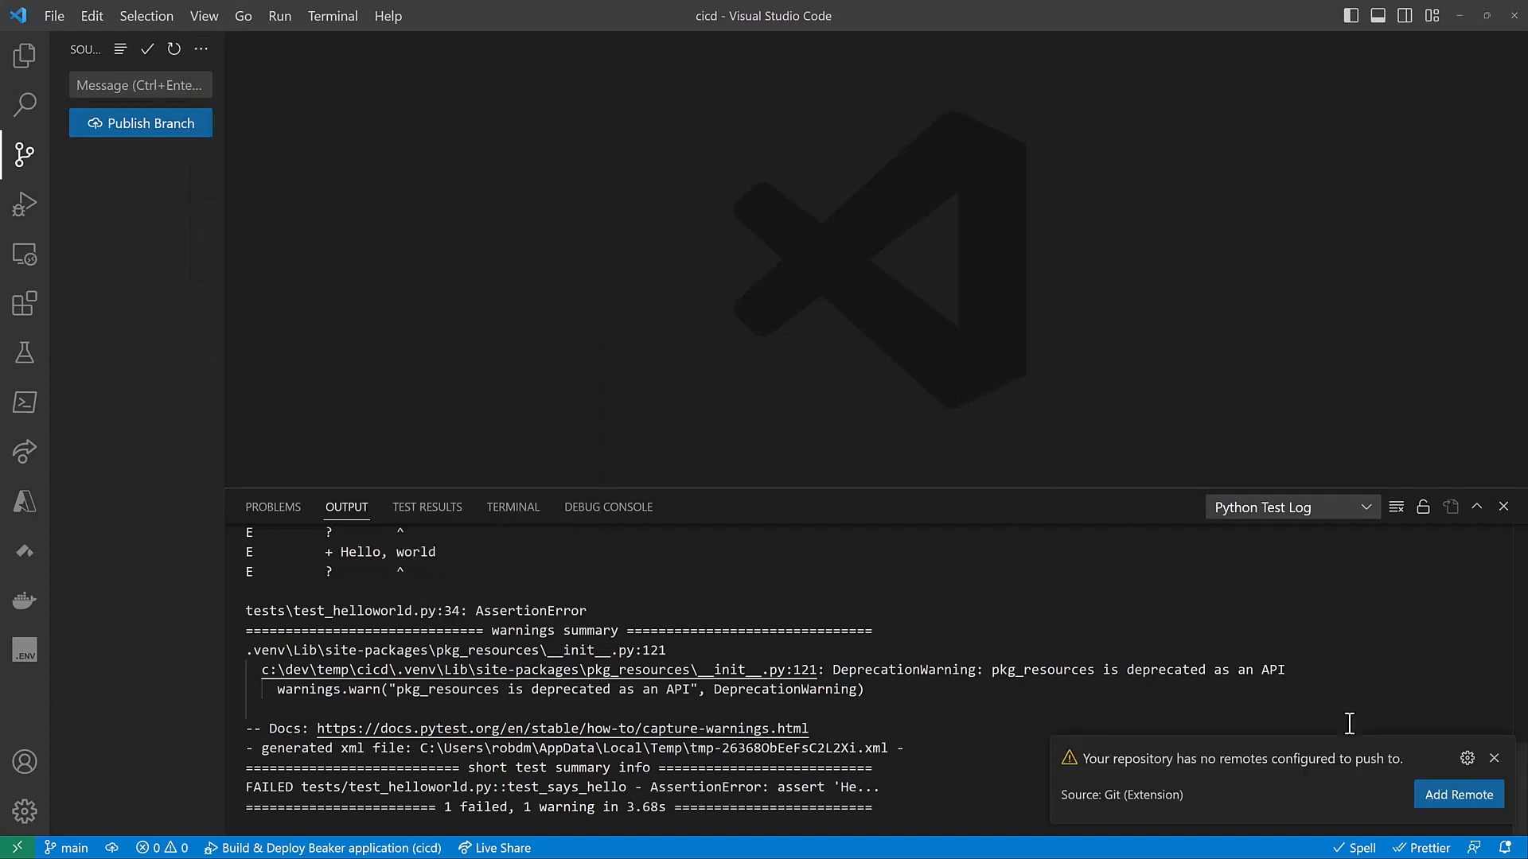
left_click(1458, 794)
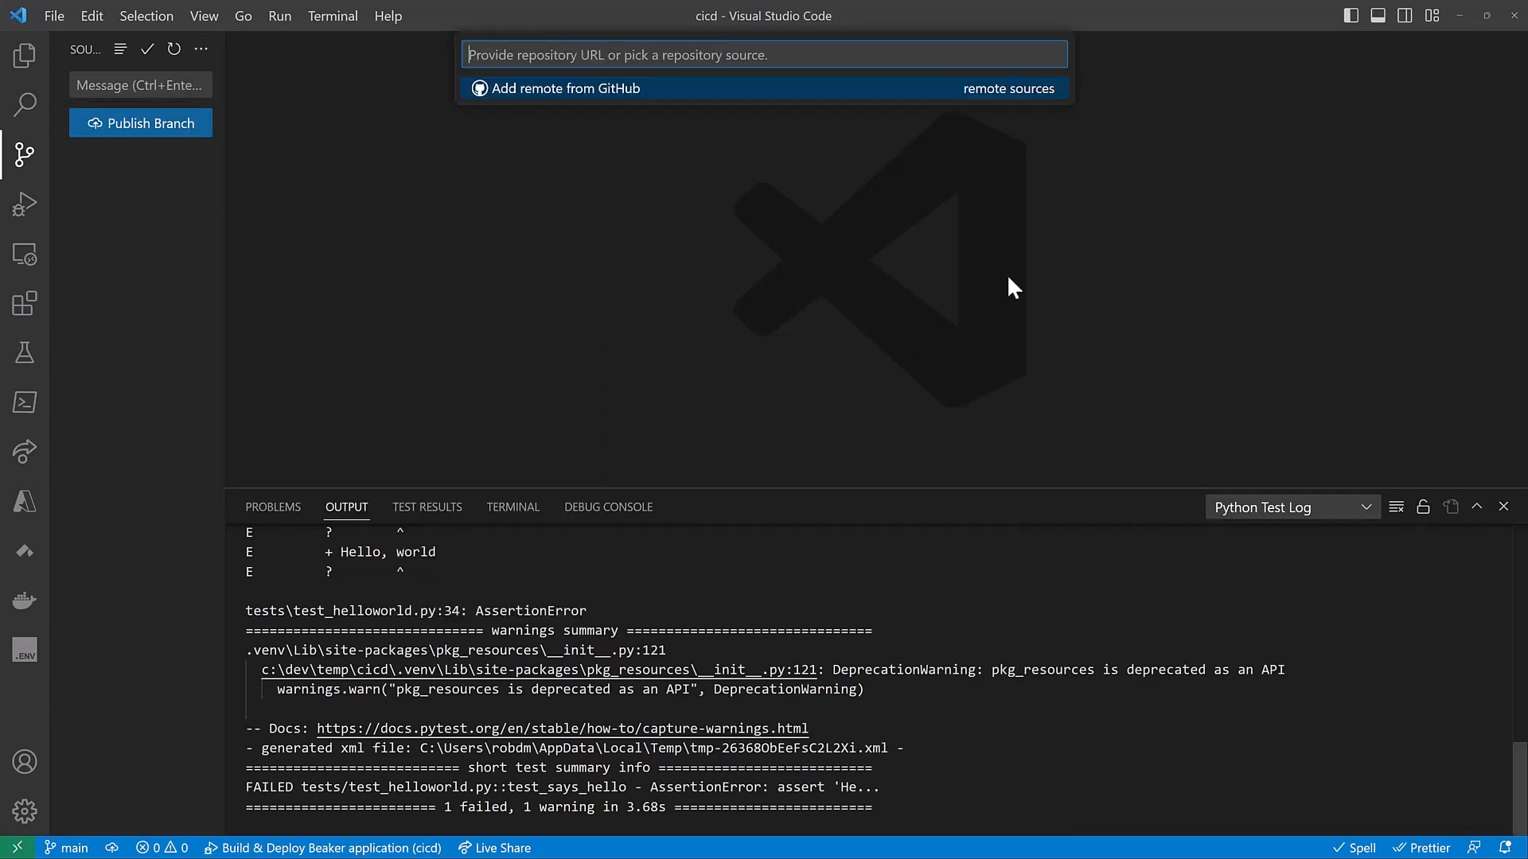
type("https://github.com/robdmoore/algokit-cicd-test.git")
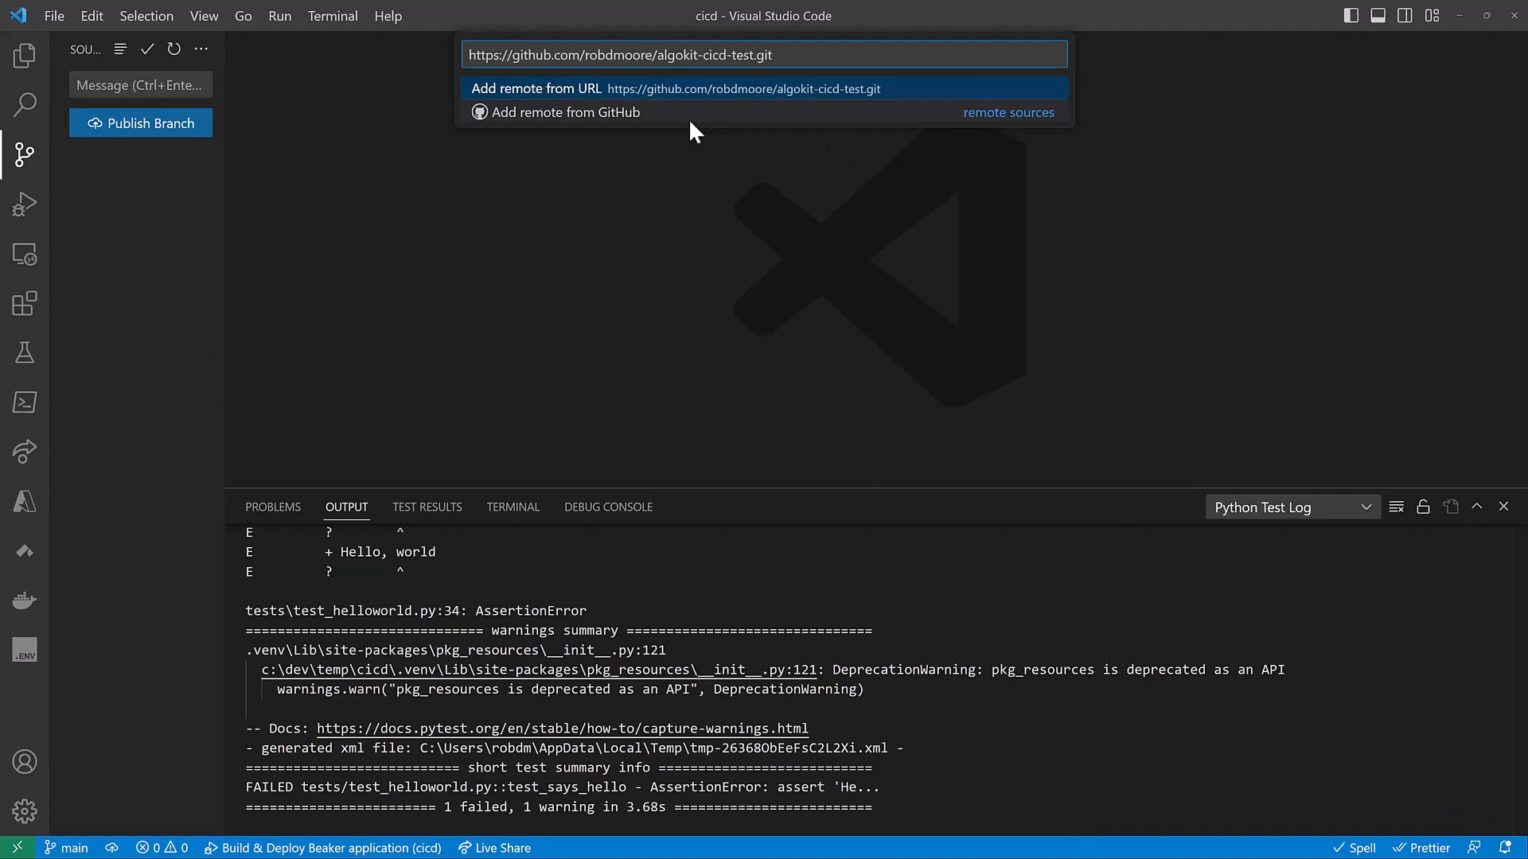
left_click(673, 89)
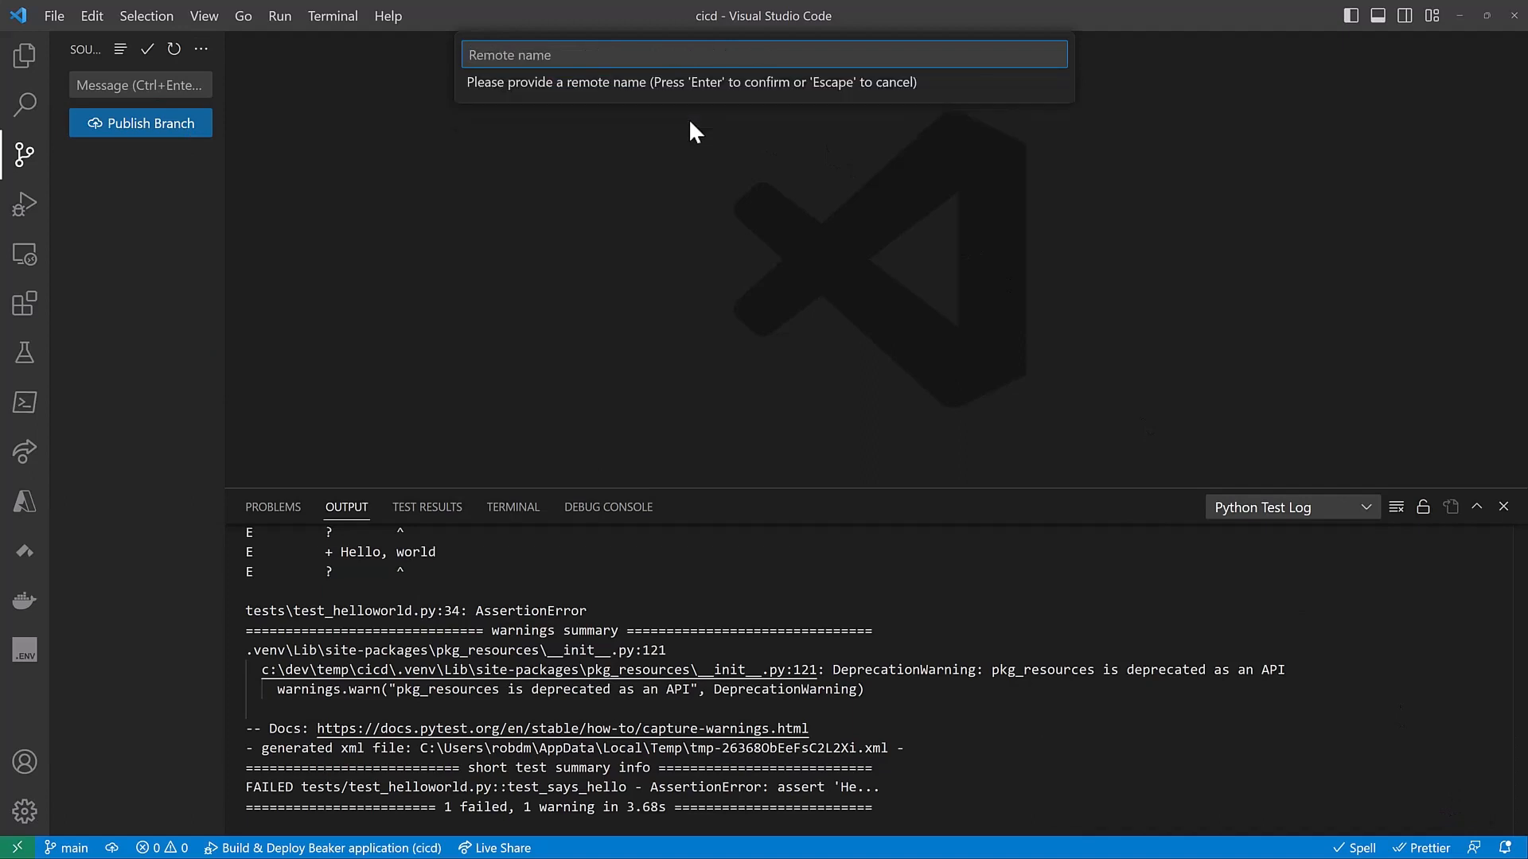
key("Escape")
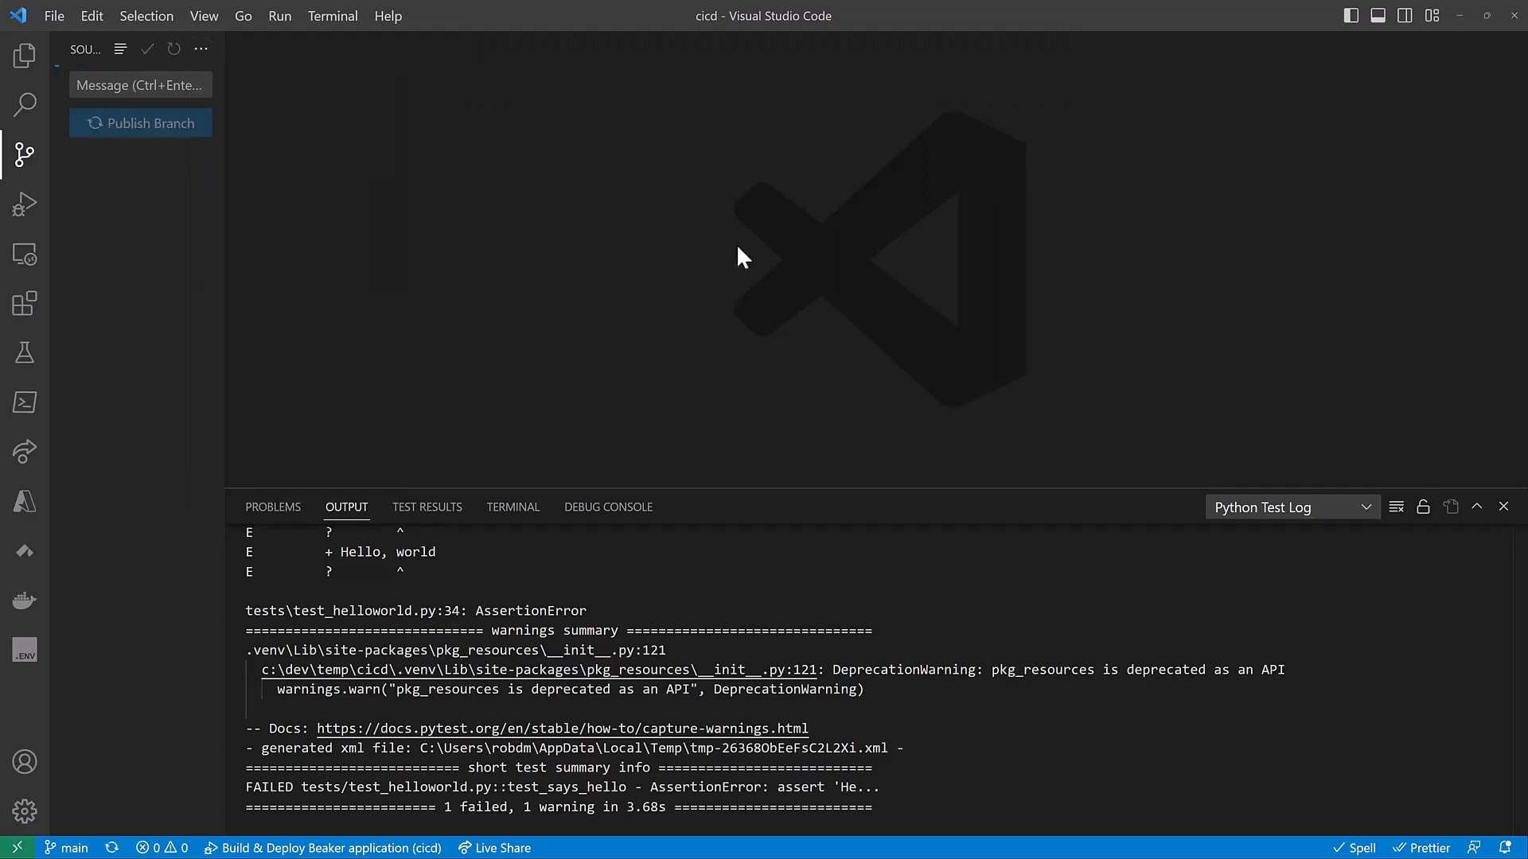
left_click(139, 122)
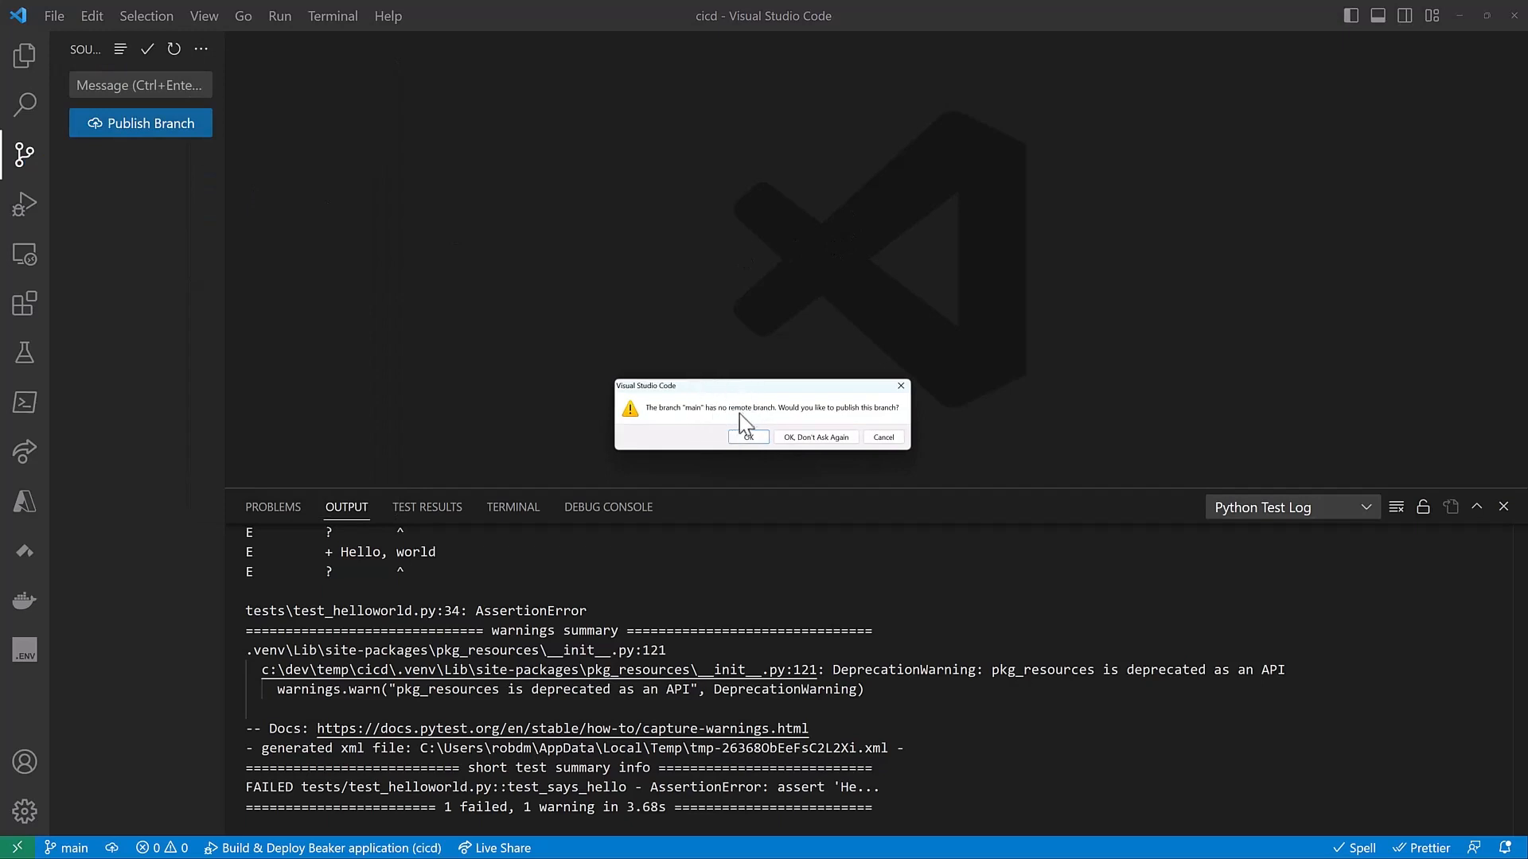
left_click(748, 436)
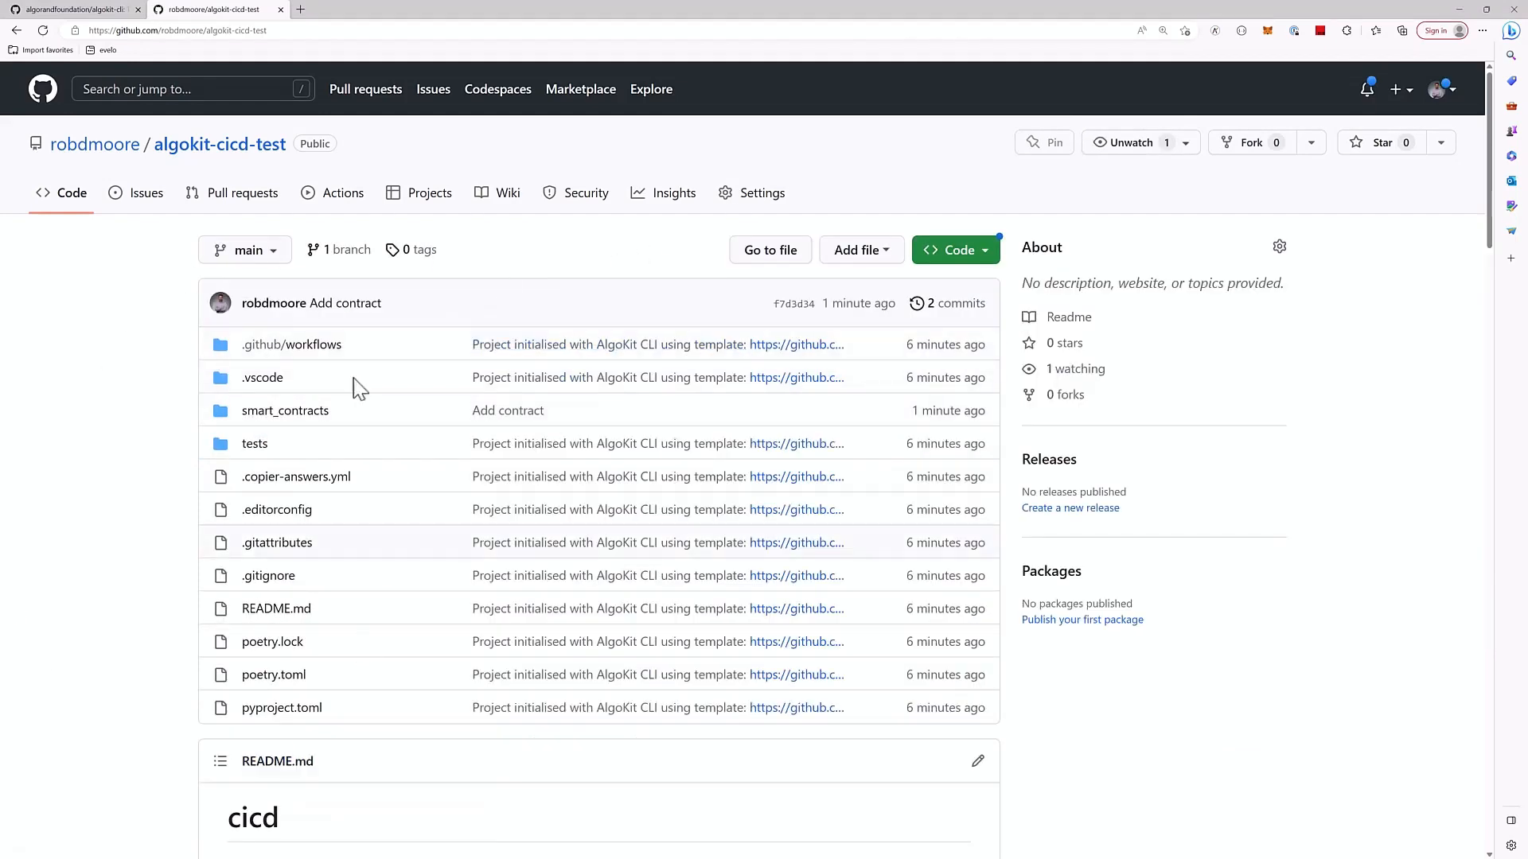
scroll("down", 3)
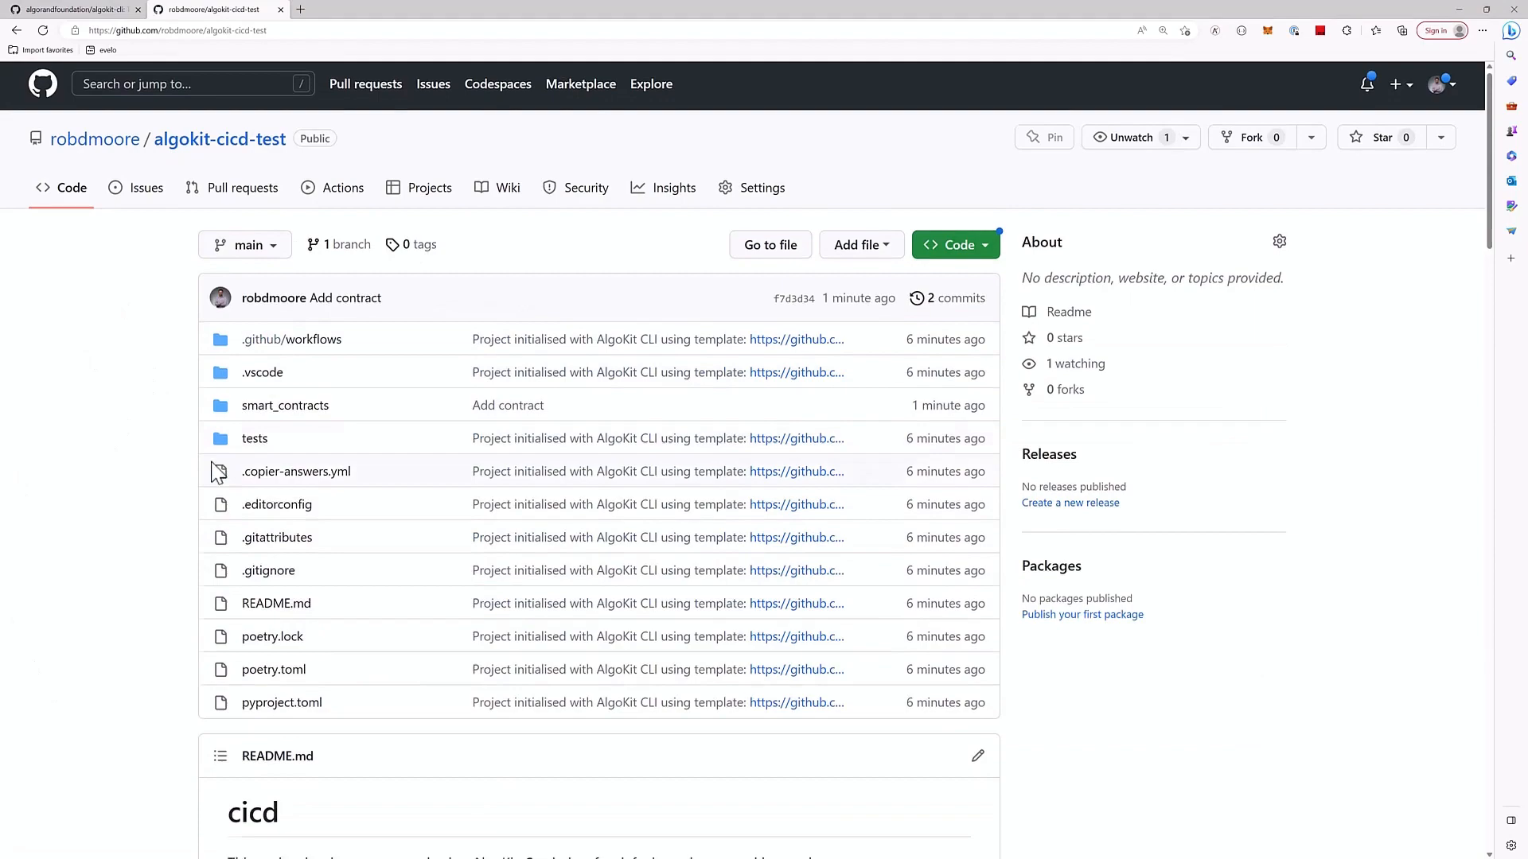
scroll("down", 3)
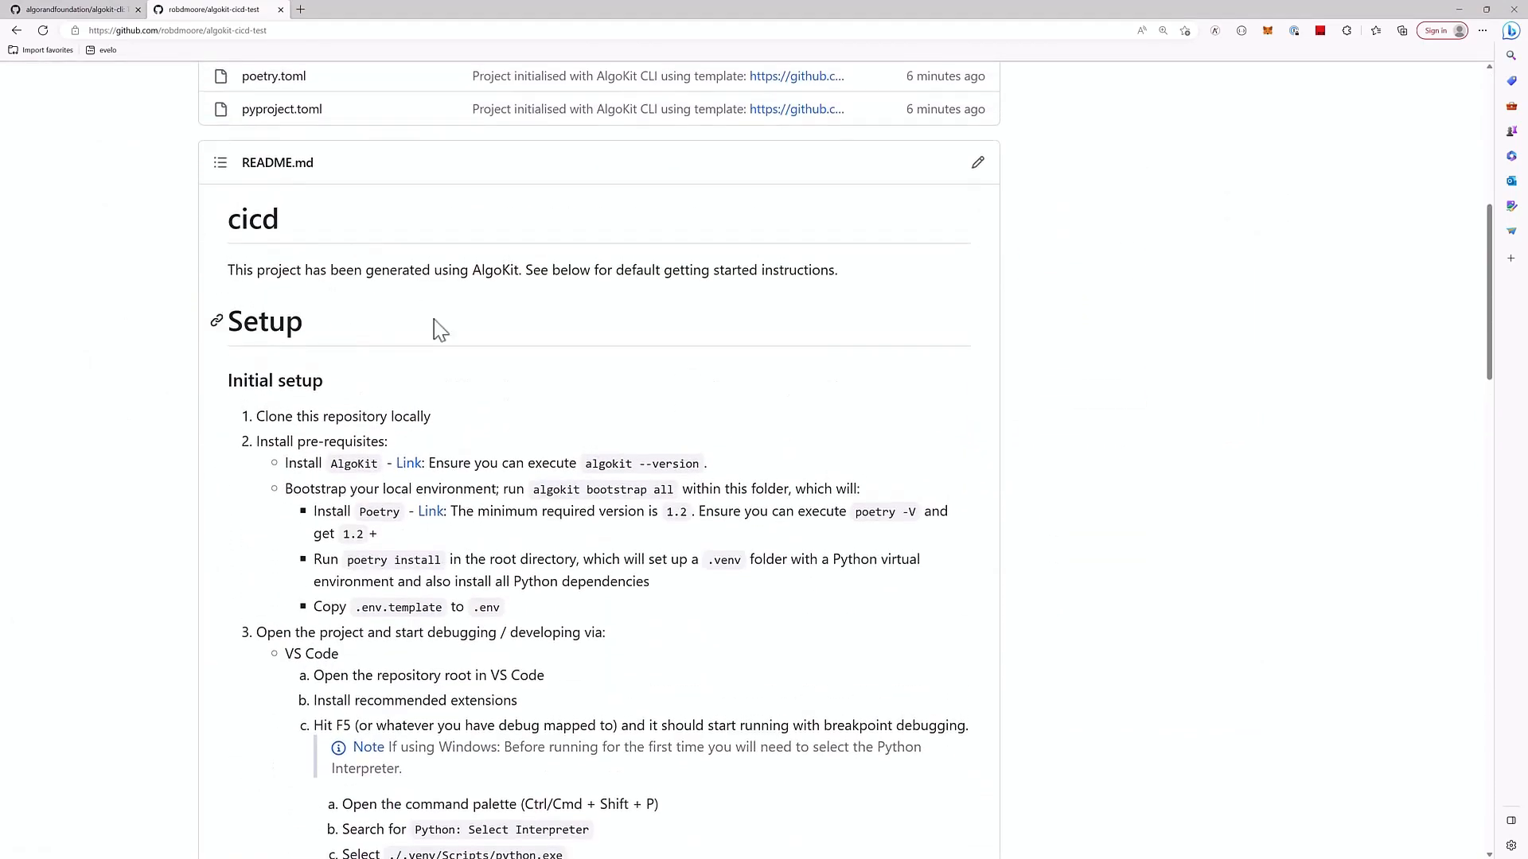
scroll("down", 3)
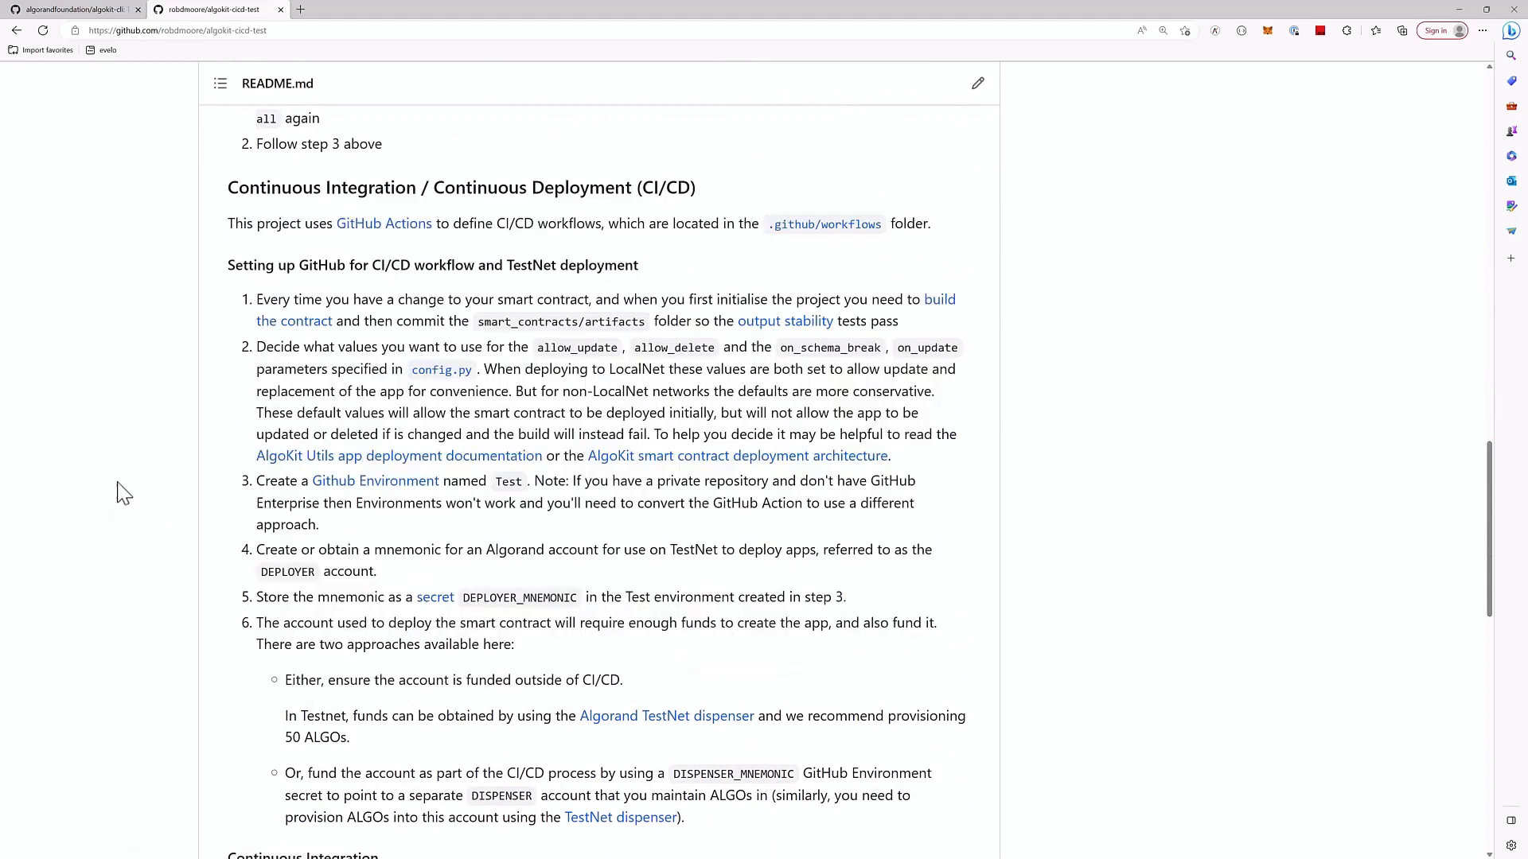
mouse_move(655, 487)
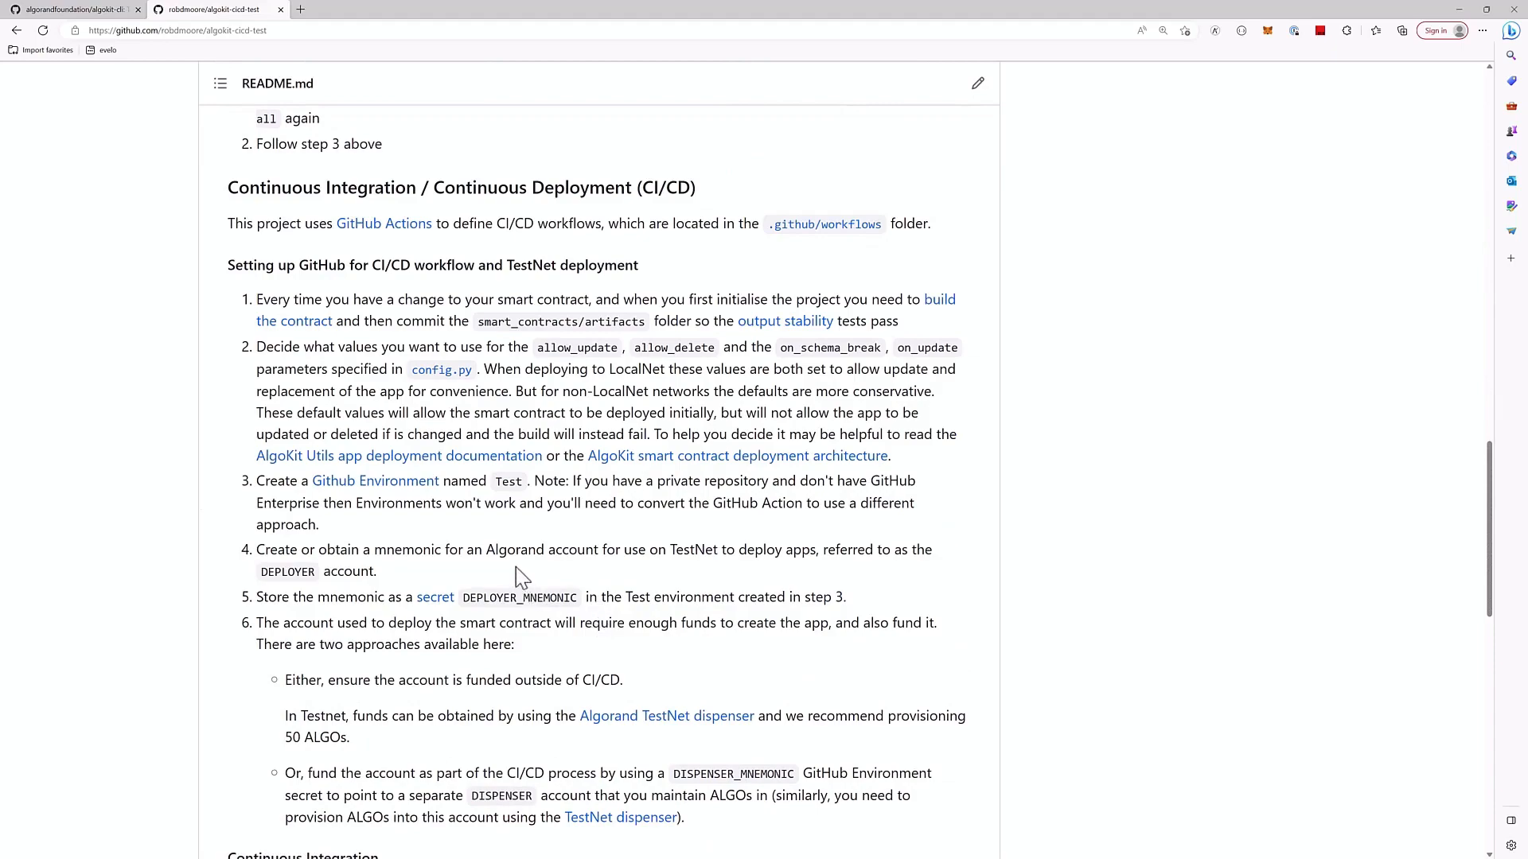
mouse_move(466, 601)
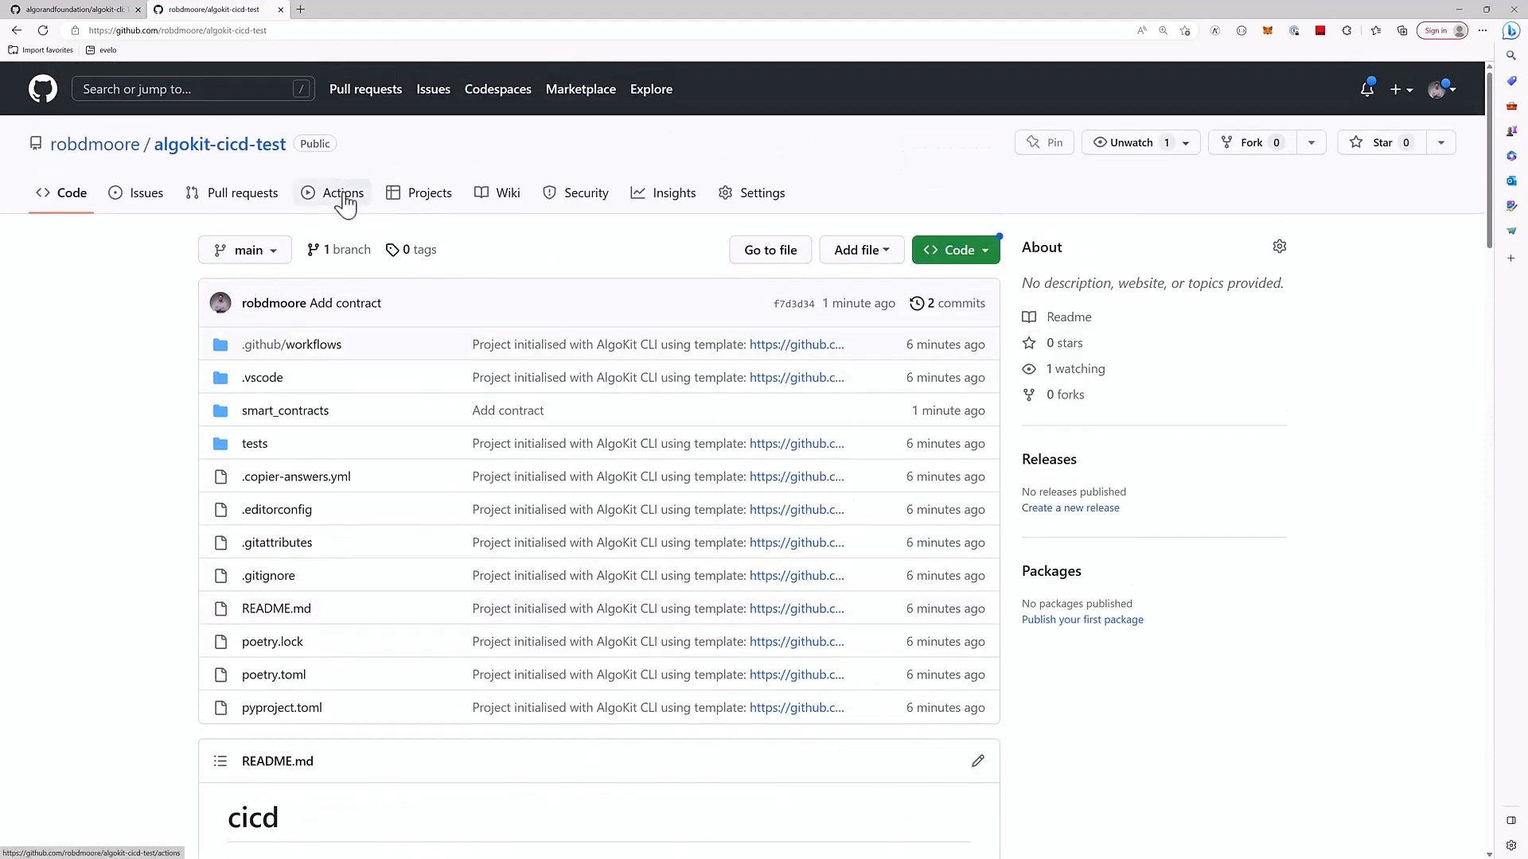
Inspect the Add contract #1 run's checks job, then open its failed deploy-testnet job
left_click(342, 192)
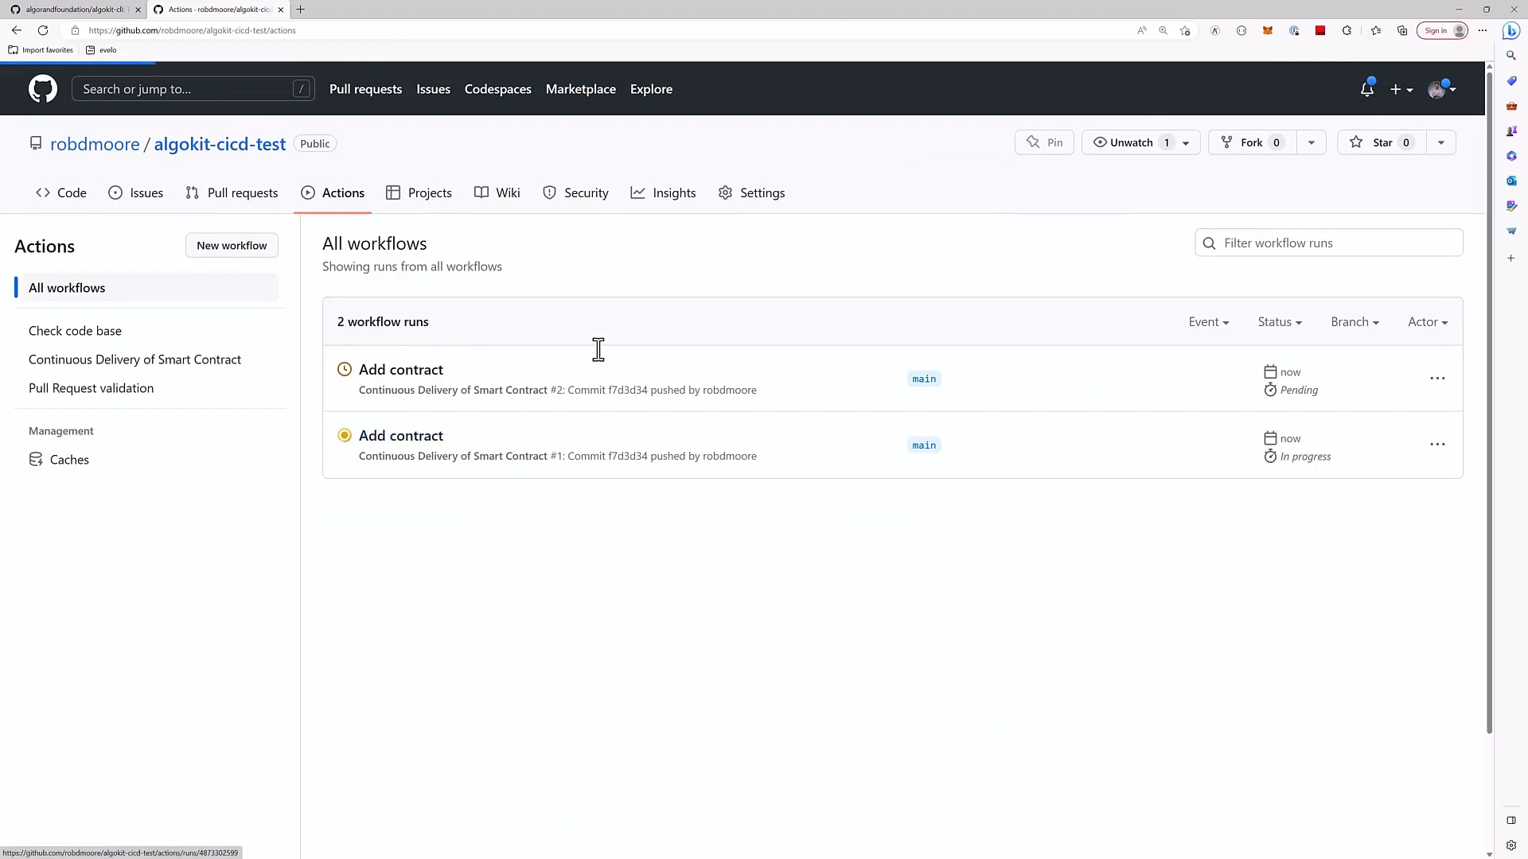
left_click(401, 435)
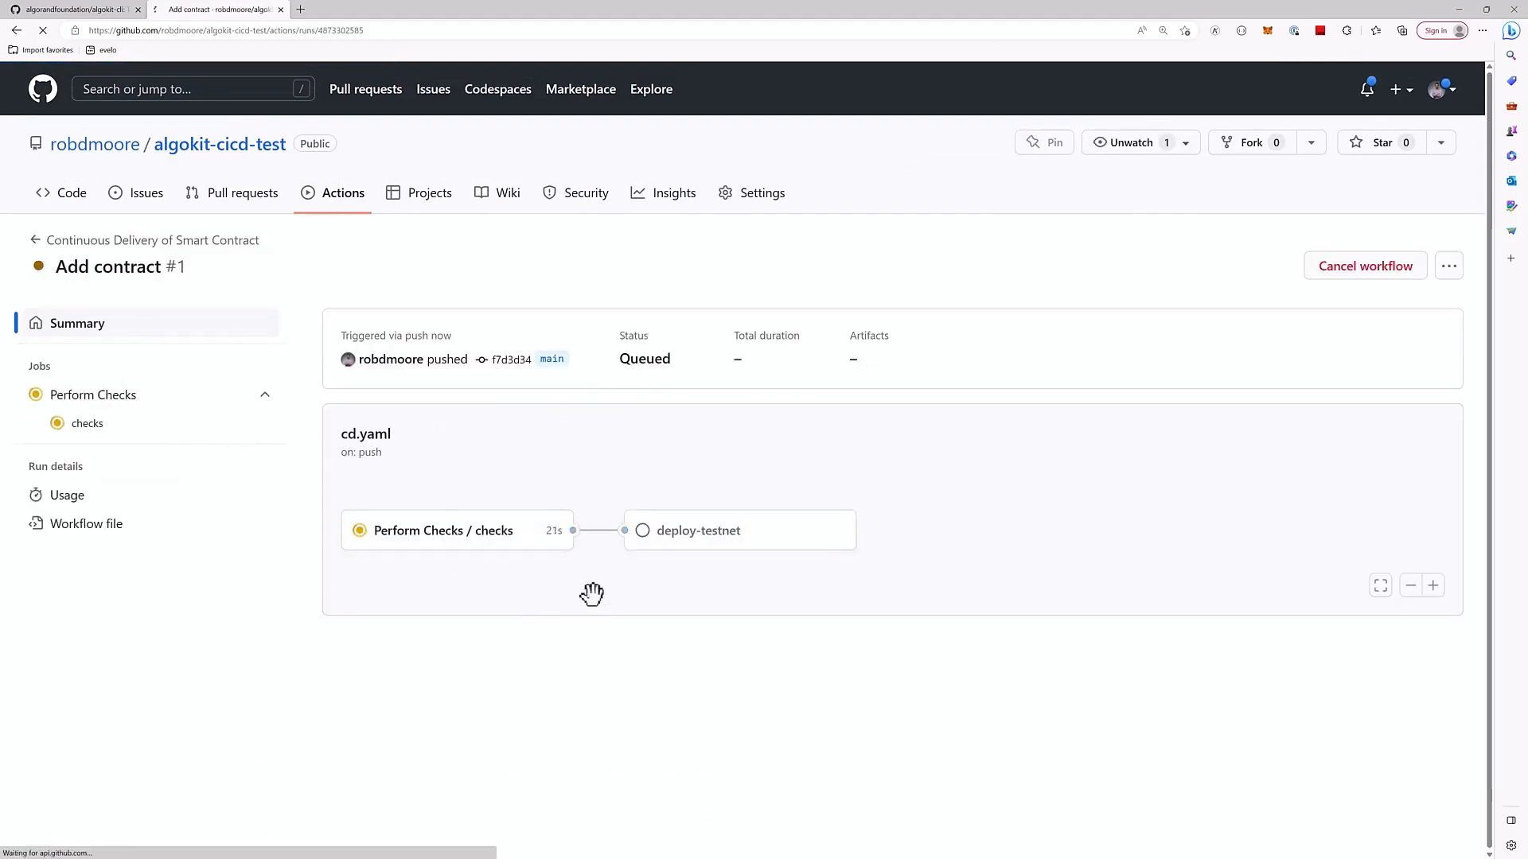
left_click(443, 530)
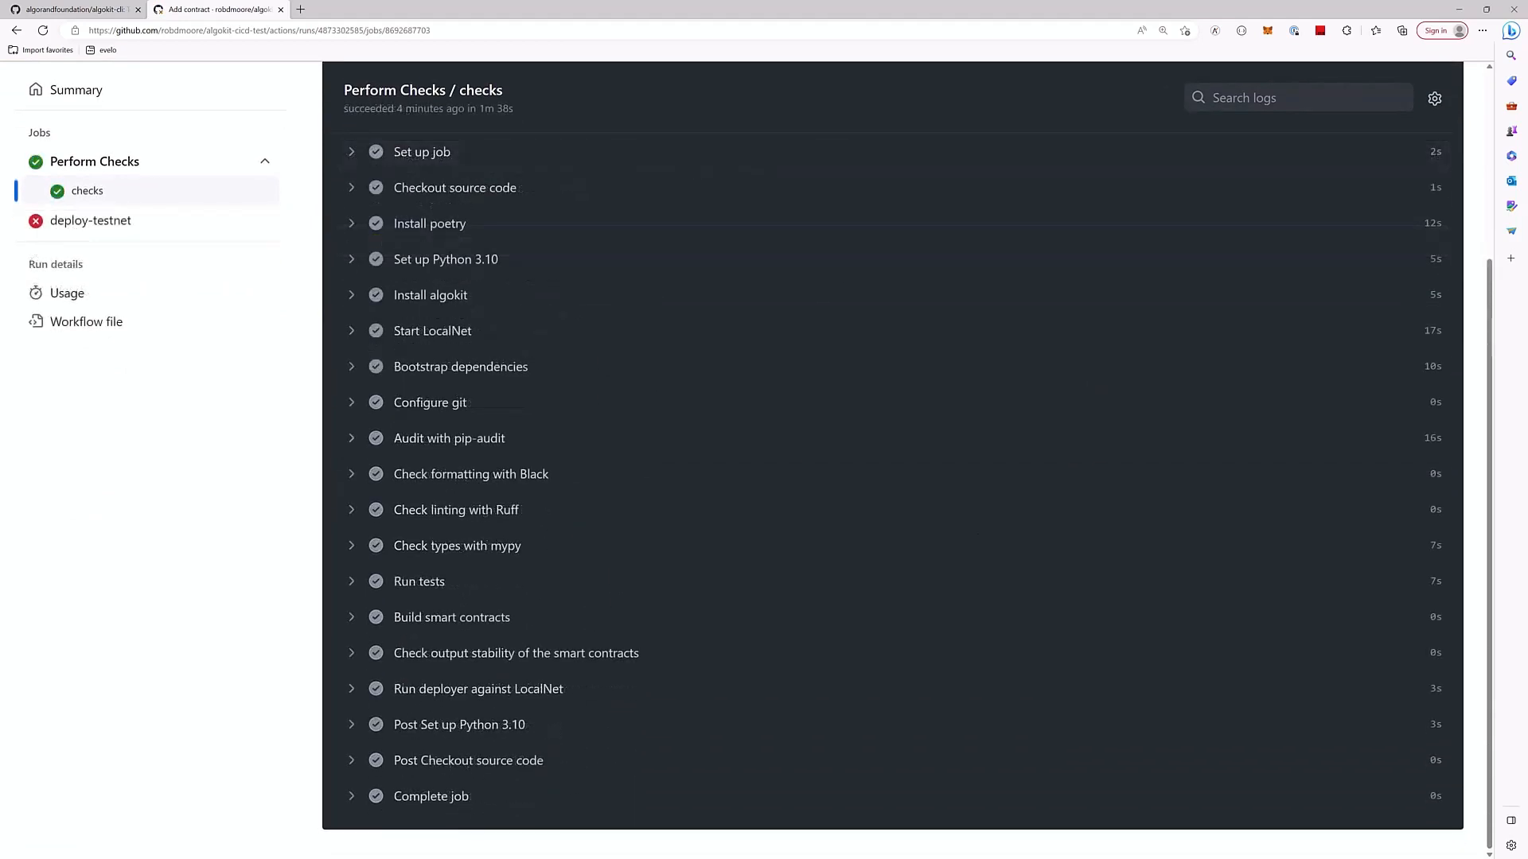
mouse_move(480, 694)
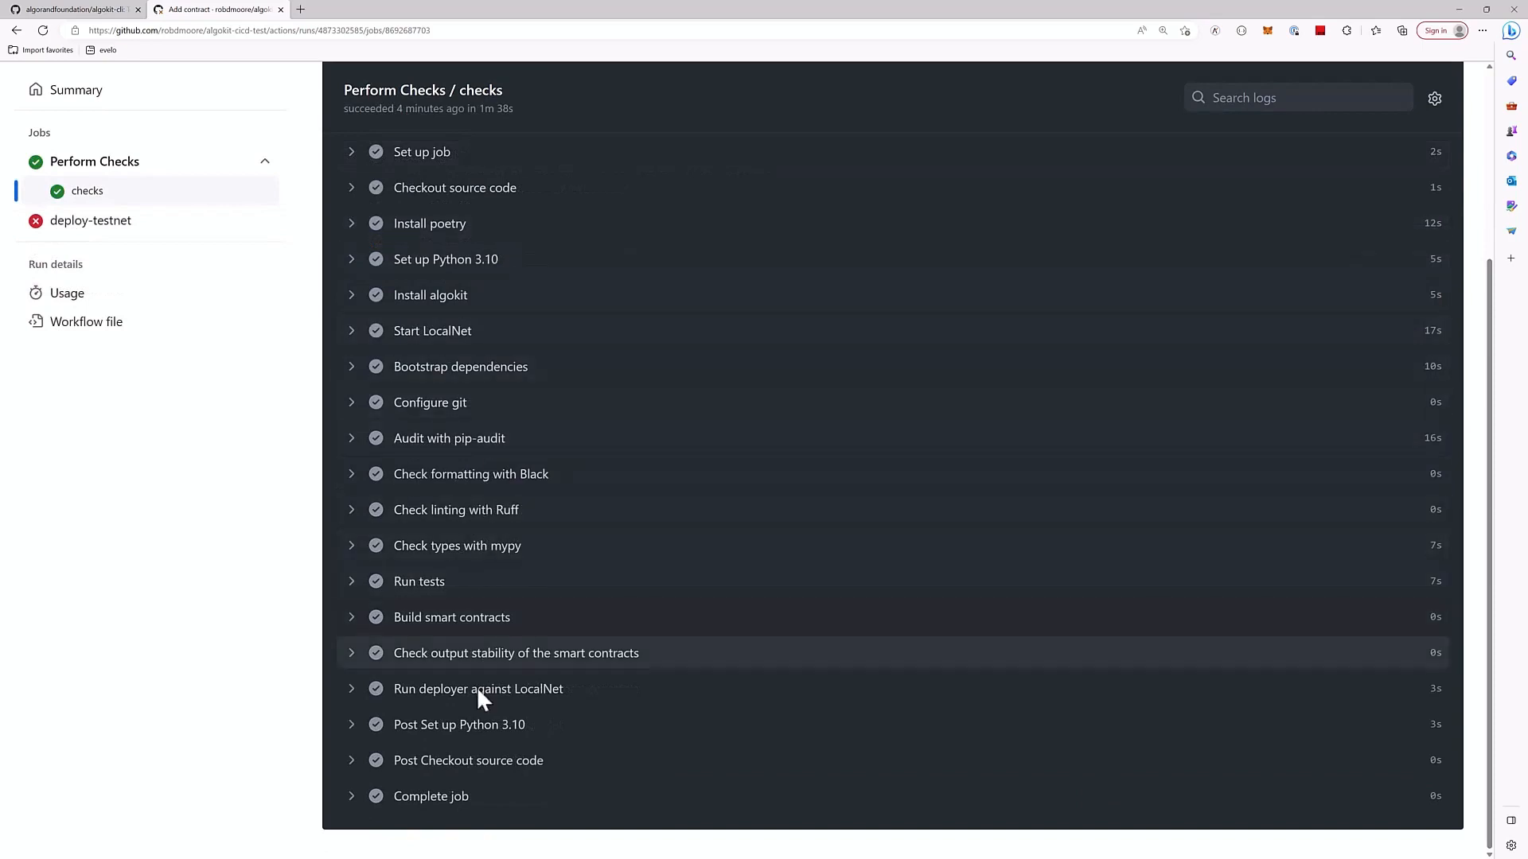
mouse_move(278, 170)
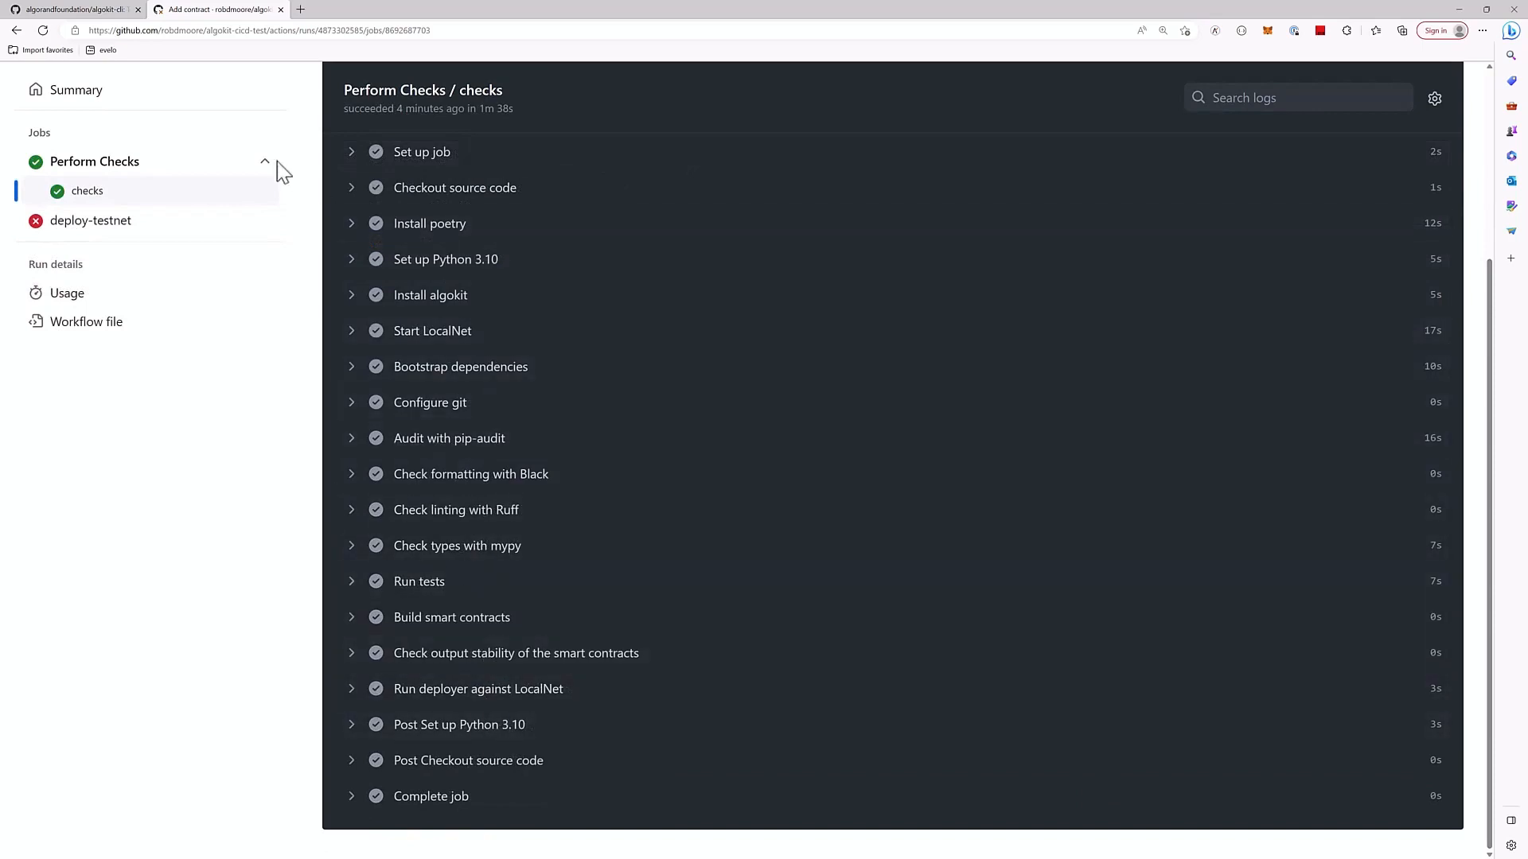
left_click(91, 220)
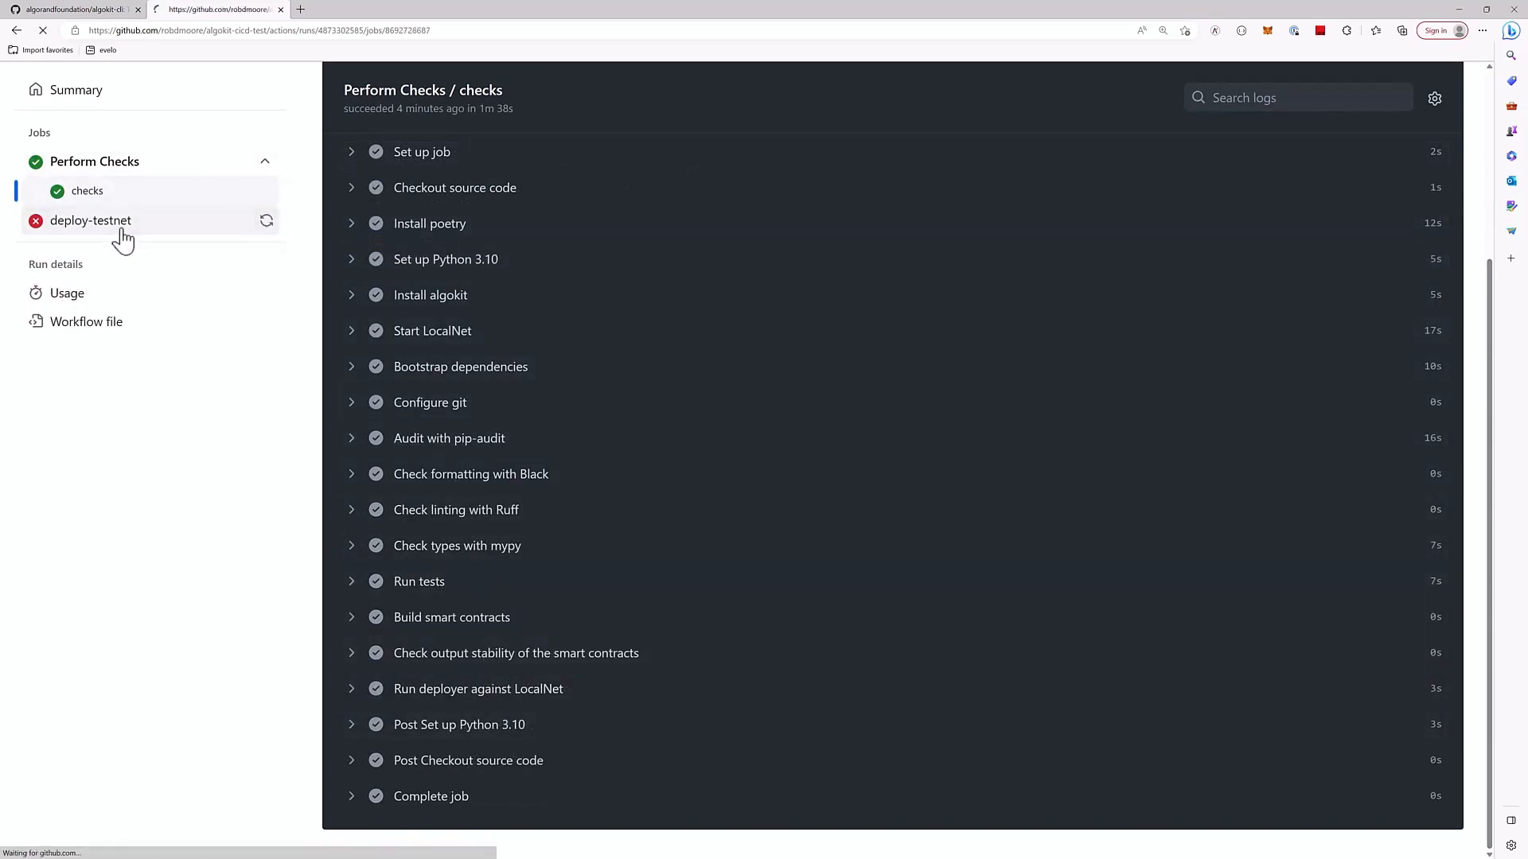
left_click(90, 220)
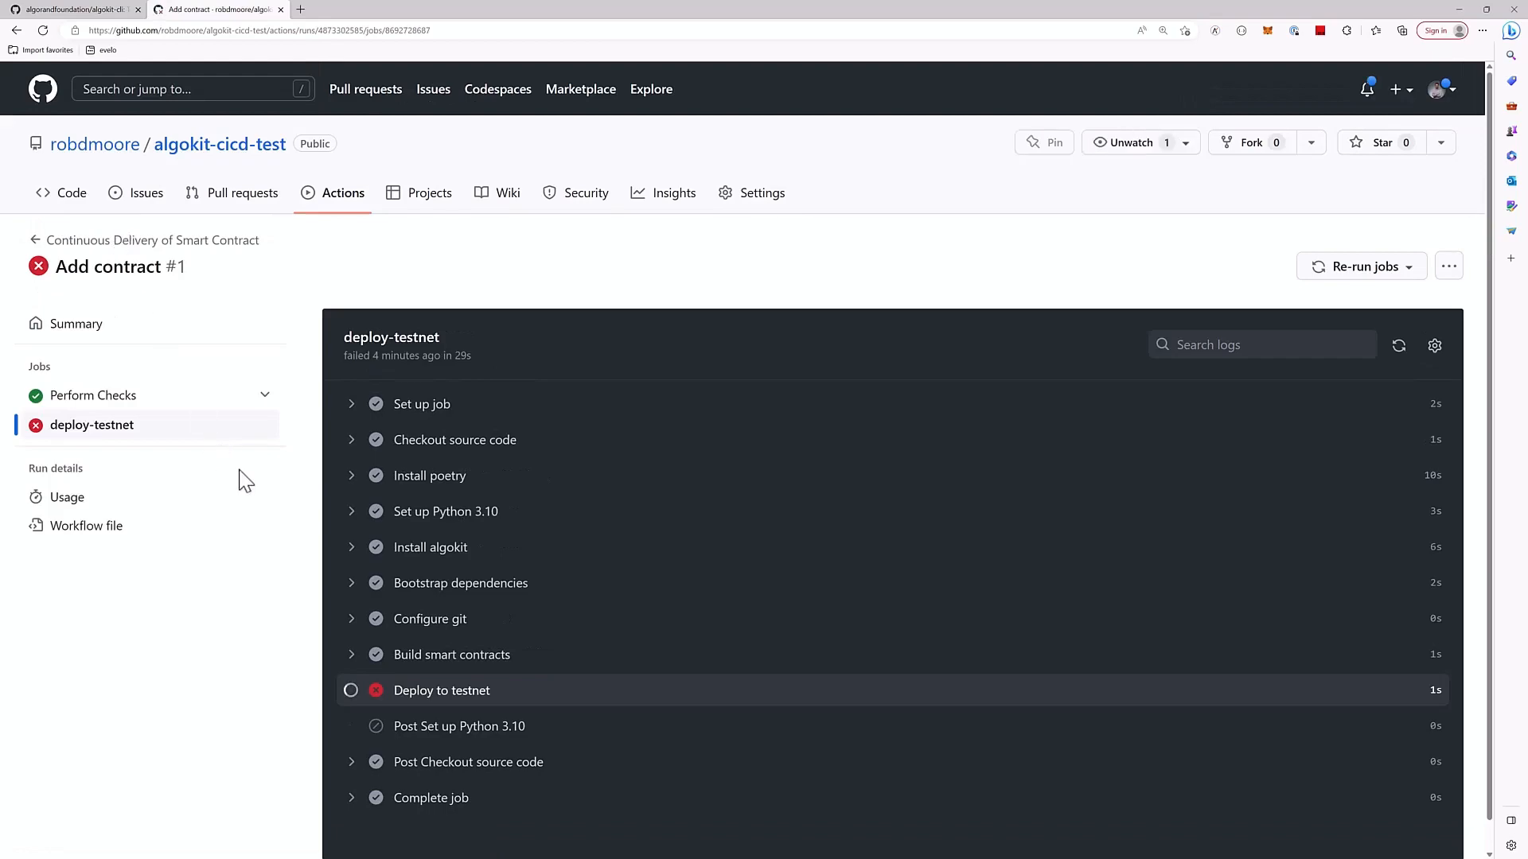
left_click(441, 690)
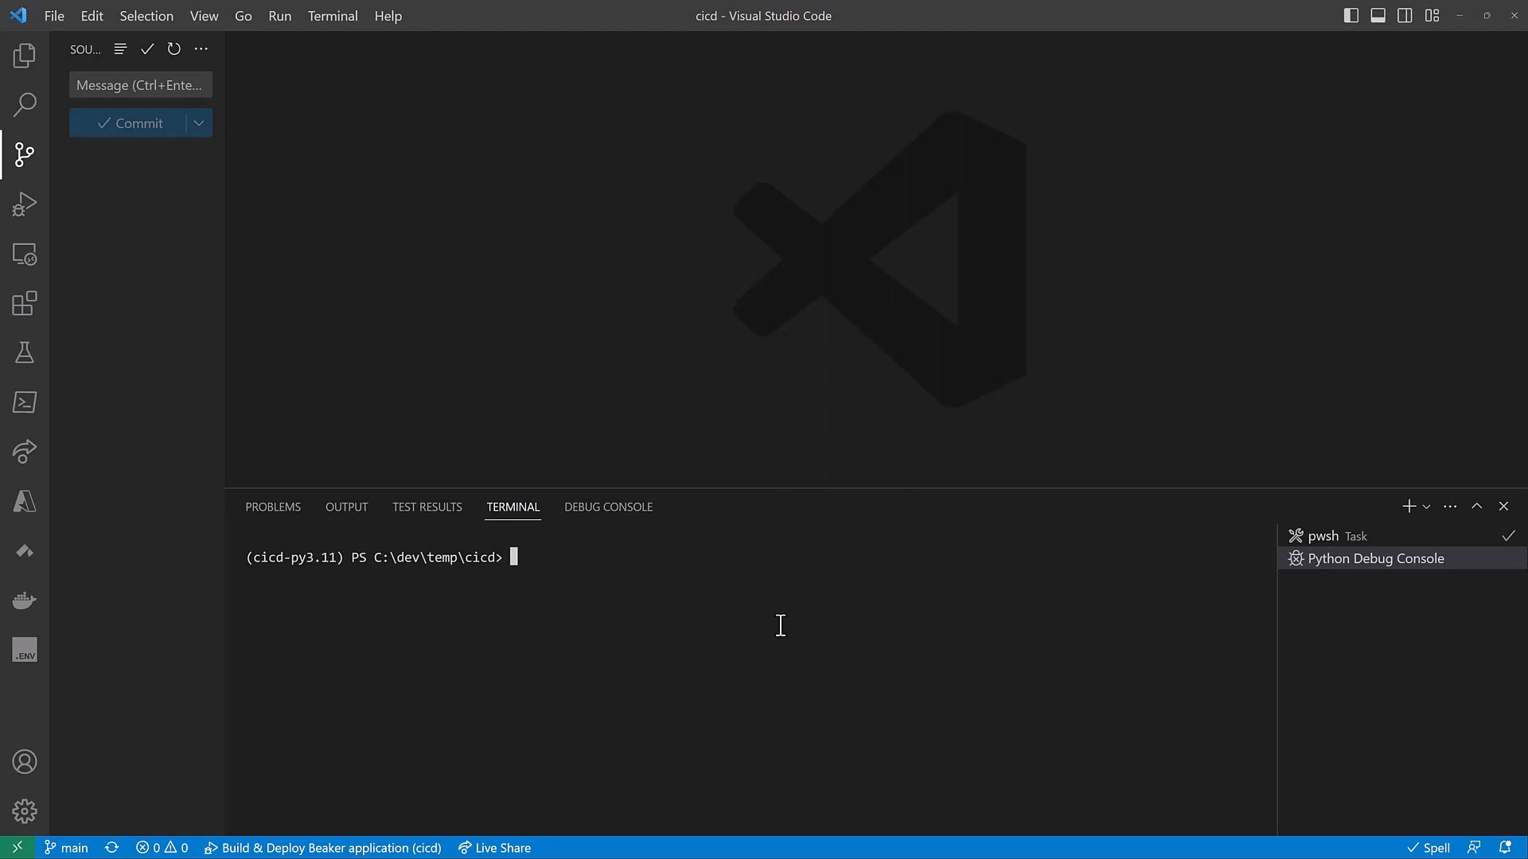
Start the LocalNet console and run 'goal account new -w unencrypted-default-wallet'
type("algokit localnet")
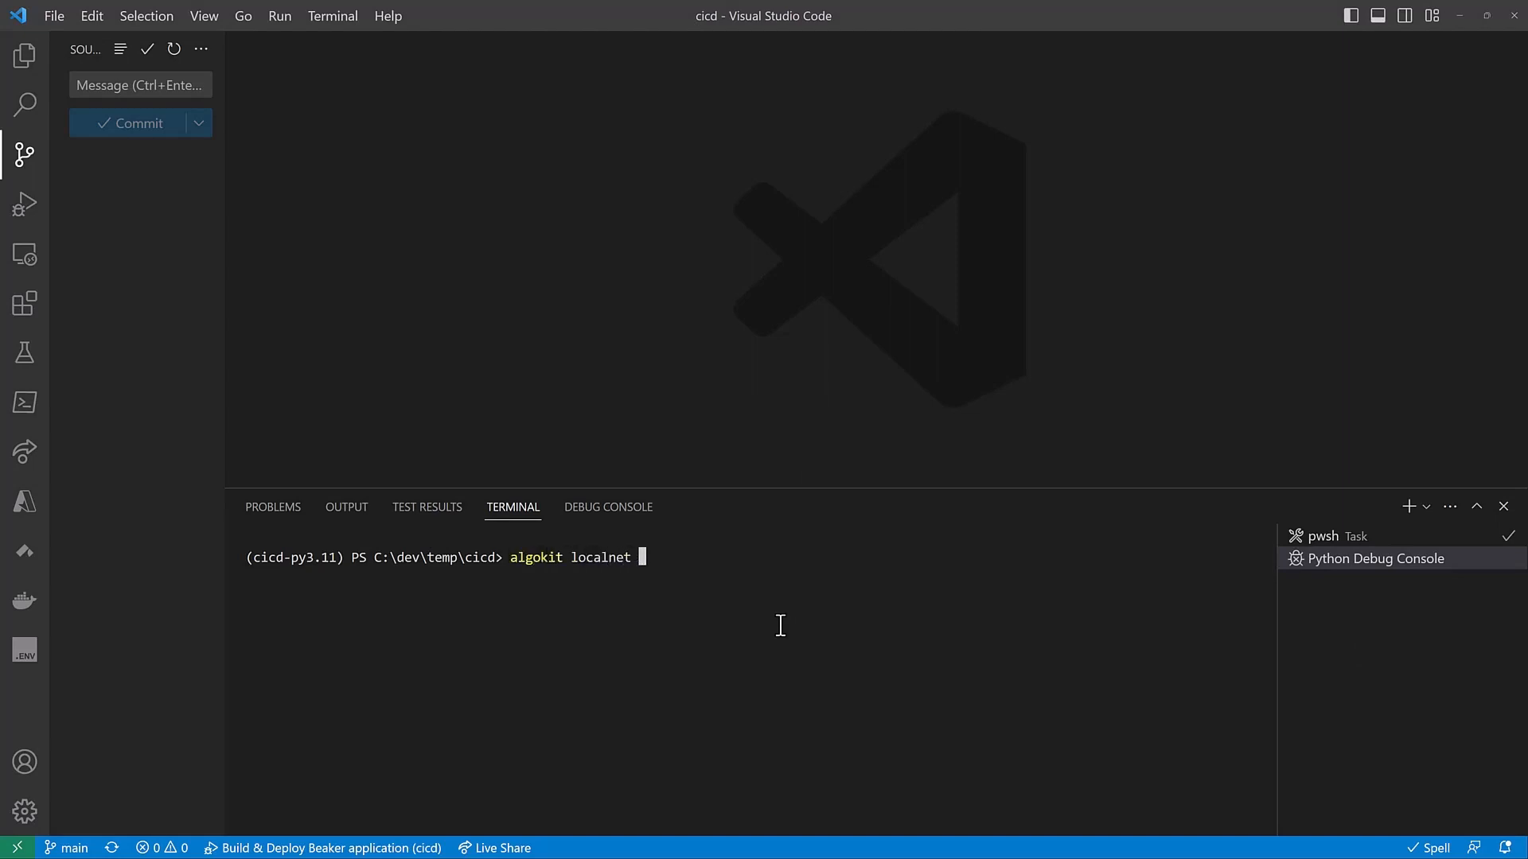
type("console")
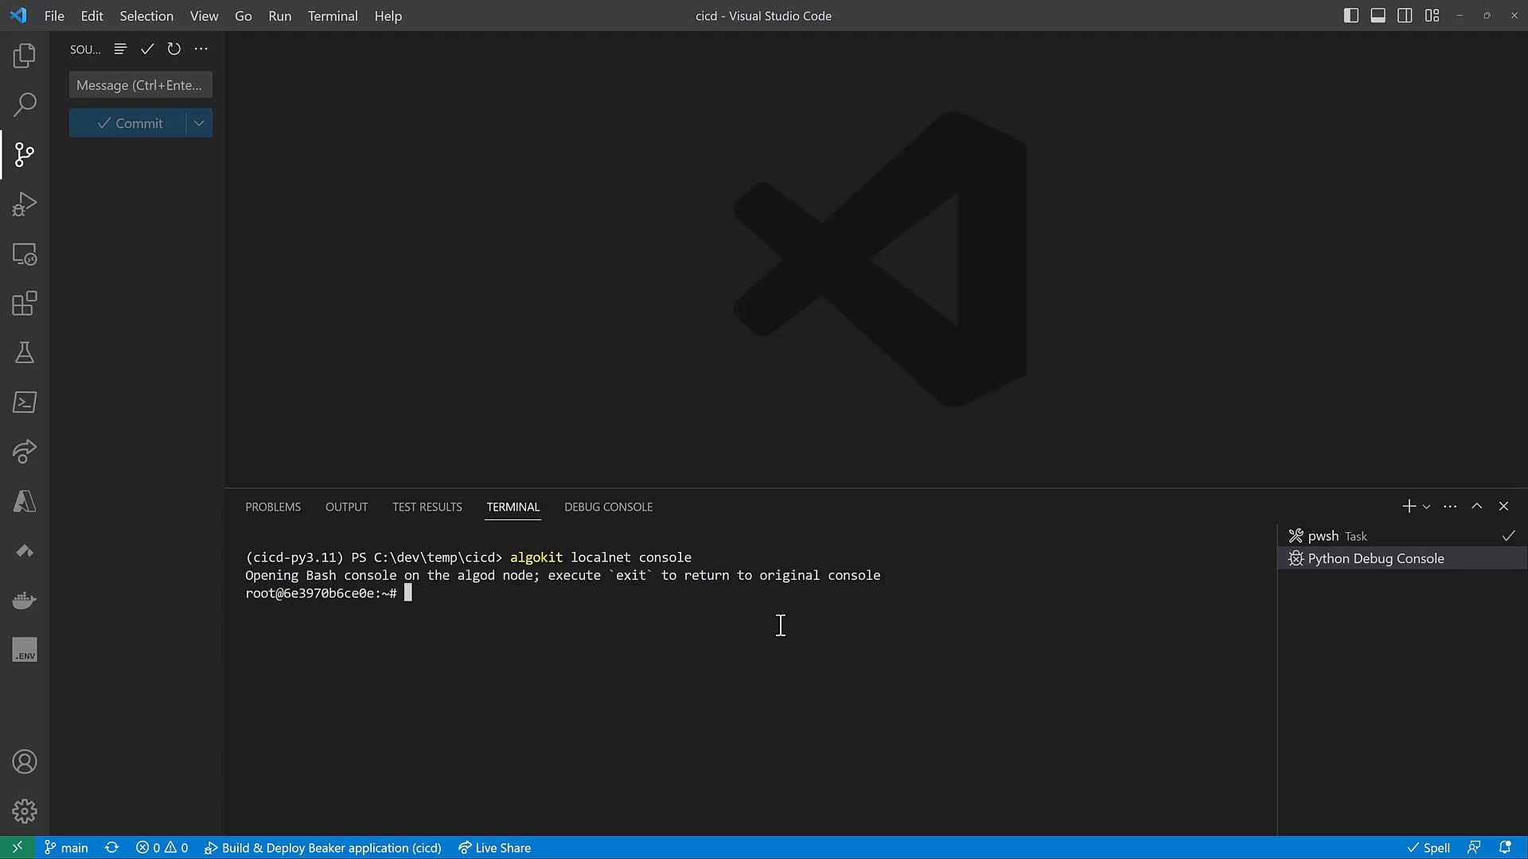
type("goal")
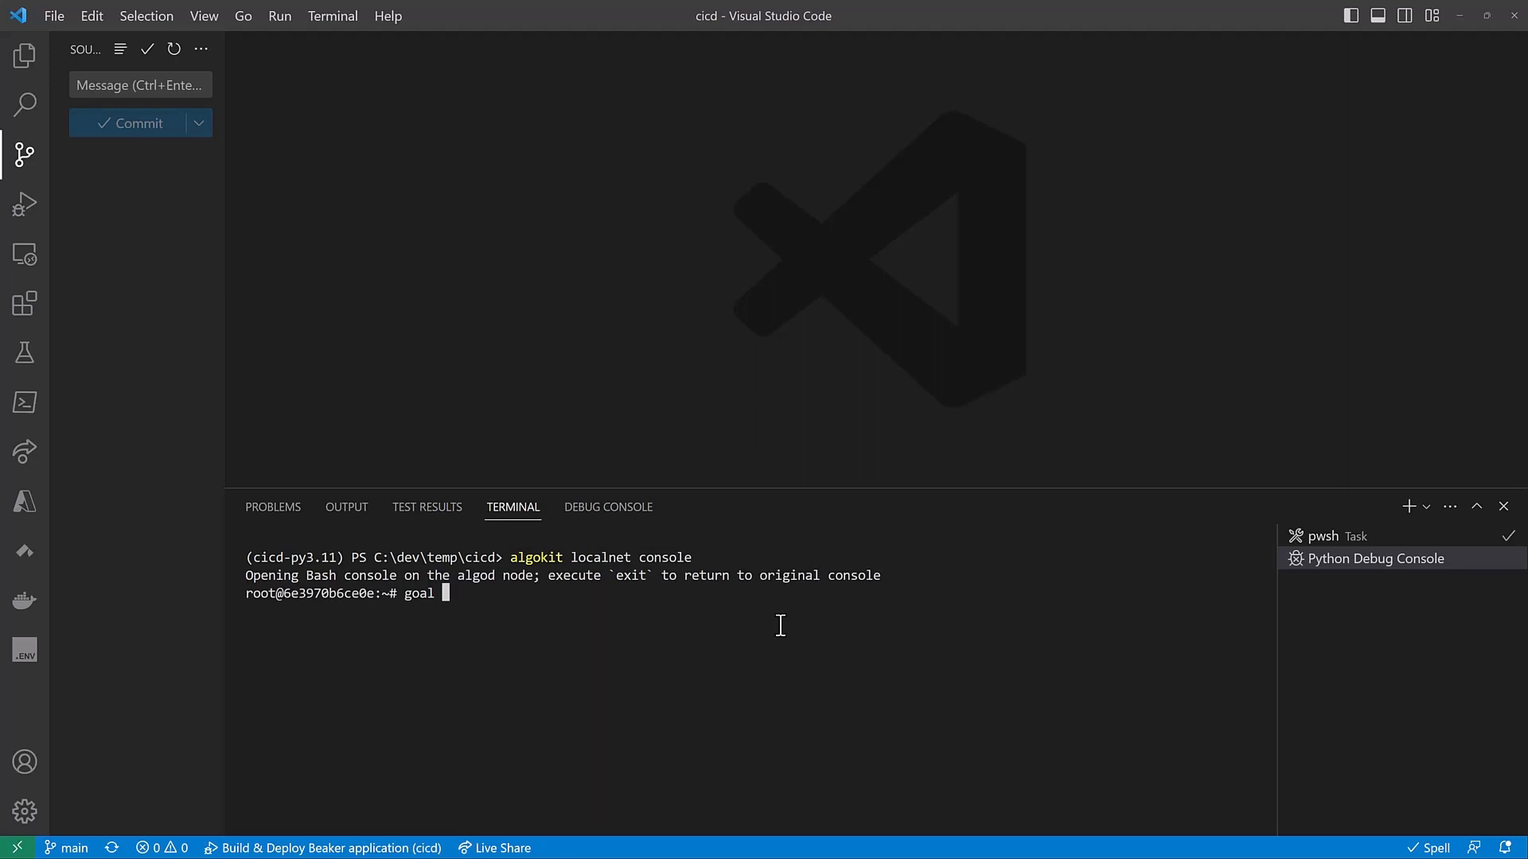
type("account n")
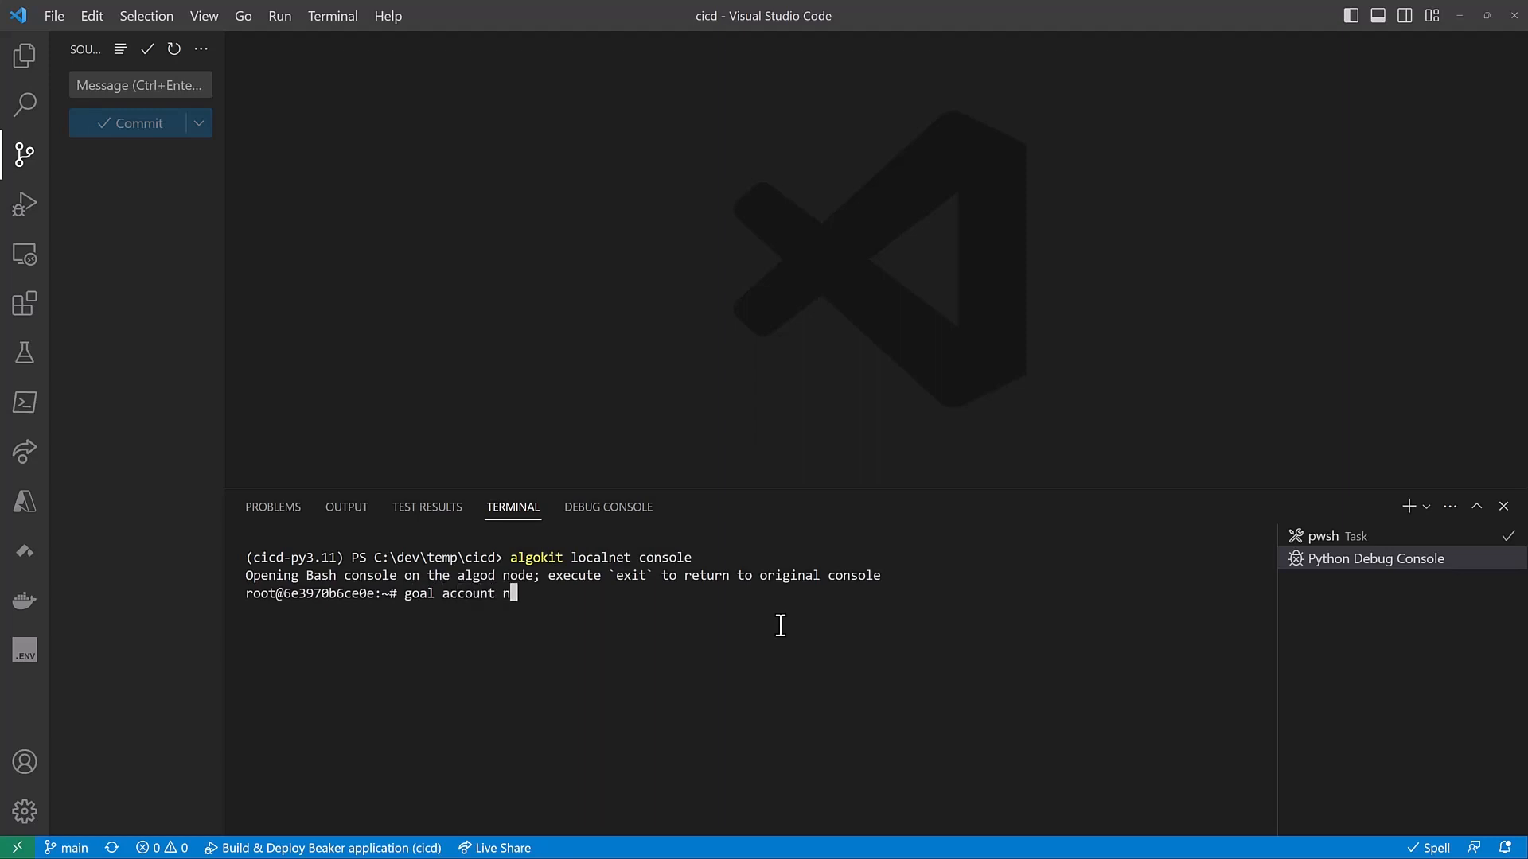
type("ew")
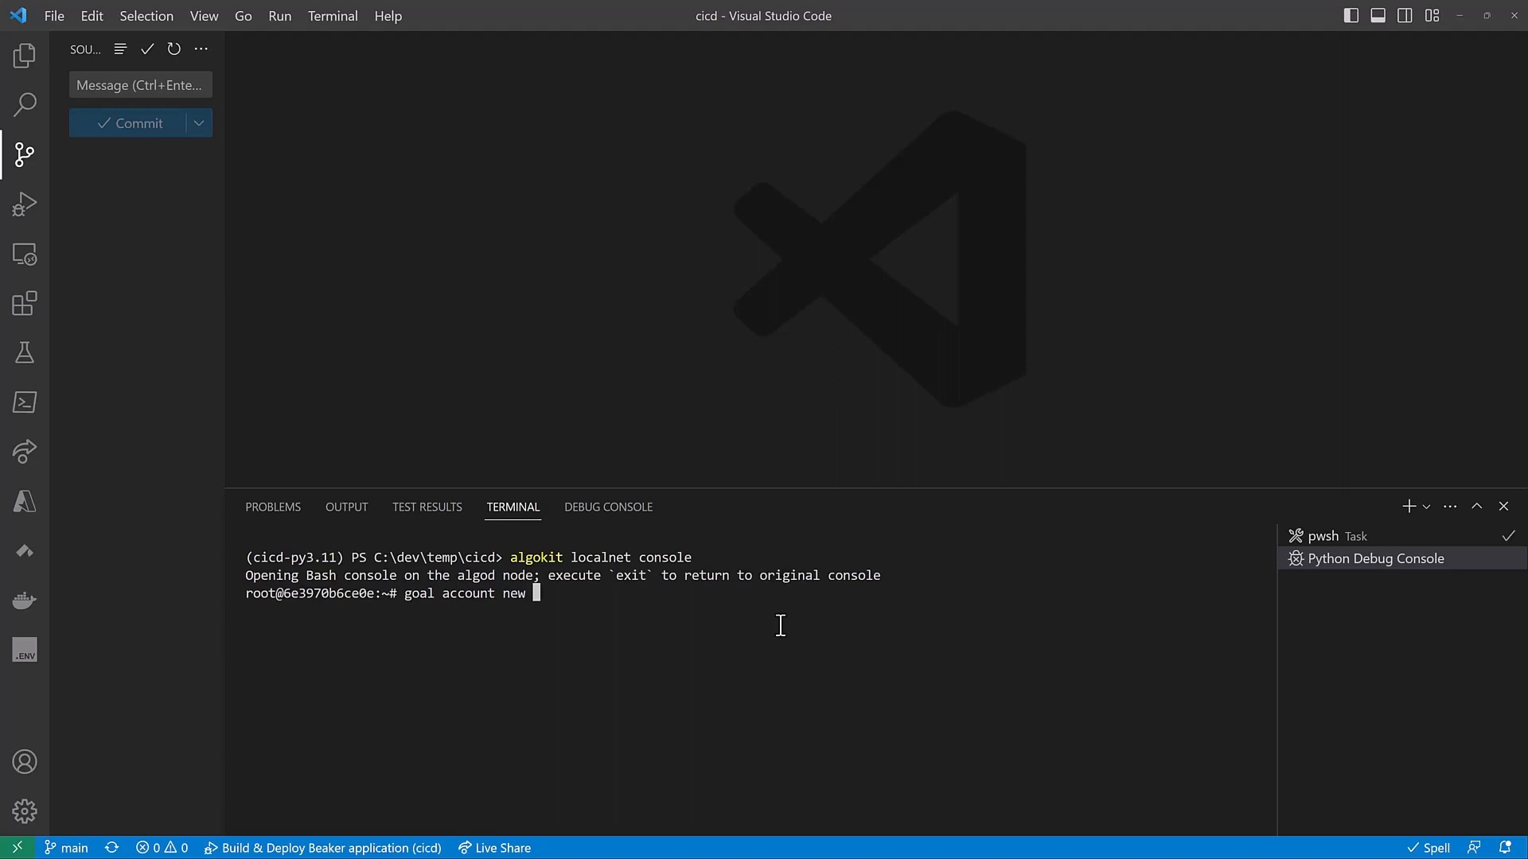
type("-w")
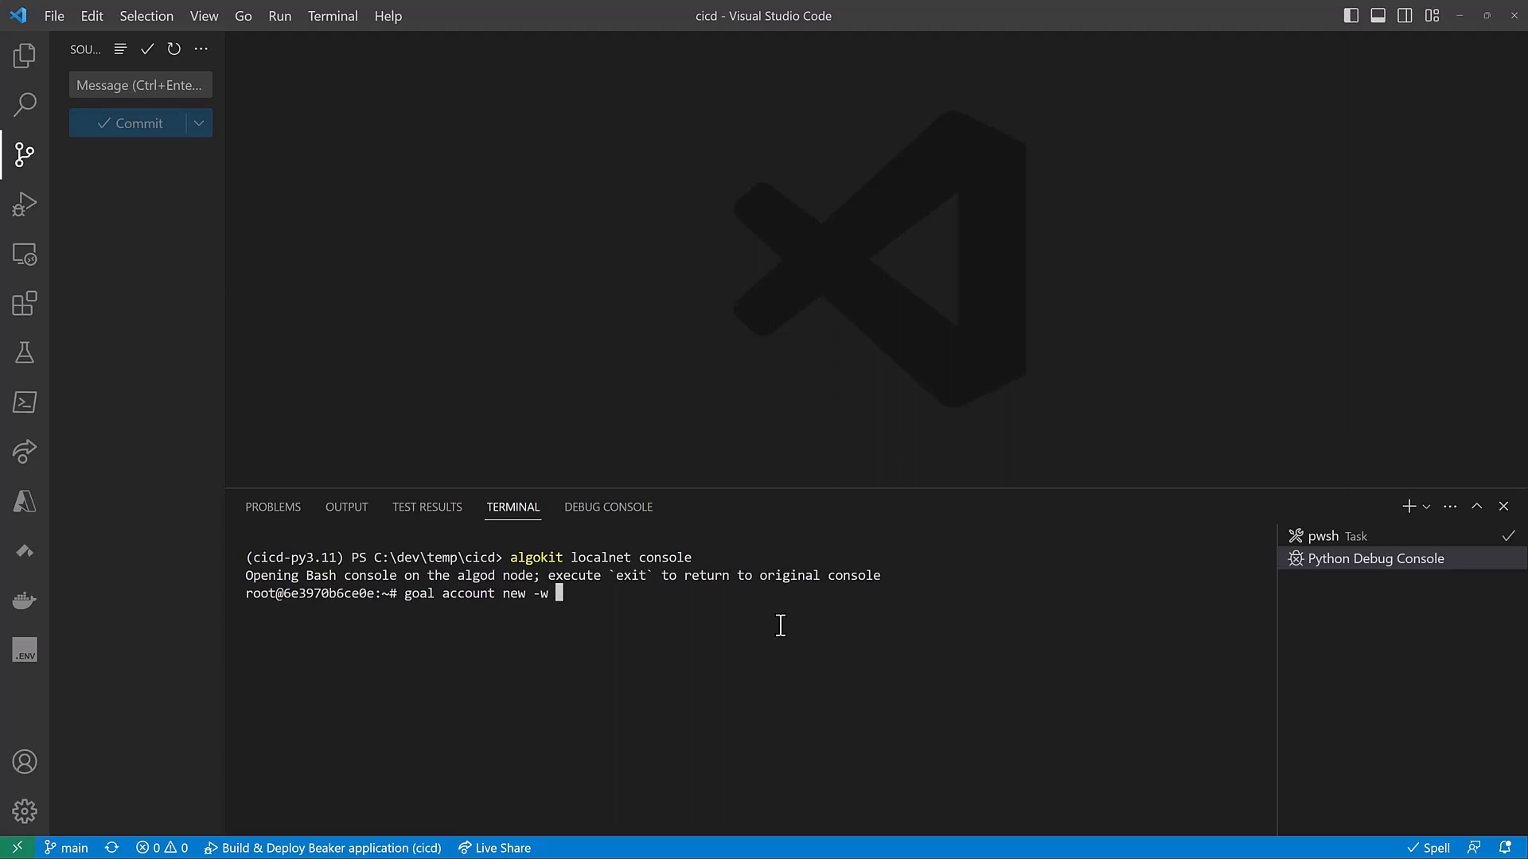
type("unencr")
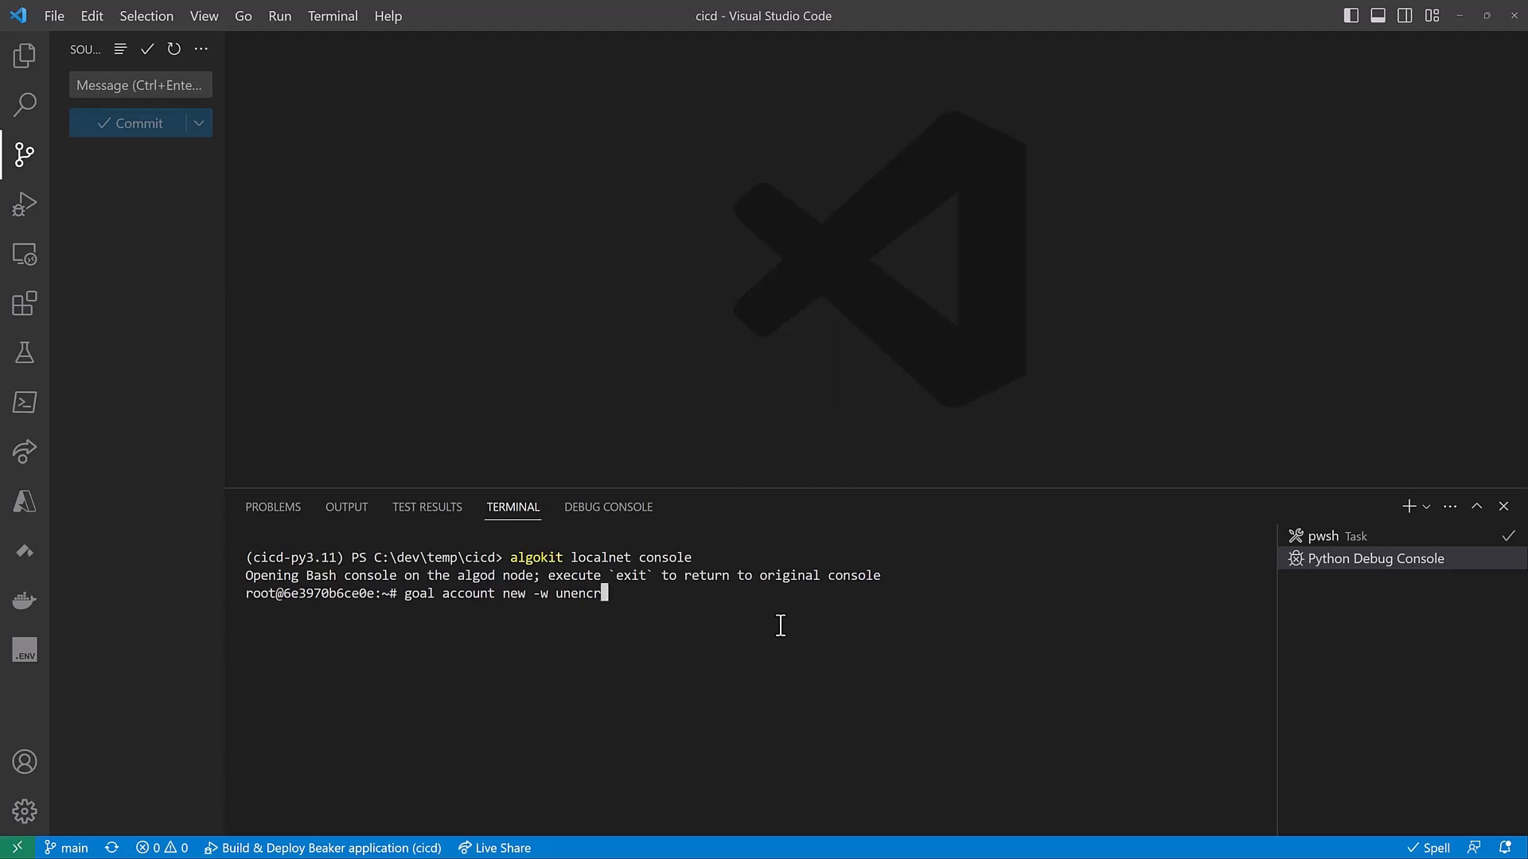
type("ypted-default-wallet")
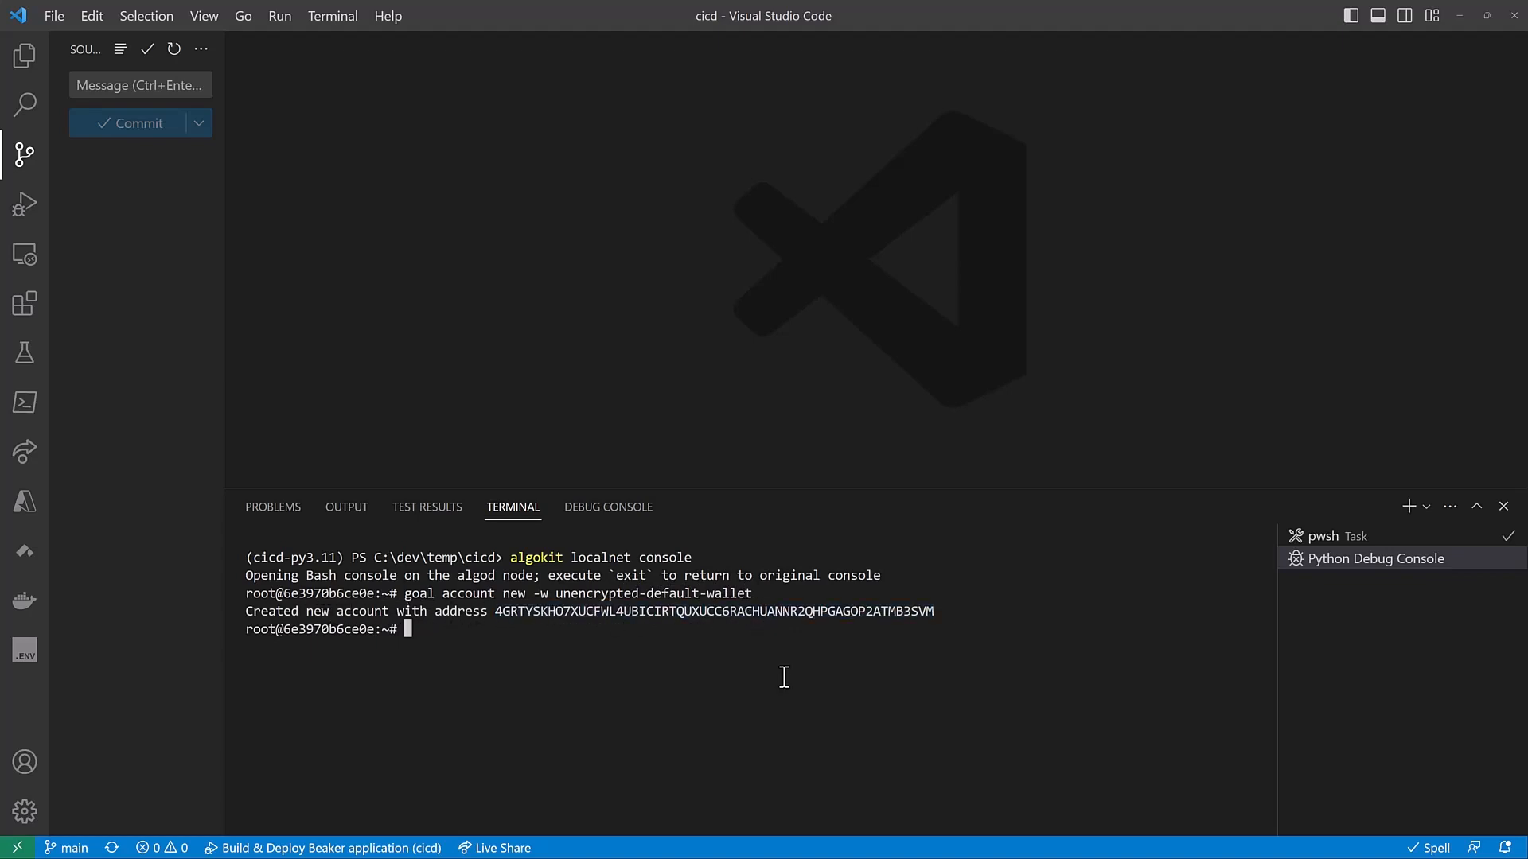
Export the account with 'goal account export -w unencrypted-default-wallet' and copy the mnemonic
type("goal")
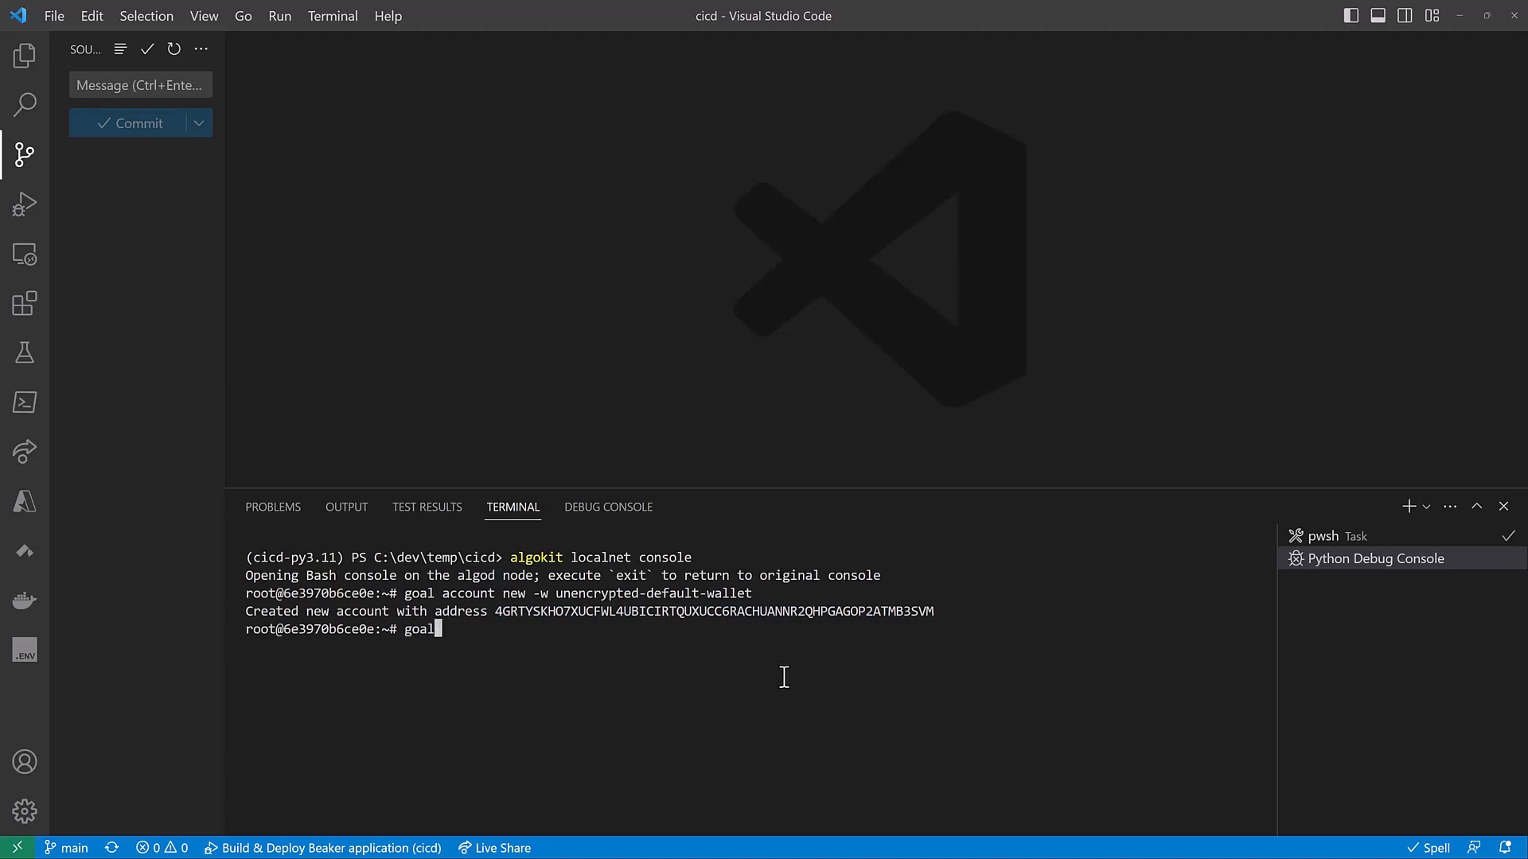
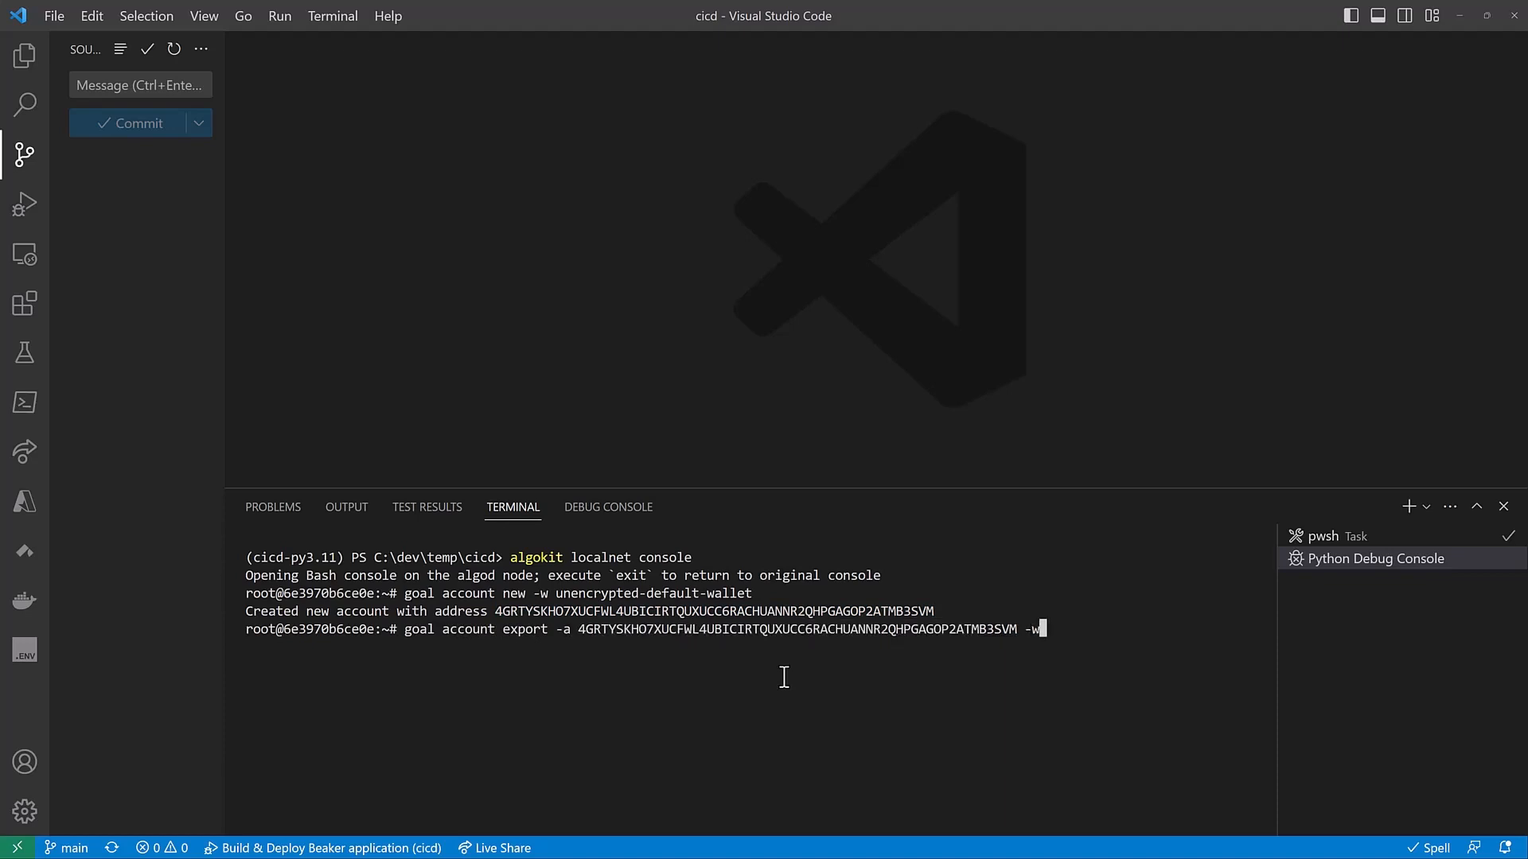
type("une")
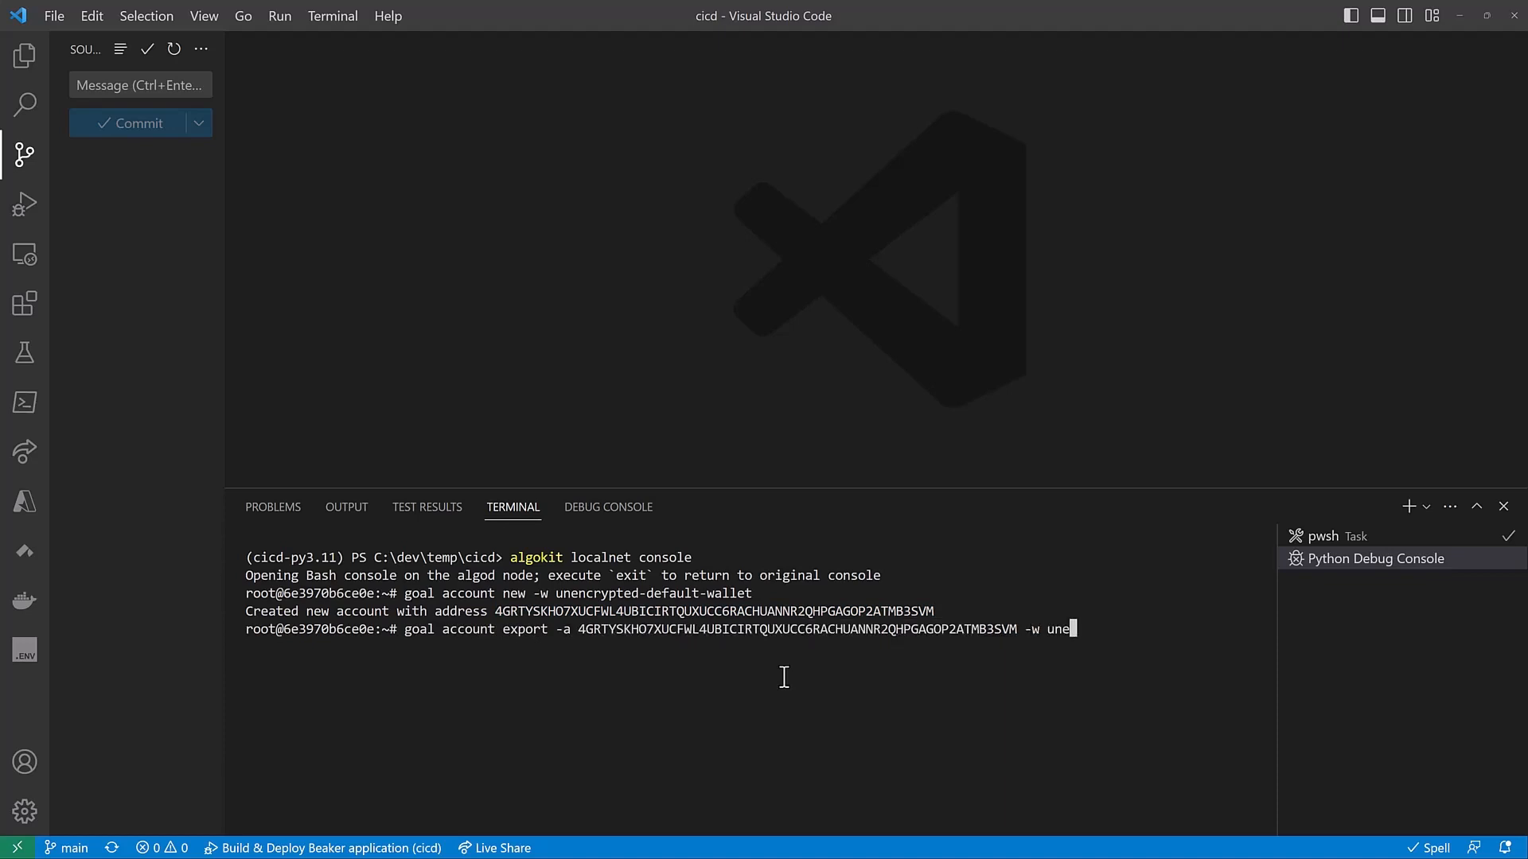
type("ncry")
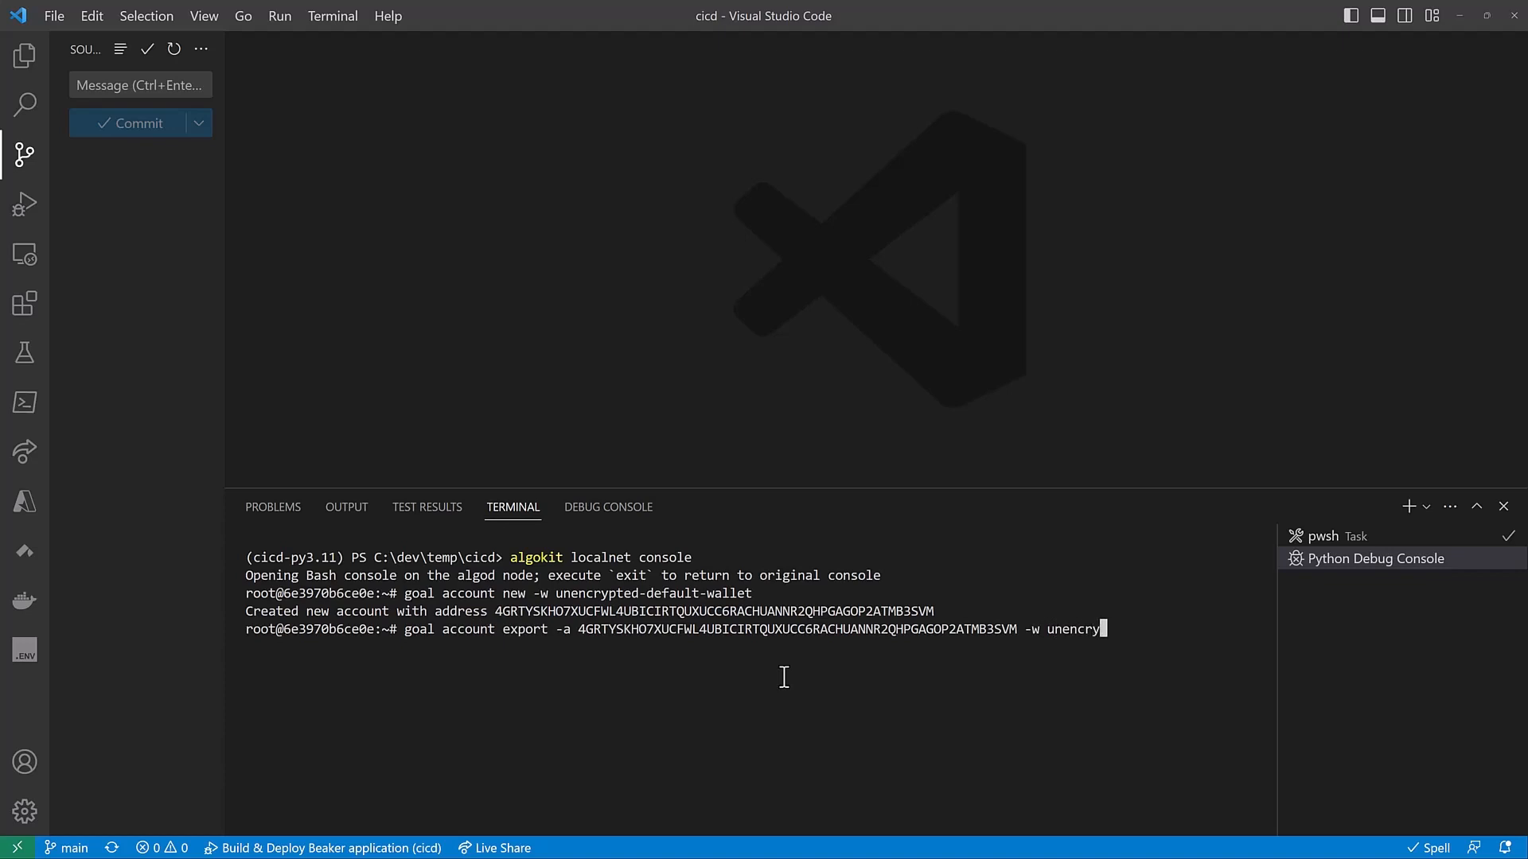
type("pted-default-wallet")
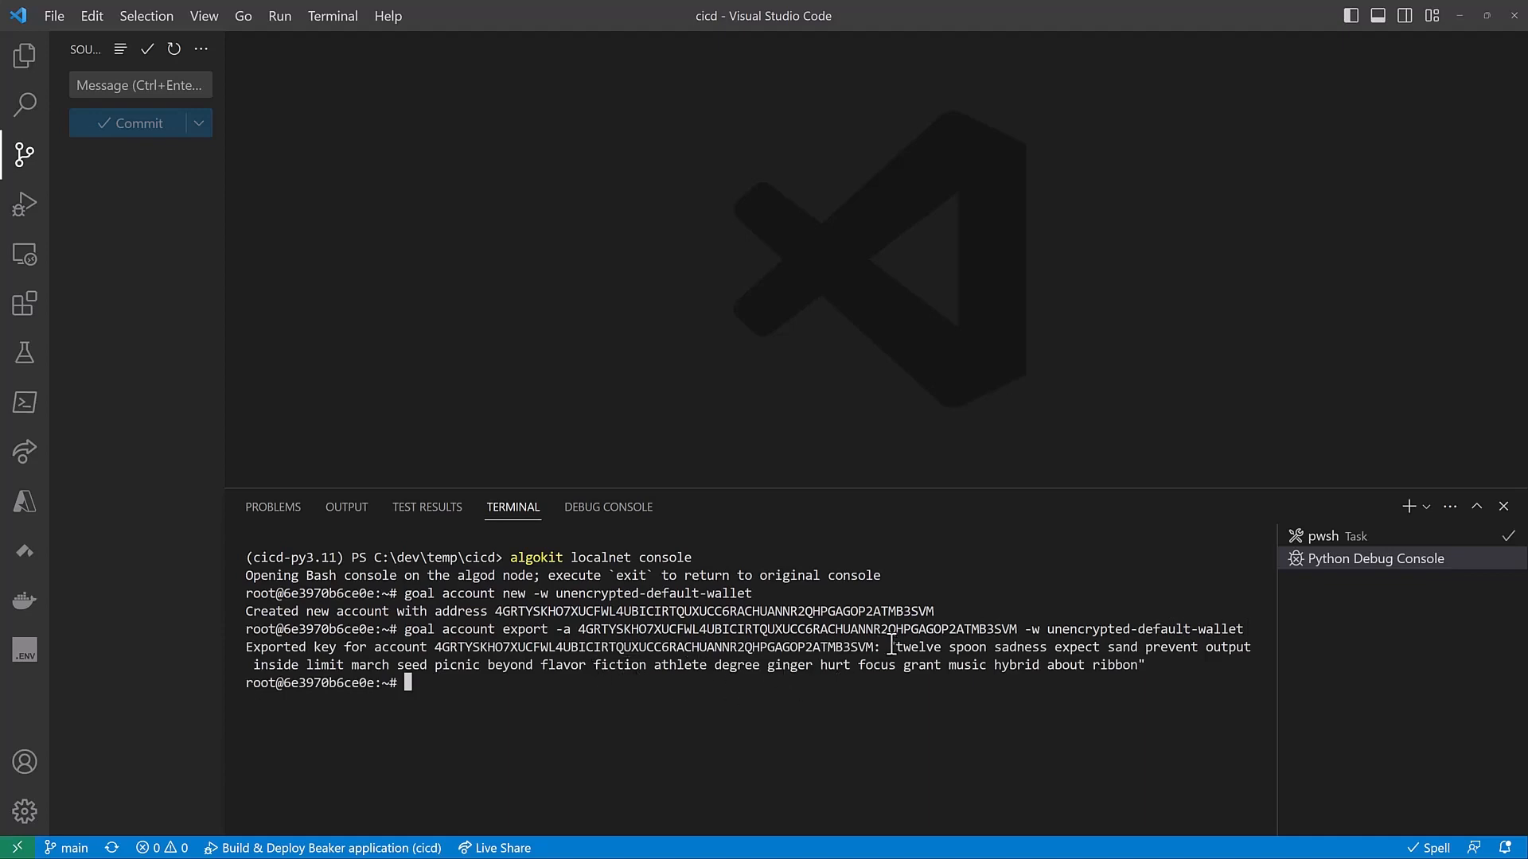
left_click_drag(893, 647, 1140, 664)
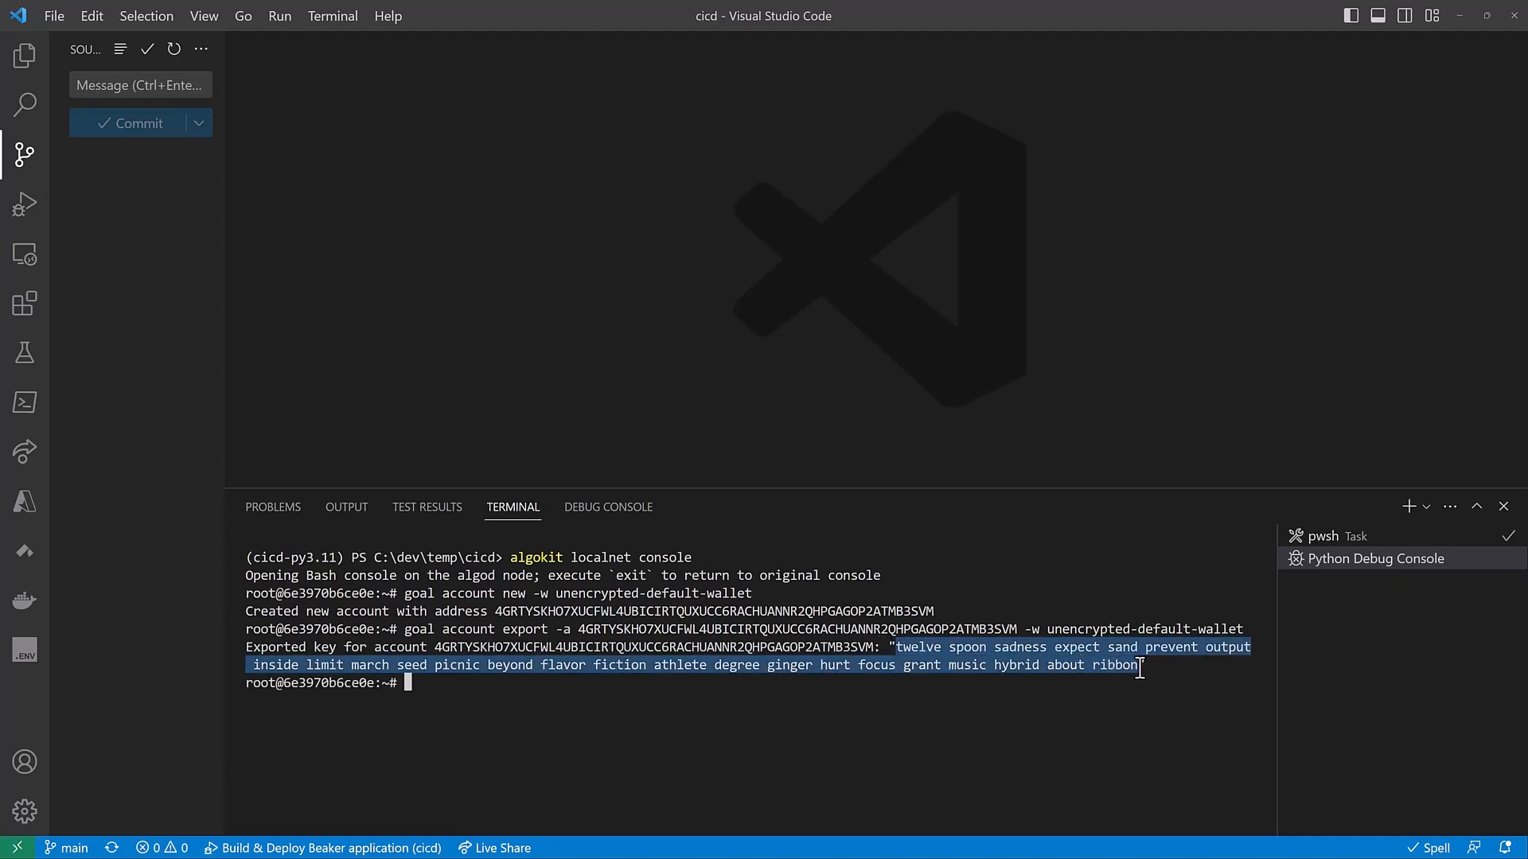
left_click(682, 730)
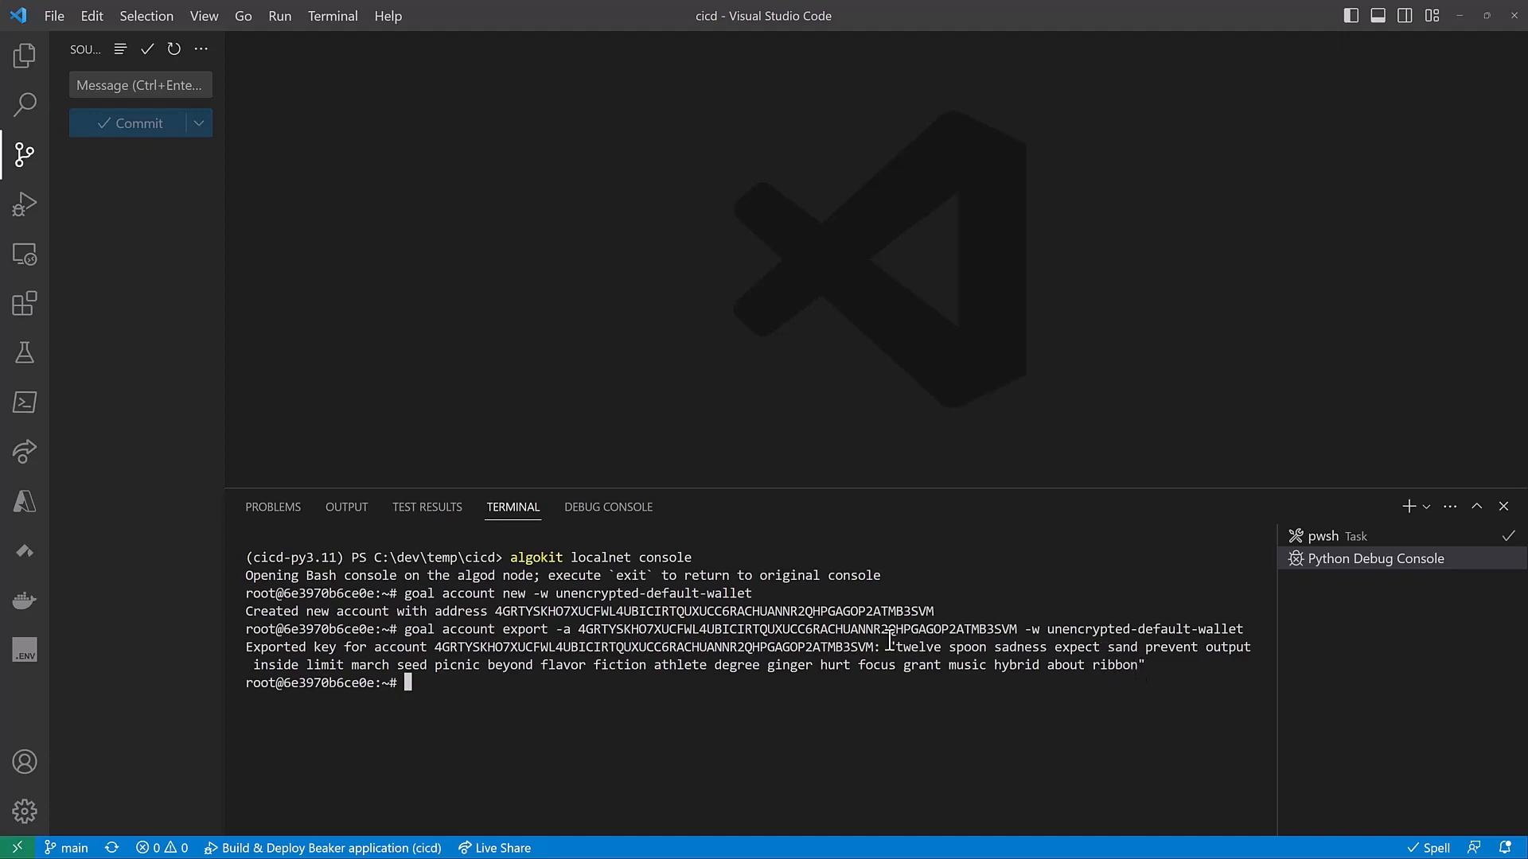
mouse_move(1145, 665)
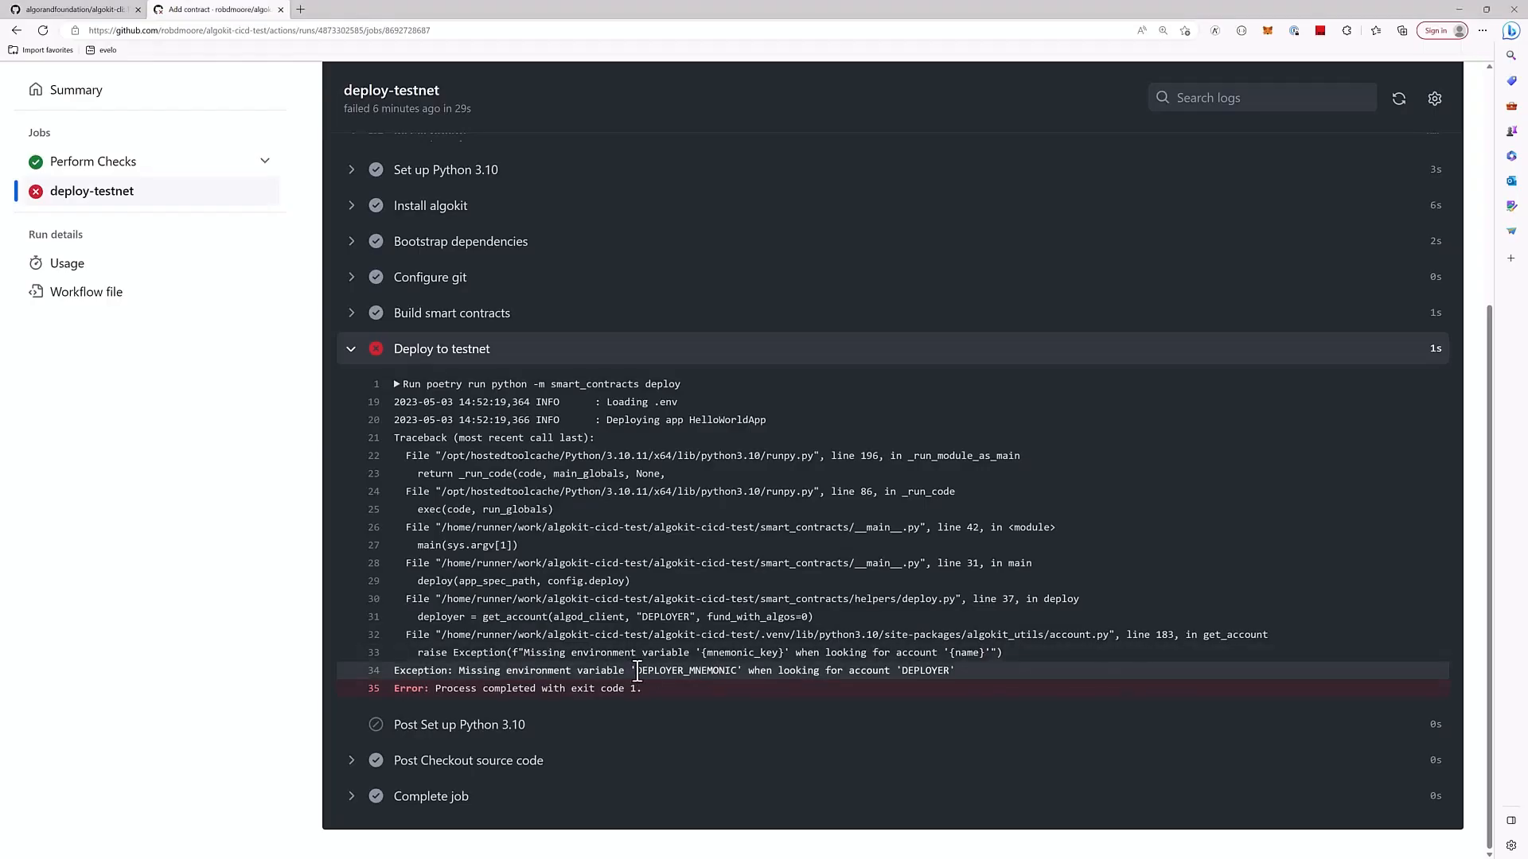
Grab the DEPLOYER_MNEMONIC name from the log and open Settings > Environments > Test
double_click(686, 670)
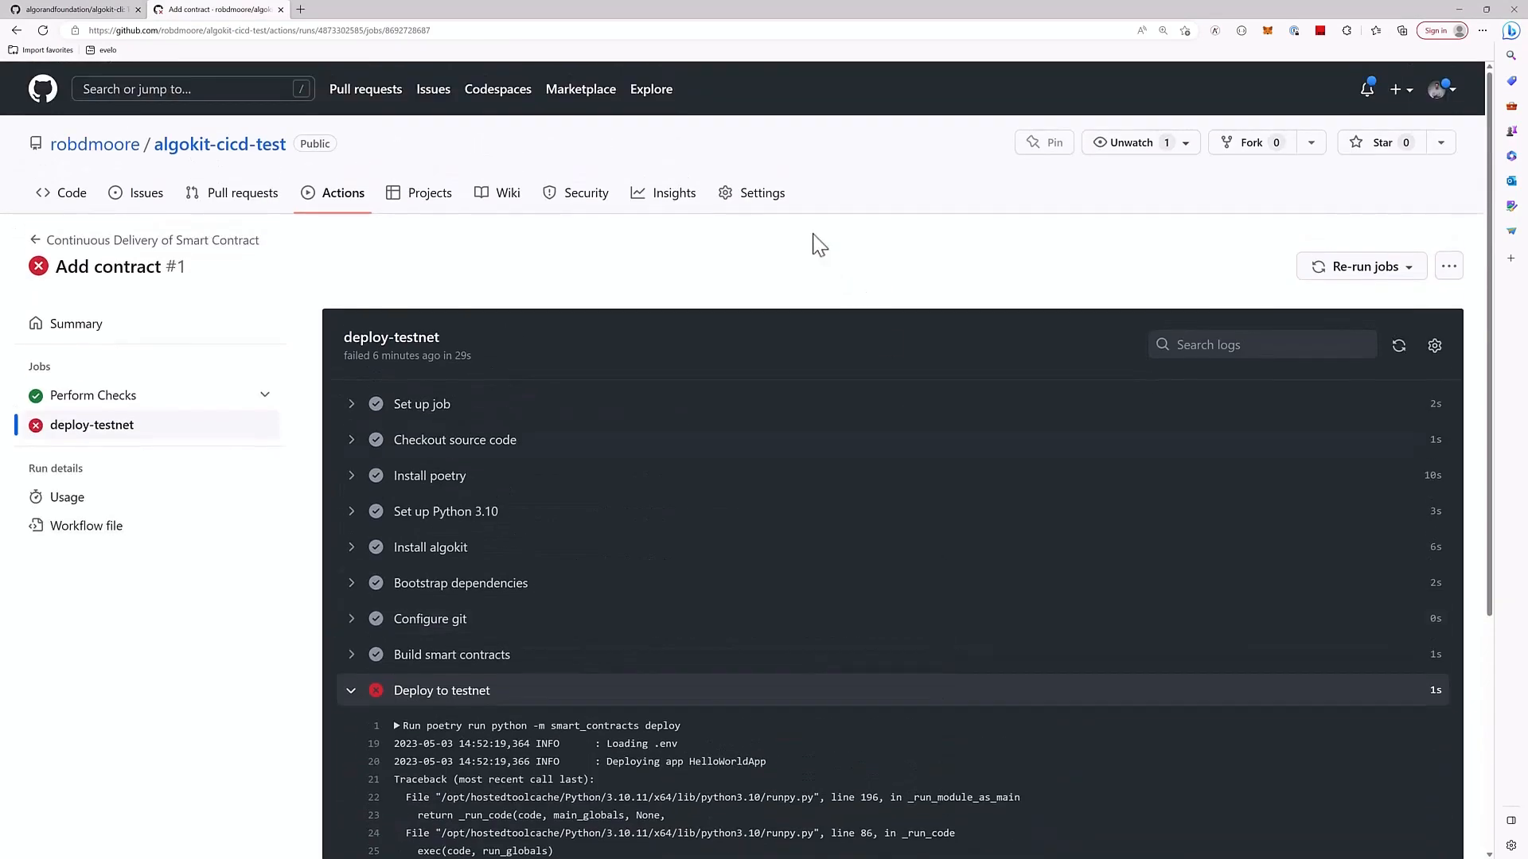
left_click(762, 192)
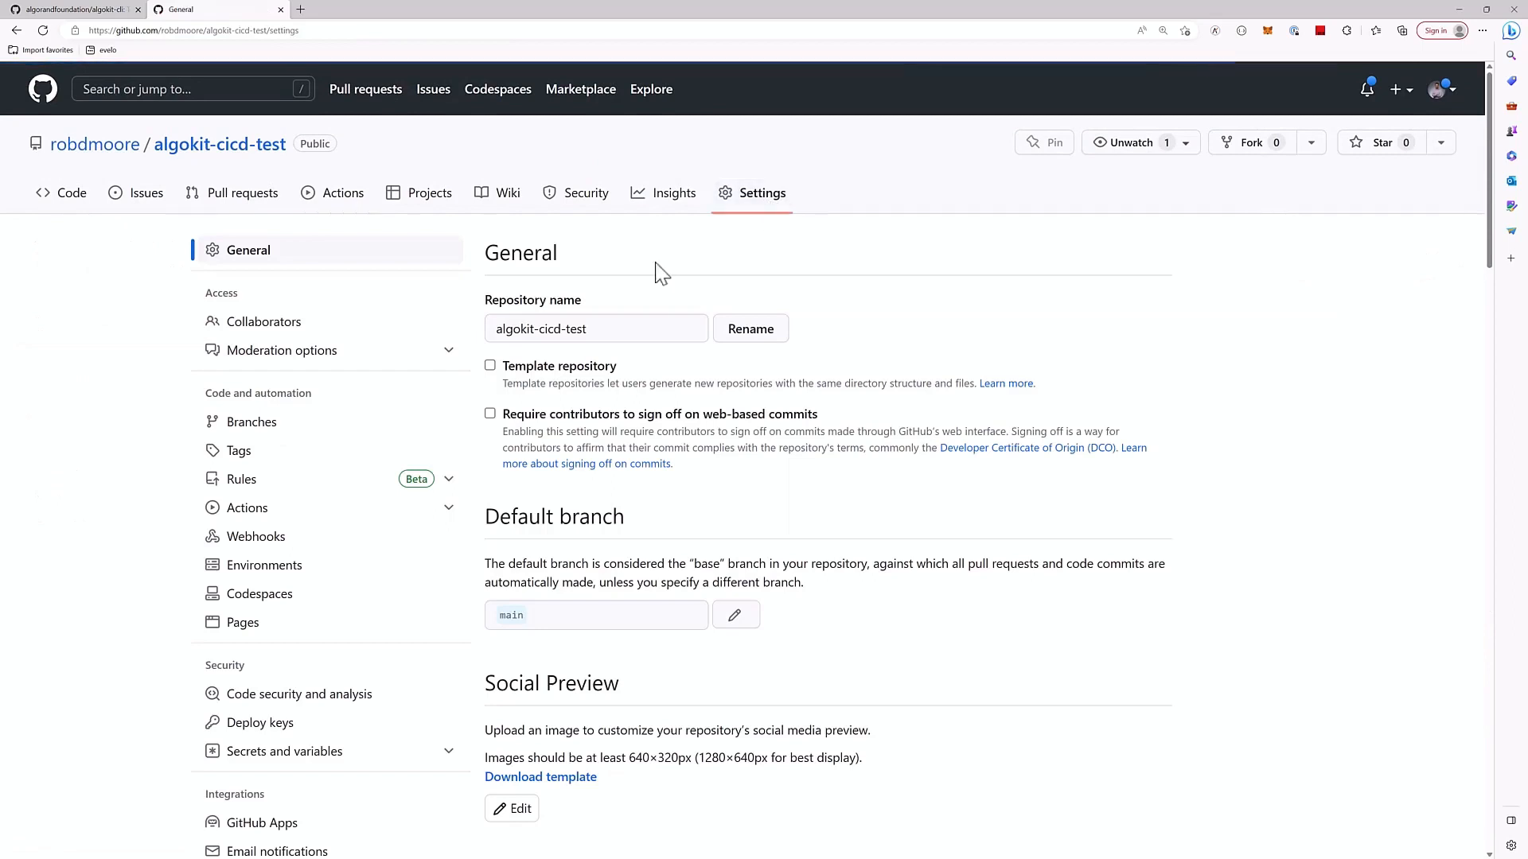
left_click(264, 565)
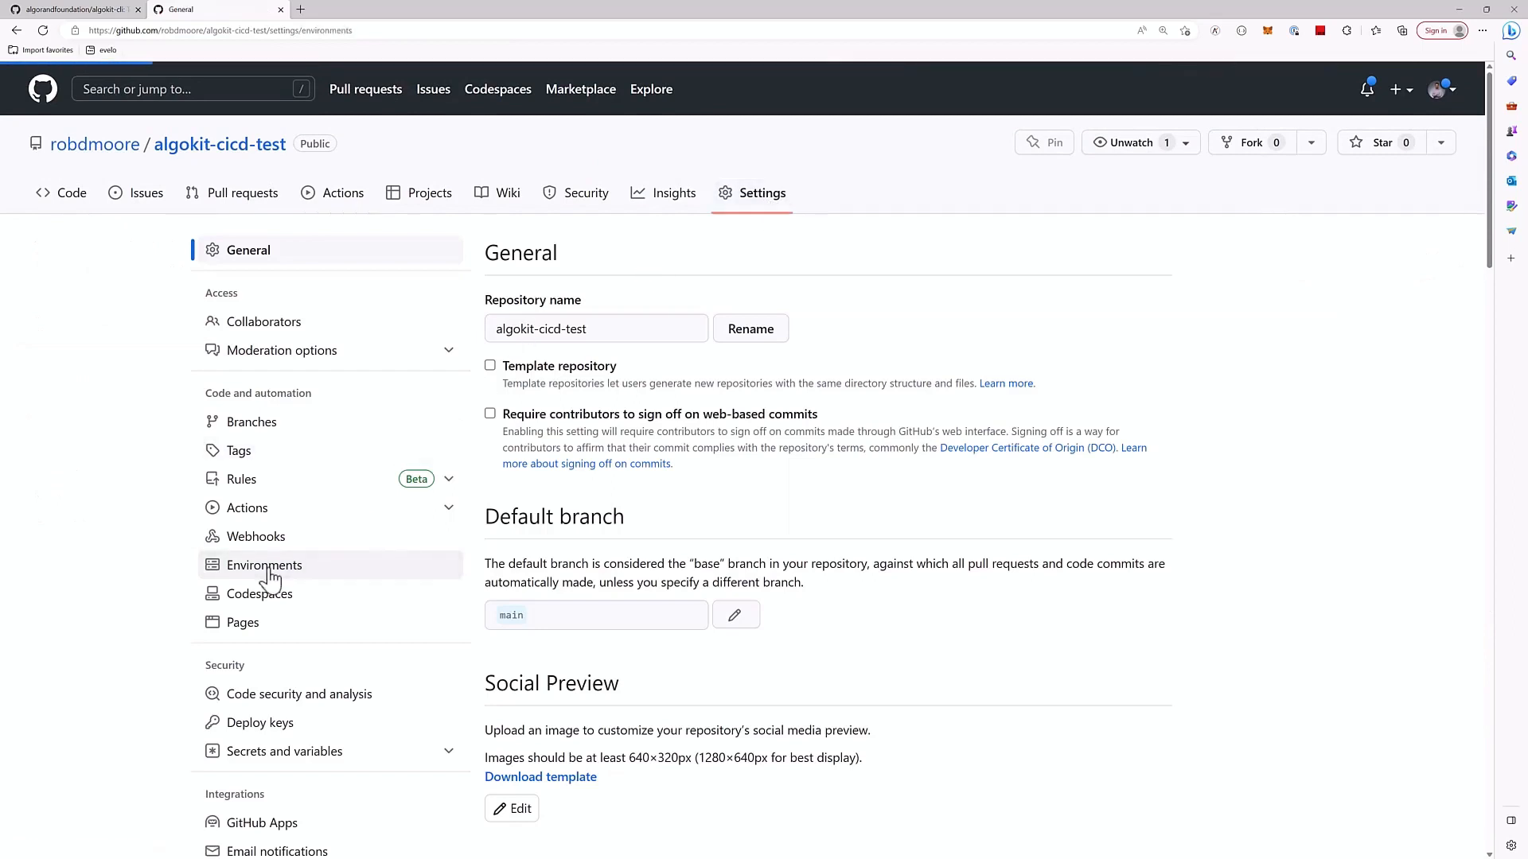
left_click(264, 564)
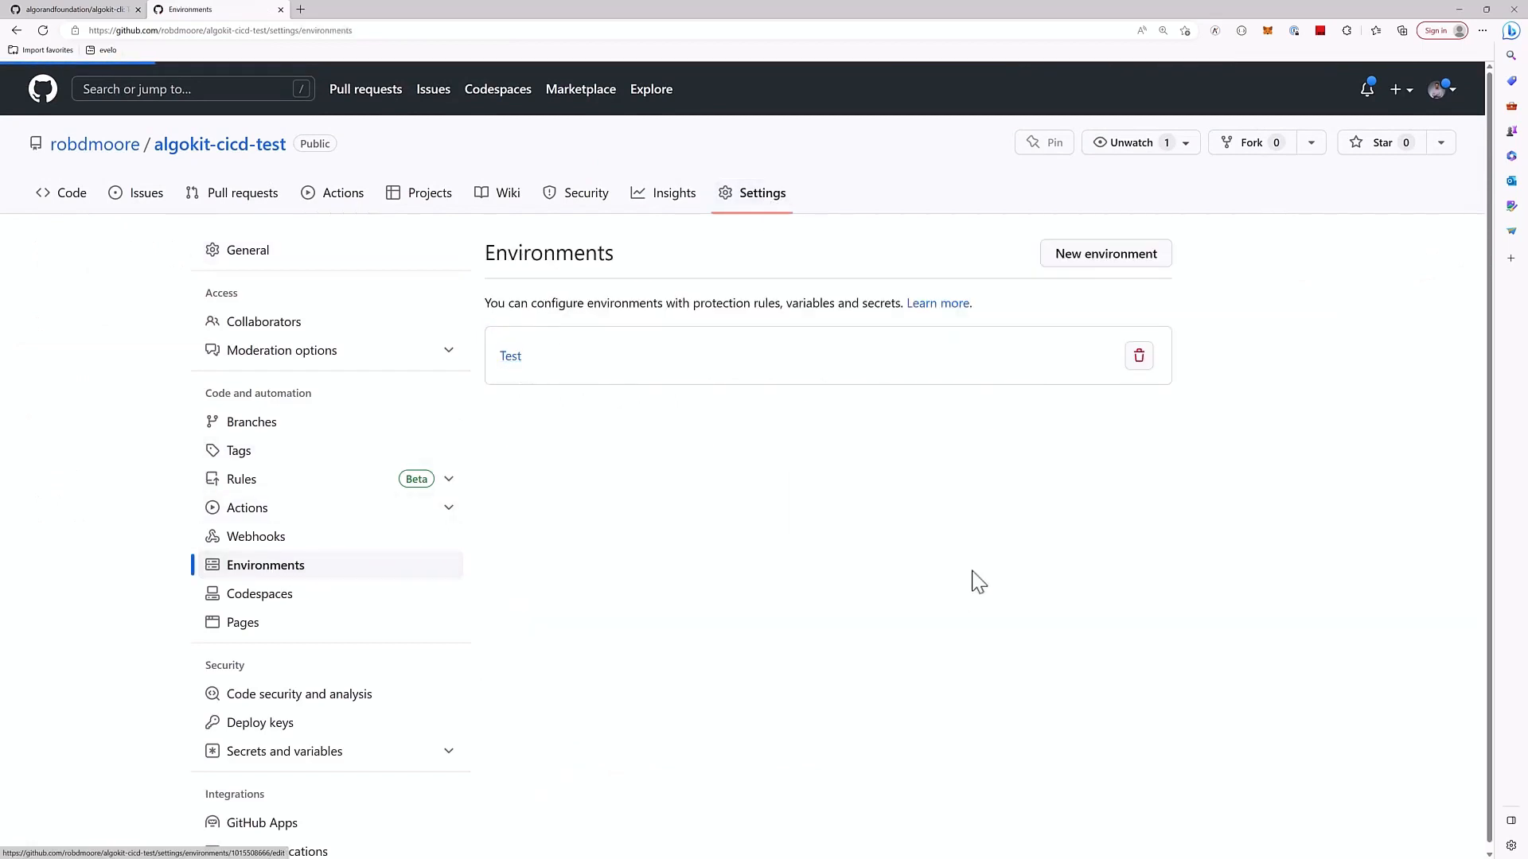
left_click(510, 356)
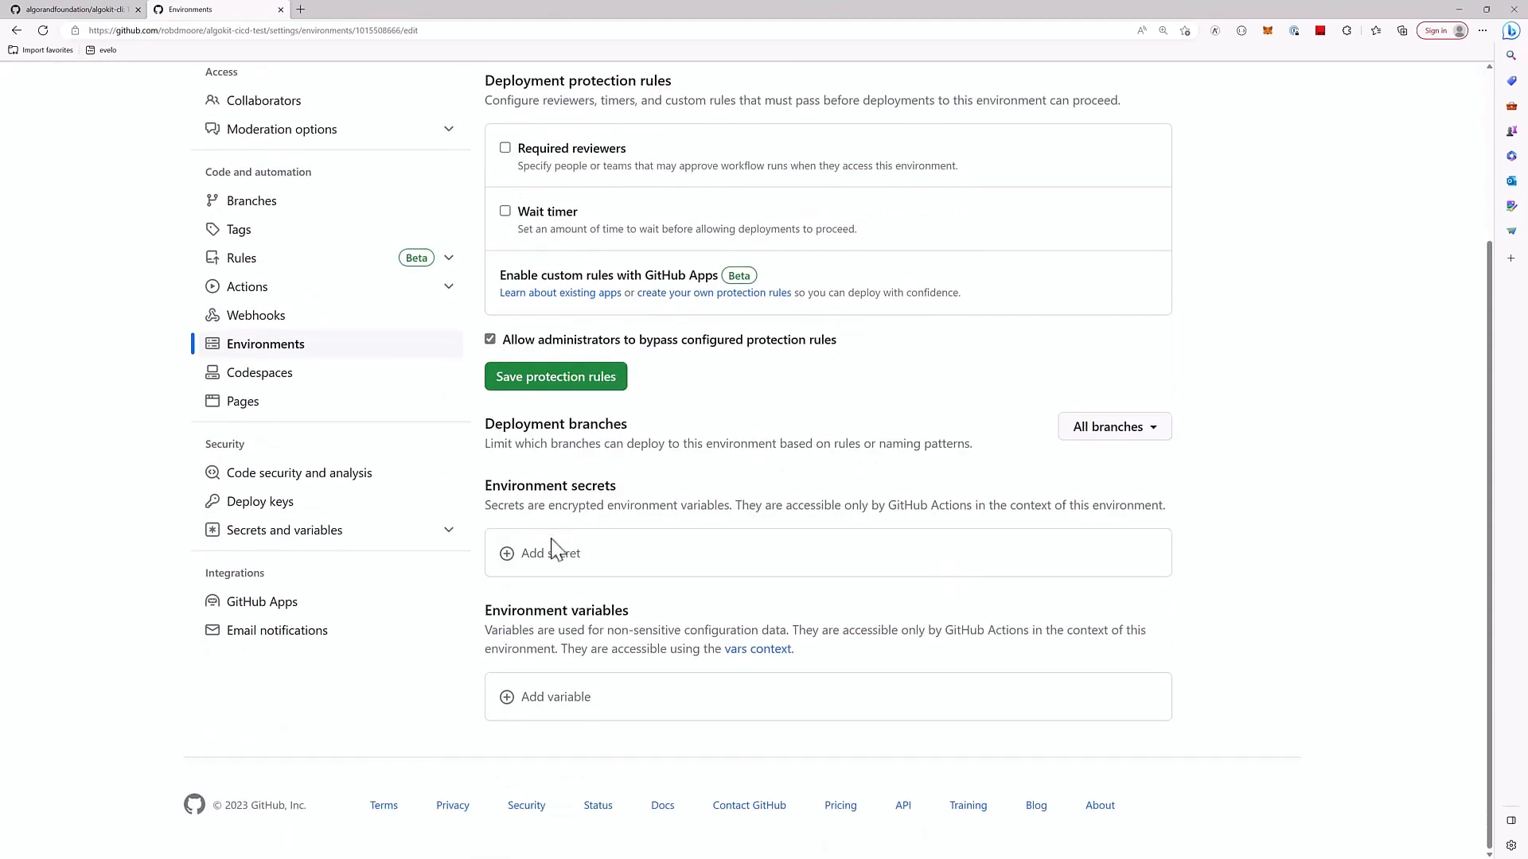
left_click(538, 552)
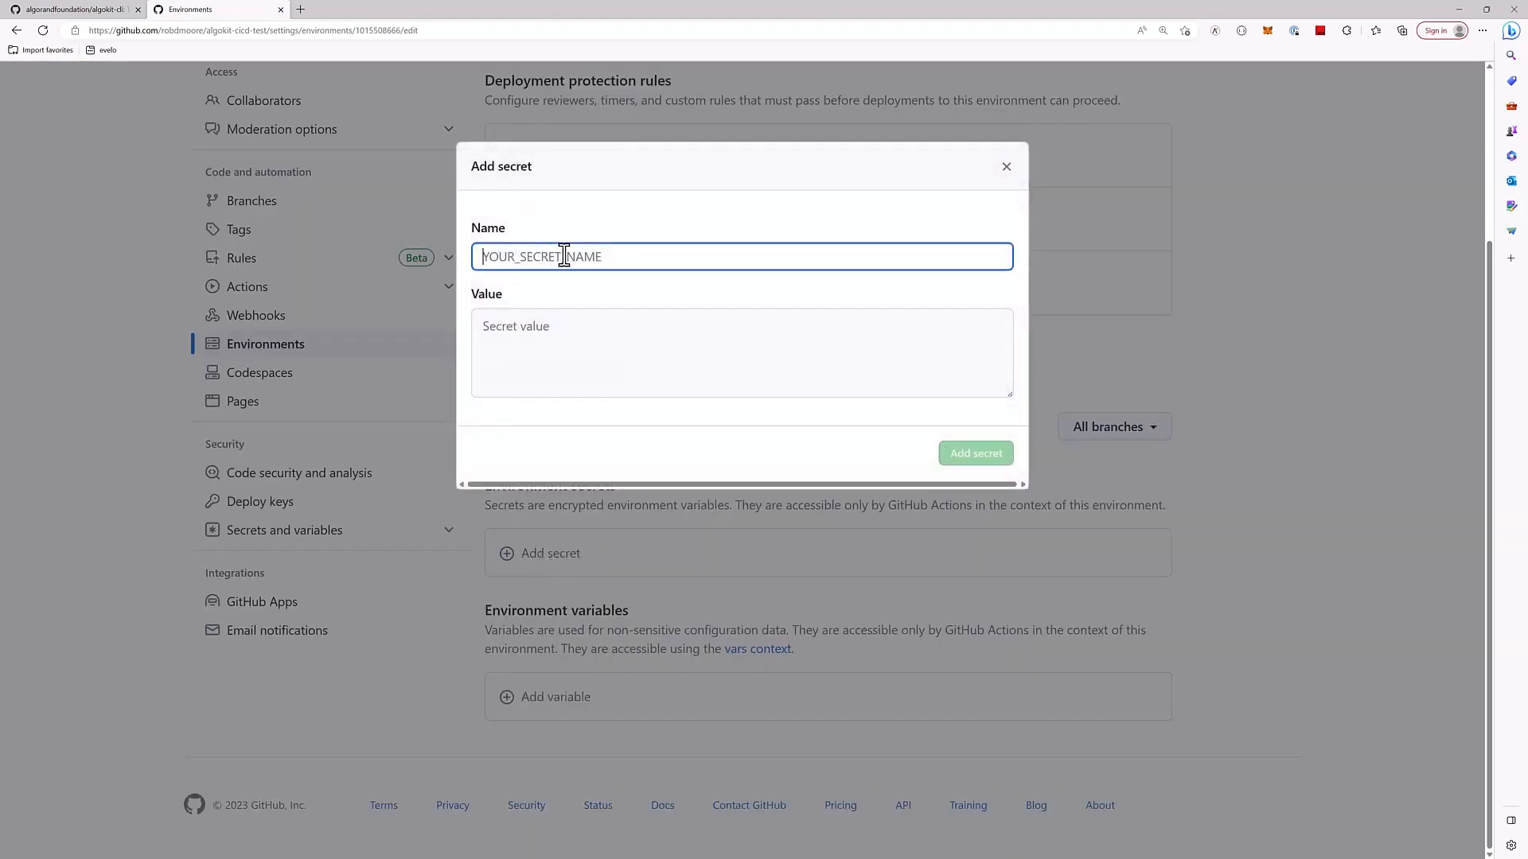
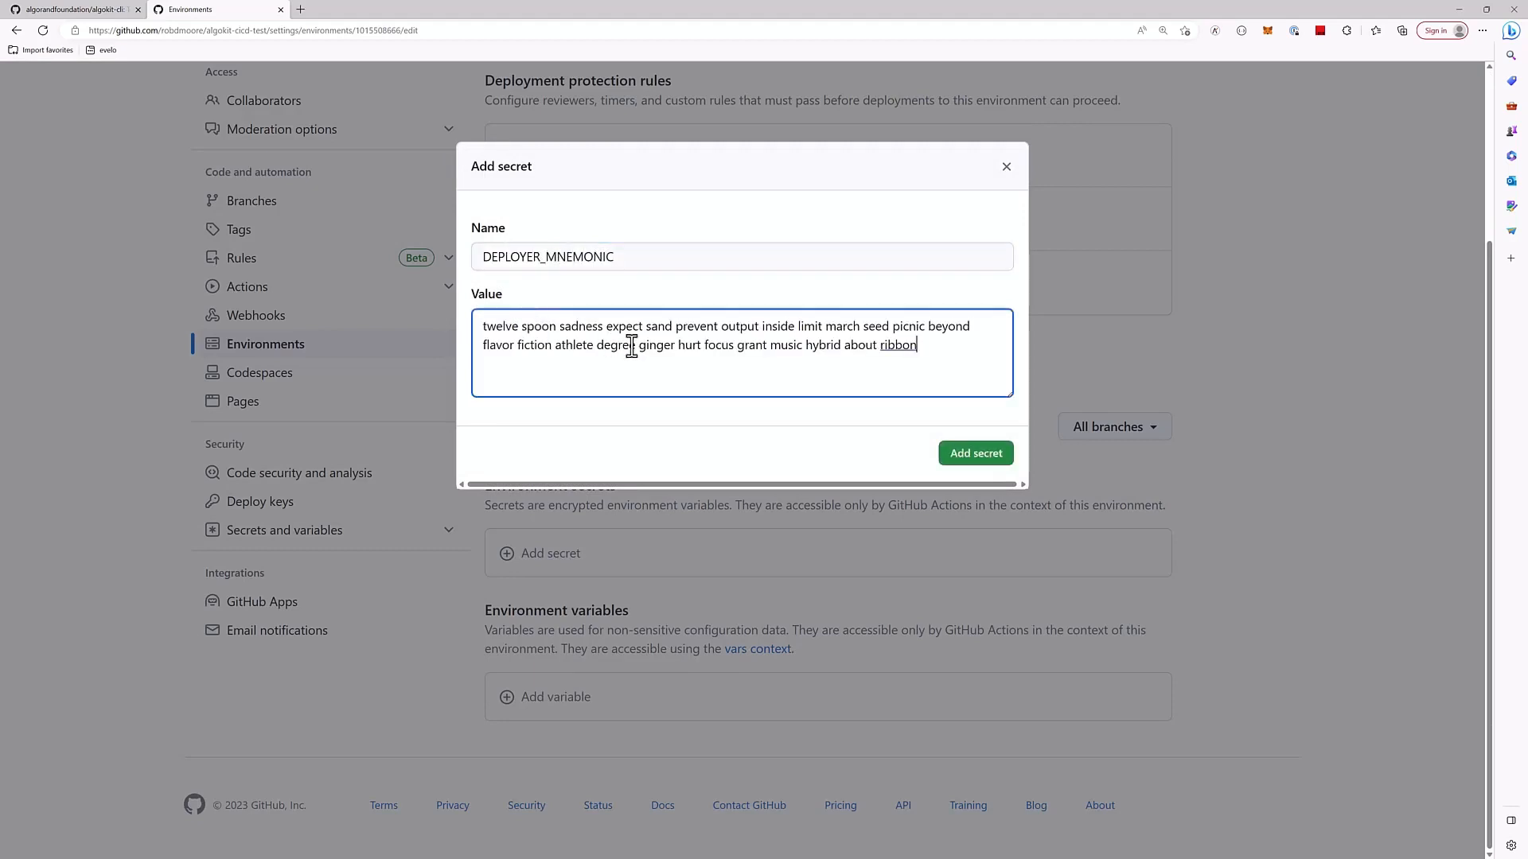
left_click(975, 453)
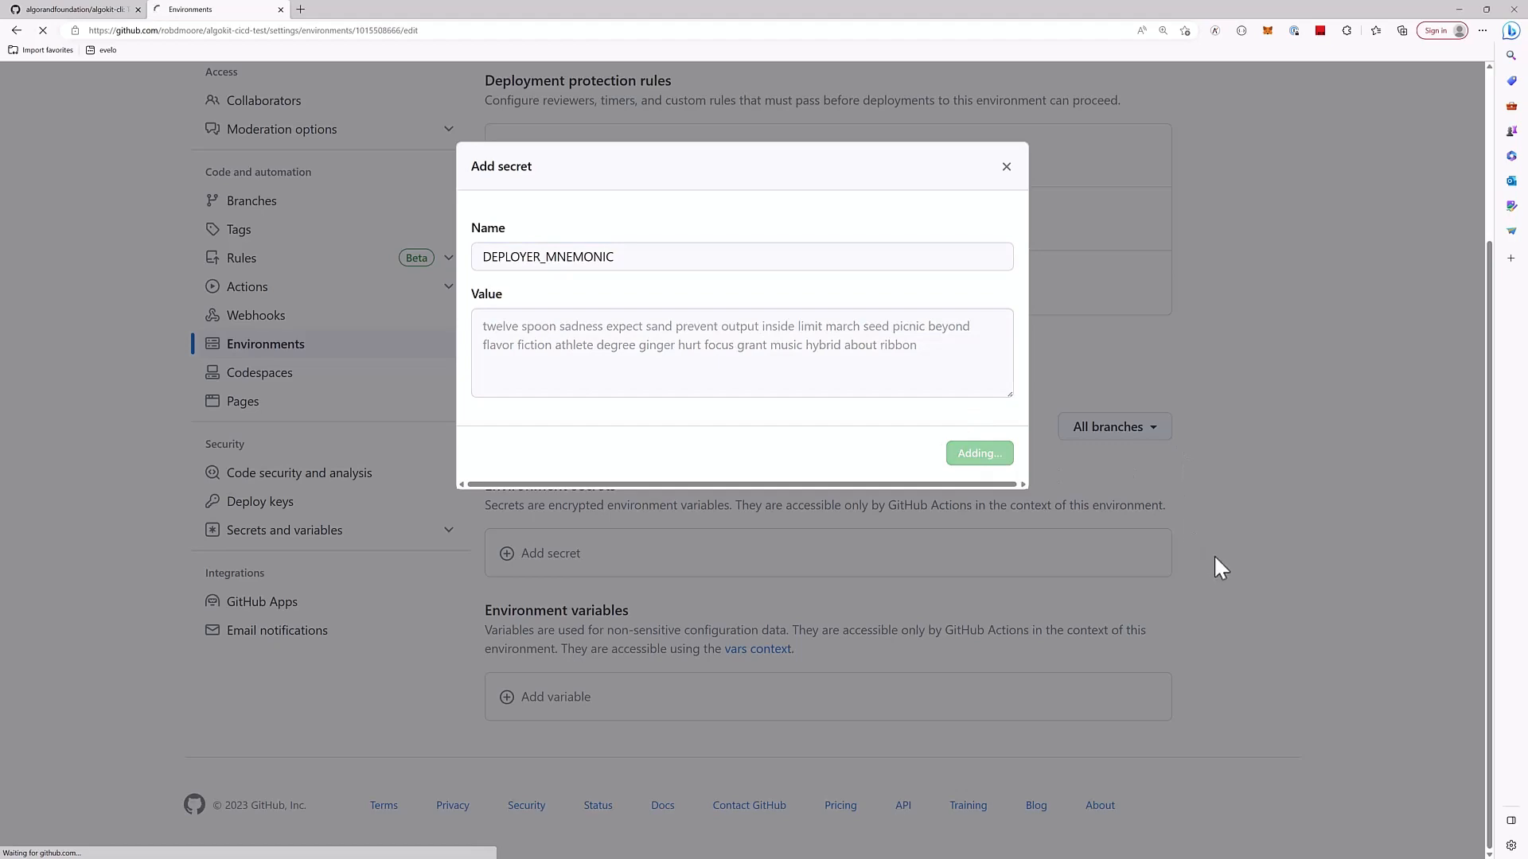
left_click(978, 453)
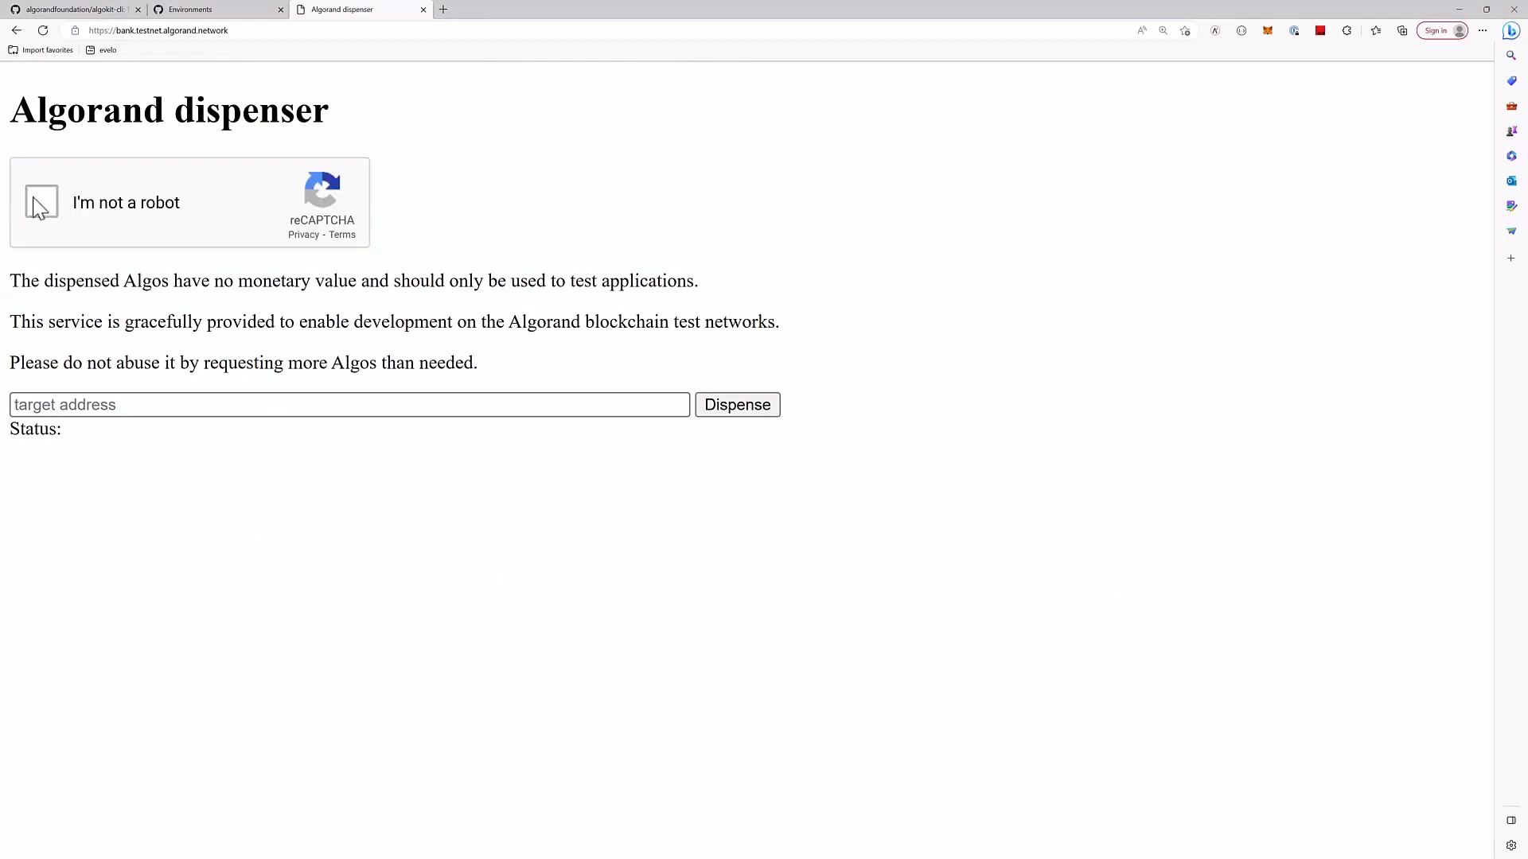
Pass the dispenser's reCAPTCHA check, then return to the GitHub repository tab
left_click(43, 201)
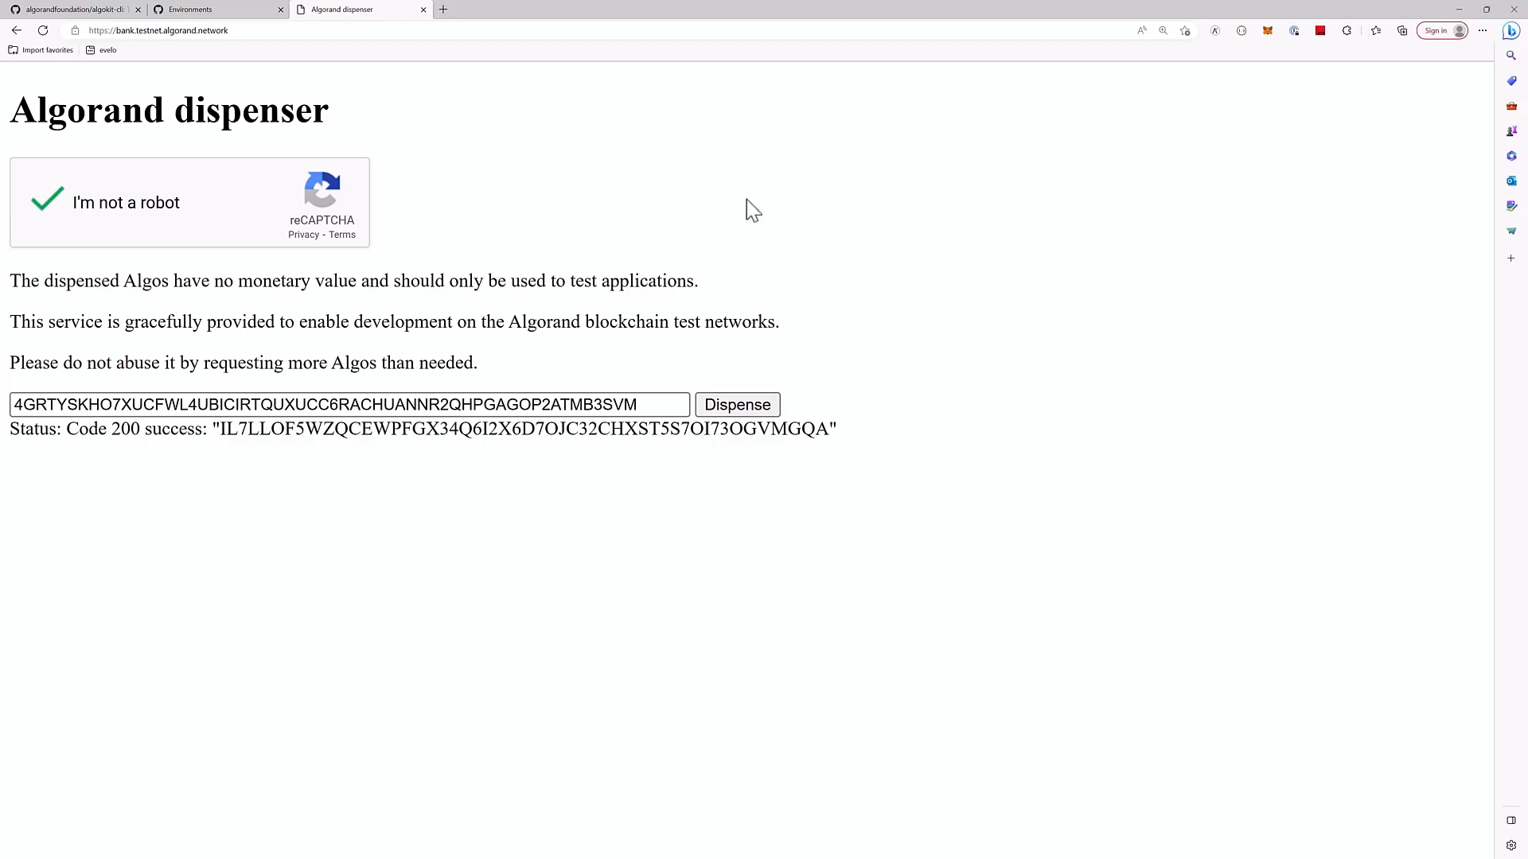
left_click(214, 9)
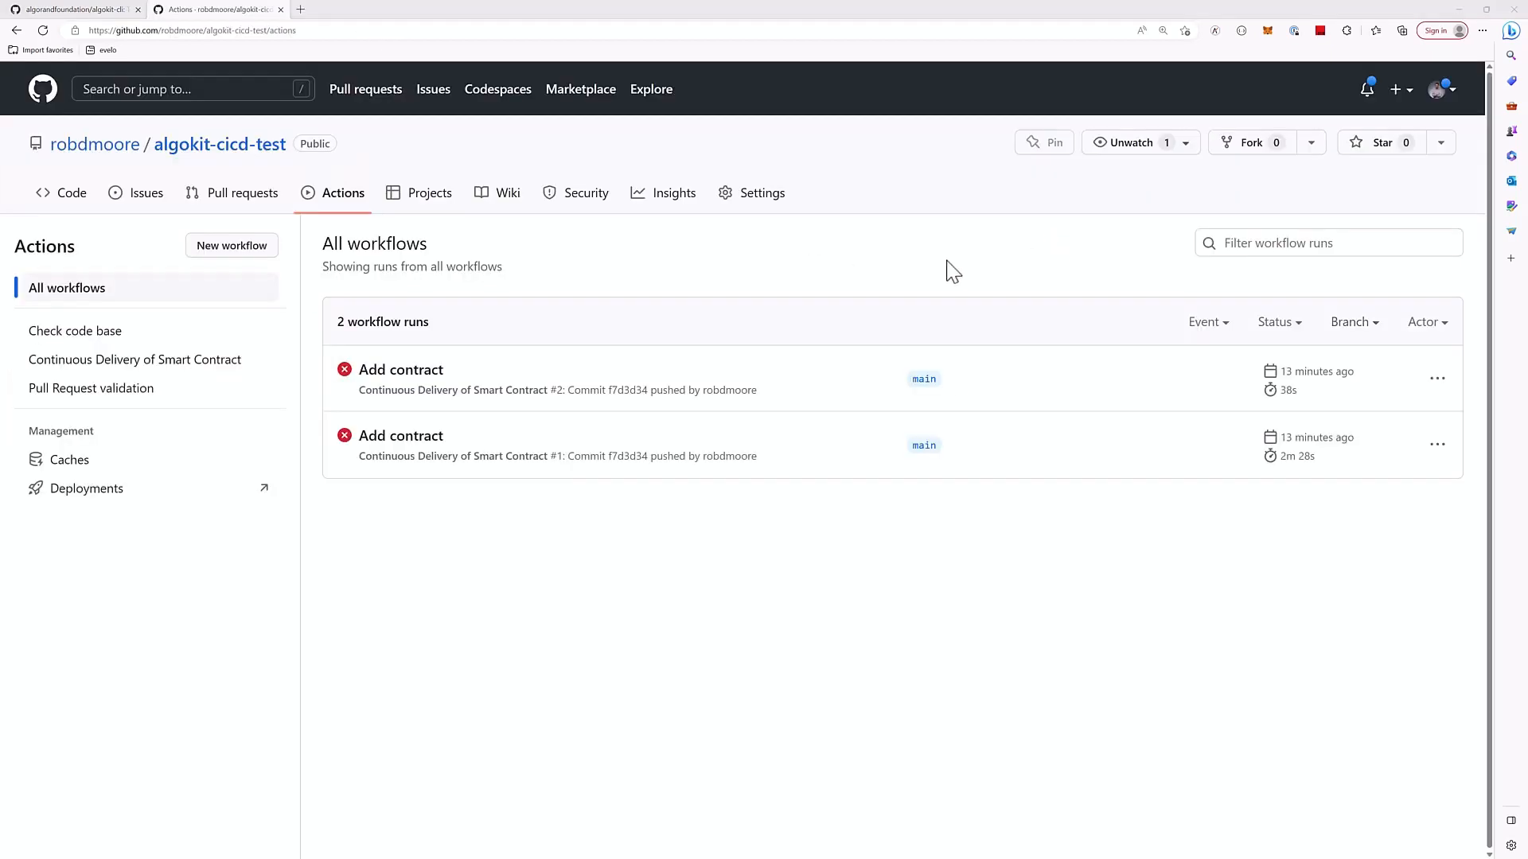
mouse_move(934, 274)
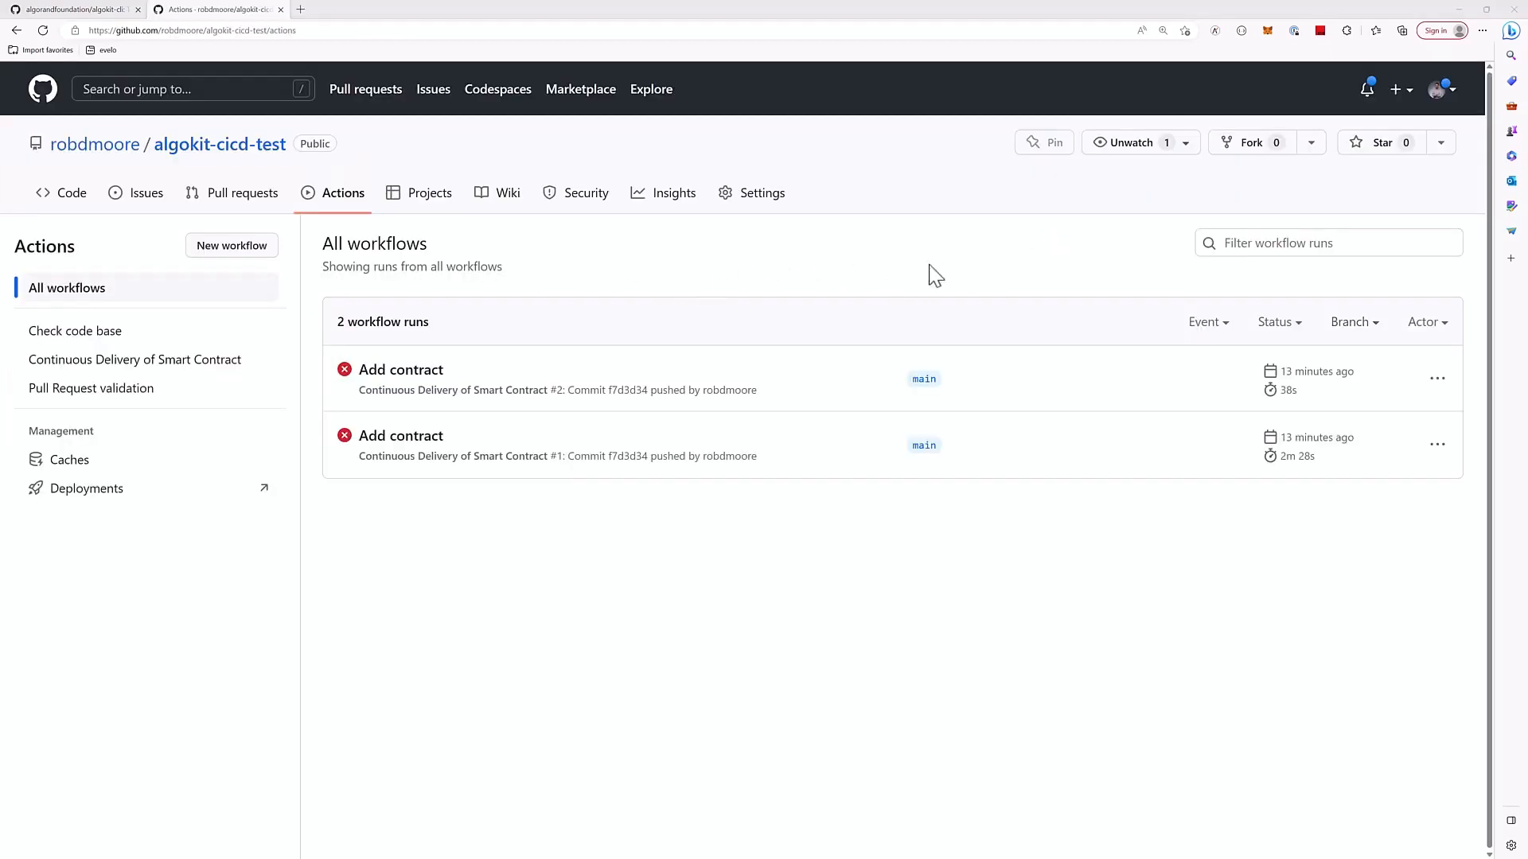
Open Add contract #2 and confirm Re-run failed jobs for deploy-testnet
left_click(401, 370)
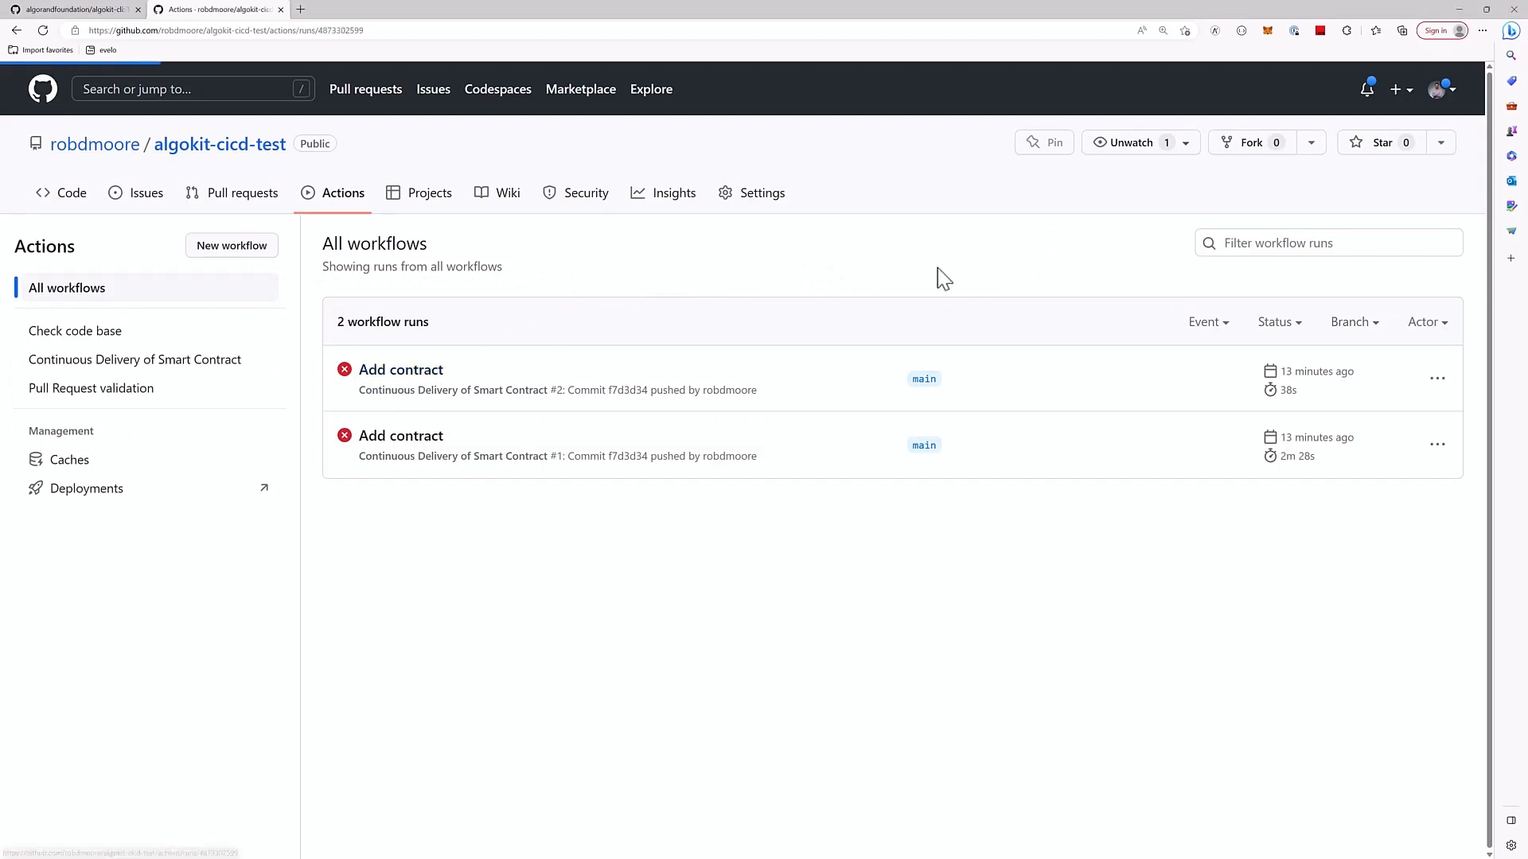
left_click(400, 369)
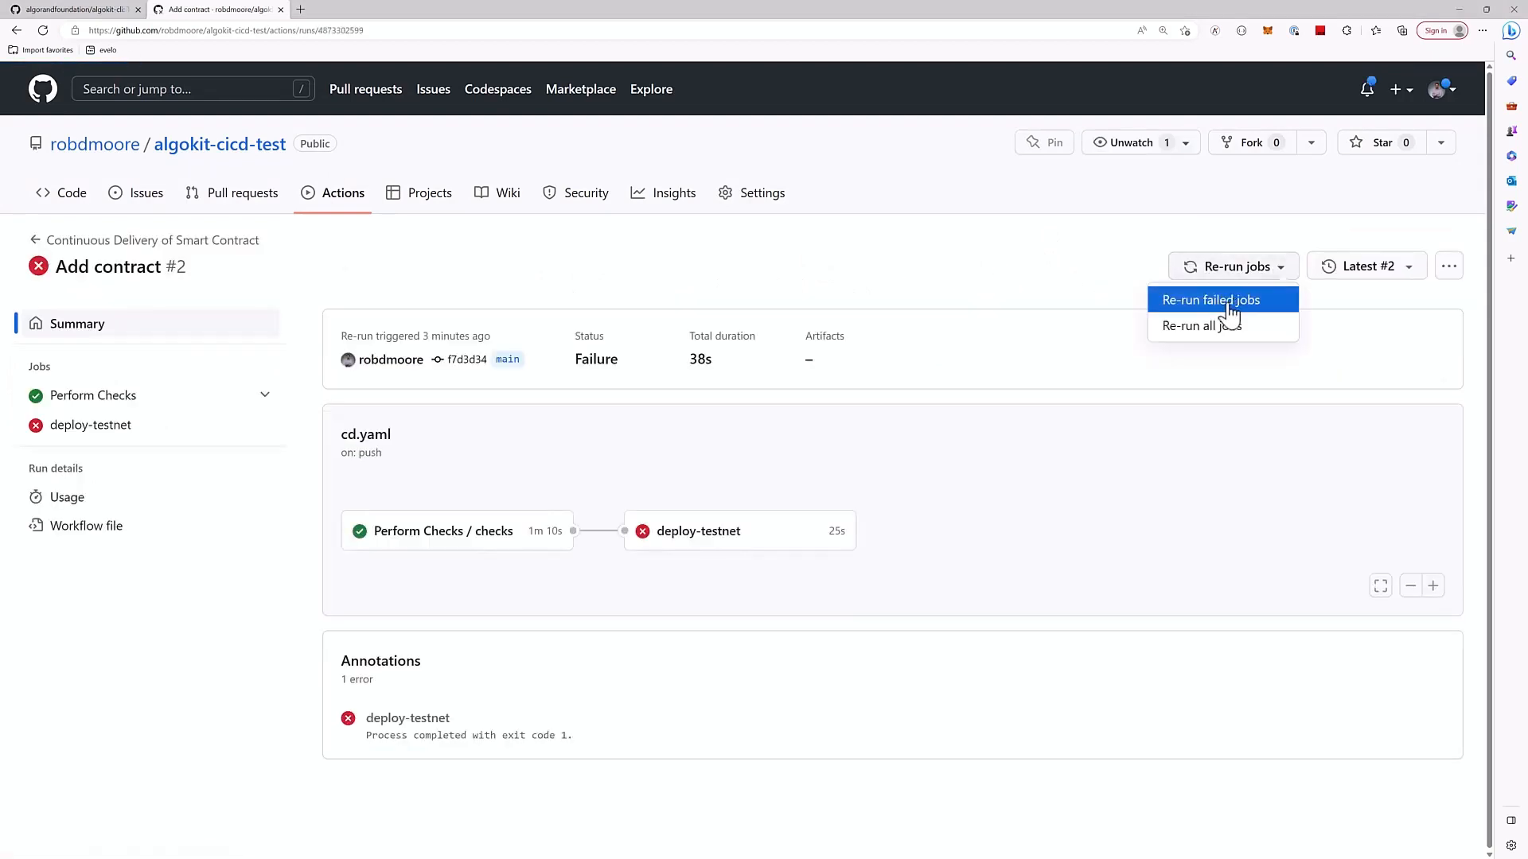
left_click(1210, 299)
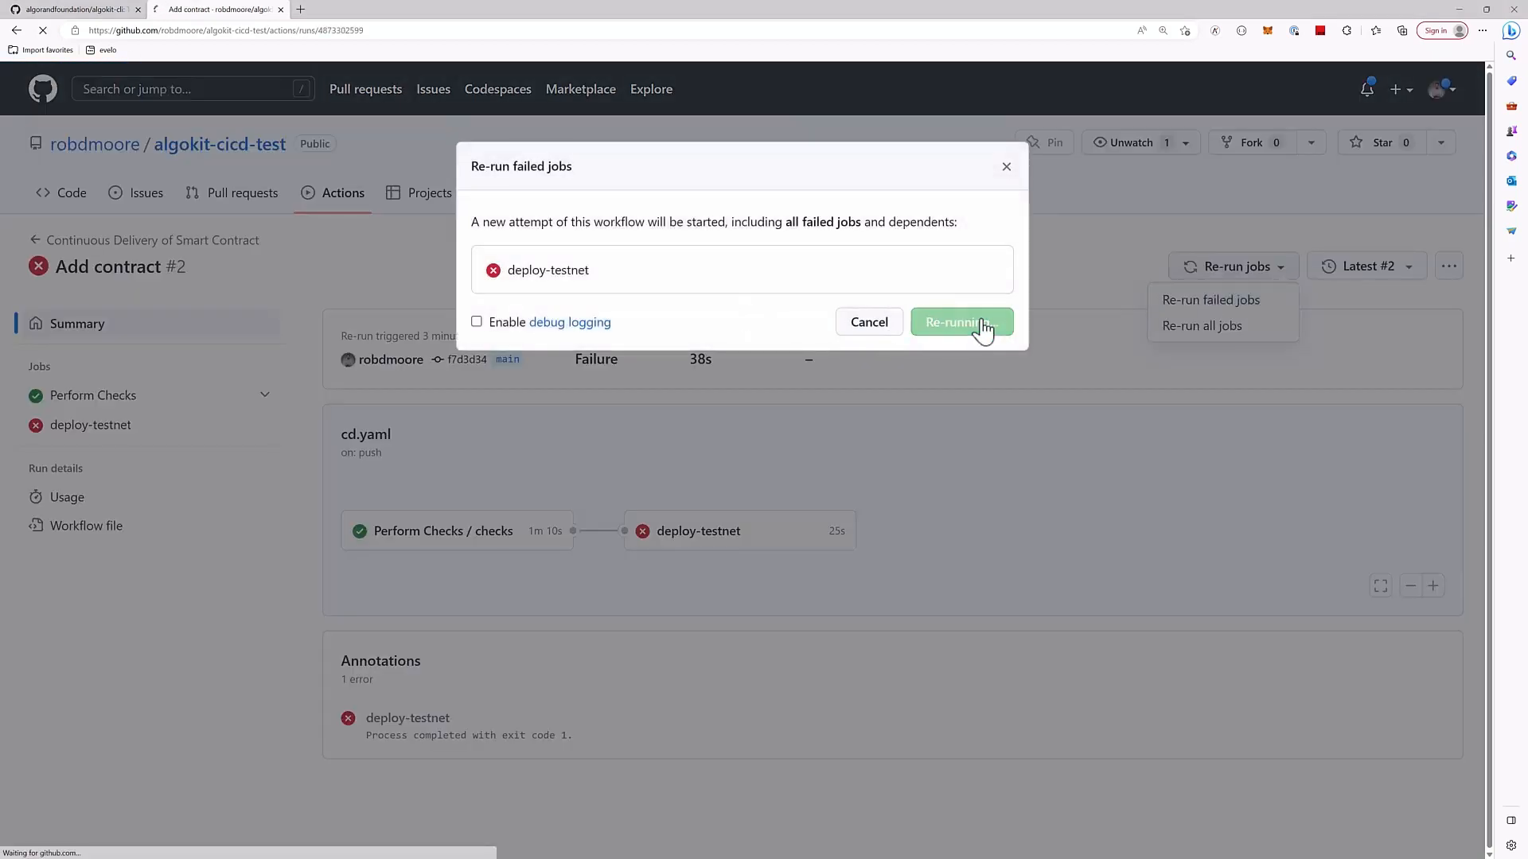
left_click(962, 322)
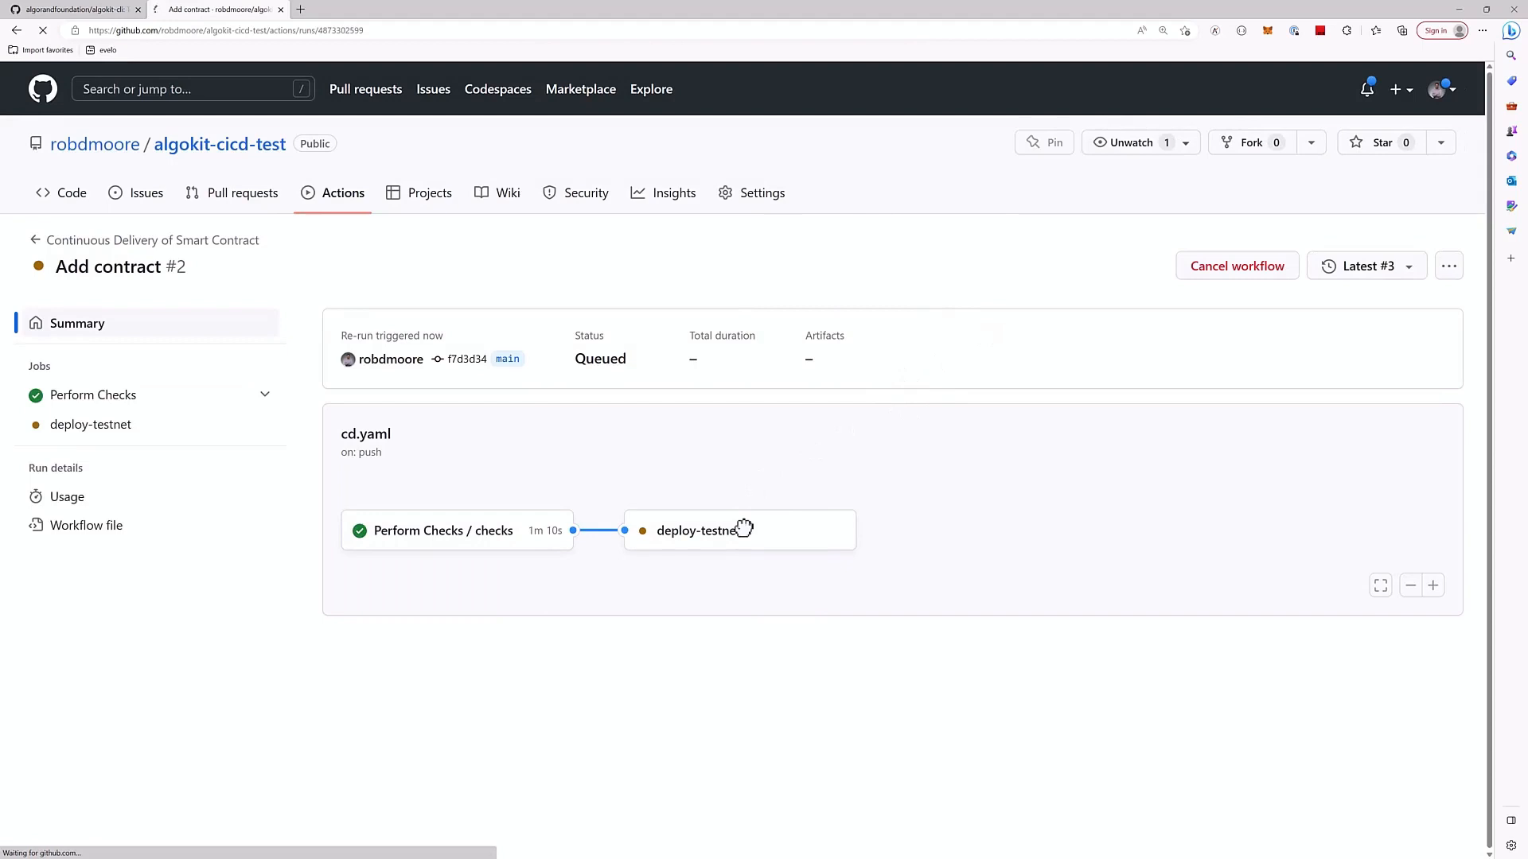
Open the deploy-testnet job log and expand the Deploy to testnet step's output
left_click(697, 530)
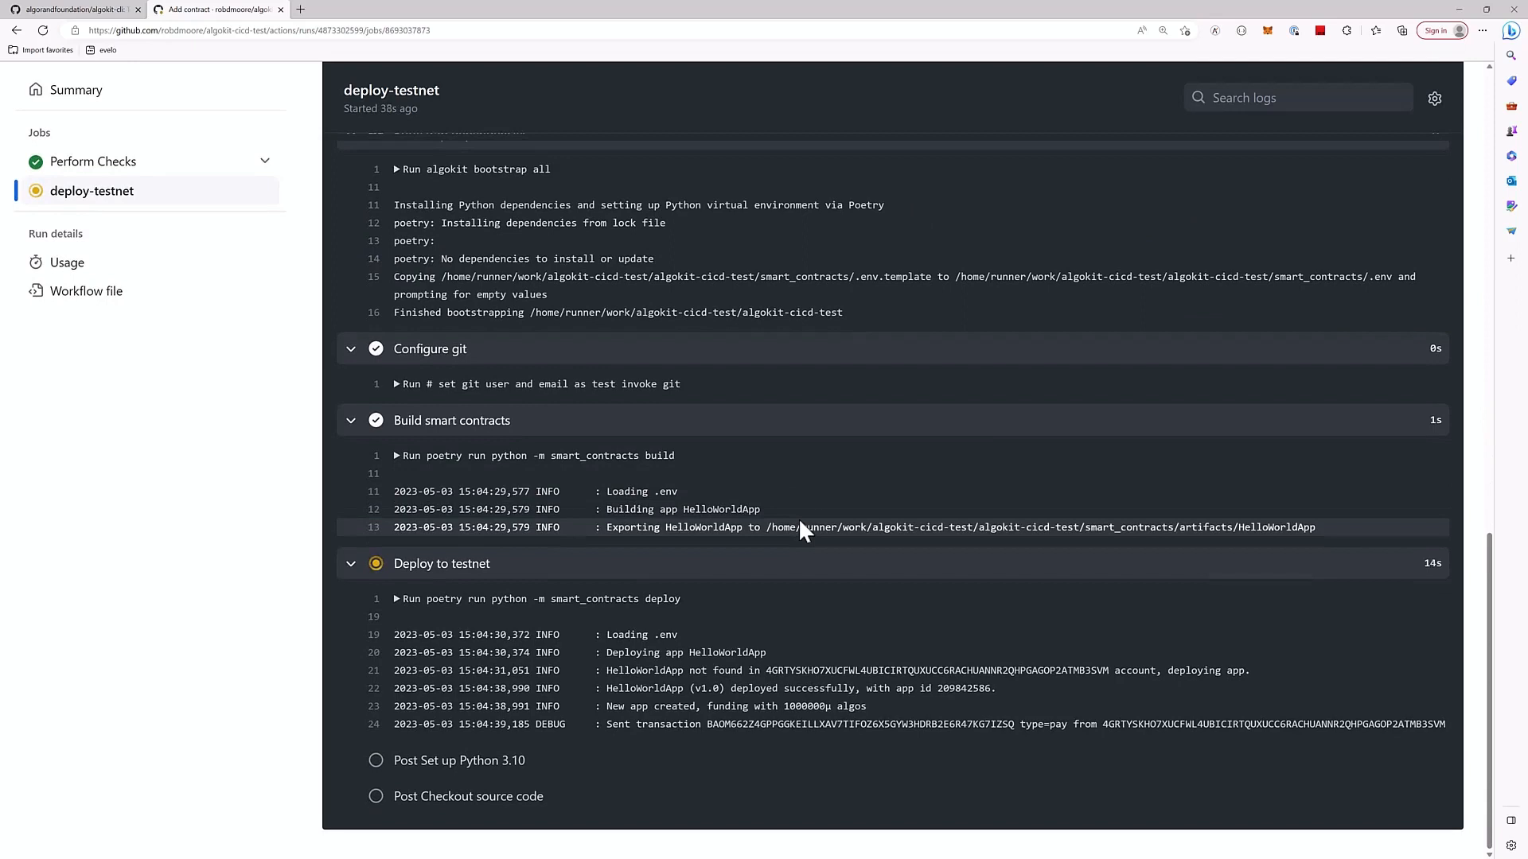
mouse_move(827, 529)
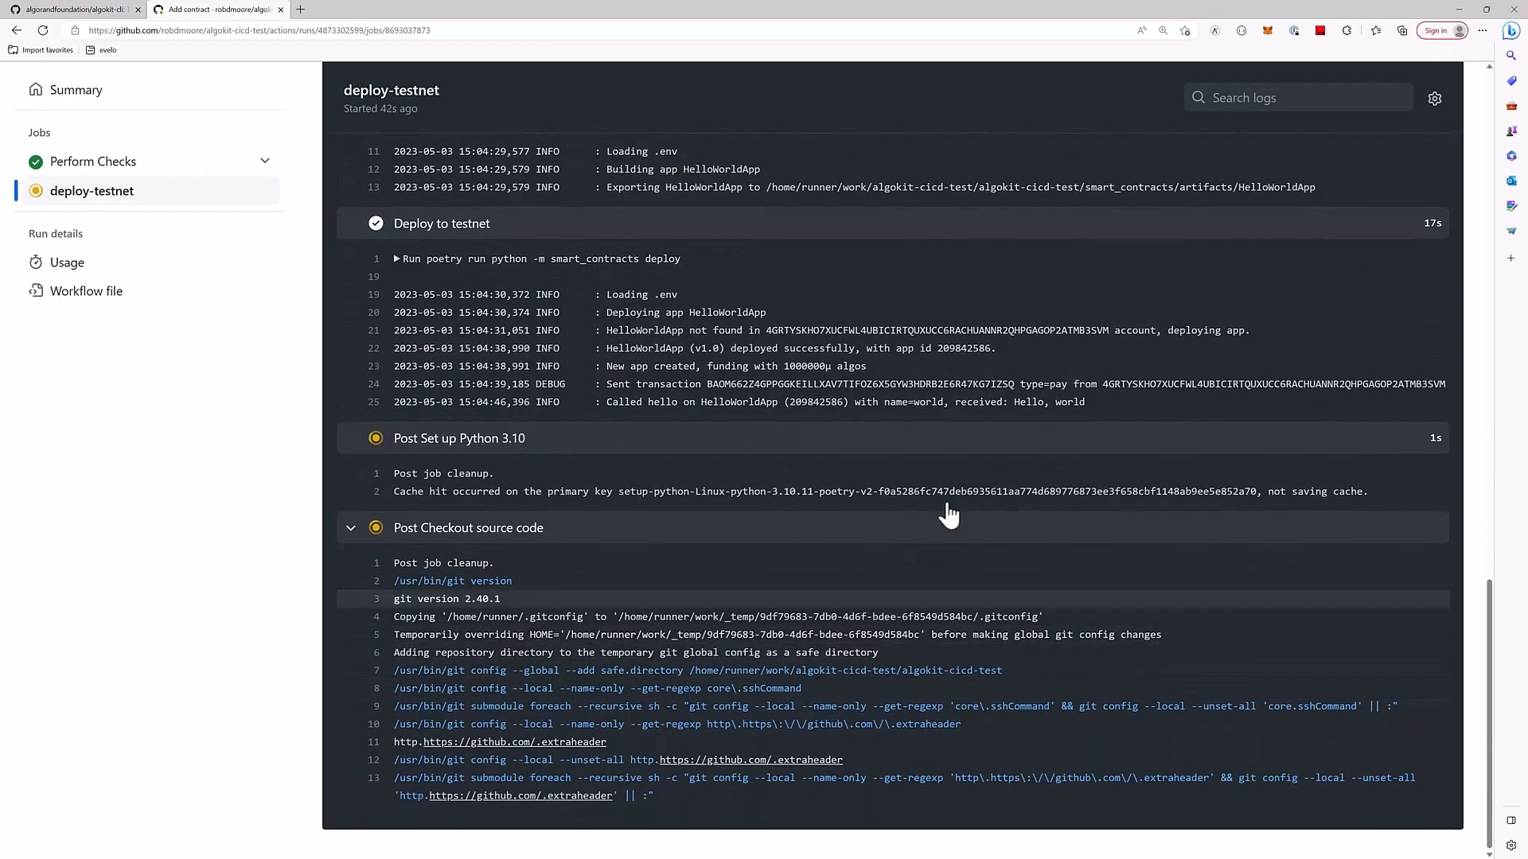
double_click(860, 383)
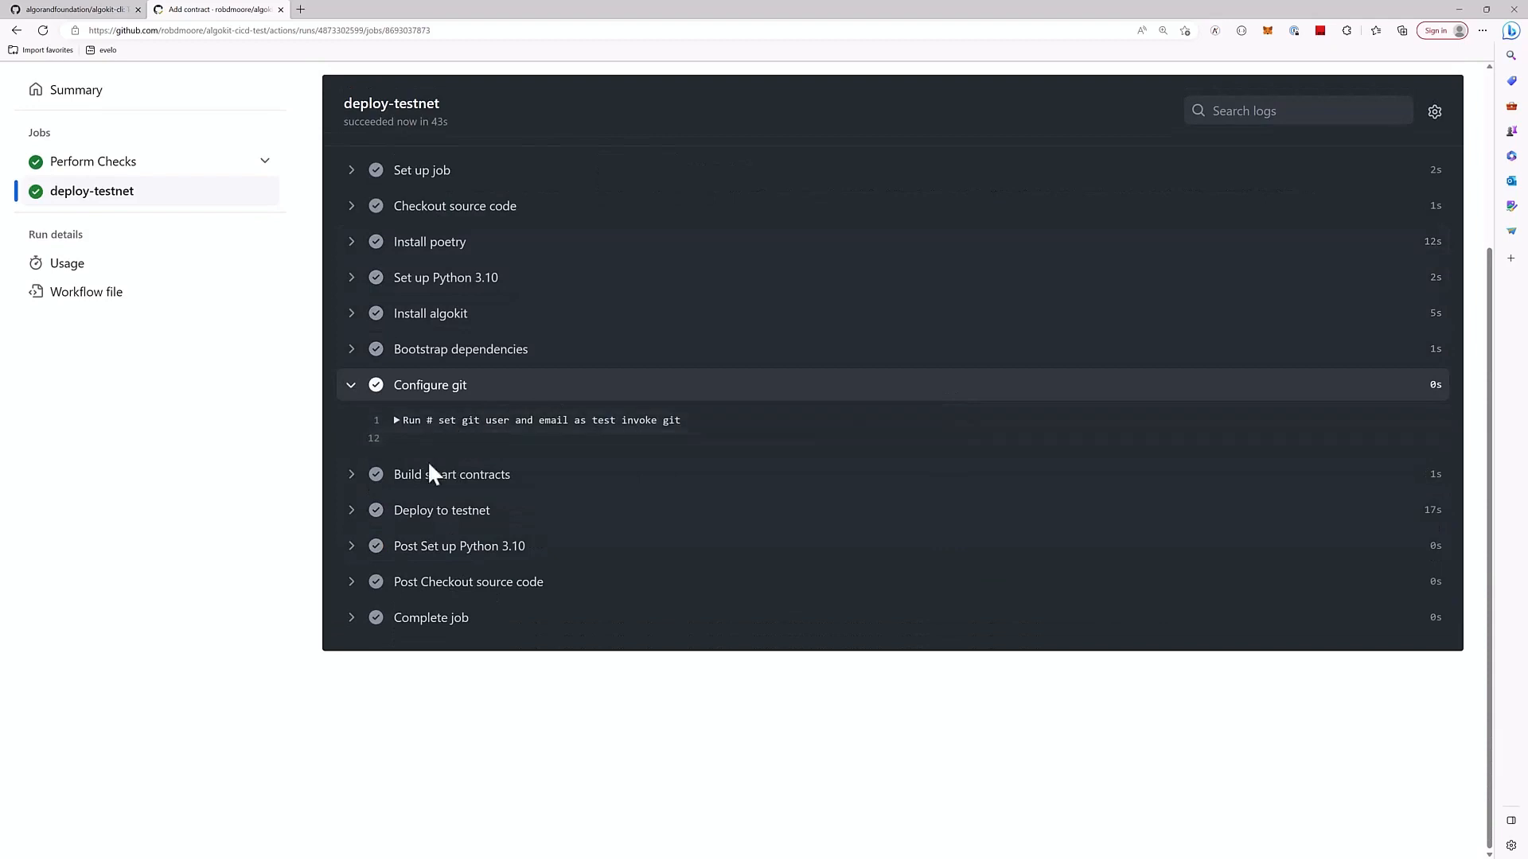
left_click(441, 509)
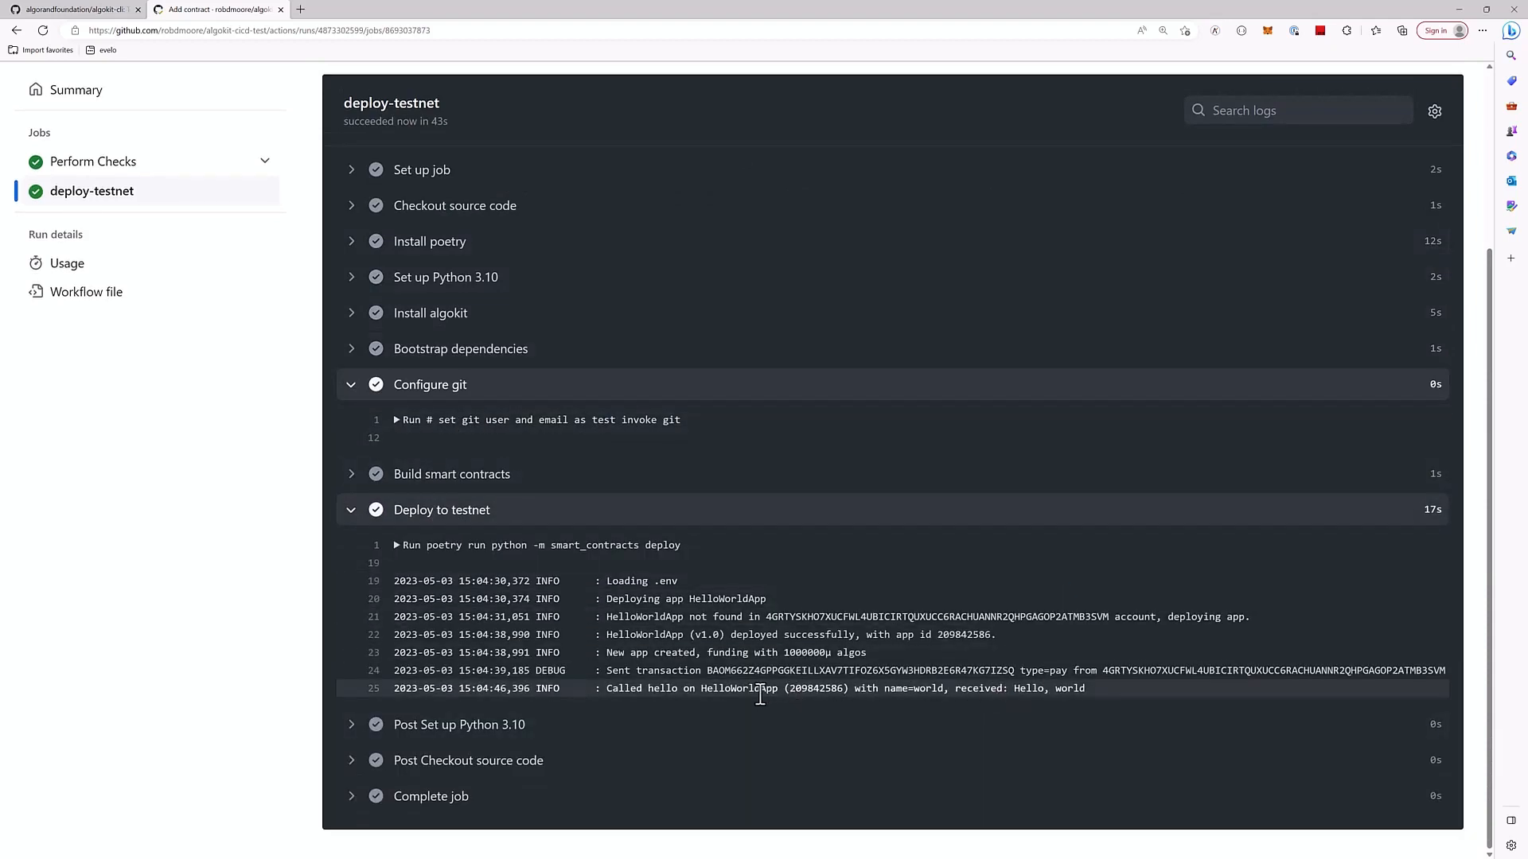
mouse_move(974, 688)
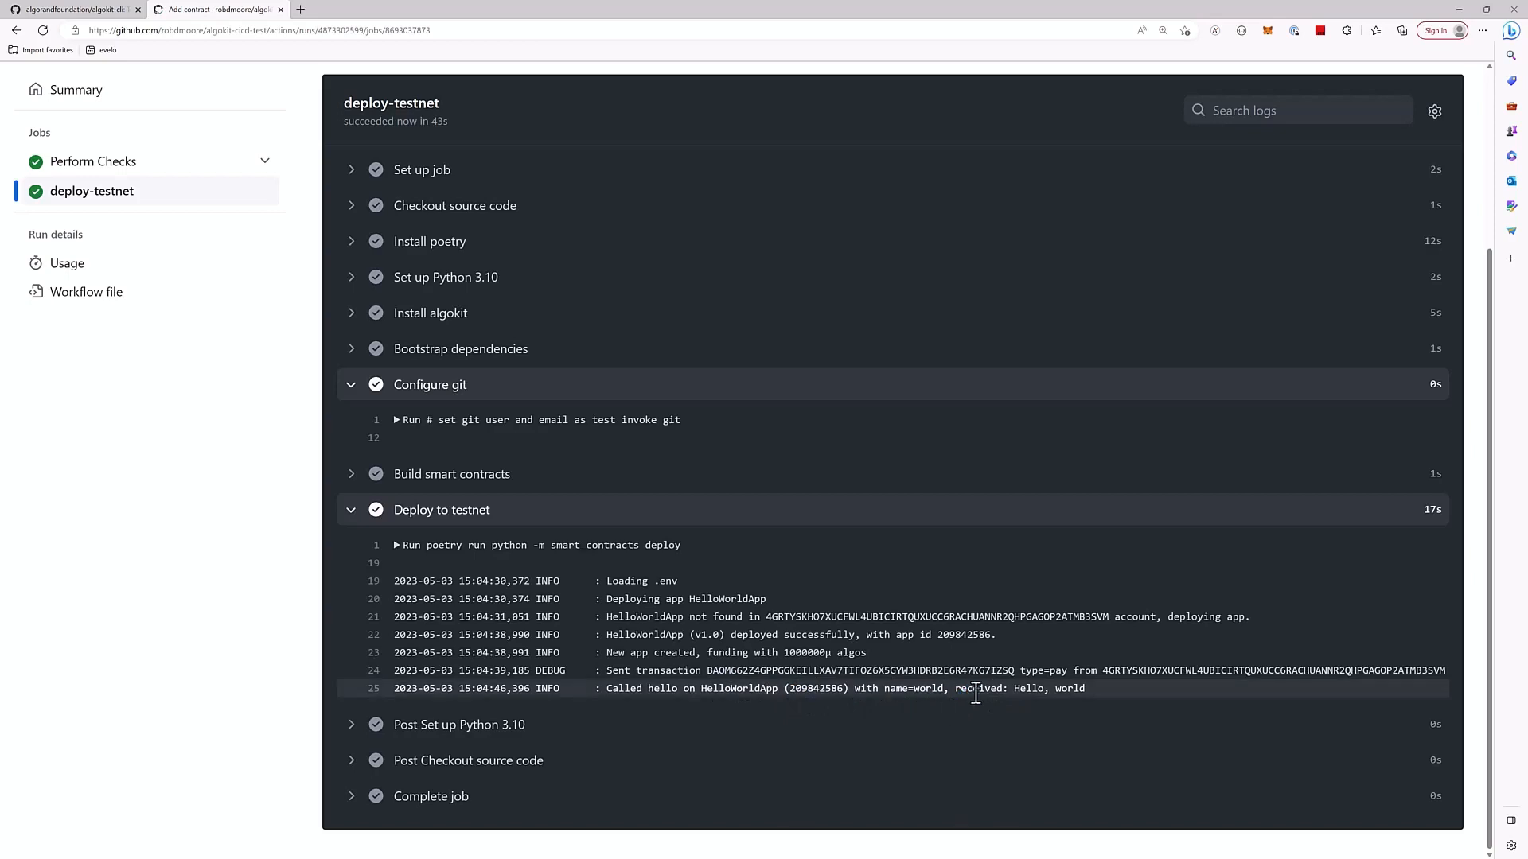